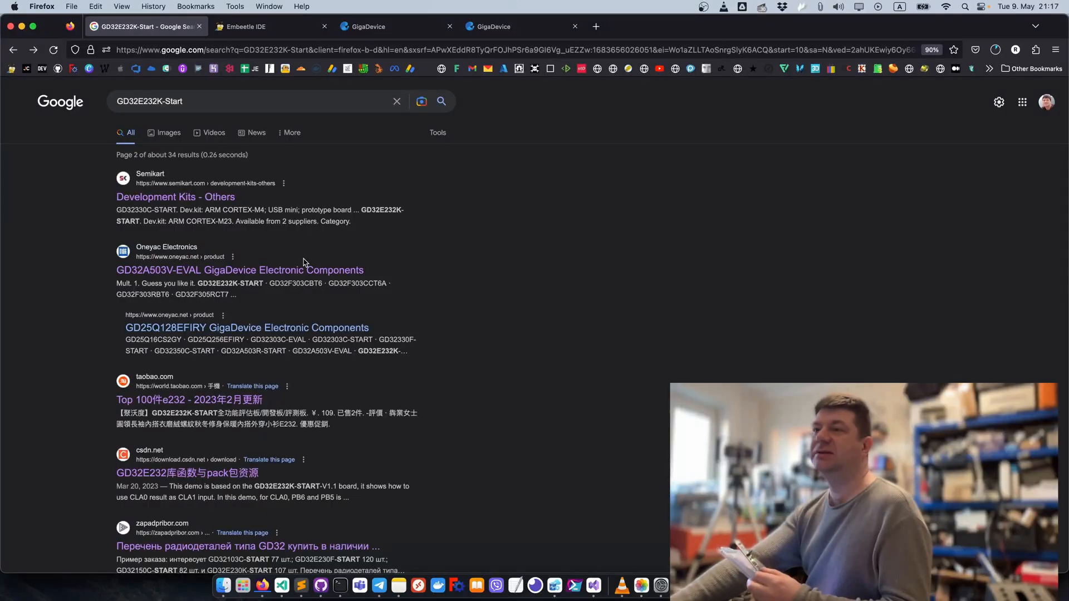
Step: On the GigaDevice Starter Kits page, find the 232 match: GD32E232K-START on the GD32E232K8Q7 chip
{"action": "scroll", "scroll_direction": "down", "scroll_amount": 3}
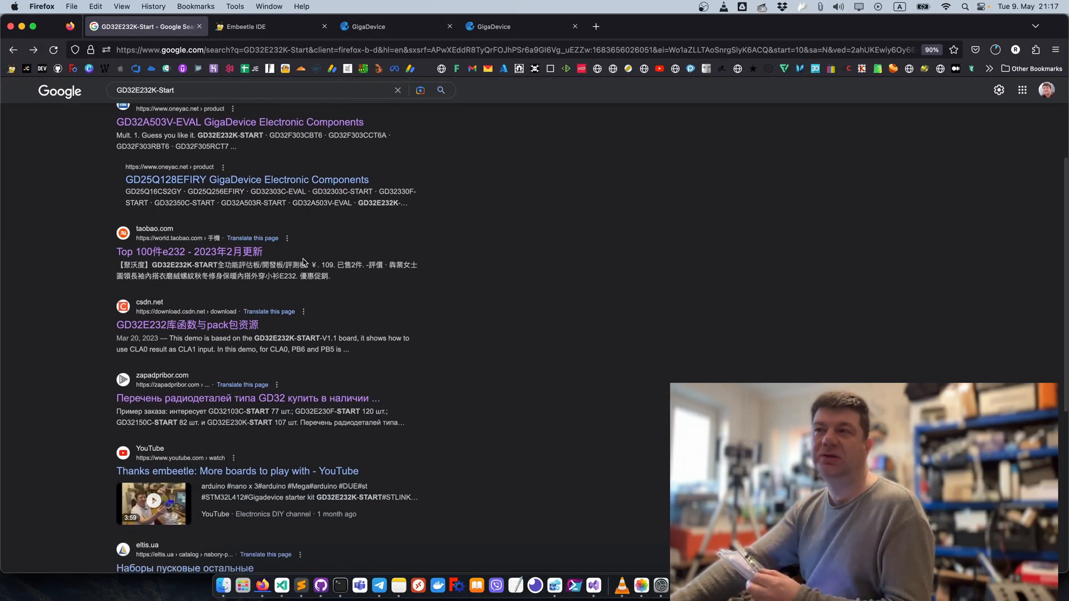
{"action": "scroll", "scroll_direction": "down", "scroll_amount": 3}
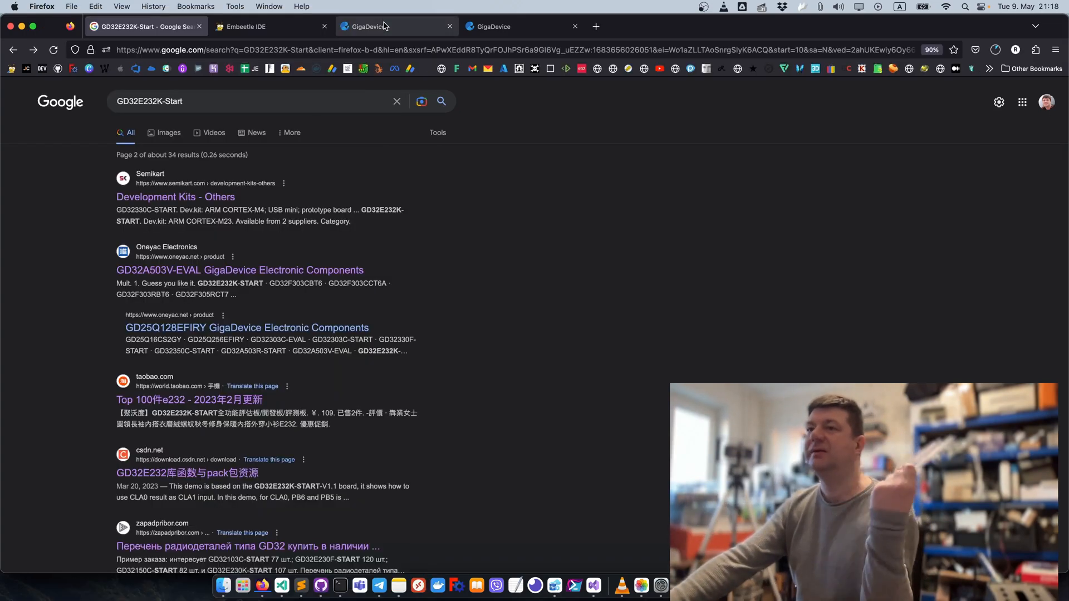
{"action": "left_click", "coordinate": [387, 27]}
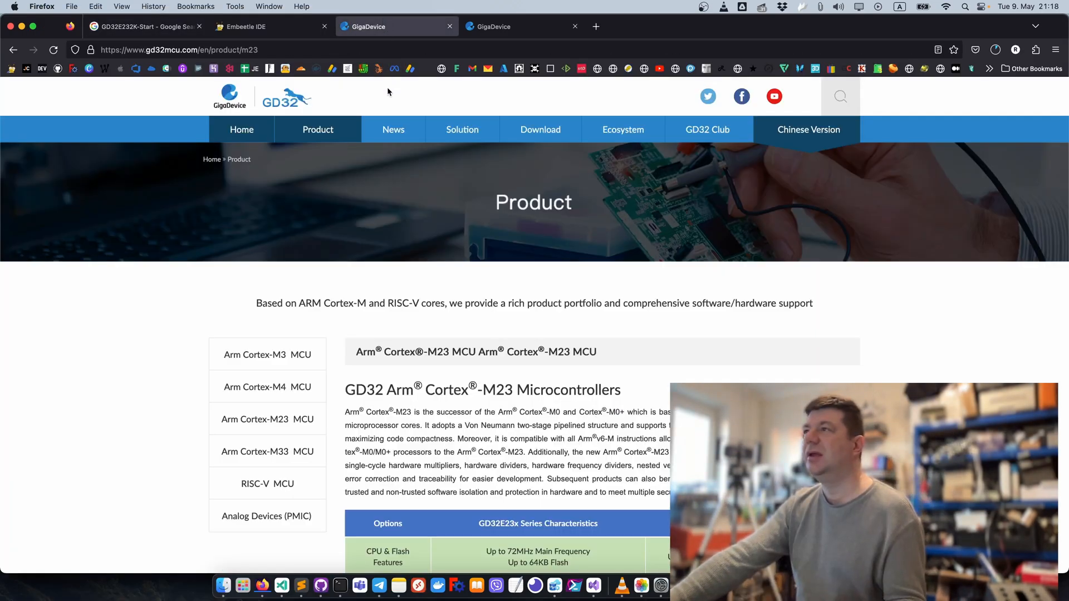
{"action": "scroll", "scroll_direction": "down", "scroll_amount": 3}
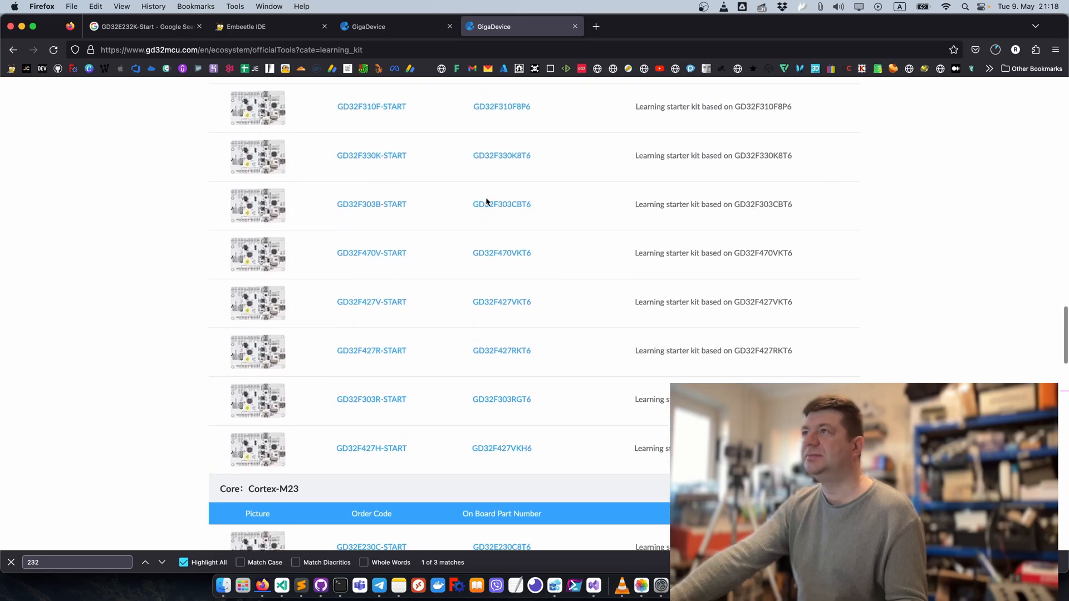
{"action": "scroll", "scroll_direction": "down", "scroll_amount": 3}
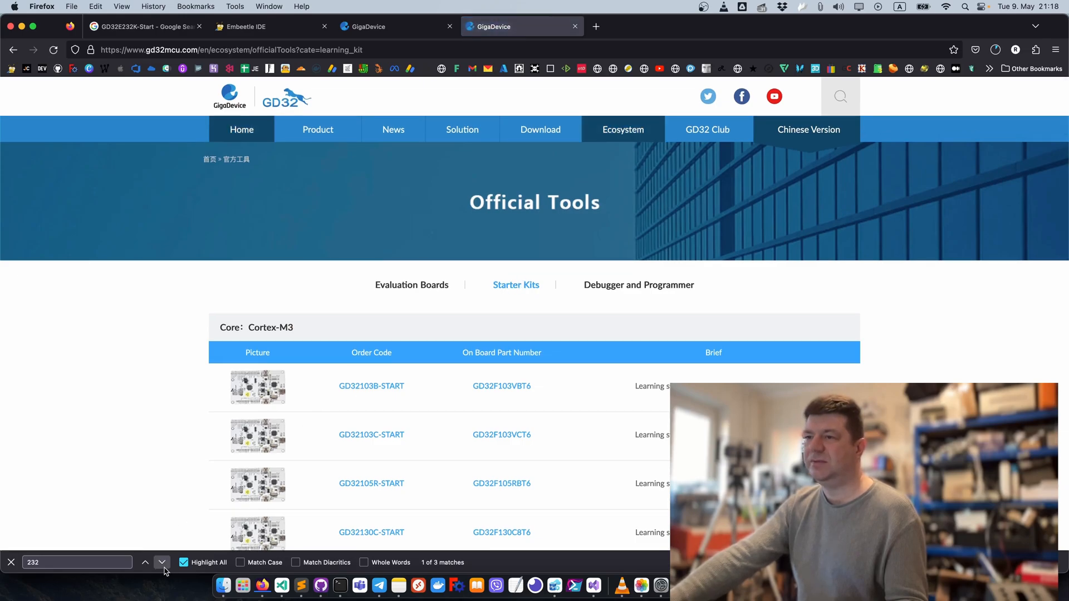
{"action": "left_click", "coordinate": [162, 562]}
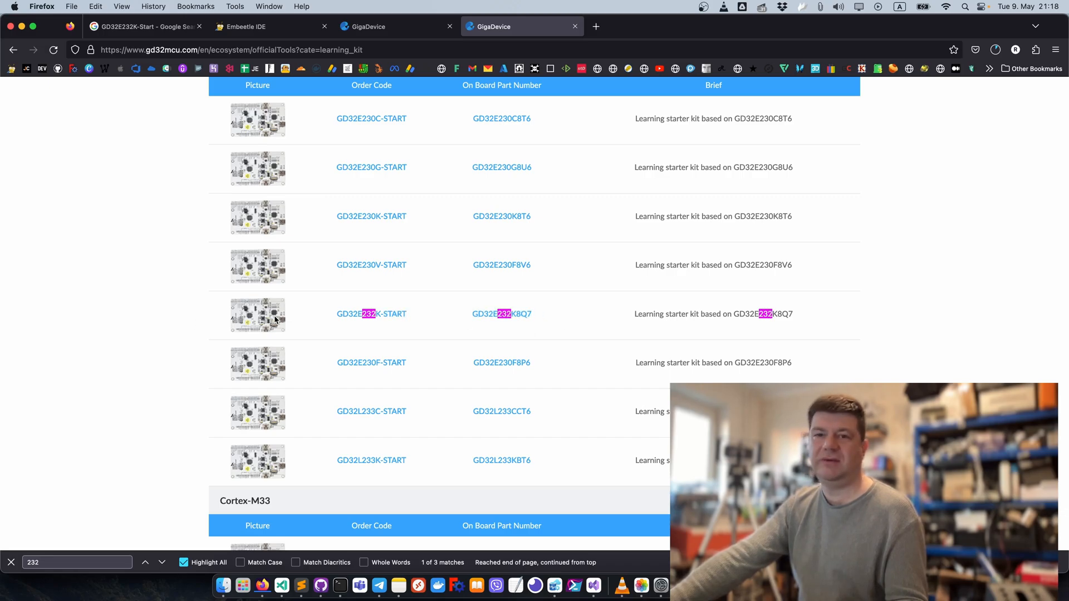
{"action": "scroll", "scroll_direction": "down", "scroll_amount": 3}
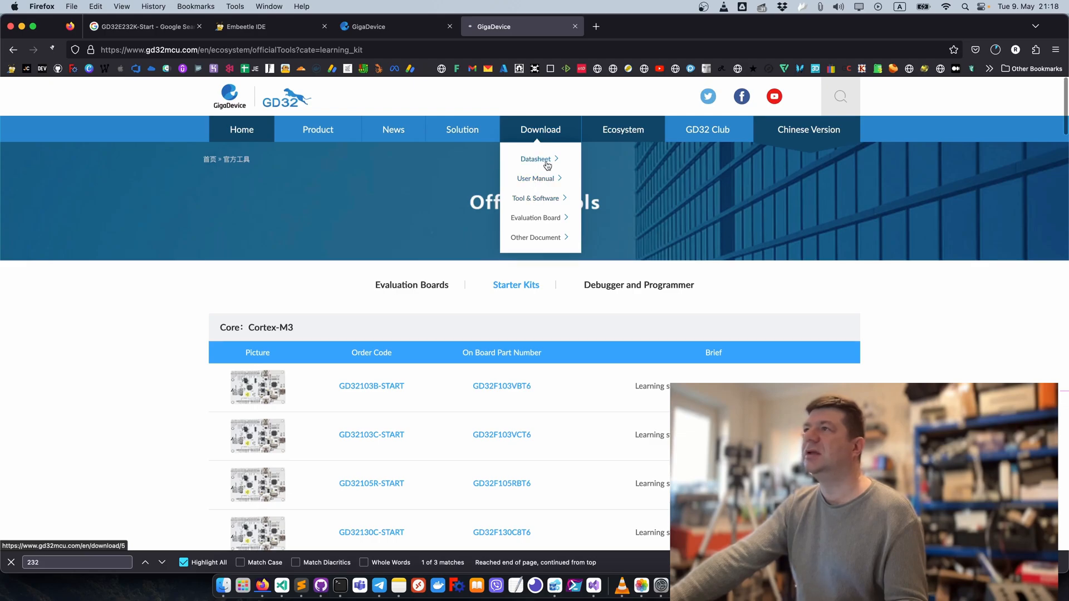
Step: Search the Download section for GD32E23x and scroll its user manual, tool/software and evaluation board results
{"action": "left_click", "coordinate": [534, 158]}
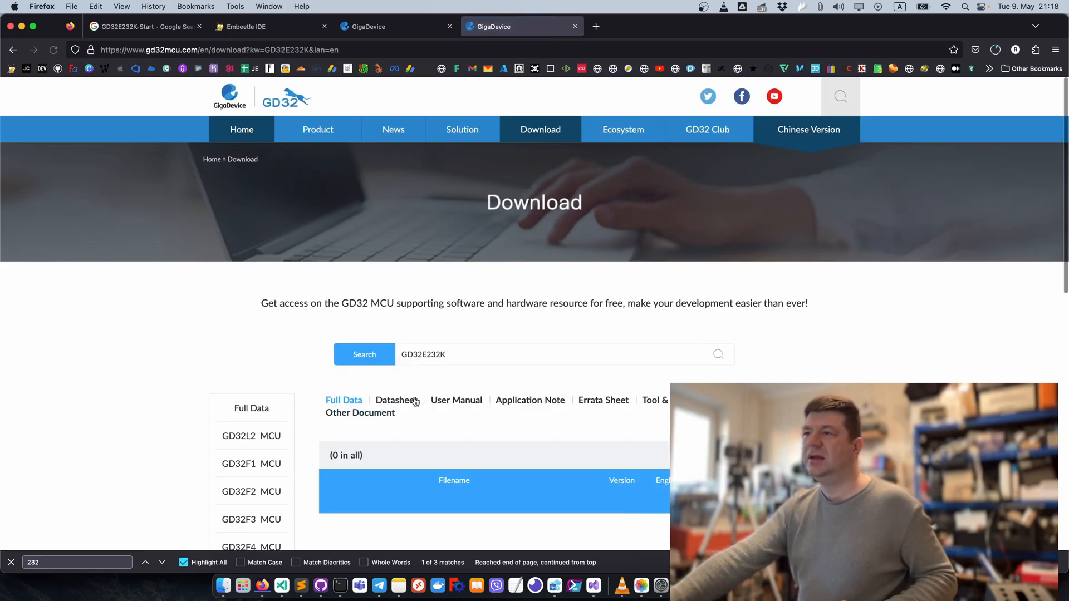
{"action": "left_click", "coordinate": [454, 354]}
{"action": "type", "text": "x"}
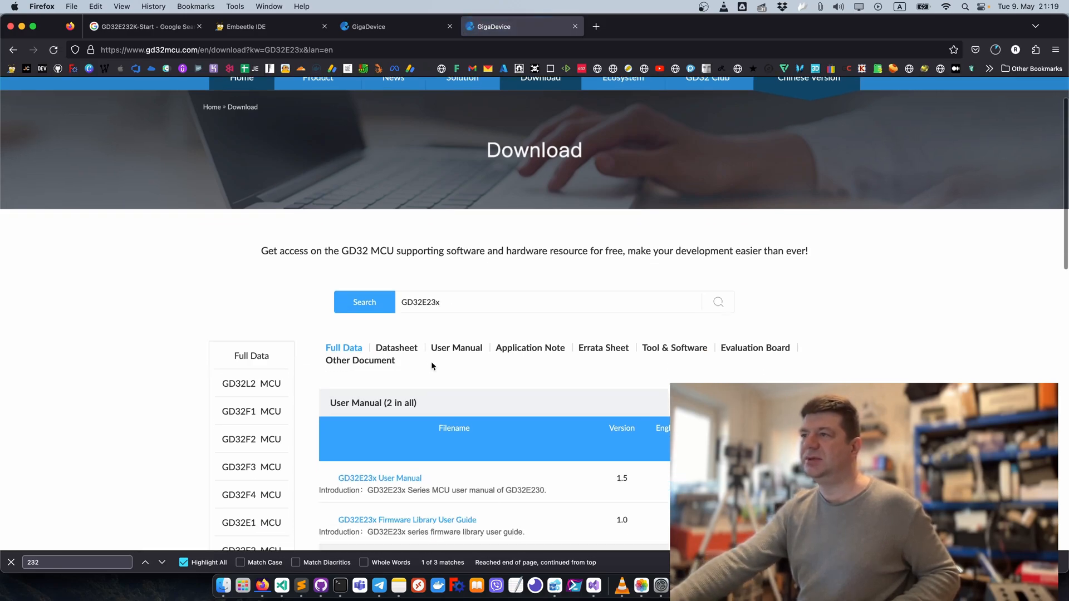
{"action": "scroll", "scroll_direction": "down", "scroll_amount": 3}
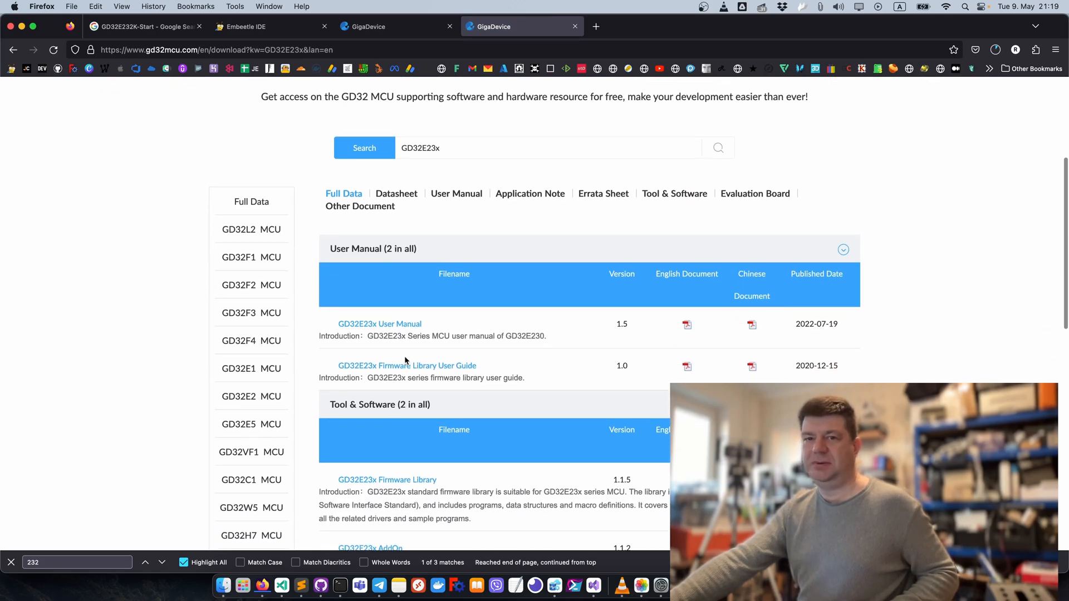
{"action": "scroll", "scroll_direction": "down", "scroll_amount": 3}
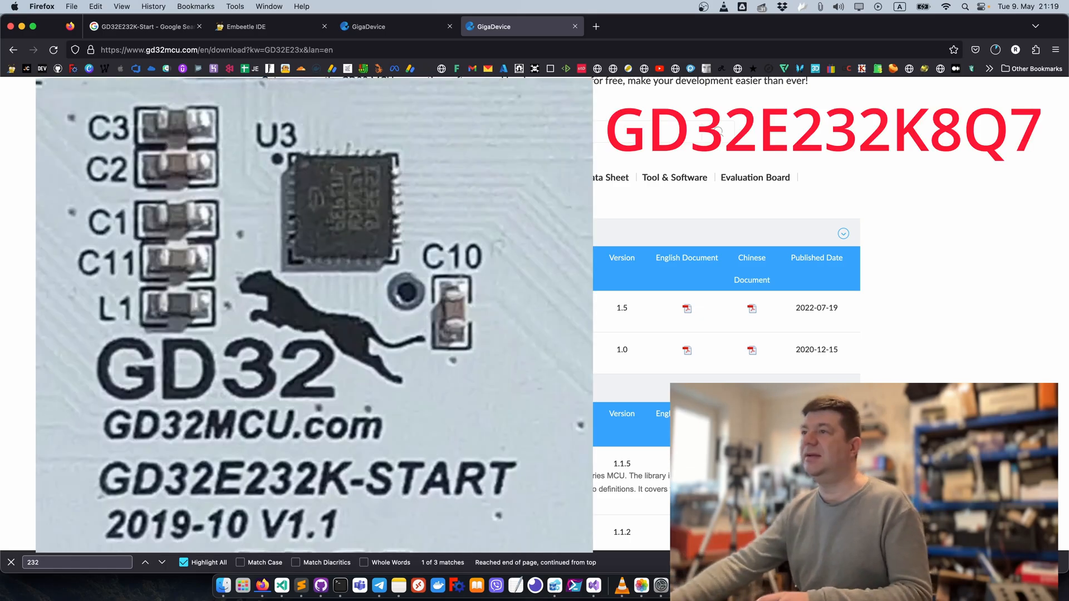
{"action": "scroll", "scroll_direction": "down", "scroll_amount": 3}
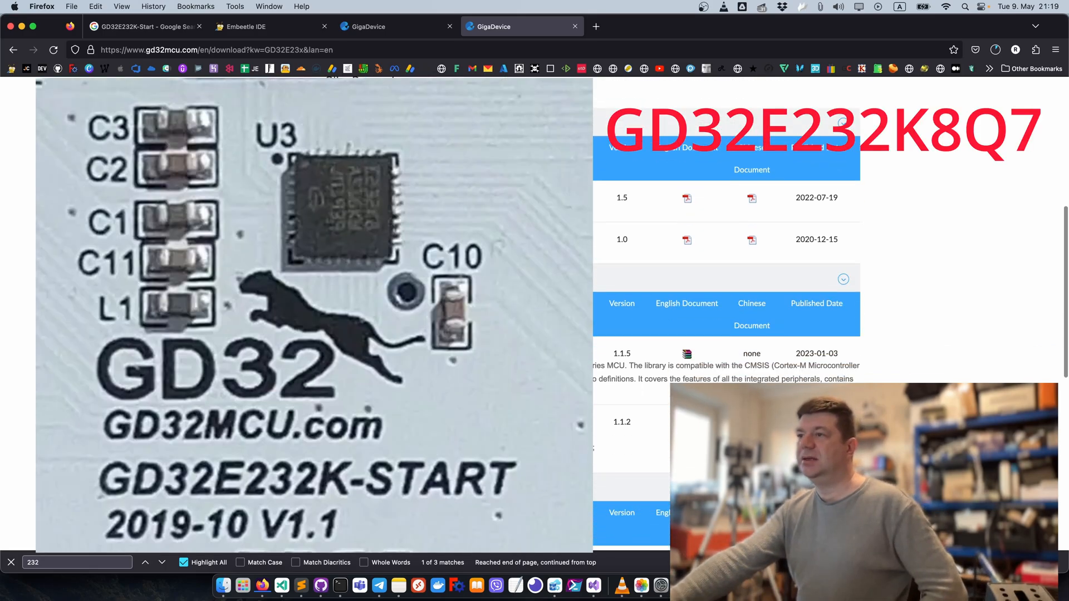
{"action": "scroll", "scroll_direction": "down", "scroll_amount": 3}
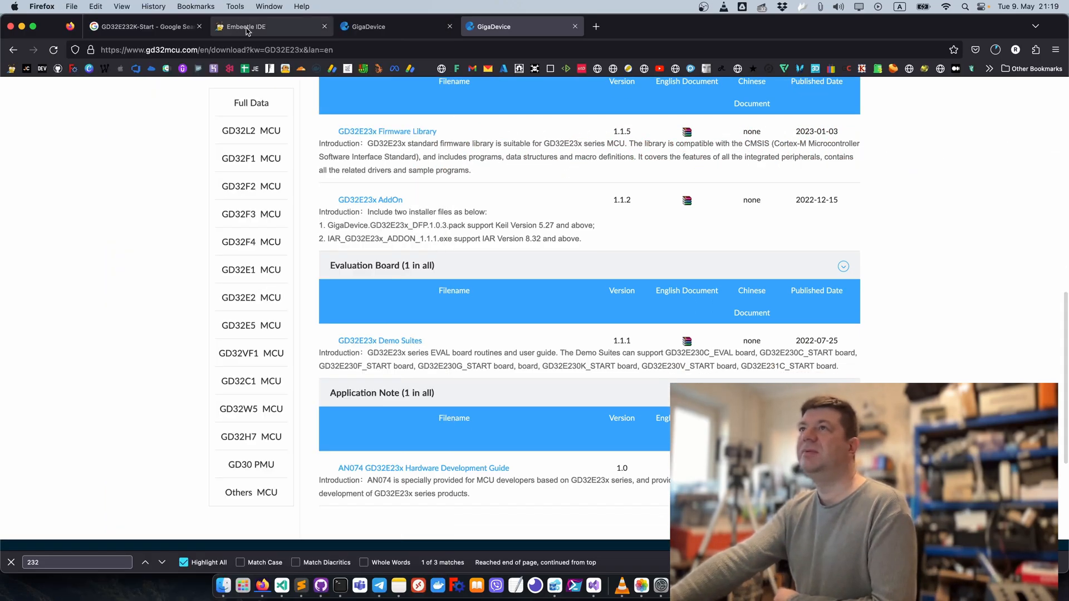
Step: From the GD32E232K_START page's References, open the GD32E232K8Q7 Reference Manual PDF
{"action": "left_click", "coordinate": [245, 26]}
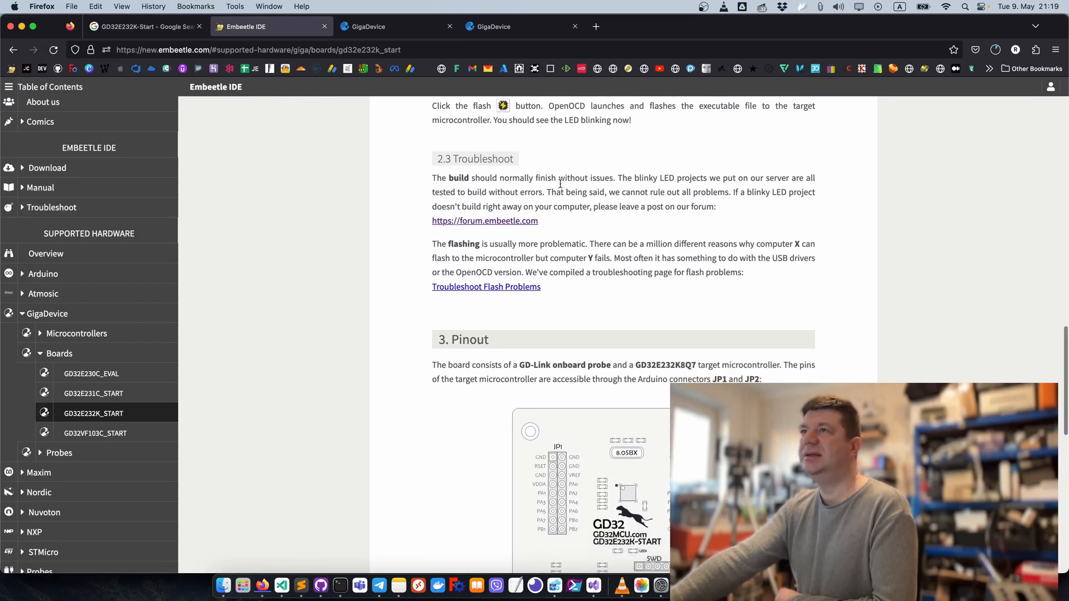
{"action": "scroll", "scroll_direction": "down", "scroll_amount": 3}
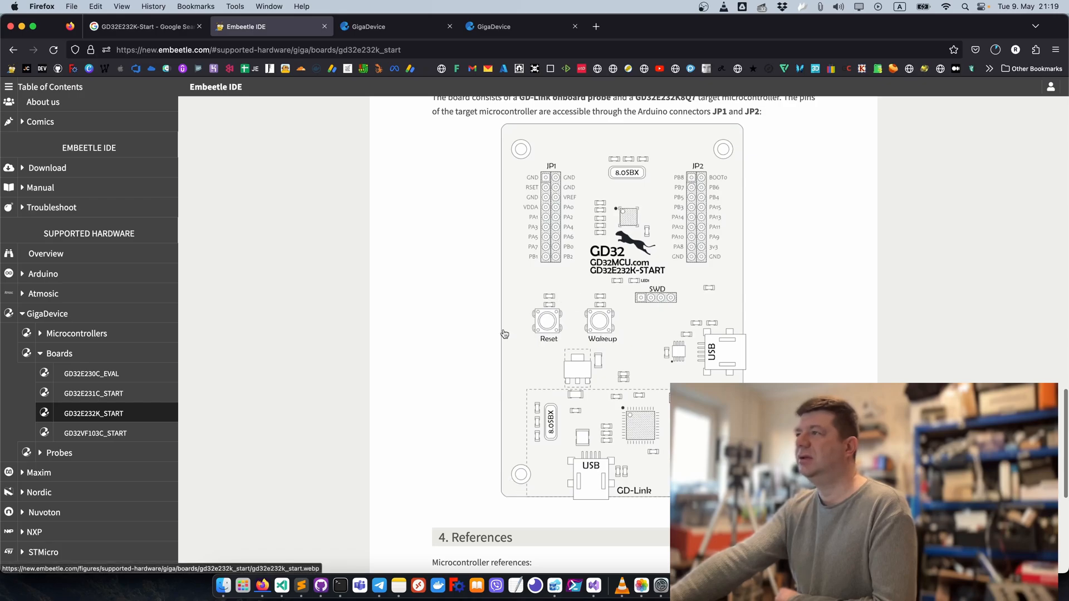
{"action": "mouse_move", "coordinate": [716, 338]}
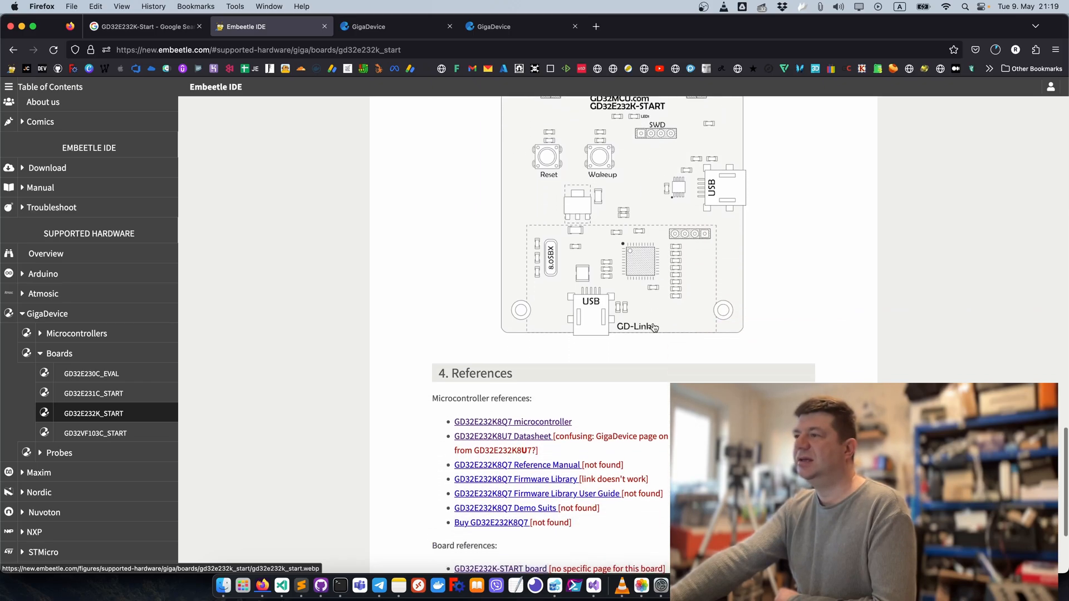
{"action": "scroll", "scroll_direction": "down", "scroll_amount": 3}
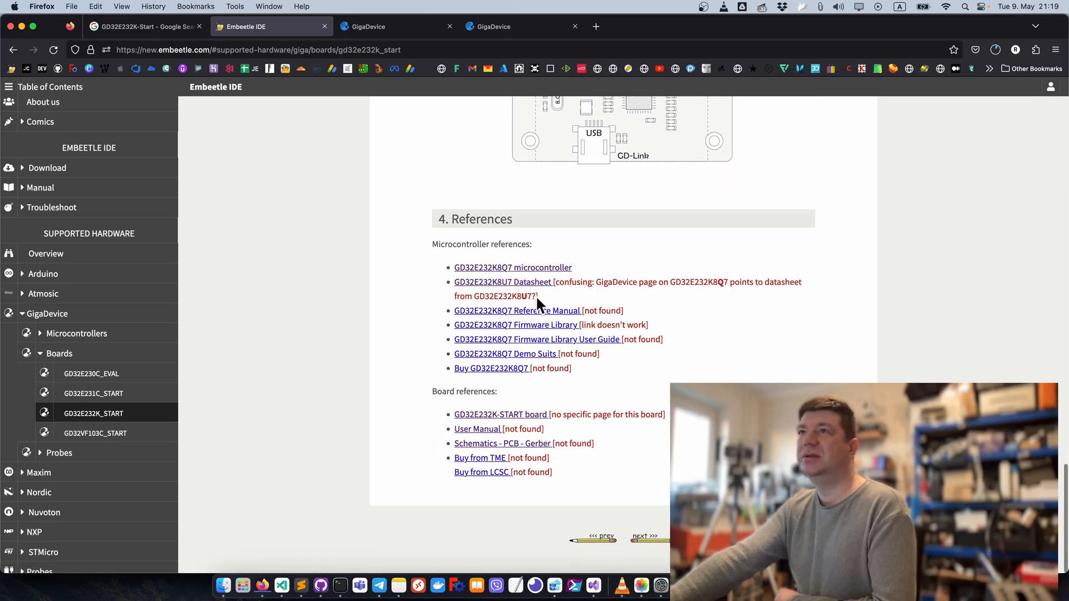
{"action": "mouse_move", "coordinate": [583, 304]}
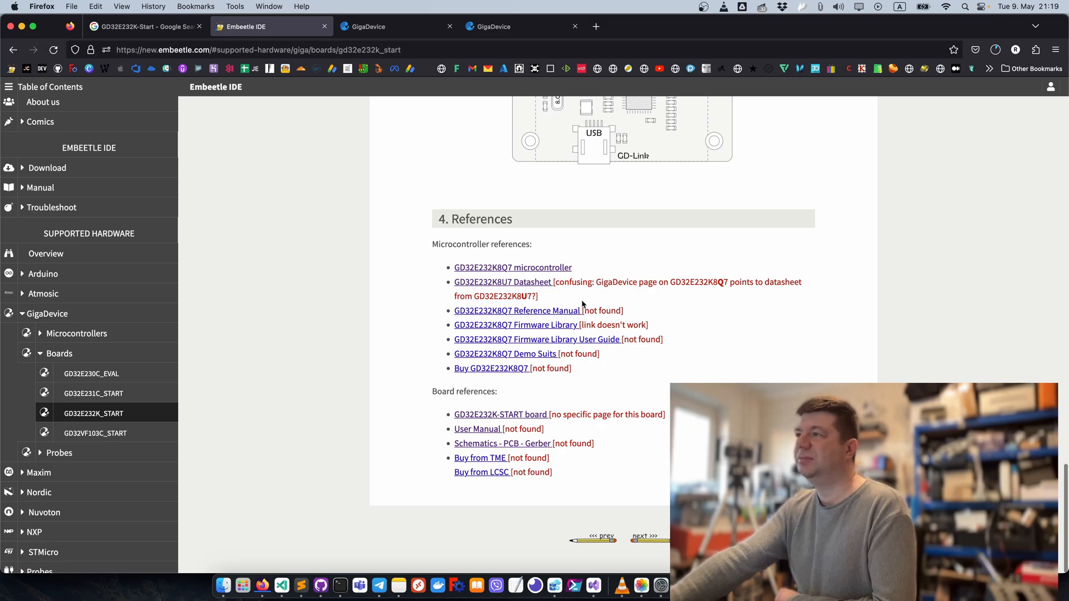
{"action": "mouse_move", "coordinate": [588, 311]}
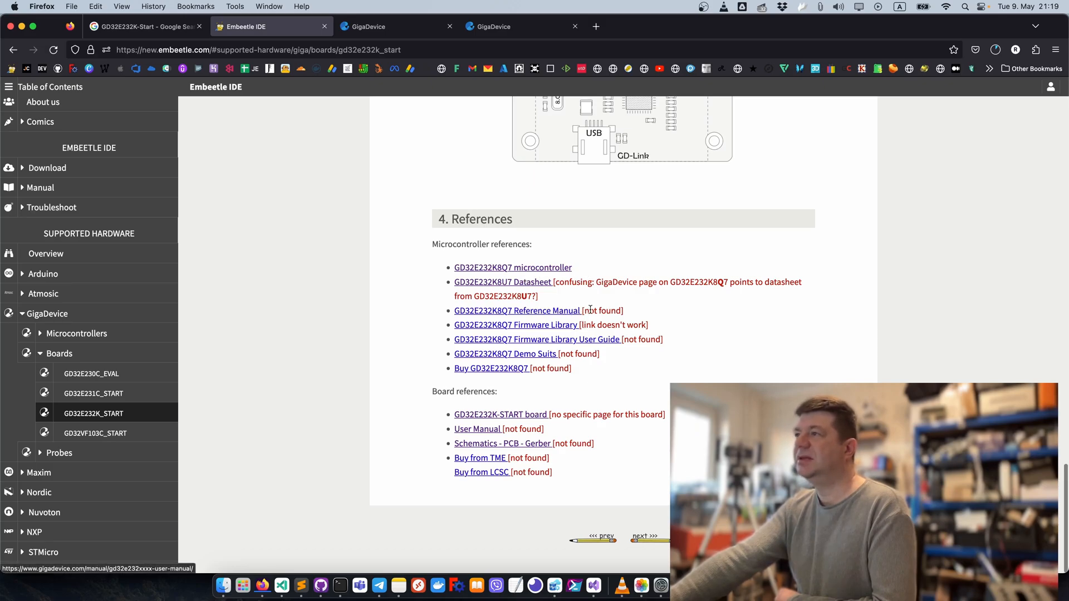
{"action": "mouse_move", "coordinate": [534, 315]}
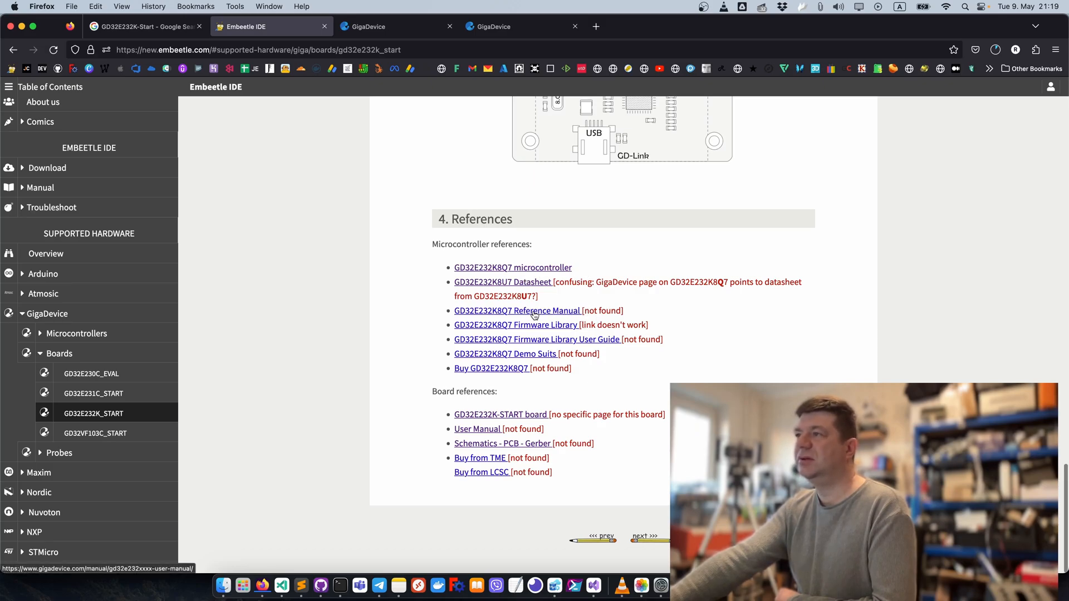
{"action": "left_click", "coordinate": [516, 311]}
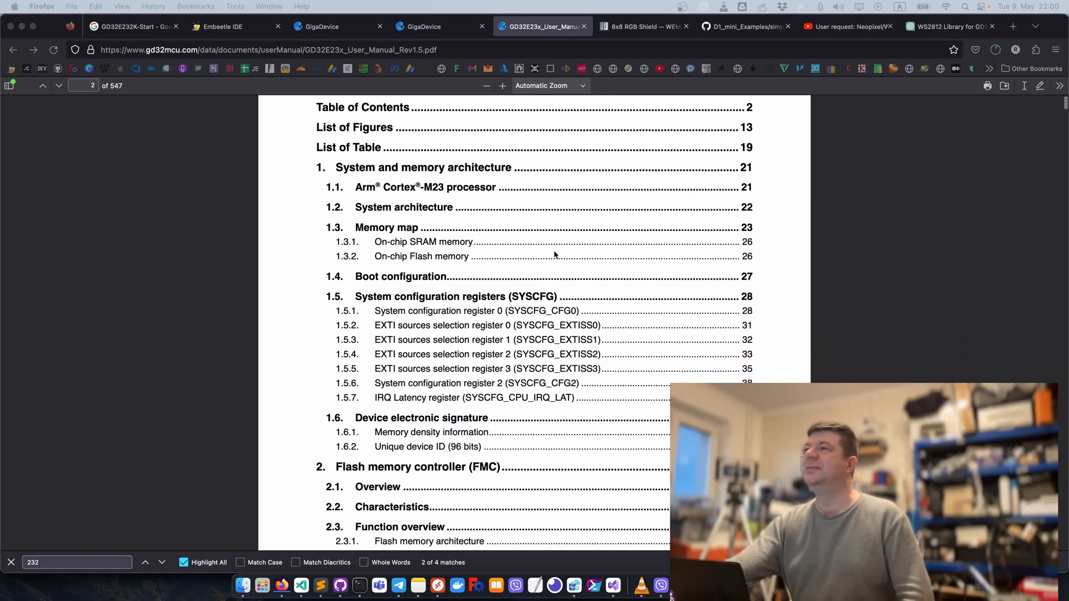
Step: Glance through the GD32E23x manual and the WS2812 timing video, then bring up Microsoft Remote Desktop
{"action": "scroll", "scroll_direction": "down", "scroll_amount": 3}
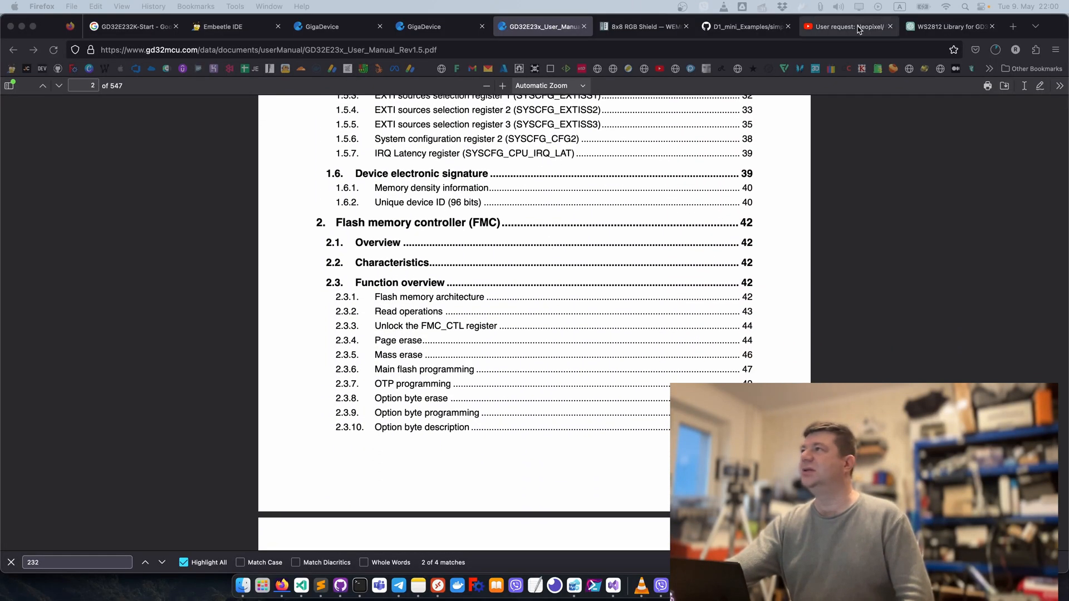
{"action": "left_click", "coordinate": [848, 27]}
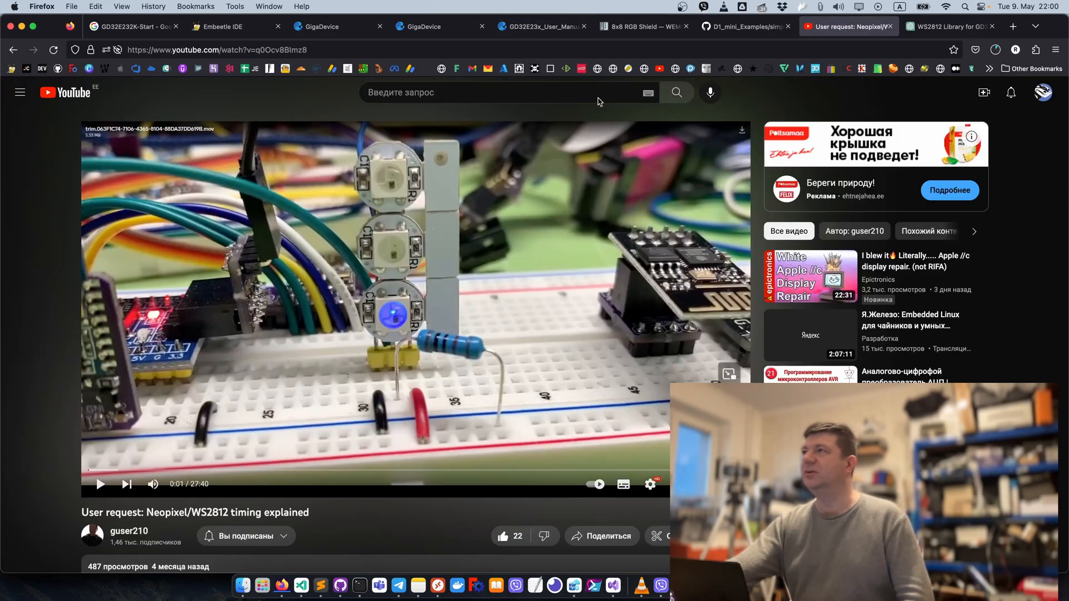
{"action": "left_click", "coordinate": [538, 27]}
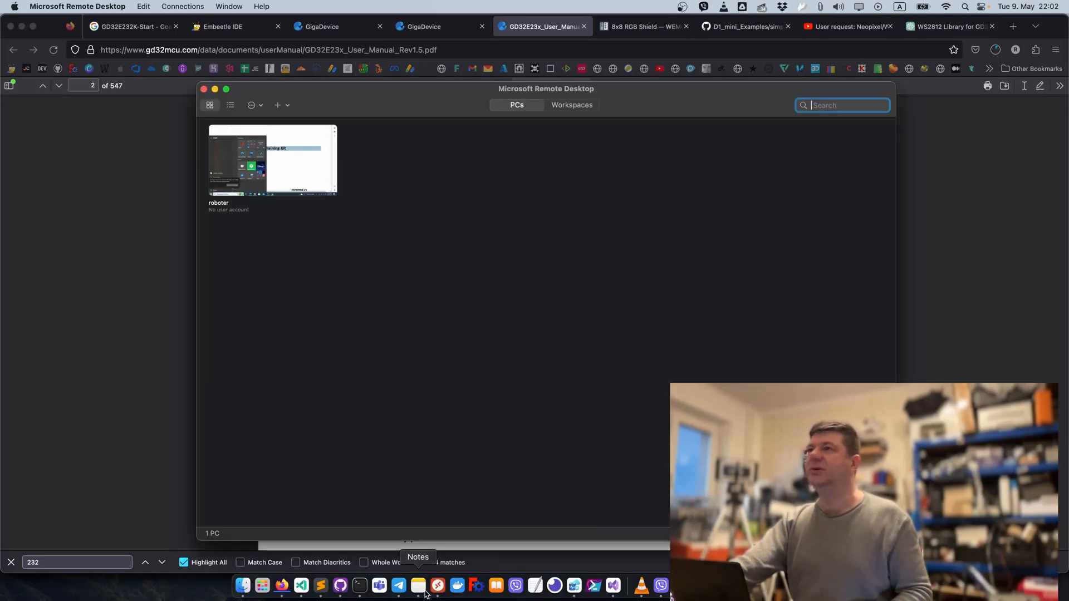
Step: Connect to the saved PC, landing in Edge on the GigaDevice GD32 site
{"action": "double_click", "coordinate": [273, 161]}
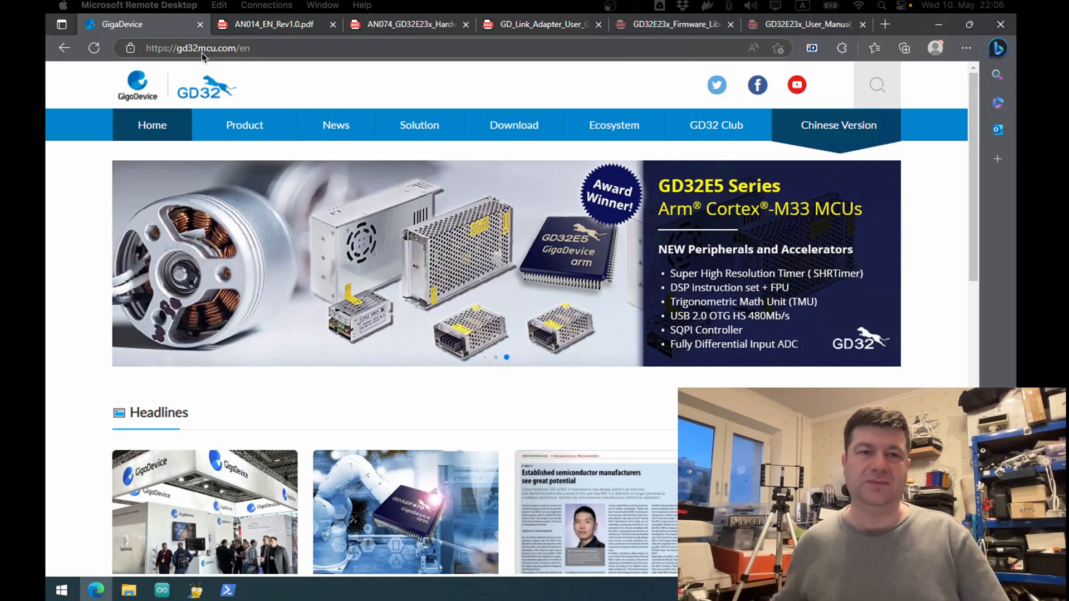
Step: In the GD32E2 MCU downloads, select User Manual and search for the saved GD32E23x entry
{"action": "left_click", "coordinate": [514, 125]}
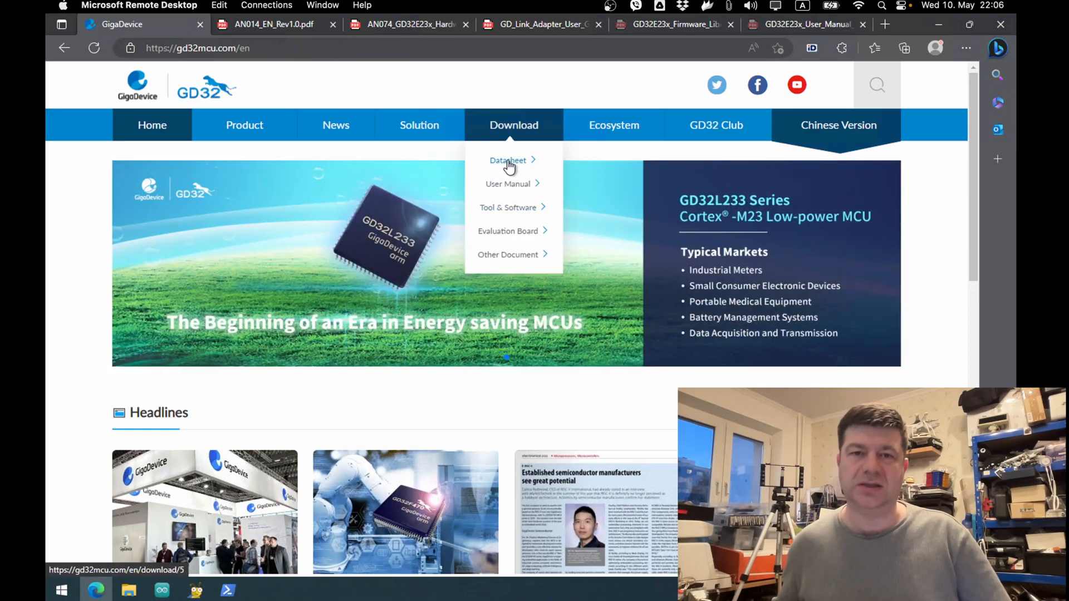
{"action": "left_click", "coordinate": [506, 161]}
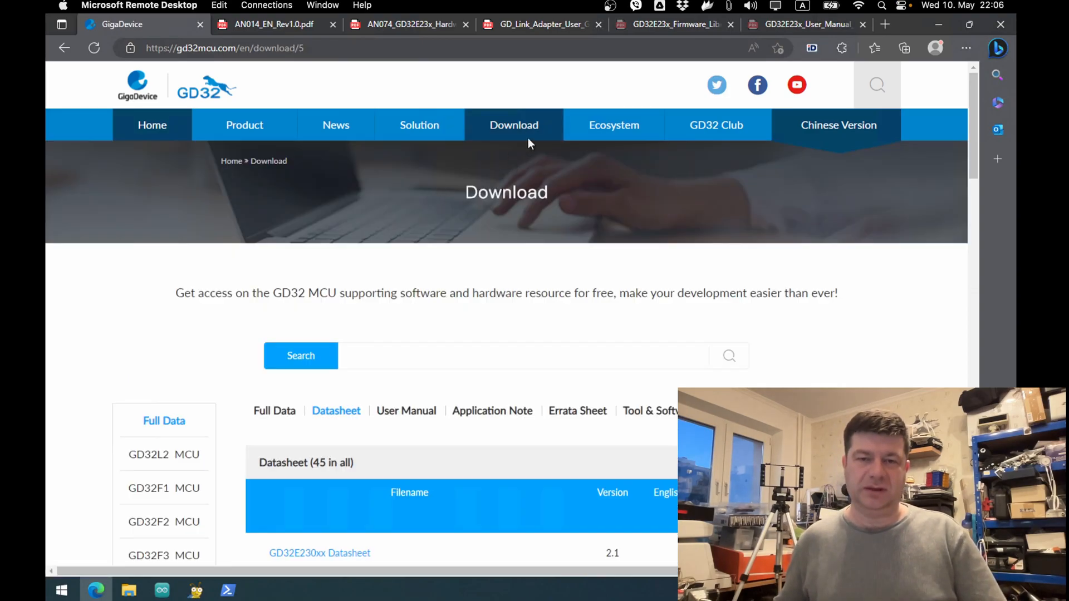
{"action": "left_click", "coordinate": [405, 410]}
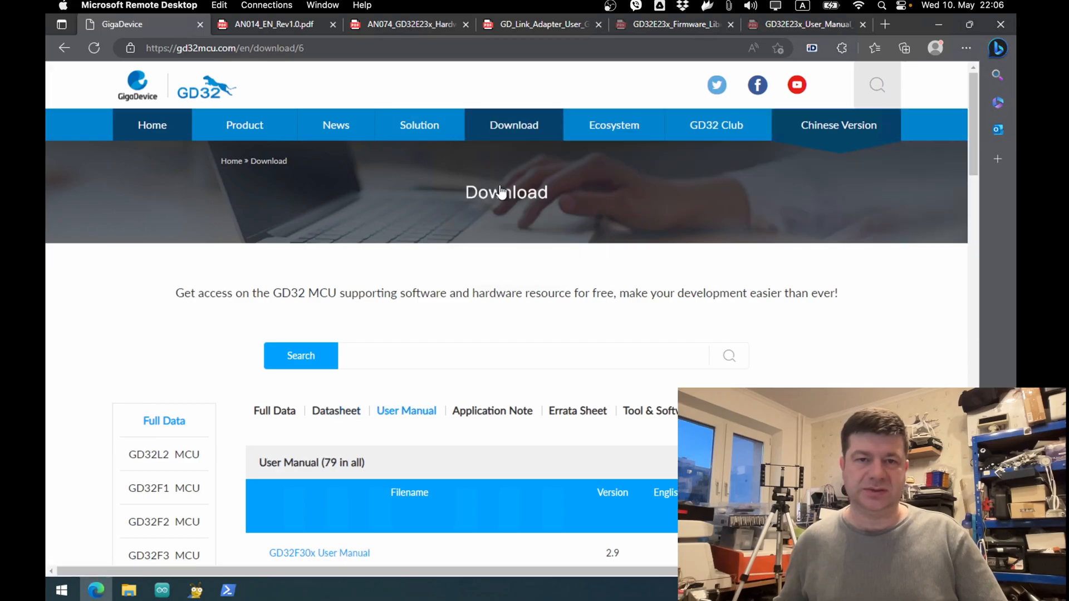
{"action": "scroll", "scroll_direction": "down", "scroll_amount": 3}
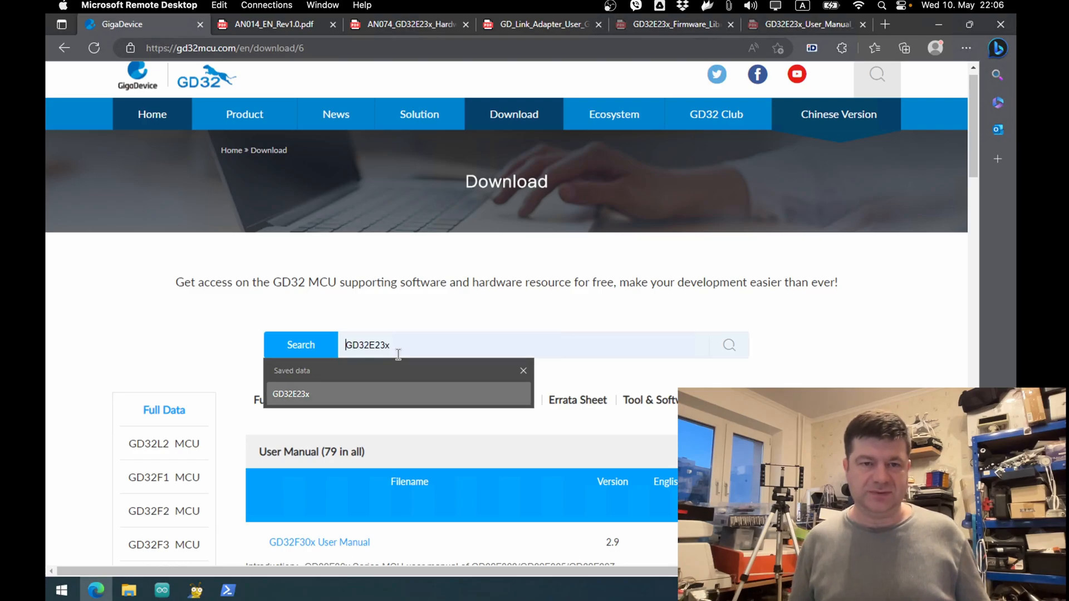
{"action": "left_click", "coordinate": [523, 371]}
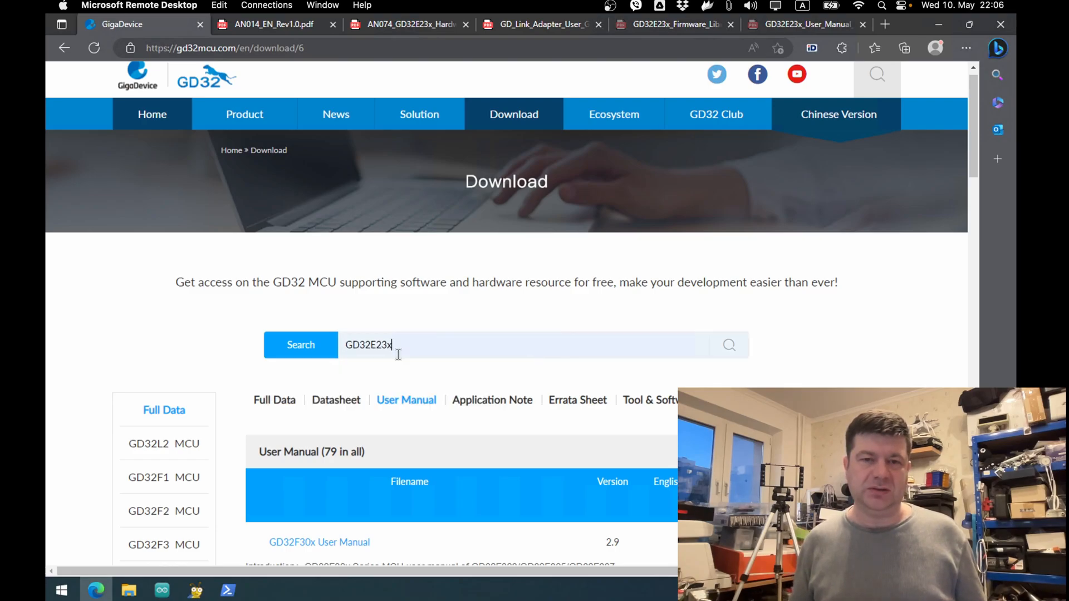
{"action": "left_click", "coordinate": [301, 346]}
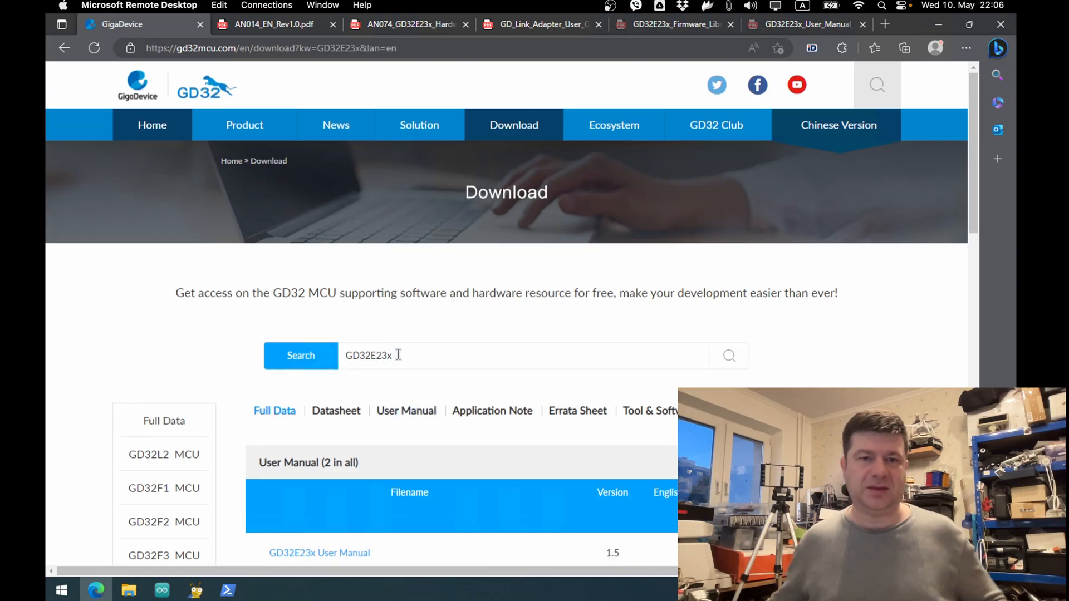
Step: Scroll the results and expand the full list of 27 user manuals
{"action": "scroll", "scroll_direction": "down", "scroll_amount": 3}
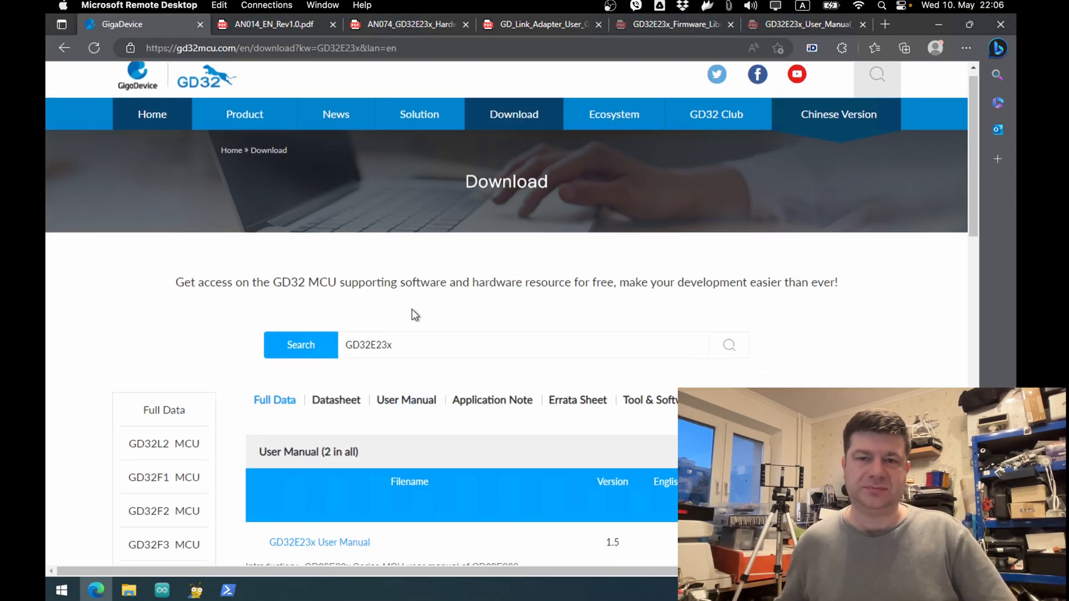
{"action": "scroll", "scroll_direction": "down", "scroll_amount": 3}
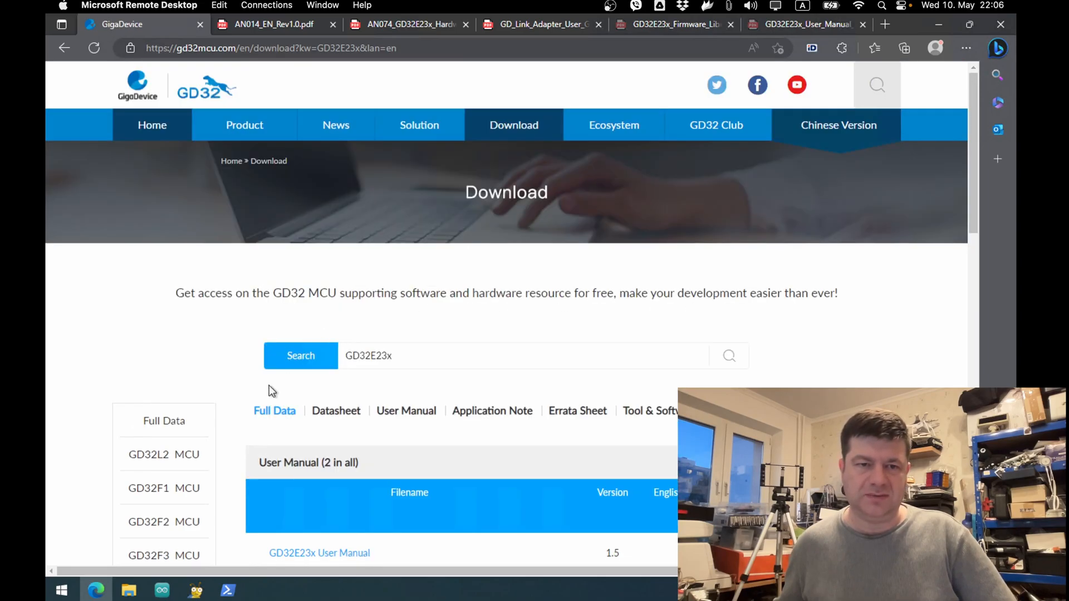
{"action": "scroll", "scroll_direction": "down", "scroll_amount": 3}
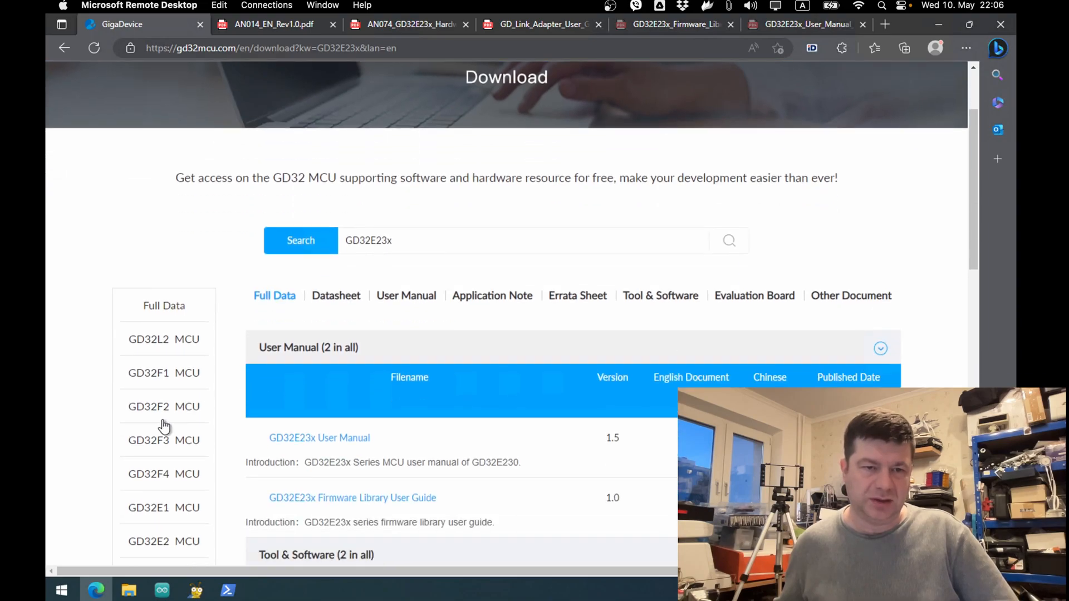
{"action": "scroll", "scroll_direction": "down", "scroll_amount": 3}
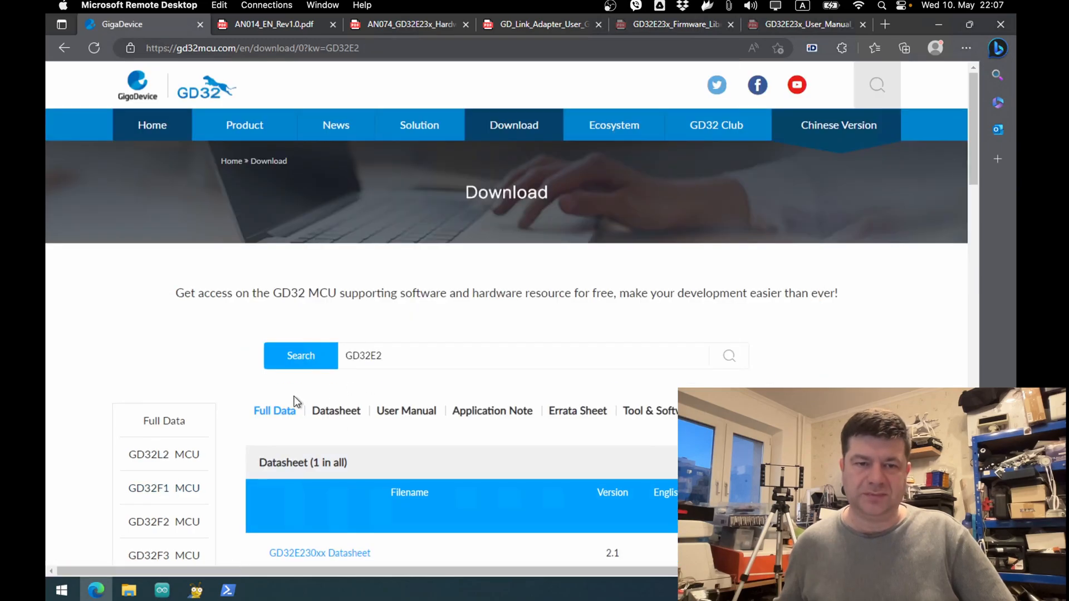
{"action": "scroll", "scroll_direction": "down", "scroll_amount": 3}
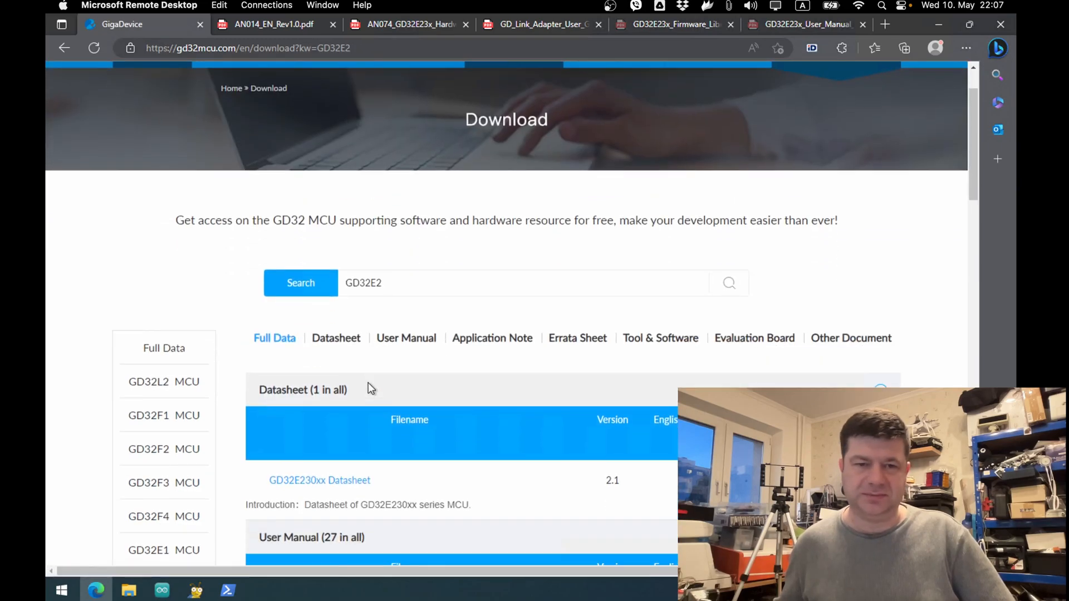
{"action": "scroll", "scroll_direction": "down", "scroll_amount": 3}
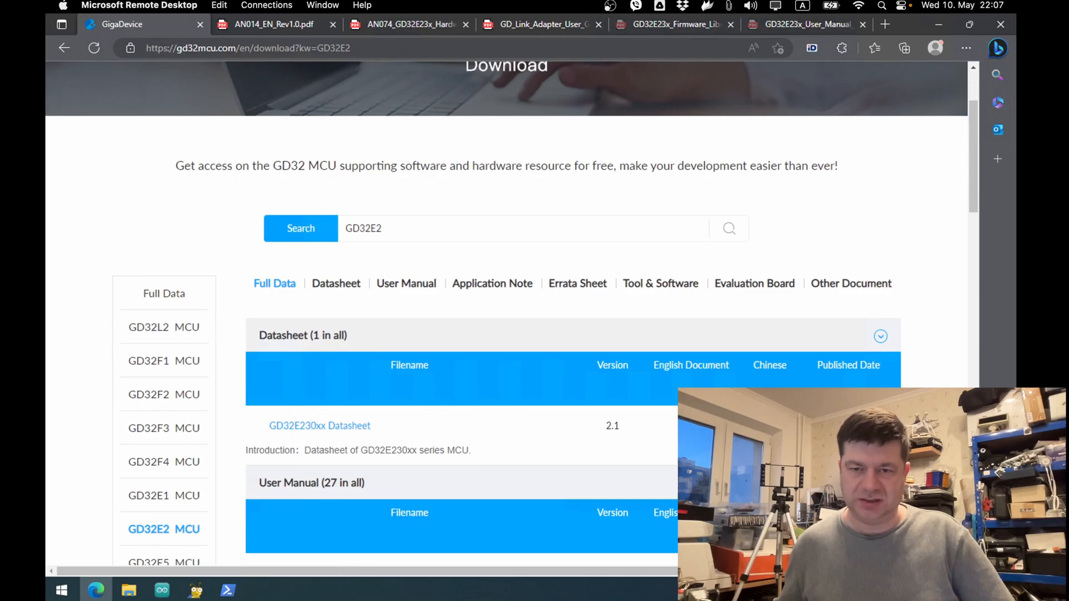
{"action": "mouse_move", "coordinate": [661, 332]}
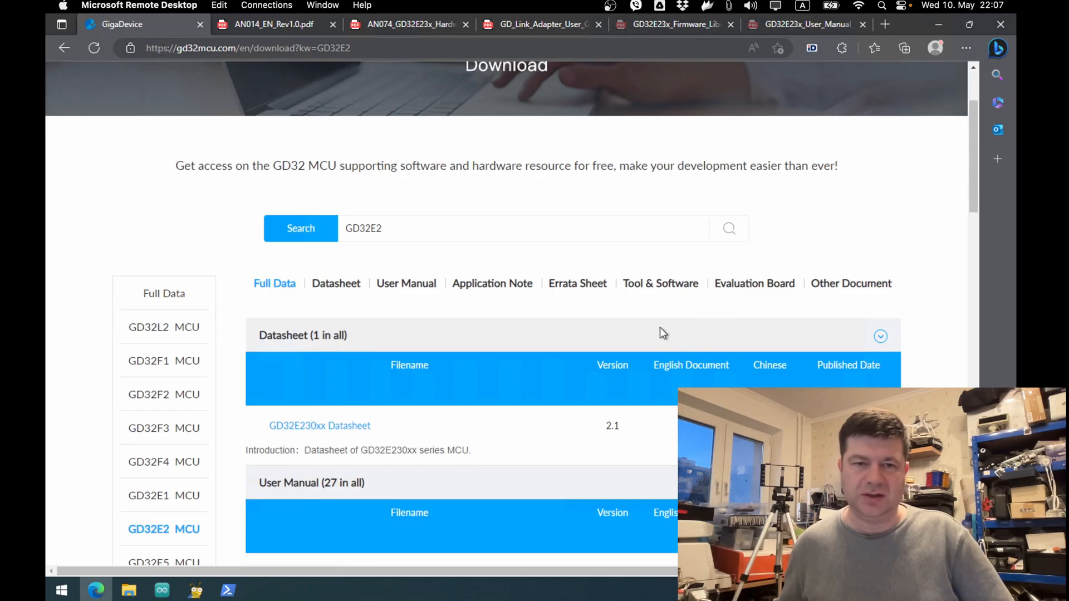
{"action": "scroll", "scroll_direction": "down", "scroll_amount": 3}
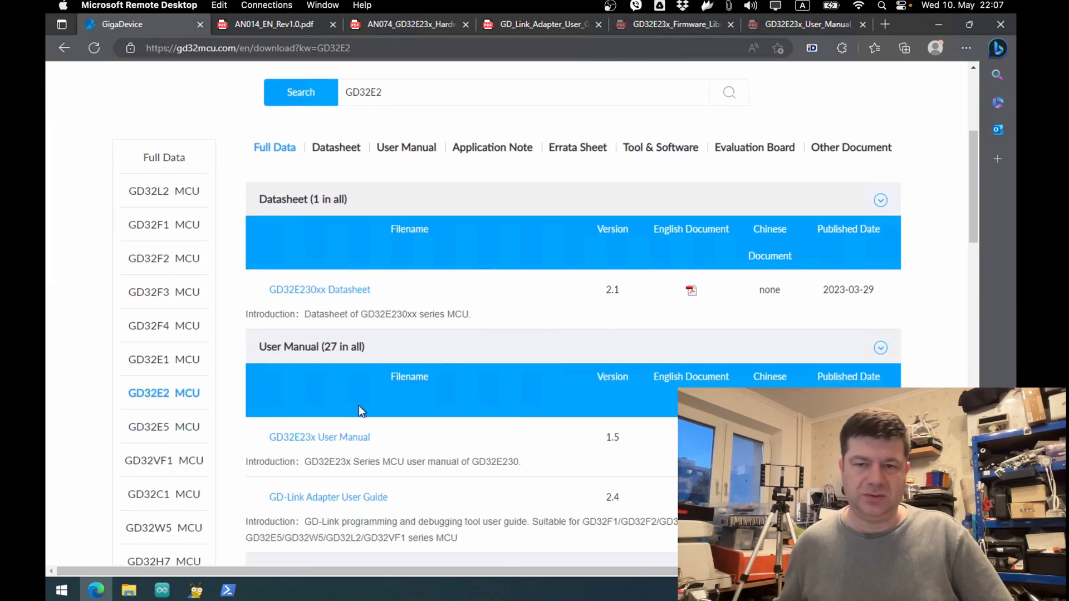
{"action": "scroll", "scroll_direction": "down", "scroll_amount": 3}
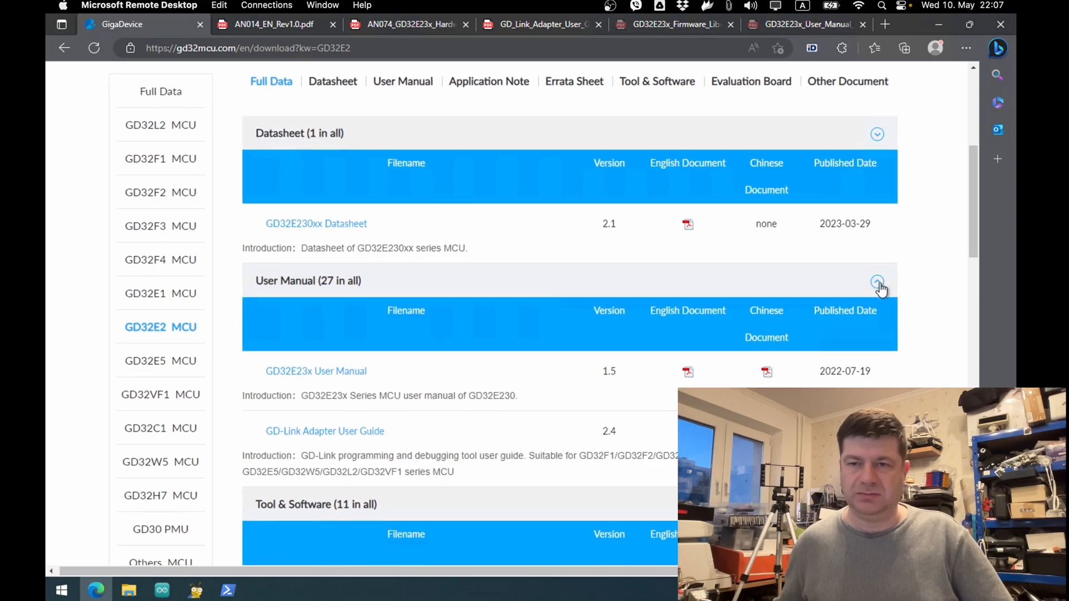
{"action": "left_click", "coordinate": [878, 280]}
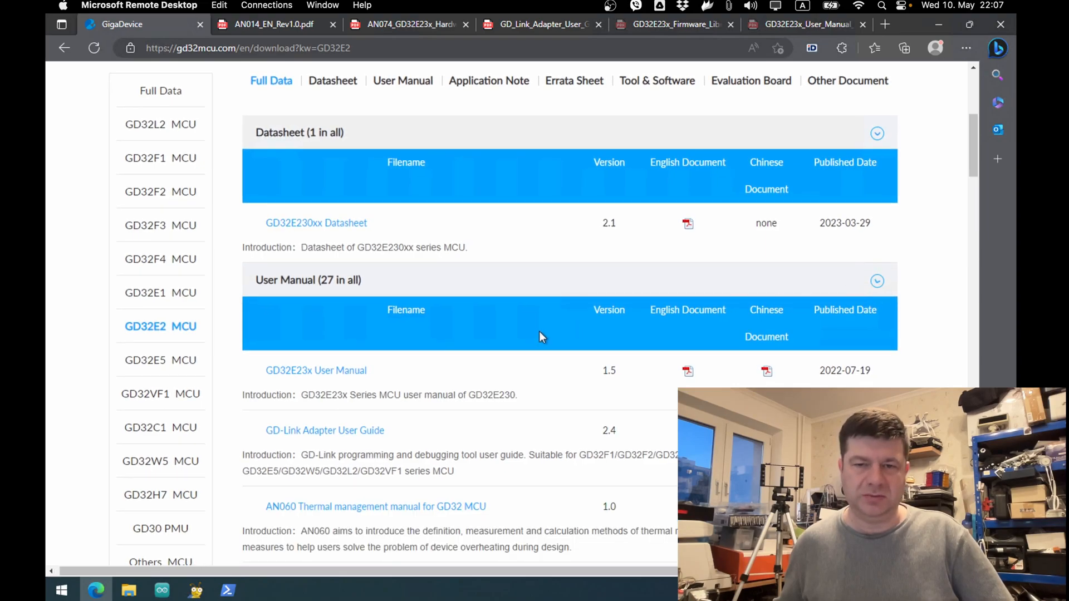
Step: Scroll the application notes AN046–AN043, highlighting GD32E230 series in the migration note title
{"action": "scroll", "scroll_direction": "down", "scroll_amount": 3}
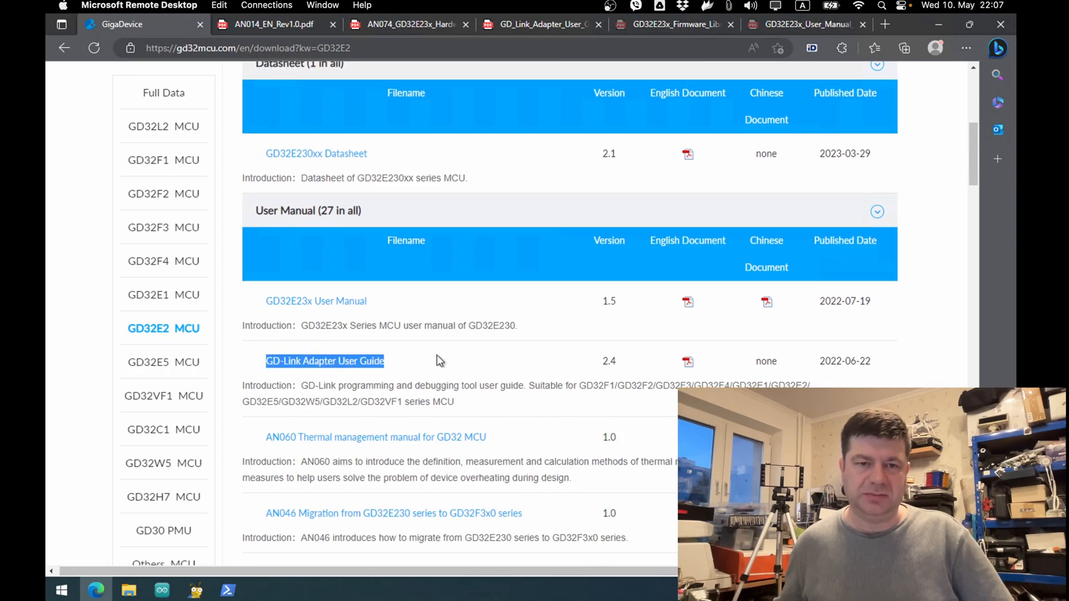
{"action": "scroll", "scroll_direction": "down", "scroll_amount": 3}
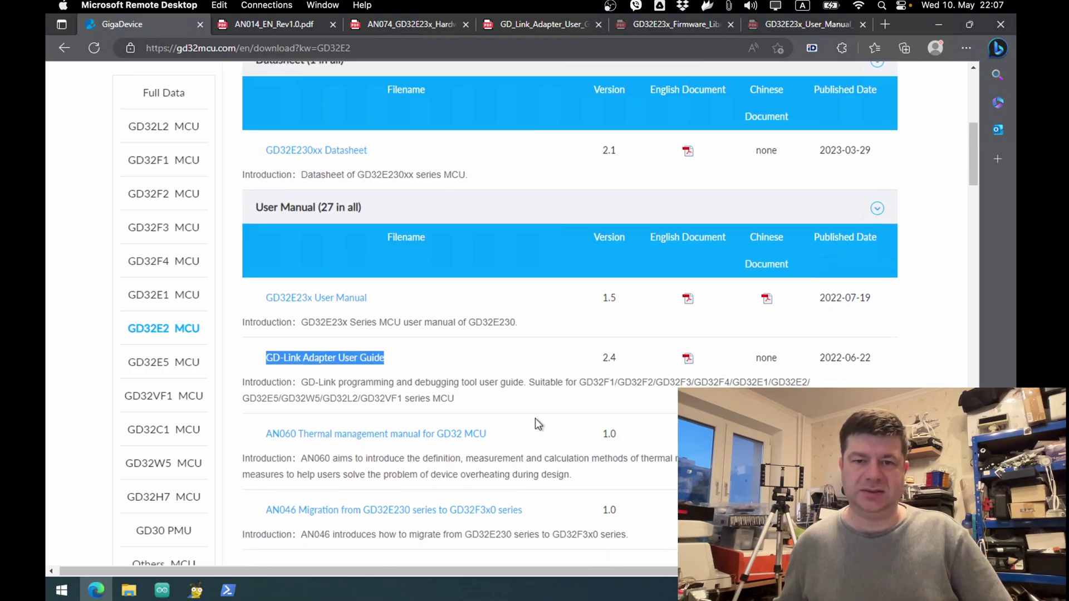
{"action": "scroll", "scroll_direction": "down", "scroll_amount": 3}
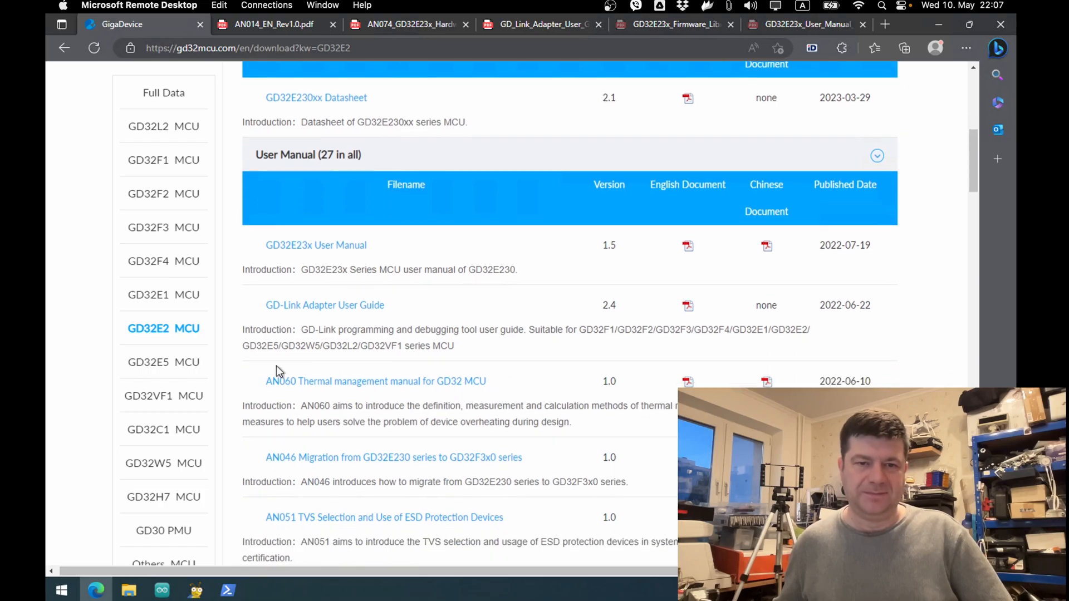
{"action": "scroll", "scroll_direction": "down", "scroll_amount": 3}
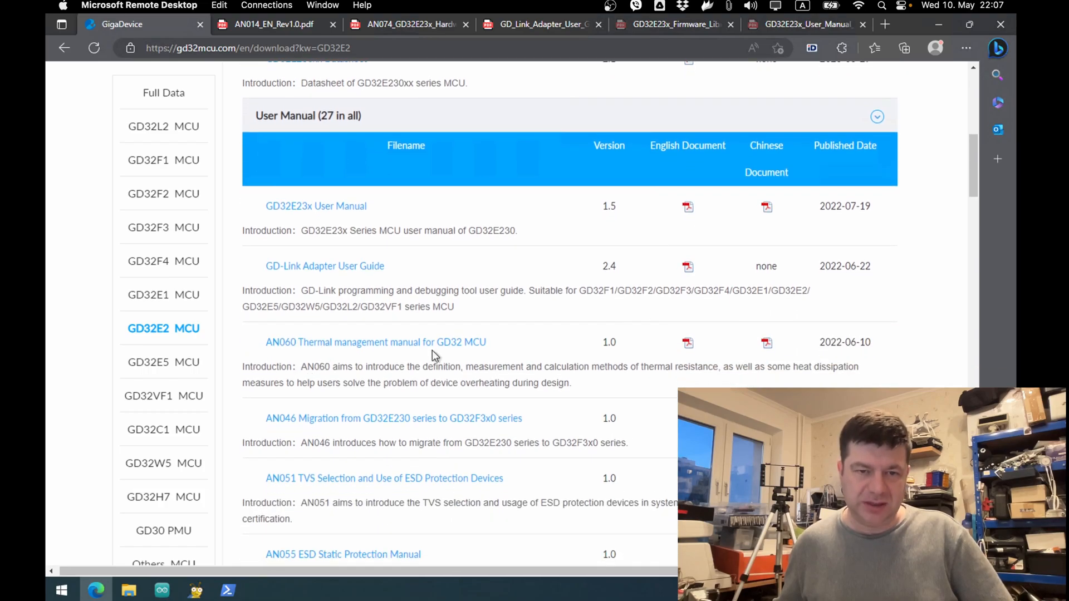
{"action": "scroll", "scroll_direction": "down", "scroll_amount": 3}
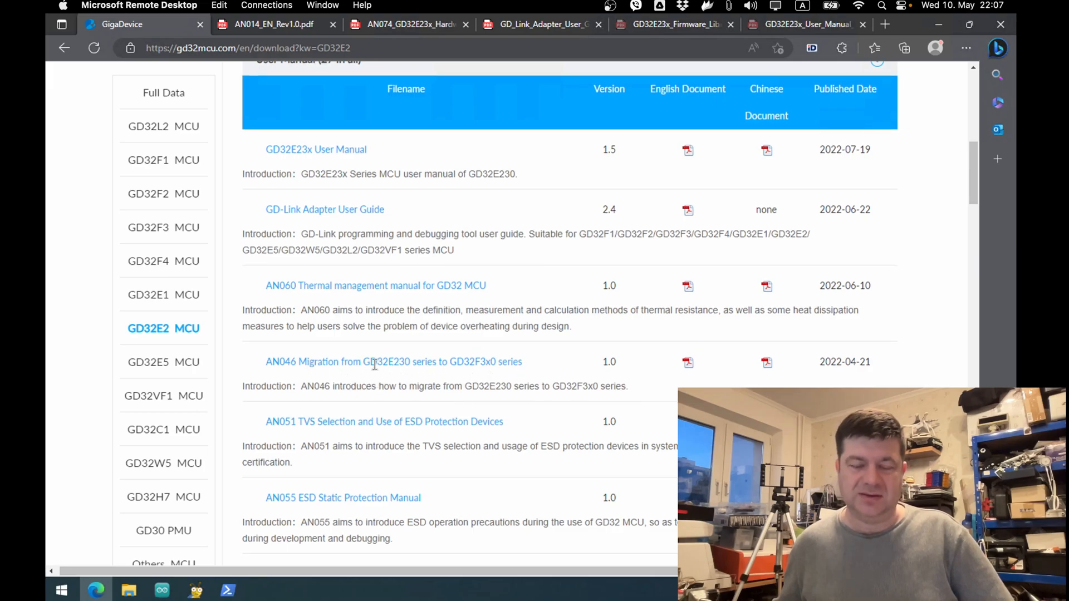
{"action": "left_click_drag", "start_coordinate": [363, 361], "coordinate": [443, 361]}
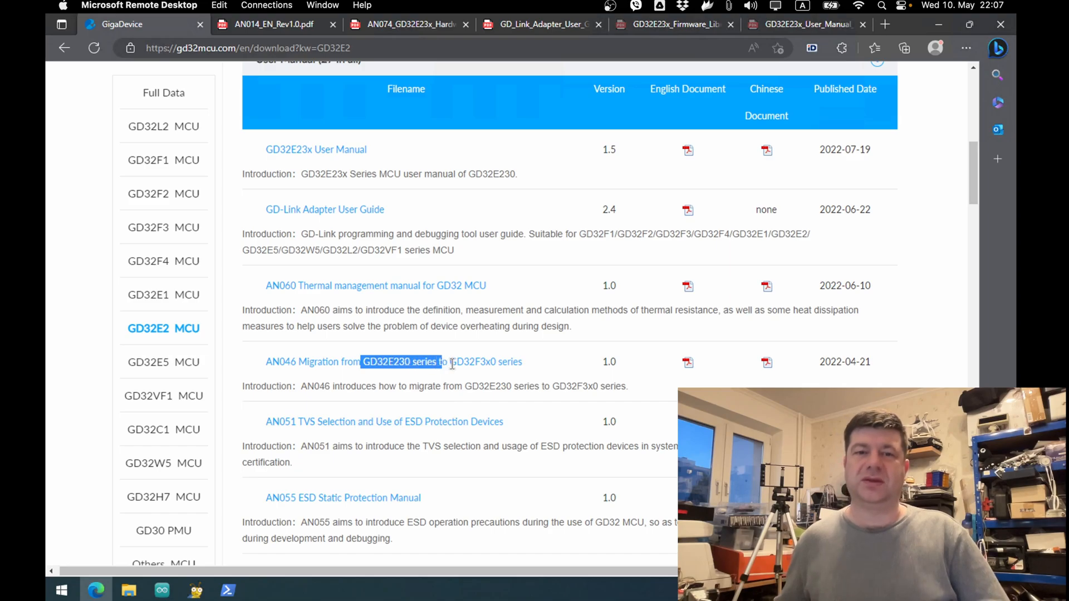
{"action": "left_click_drag", "start_coordinate": [442, 361], "coordinate": [498, 360]}
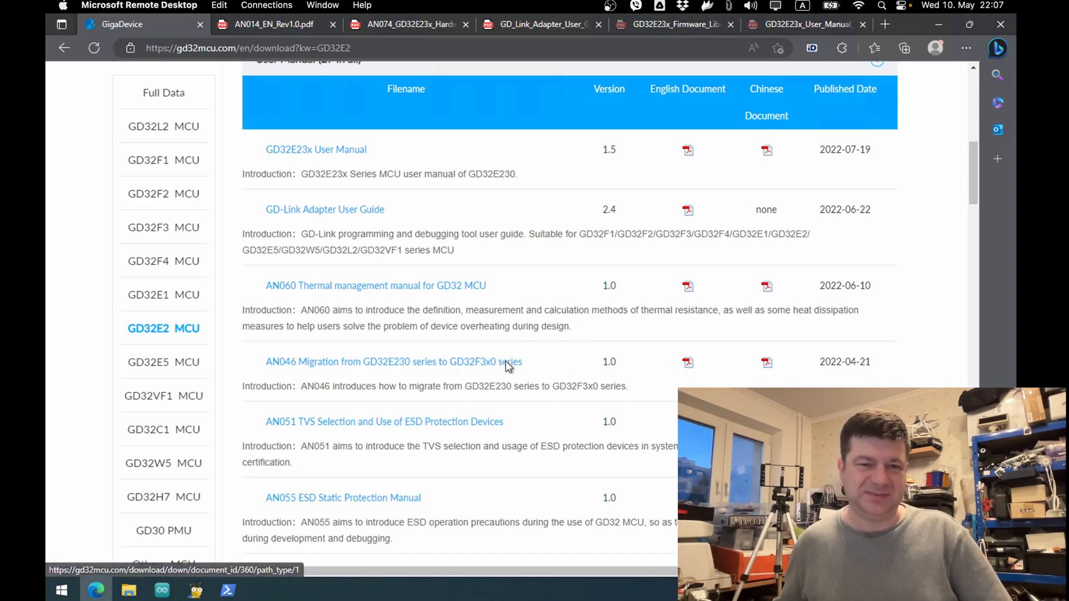
{"action": "scroll", "scroll_direction": "down", "scroll_amount": 3}
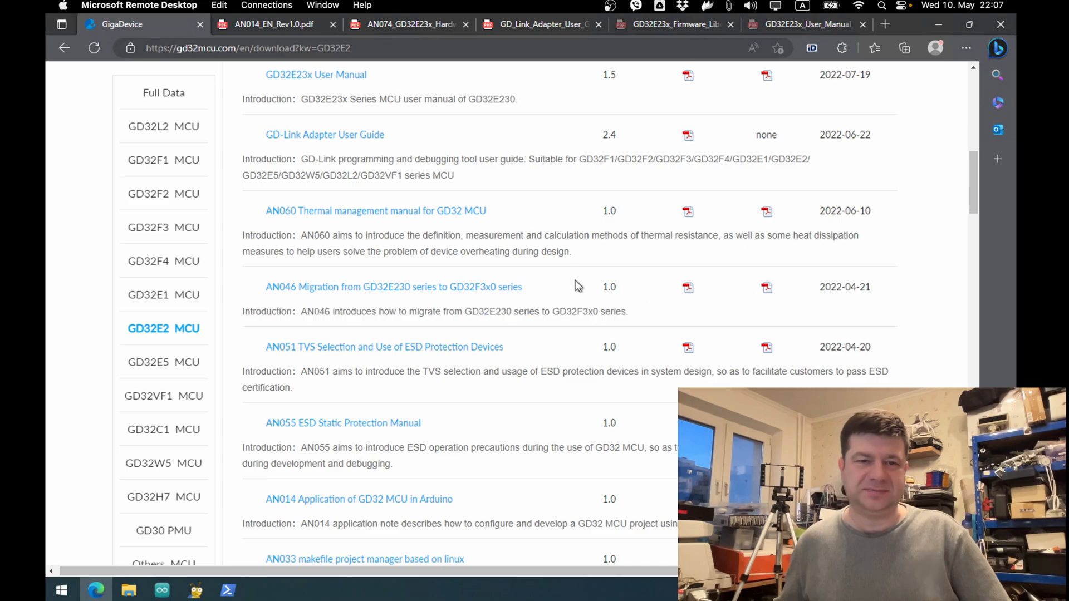
{"action": "scroll", "scroll_direction": "down", "scroll_amount": 3}
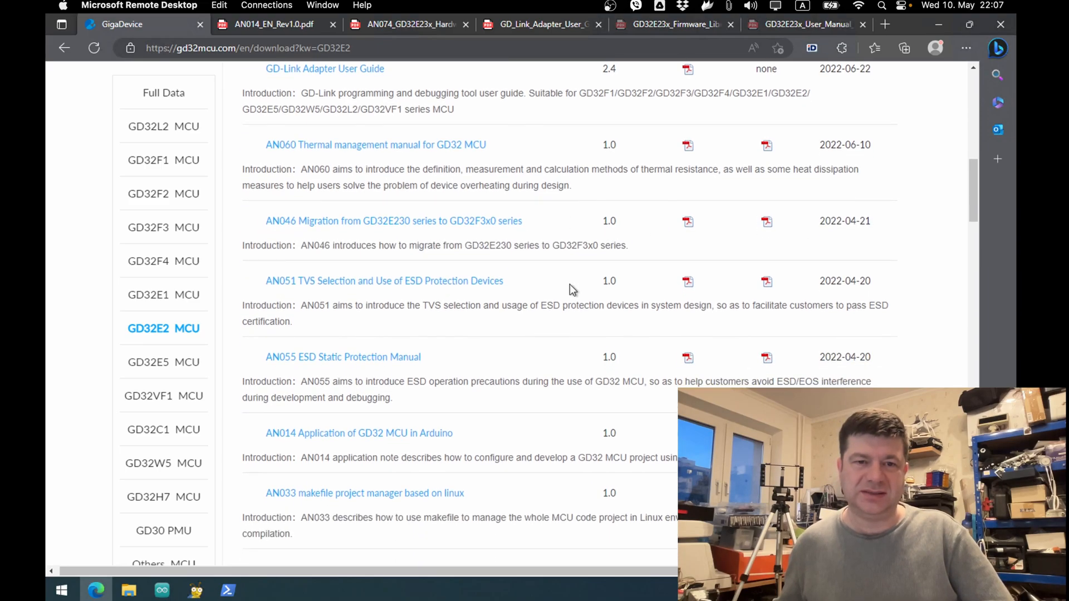
{"action": "scroll", "scroll_direction": "down", "scroll_amount": 3}
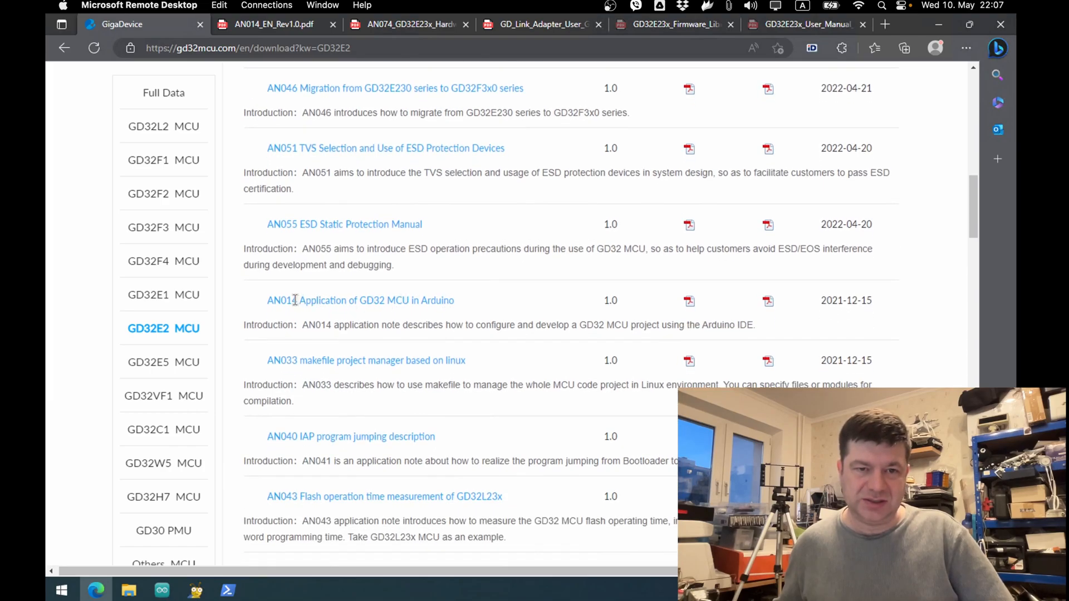
{"action": "left_click_drag", "start_coordinate": [346, 300], "coordinate": [455, 299]}
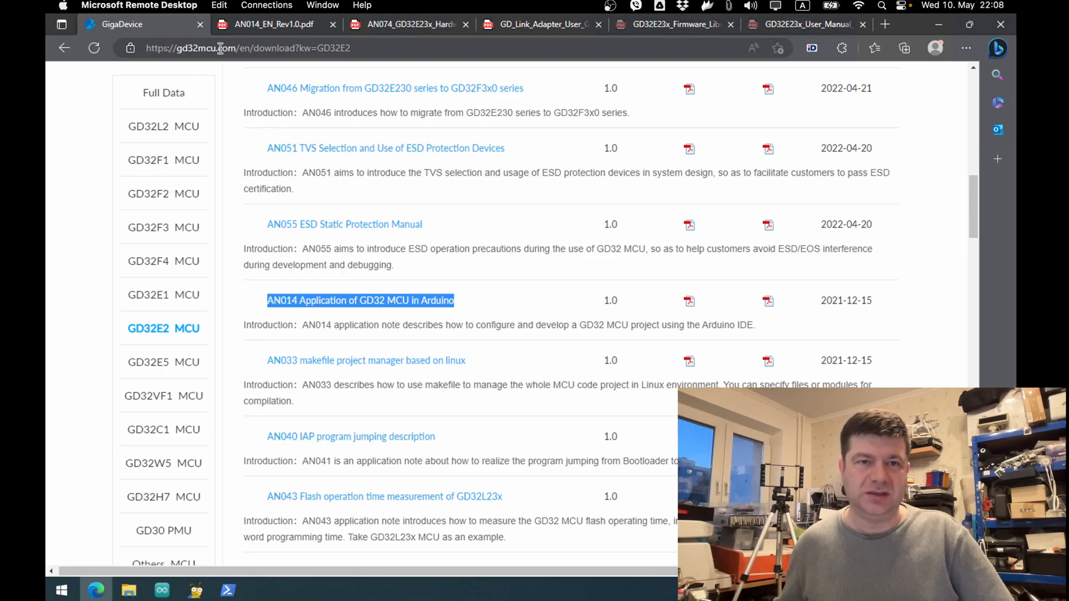
{"action": "mouse_move", "coordinate": [279, 25]}
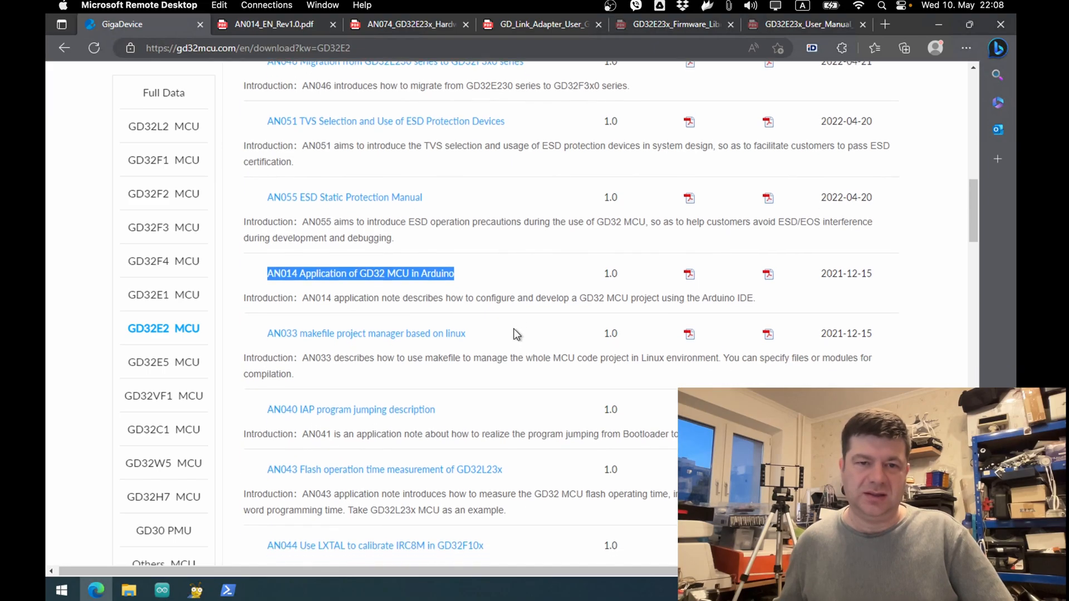
{"action": "scroll", "scroll_direction": "down", "scroll_amount": 3}
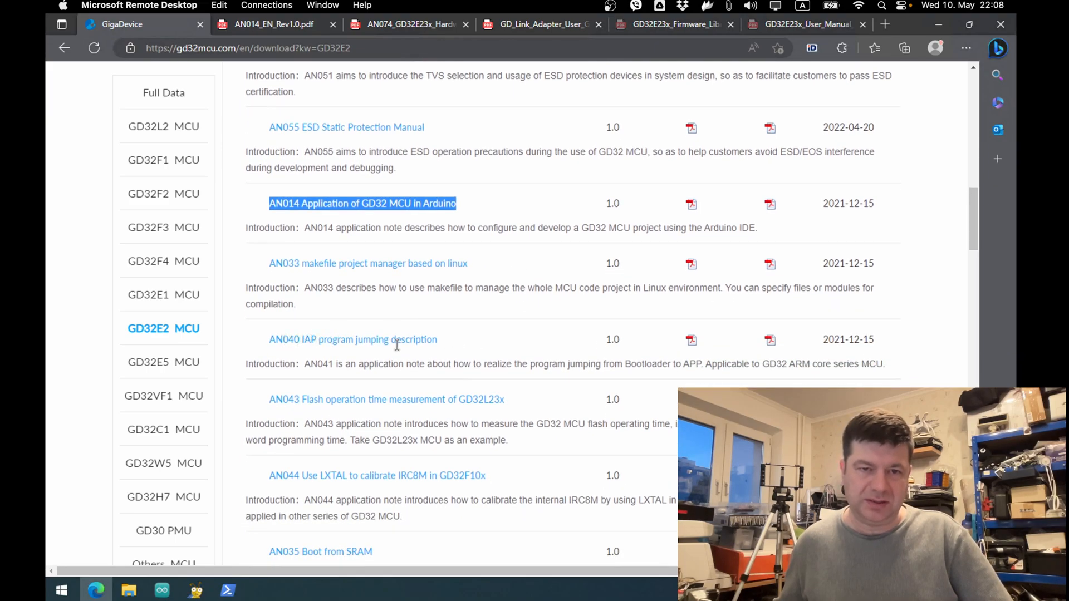
{"action": "scroll", "scroll_direction": "down", "scroll_amount": 3}
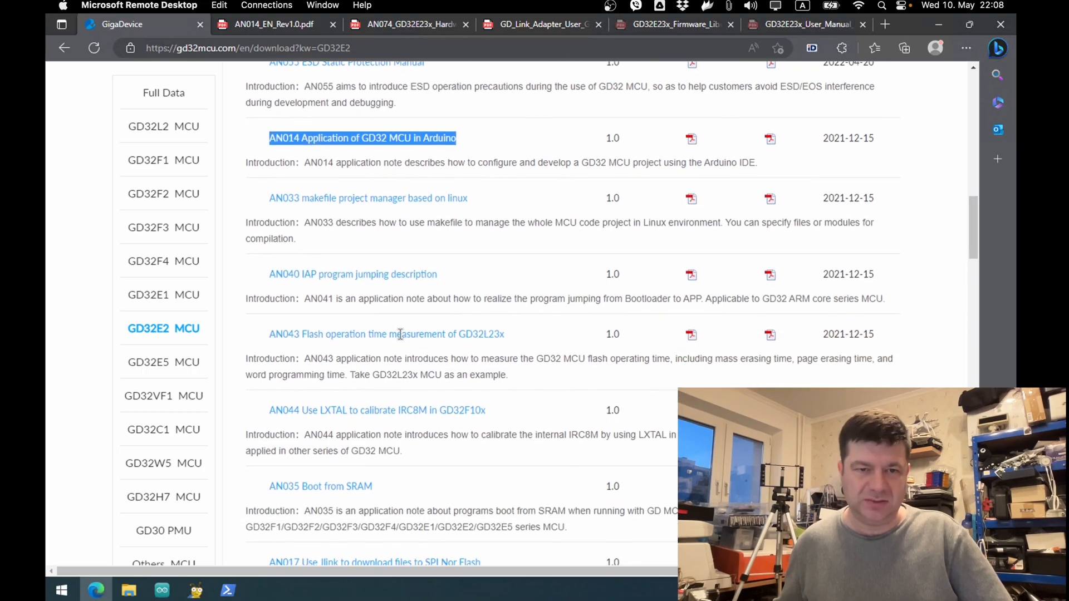
{"action": "scroll", "scroll_direction": "down", "scroll_amount": 3}
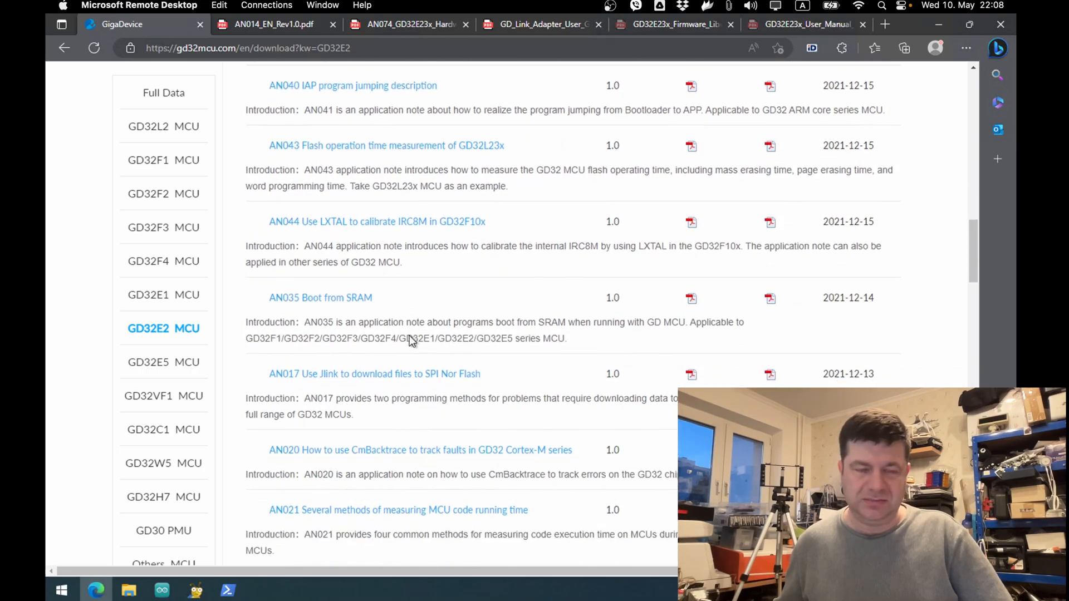
{"action": "scroll", "scroll_direction": "down", "scroll_amount": 3}
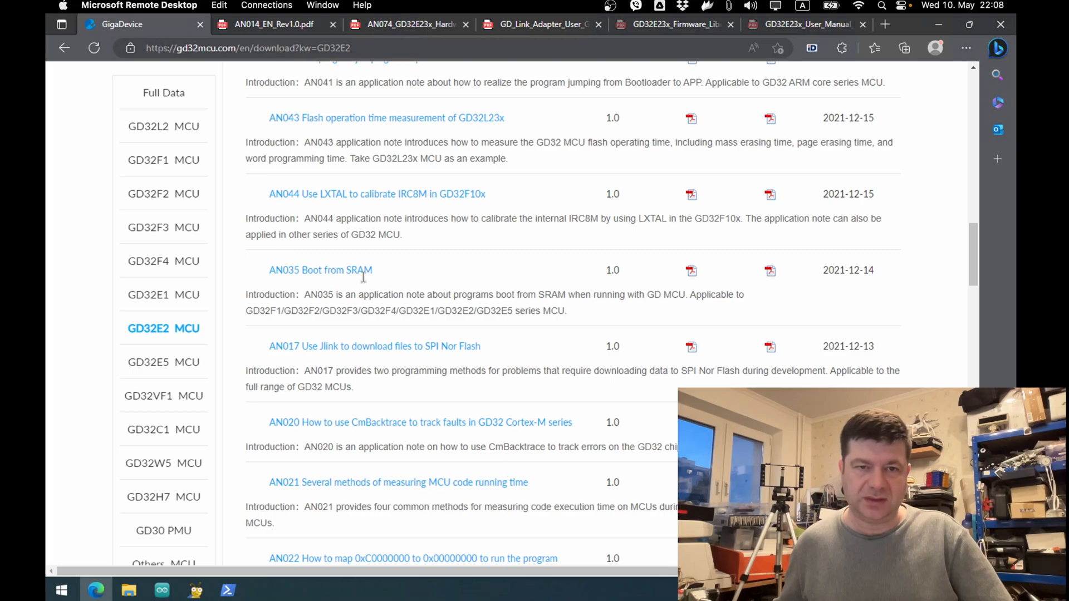
{"action": "scroll", "scroll_direction": "down", "scroll_amount": 3}
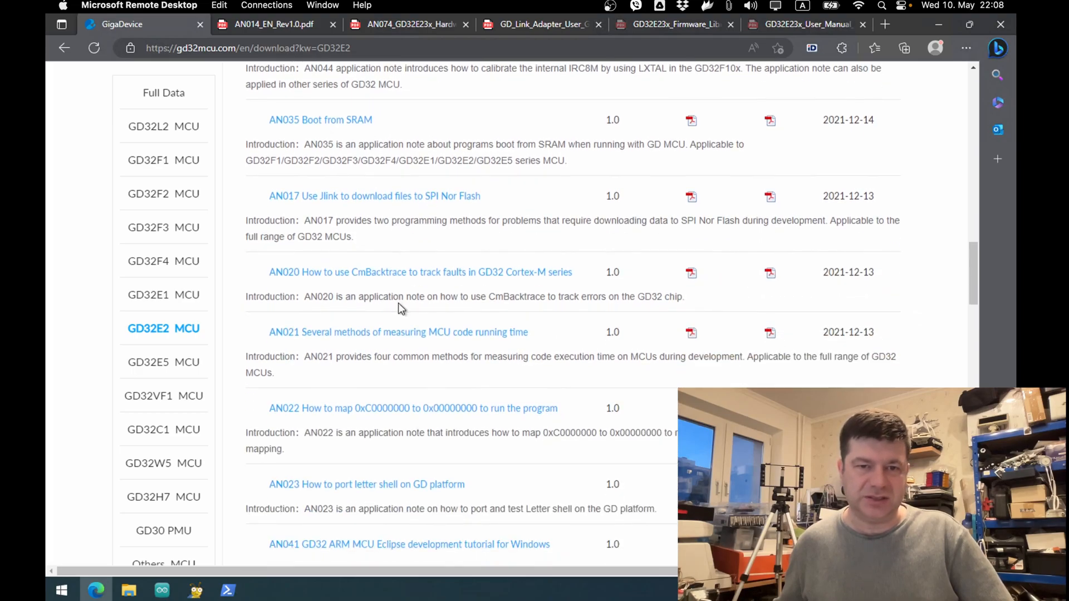
{"action": "scroll", "scroll_direction": "down", "scroll_amount": 3}
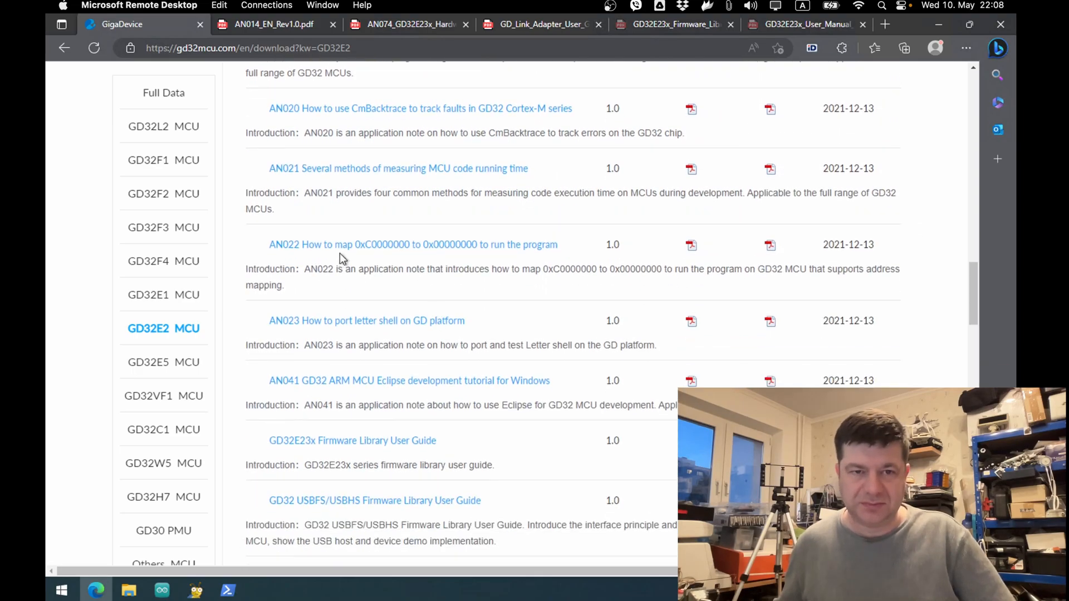
{"action": "scroll", "scroll_direction": "down", "scroll_amount": 3}
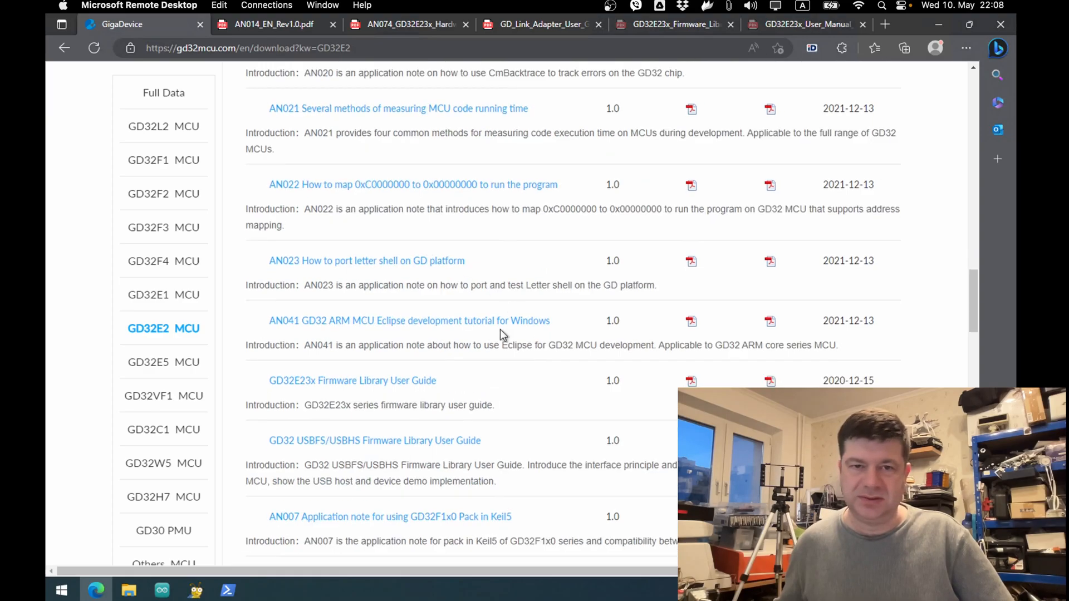
{"action": "scroll", "scroll_direction": "down", "scroll_amount": 3}
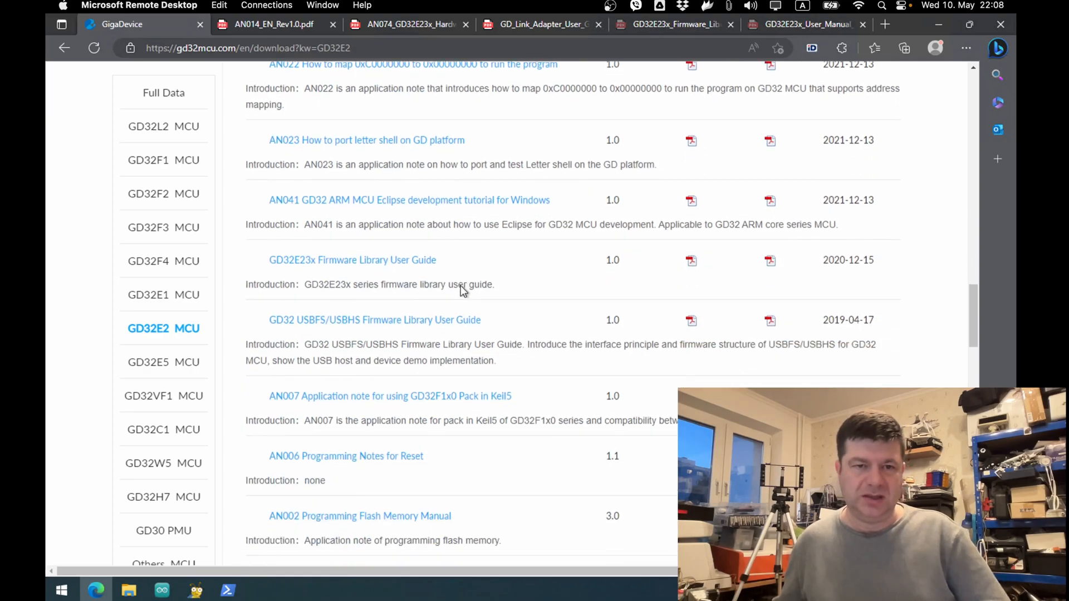
{"action": "scroll", "scroll_direction": "down", "scroll_amount": 3}
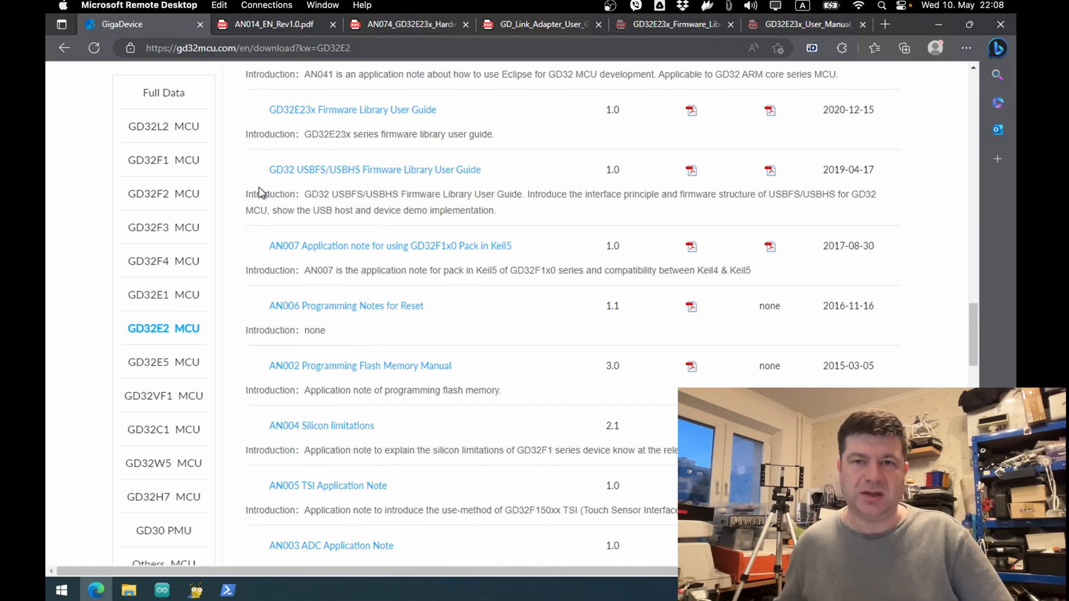
{"action": "double_click", "coordinate": [352, 110]}
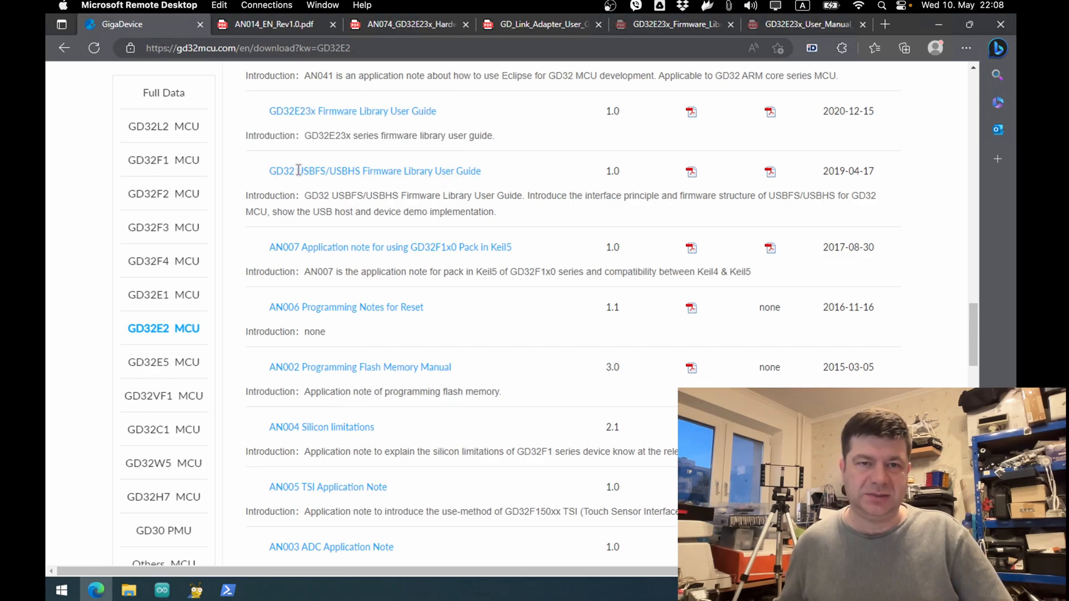
{"action": "double_click", "coordinate": [312, 171]}
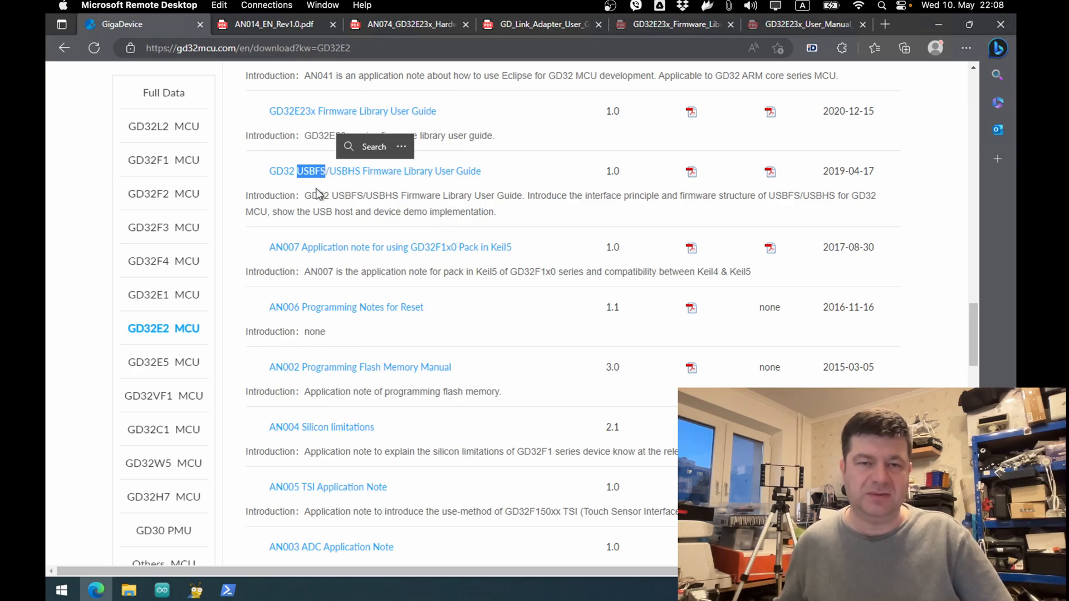
{"action": "scroll", "scroll_direction": "down", "scroll_amount": 3}
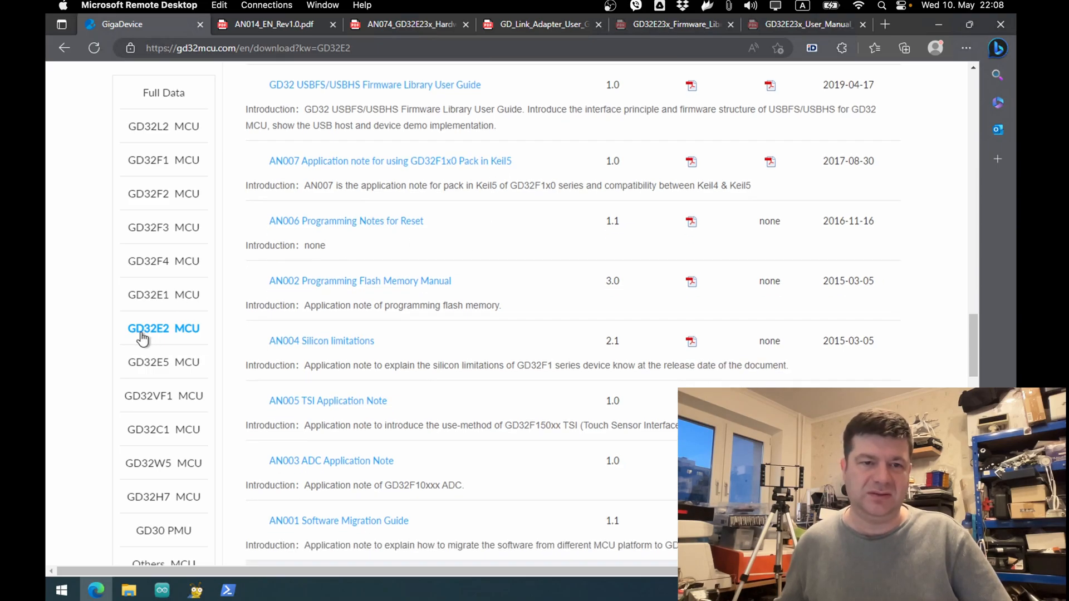
{"action": "scroll", "scroll_direction": "down", "scroll_amount": 3}
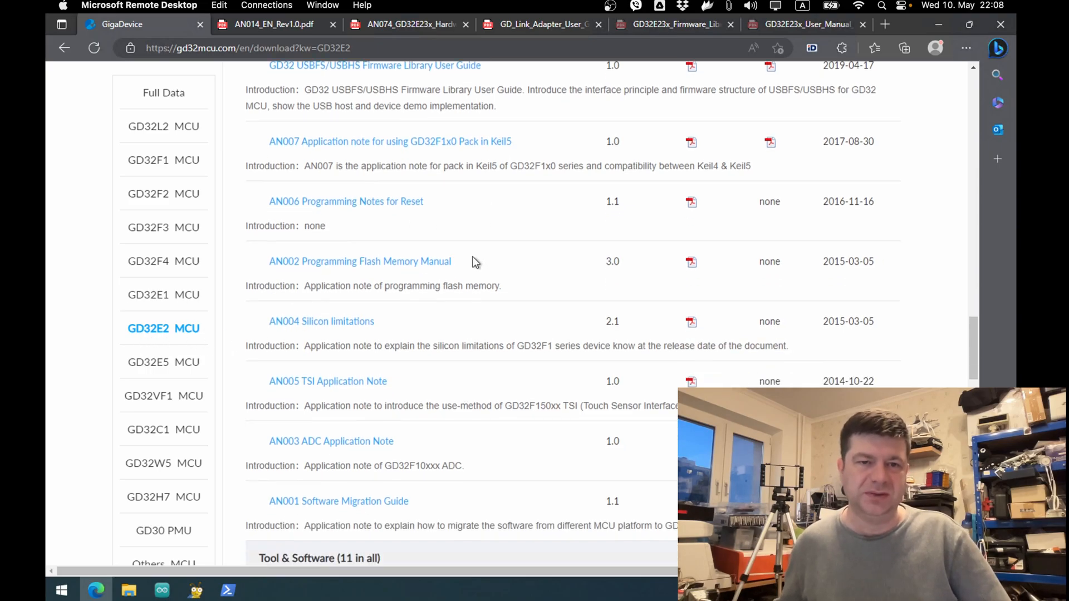
{"action": "scroll", "scroll_direction": "down", "scroll_amount": 3}
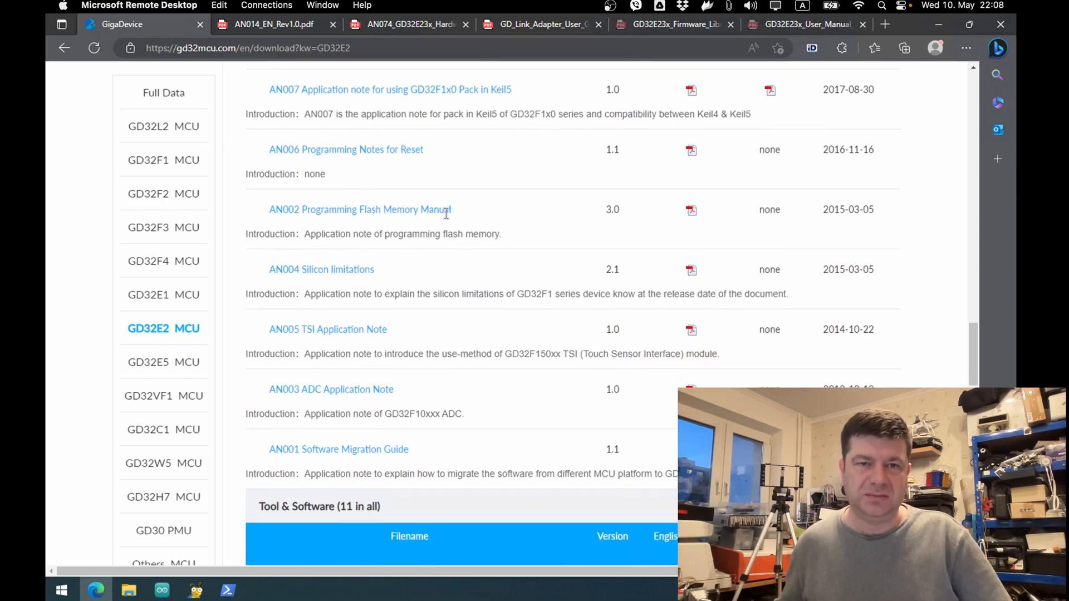
{"action": "scroll", "scroll_direction": "down", "scroll_amount": 3}
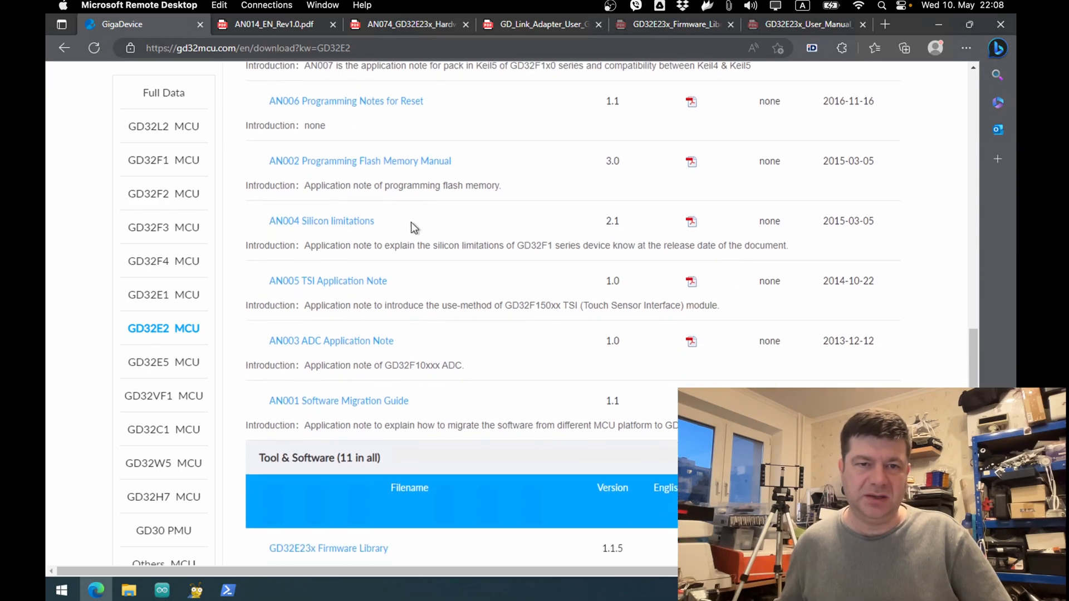
{"action": "scroll", "scroll_direction": "down", "scroll_amount": 3}
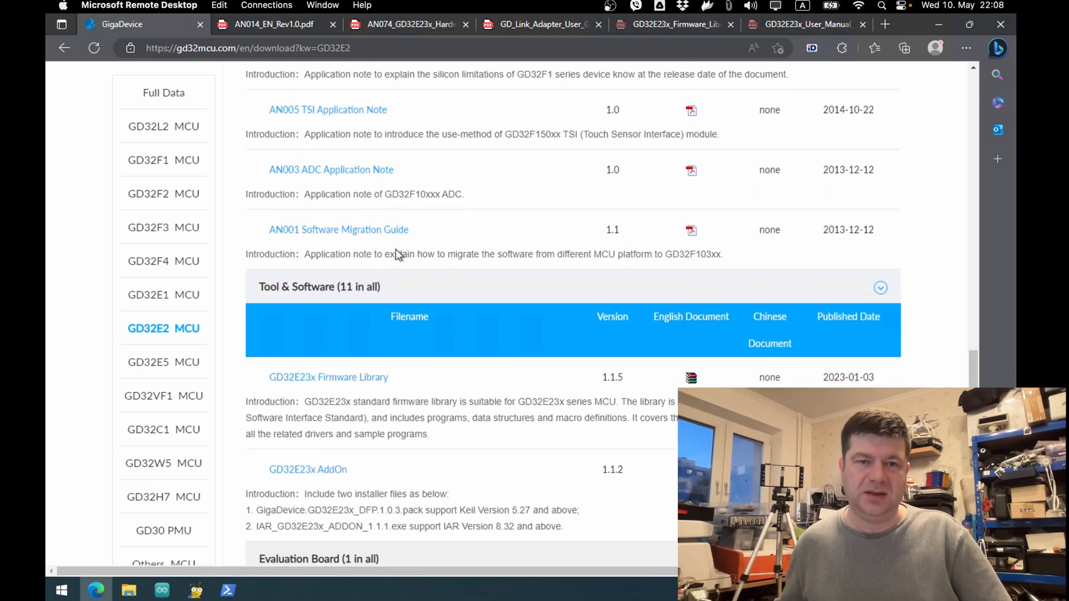
{"action": "scroll", "scroll_direction": "down", "scroll_amount": 3}
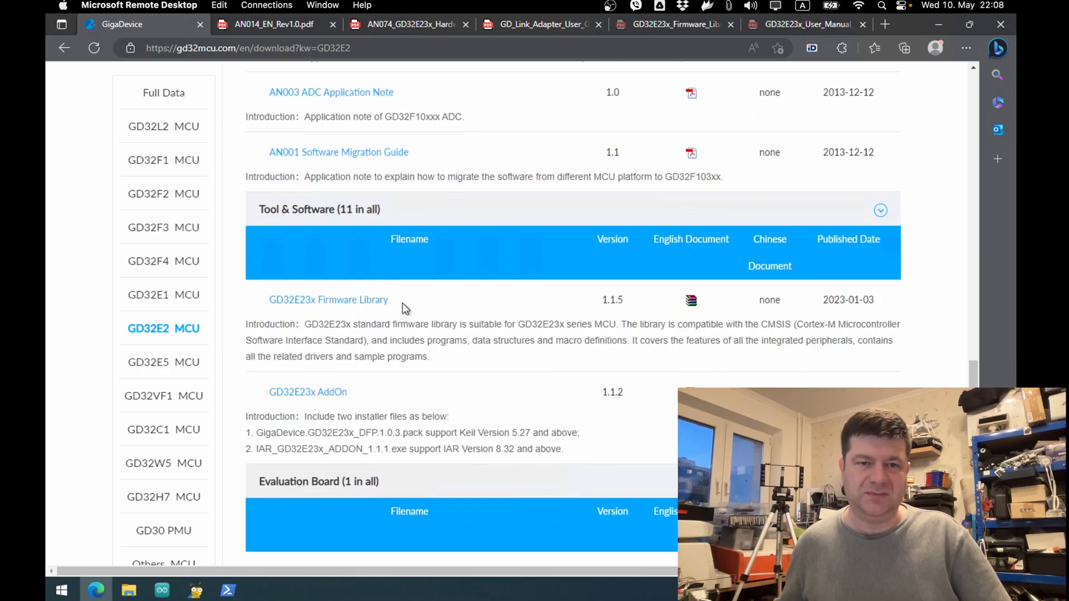
{"action": "double_click", "coordinate": [349, 299]}
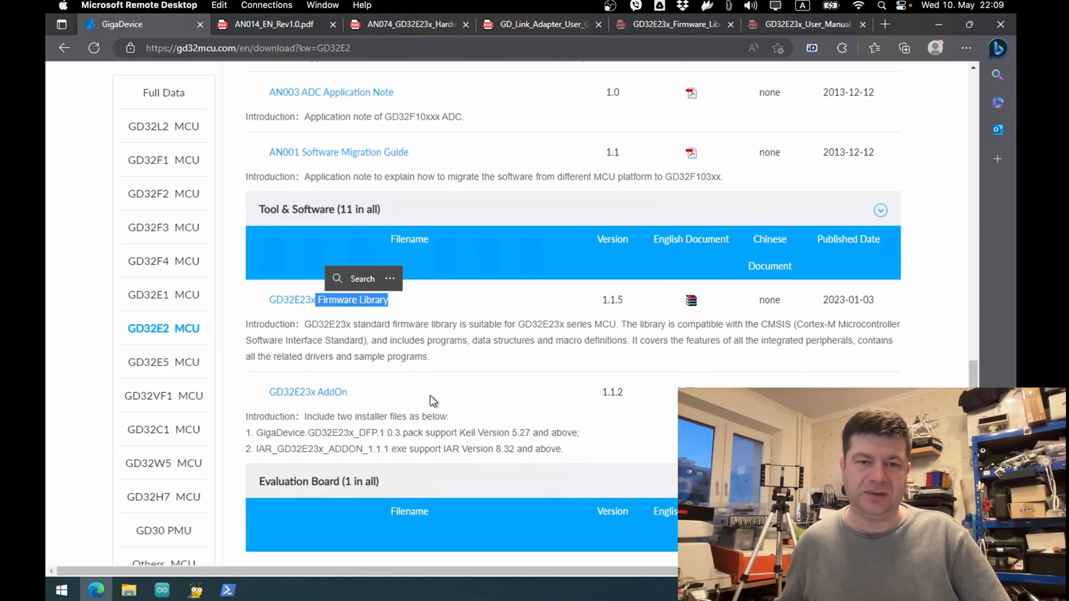
{"action": "scroll", "scroll_direction": "down", "scroll_amount": 3}
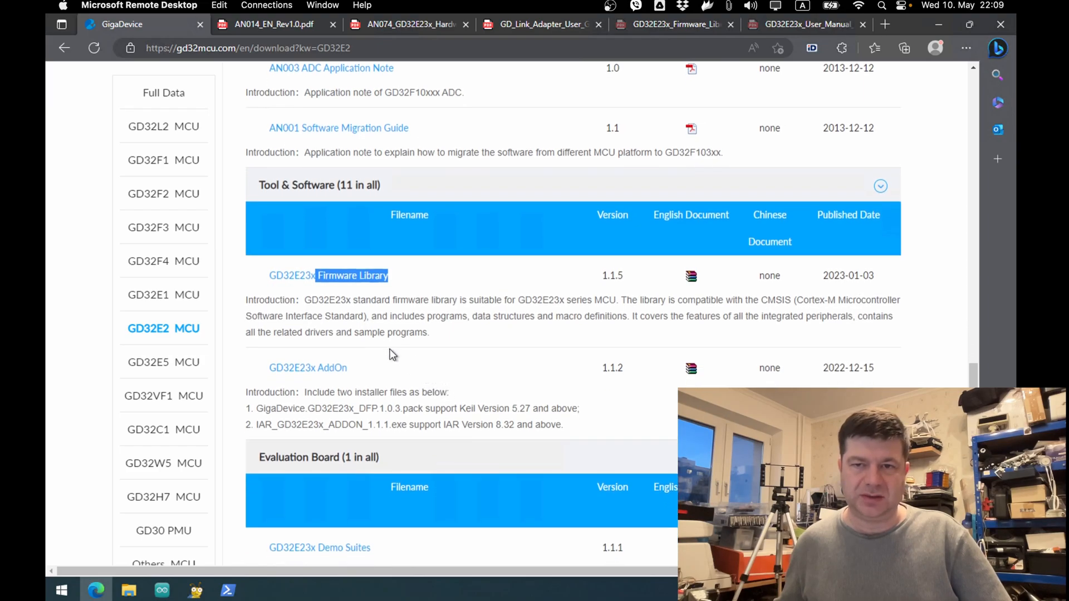
{"action": "double_click", "coordinate": [307, 368]}
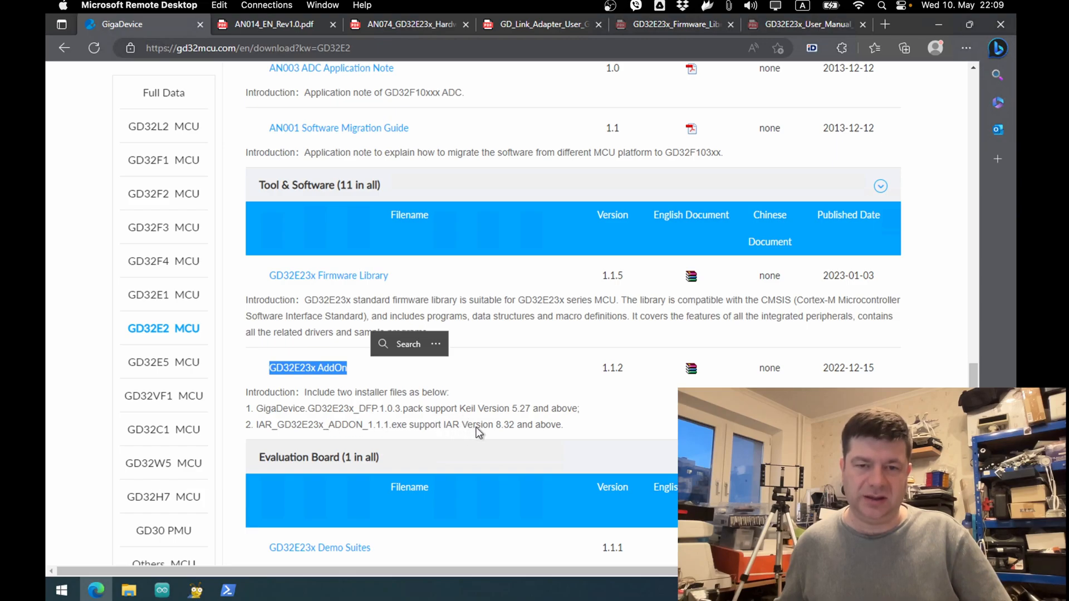
{"action": "scroll", "scroll_direction": "down", "scroll_amount": 3}
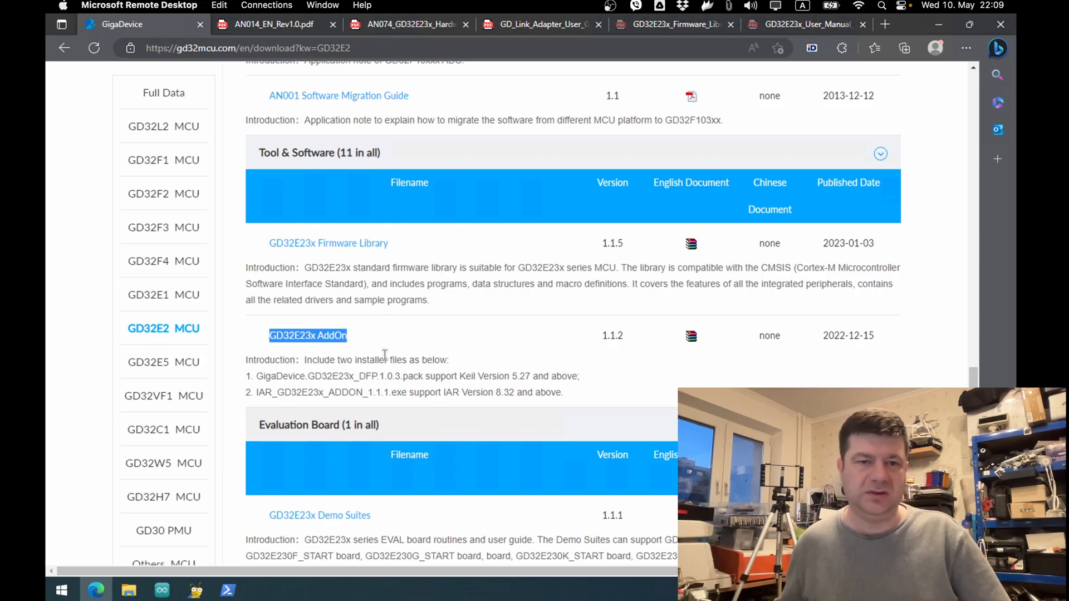
{"action": "scroll", "scroll_direction": "down", "scroll_amount": 3}
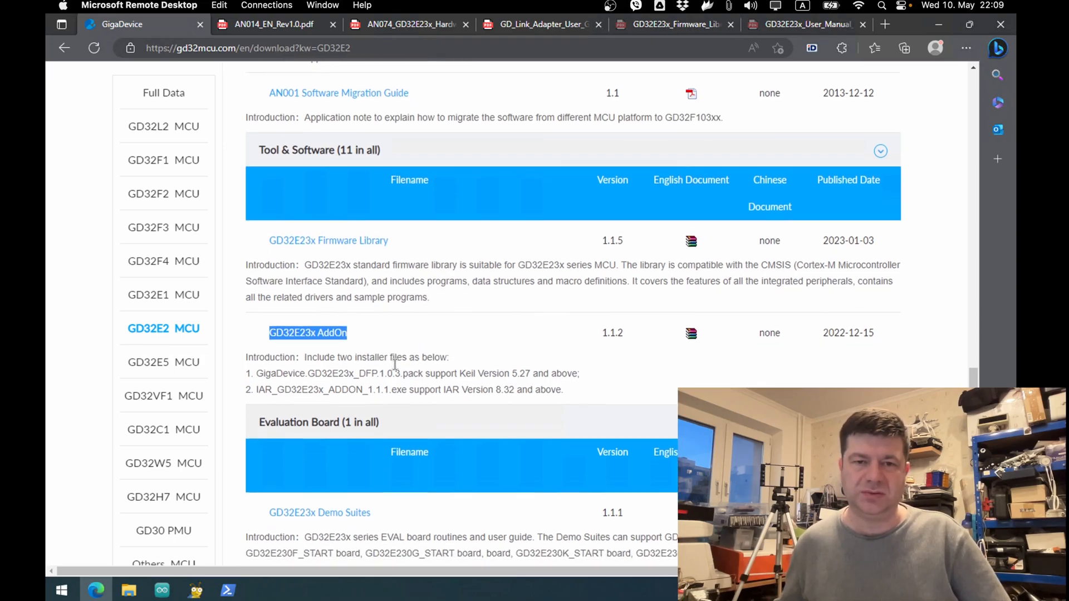
{"action": "scroll", "scroll_direction": "down", "scroll_amount": 3}
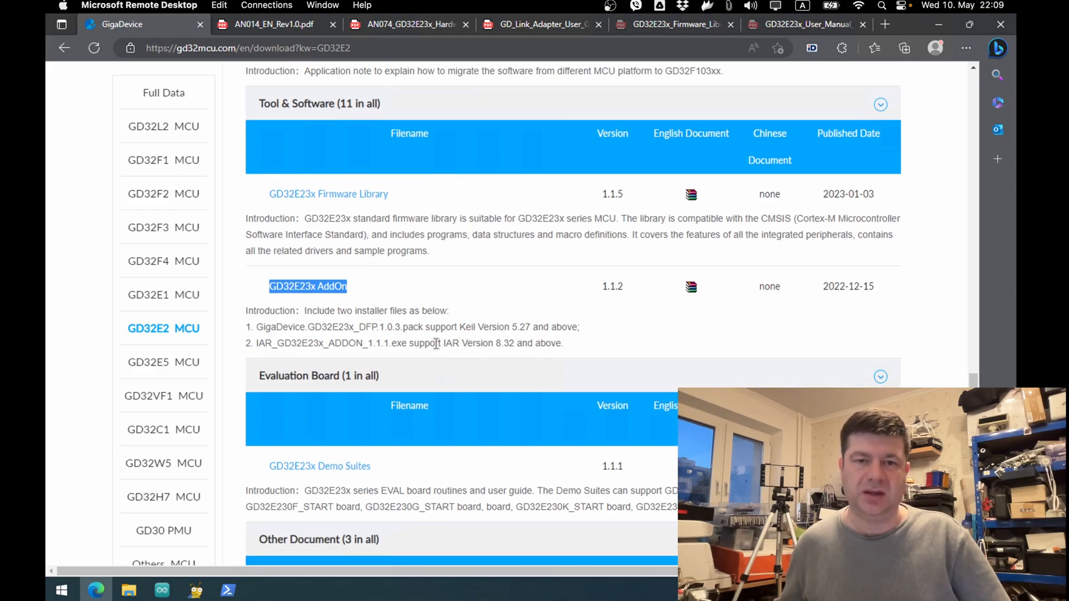
{"action": "scroll", "scroll_direction": "down", "scroll_amount": 3}
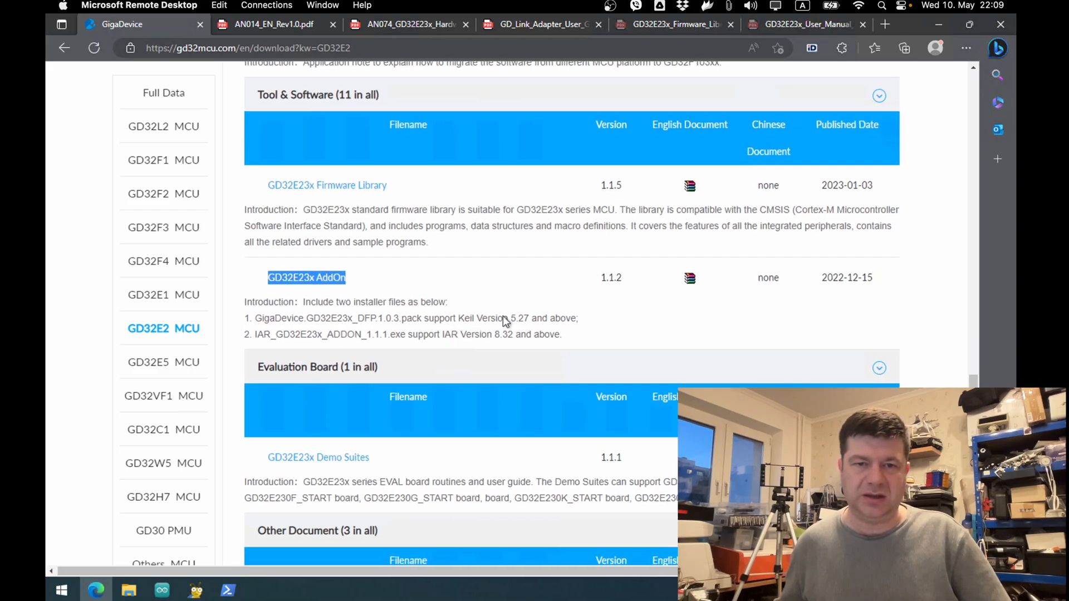
{"action": "mouse_move", "coordinate": [472, 329]}
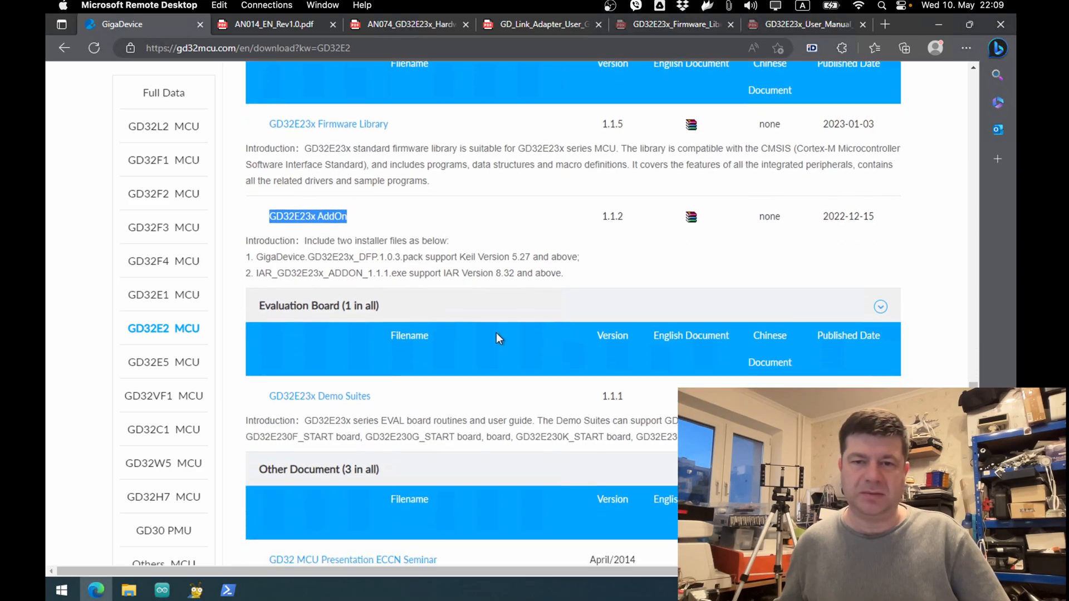
{"action": "scroll", "scroll_direction": "down", "scroll_amount": 3}
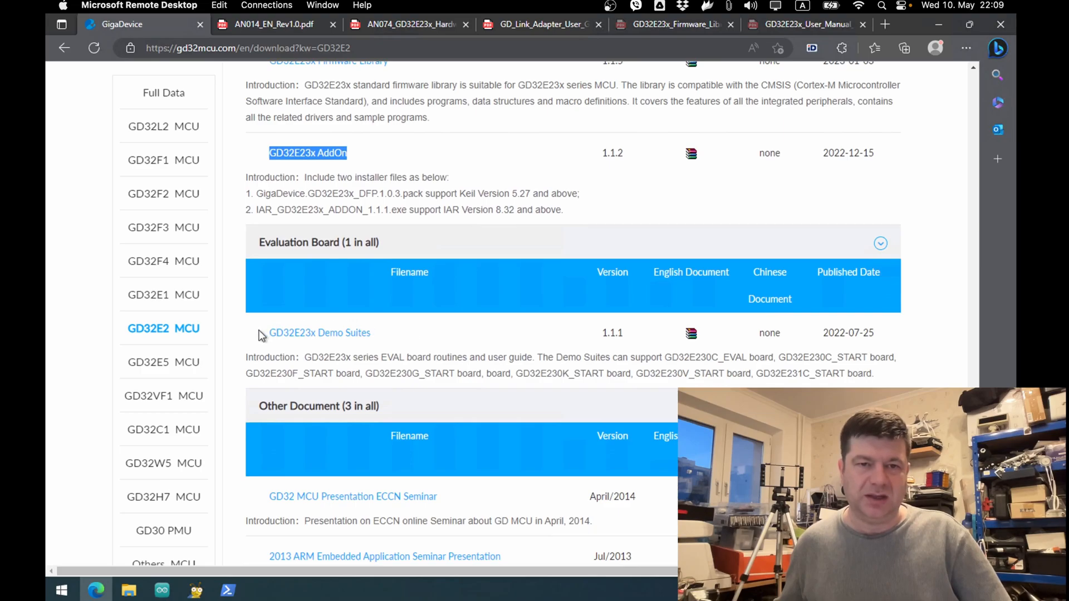
{"action": "mouse_move", "coordinate": [325, 335]}
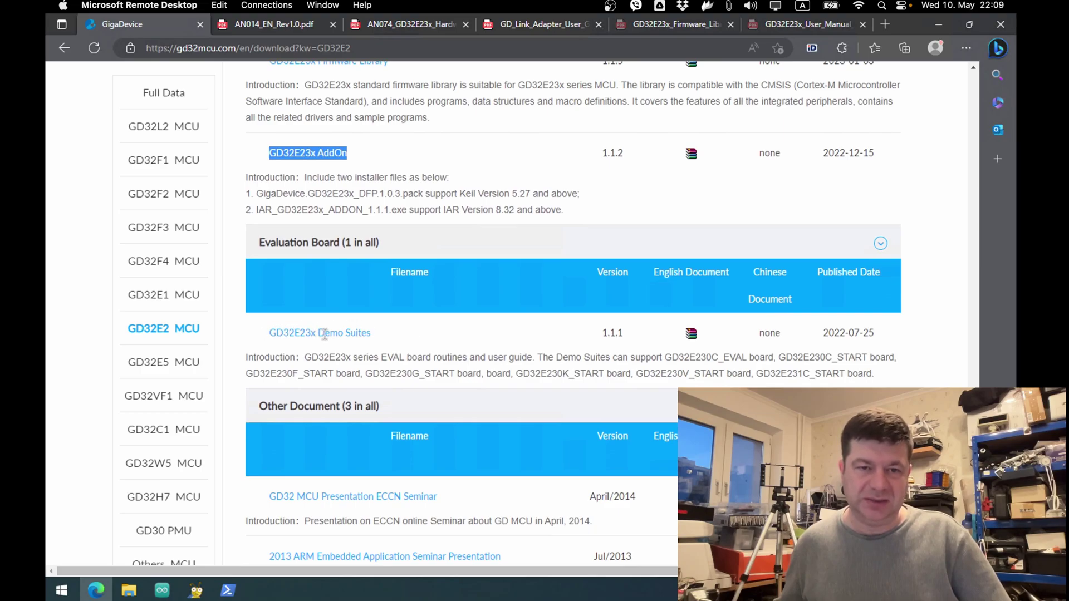
{"action": "mouse_move", "coordinate": [389, 340]}
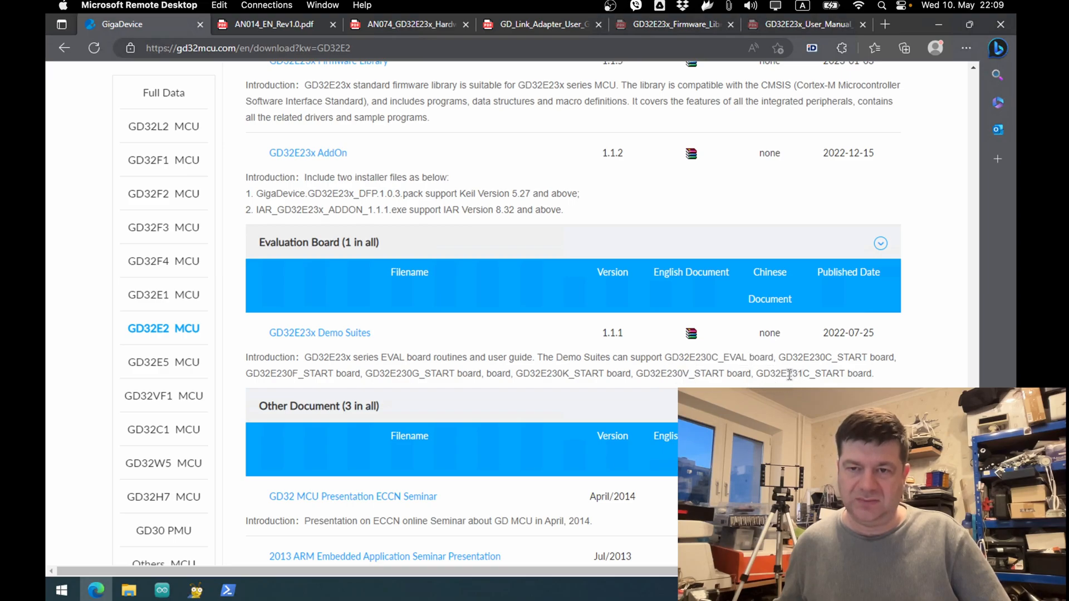
{"action": "double_click", "coordinate": [795, 374]}
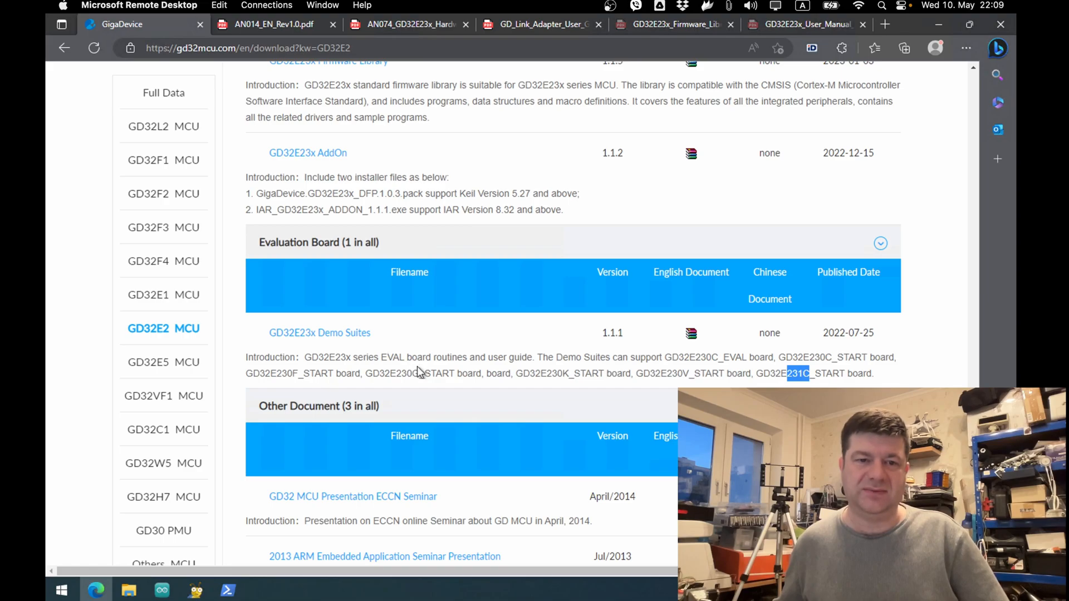
{"action": "scroll", "scroll_direction": "down", "scroll_amount": 3}
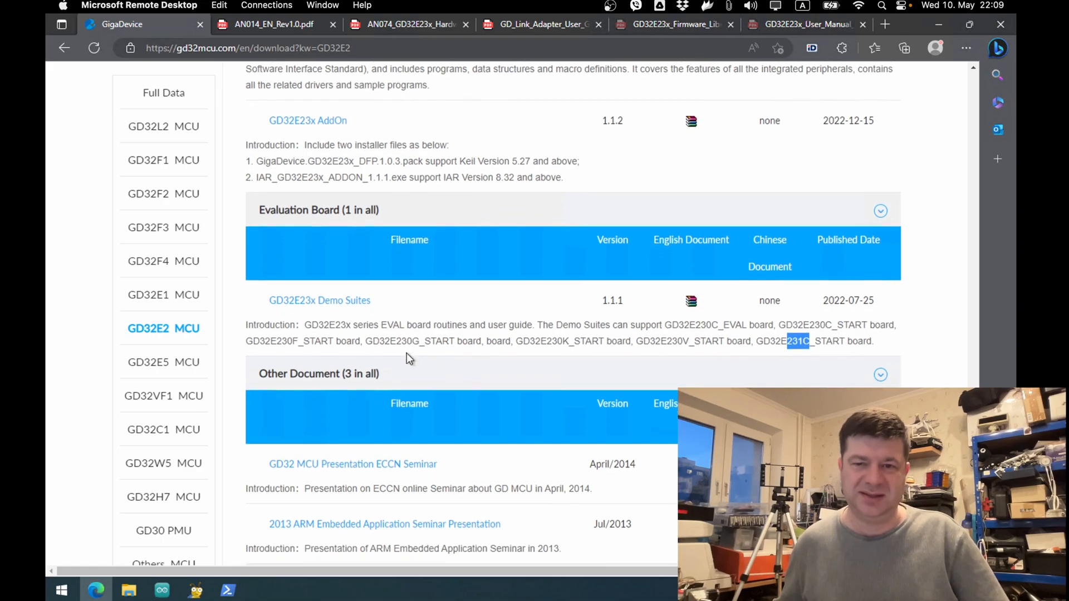
{"action": "scroll", "scroll_direction": "down", "scroll_amount": 3}
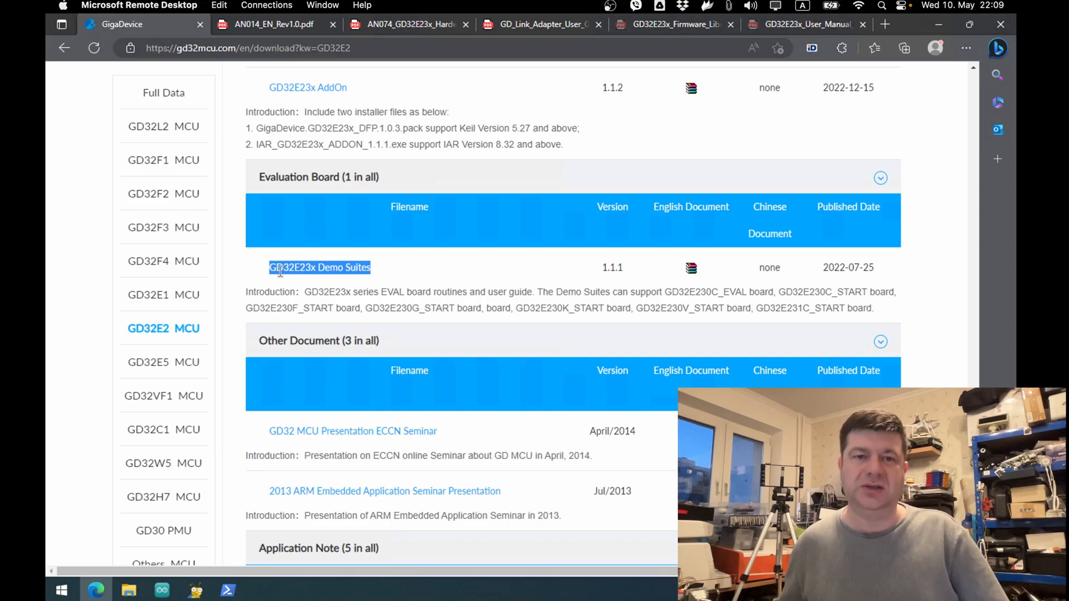
{"action": "mouse_move", "coordinate": [265, 307]}
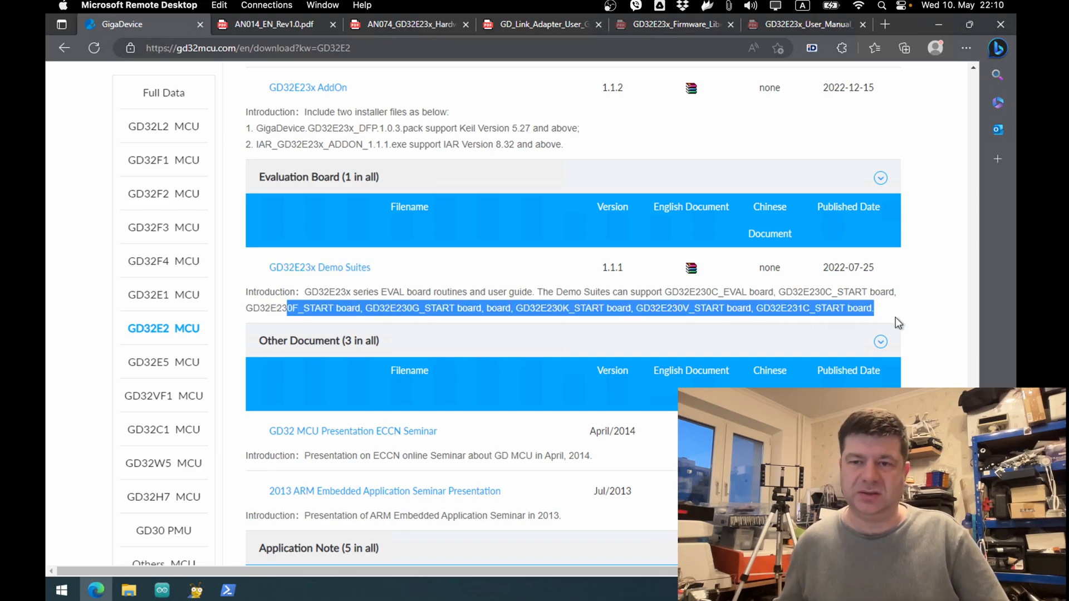
{"action": "scroll", "scroll_direction": "down", "scroll_amount": 3}
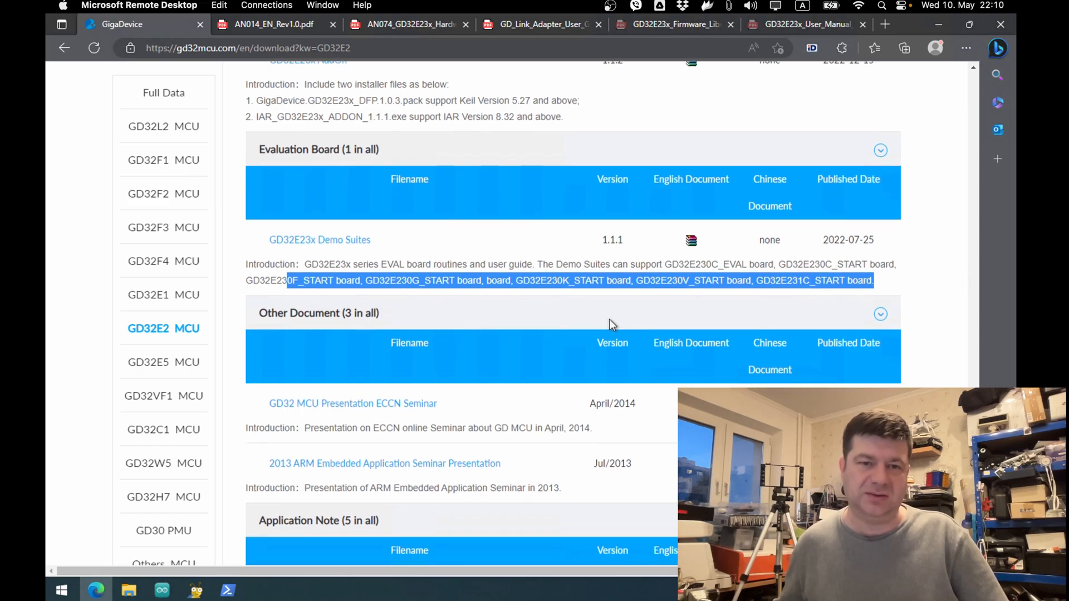
{"action": "scroll", "scroll_direction": "down", "scroll_amount": 3}
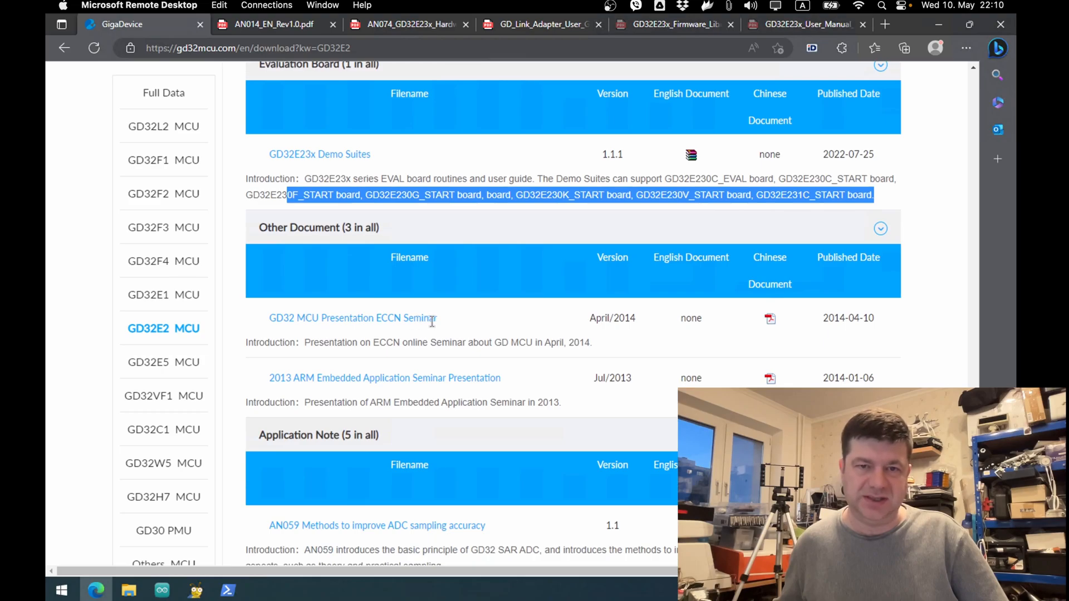
{"action": "mouse_move", "coordinate": [750, 341]}
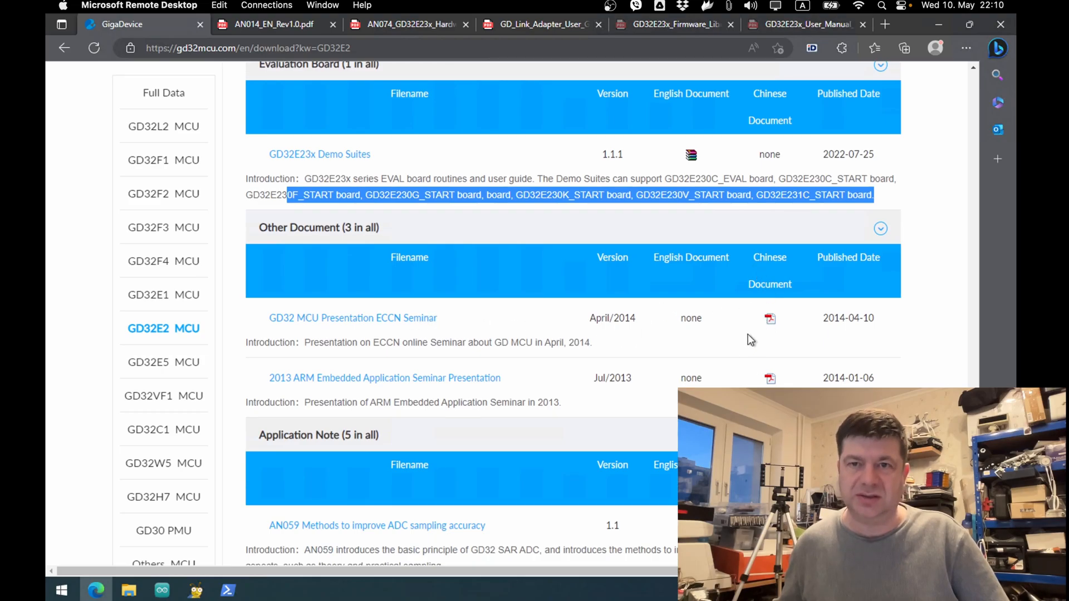
{"action": "scroll", "scroll_direction": "down", "scroll_amount": 3}
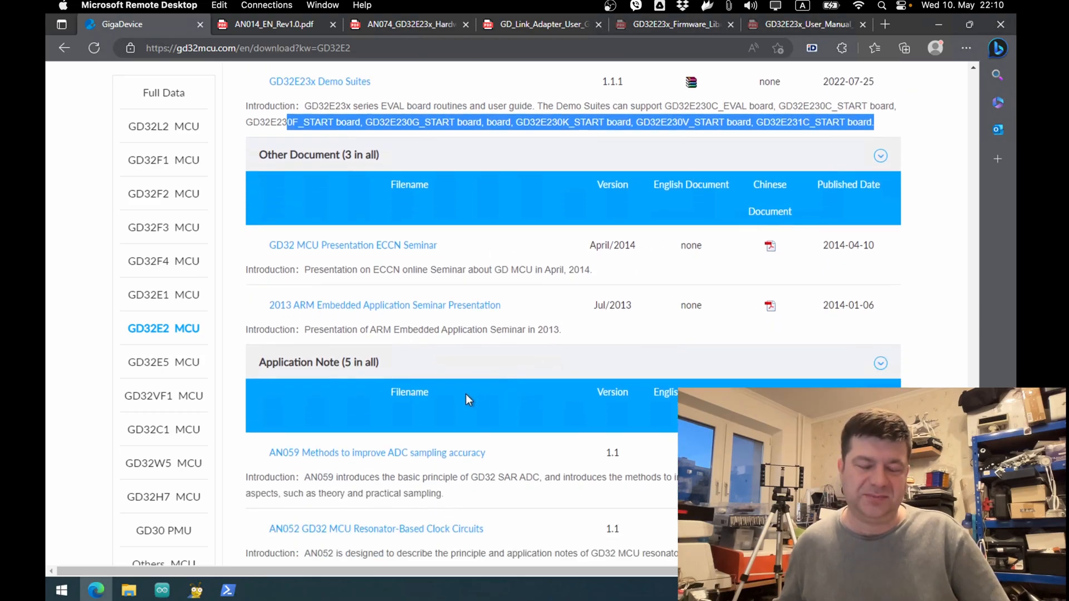
{"action": "scroll", "scroll_direction": "down", "scroll_amount": 3}
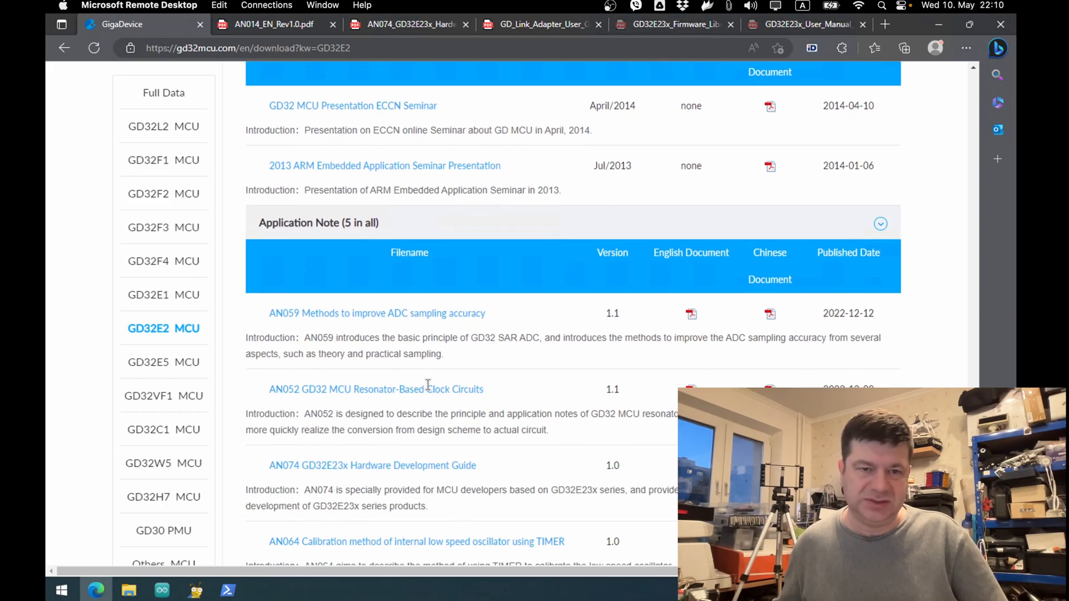
{"action": "scroll", "scroll_direction": "down", "scroll_amount": 3}
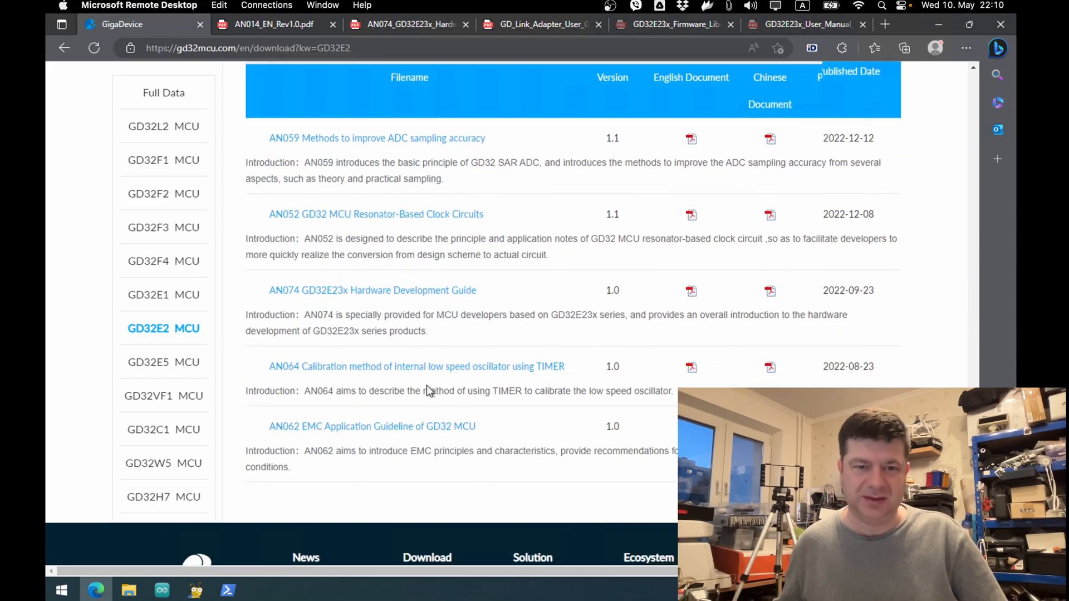
{"action": "scroll", "scroll_direction": "down", "scroll_amount": 3}
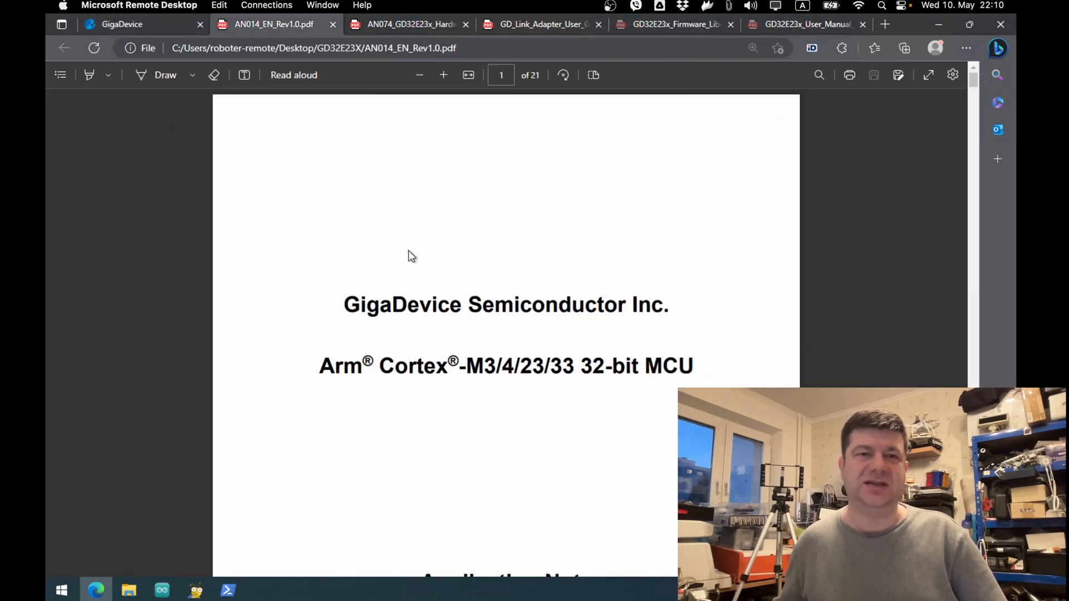
{"action": "mouse_move", "coordinate": [316, 96]}
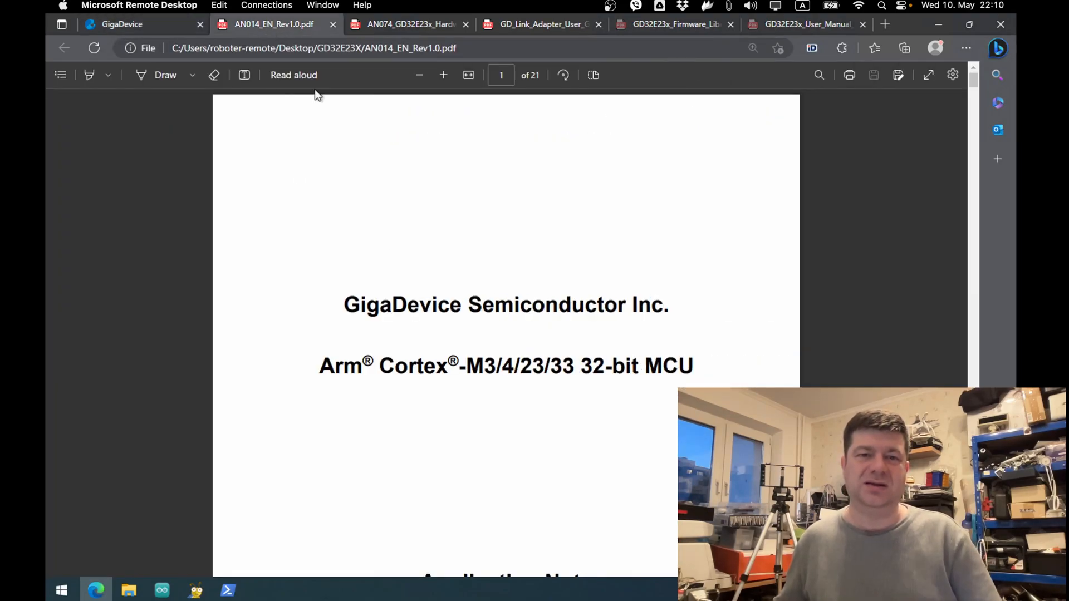
Step: Scroll AN014's Table of Contents down to page 3, the List of Figure on Arduino IDE setup
{"action": "scroll", "scroll_direction": "down", "scroll_amount": 3}
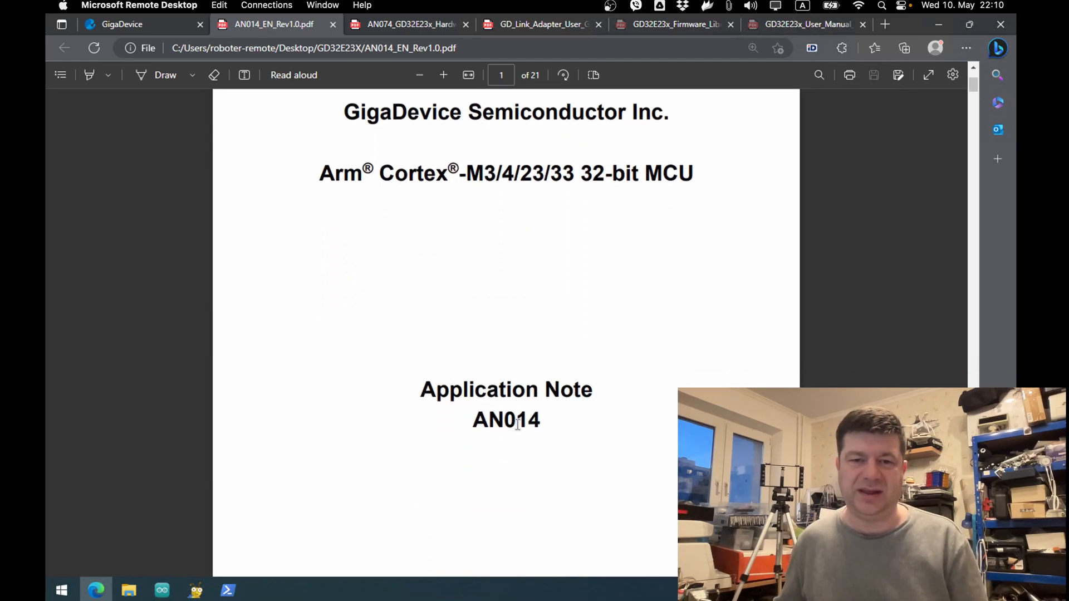
{"action": "scroll", "scroll_direction": "down", "scroll_amount": 3}
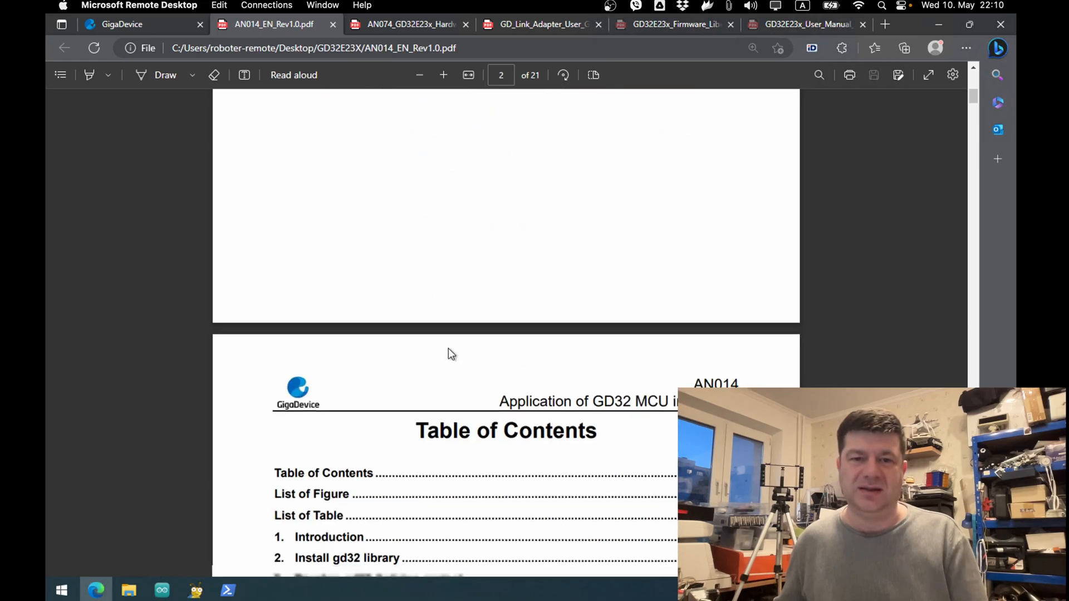
{"action": "scroll", "scroll_direction": "down", "scroll_amount": 3}
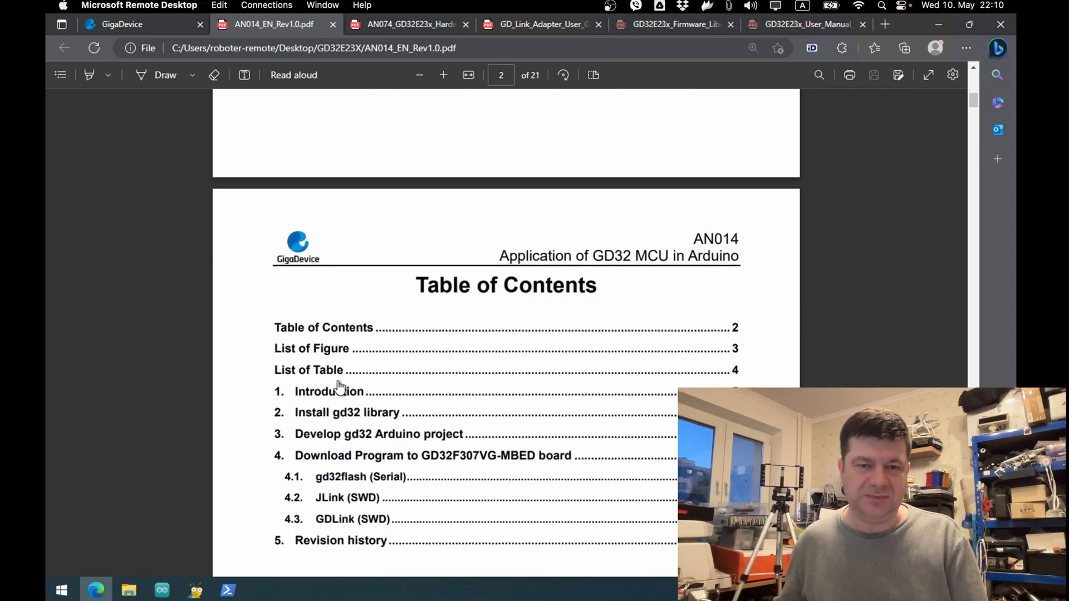
{"action": "scroll", "scroll_direction": "down", "scroll_amount": 3}
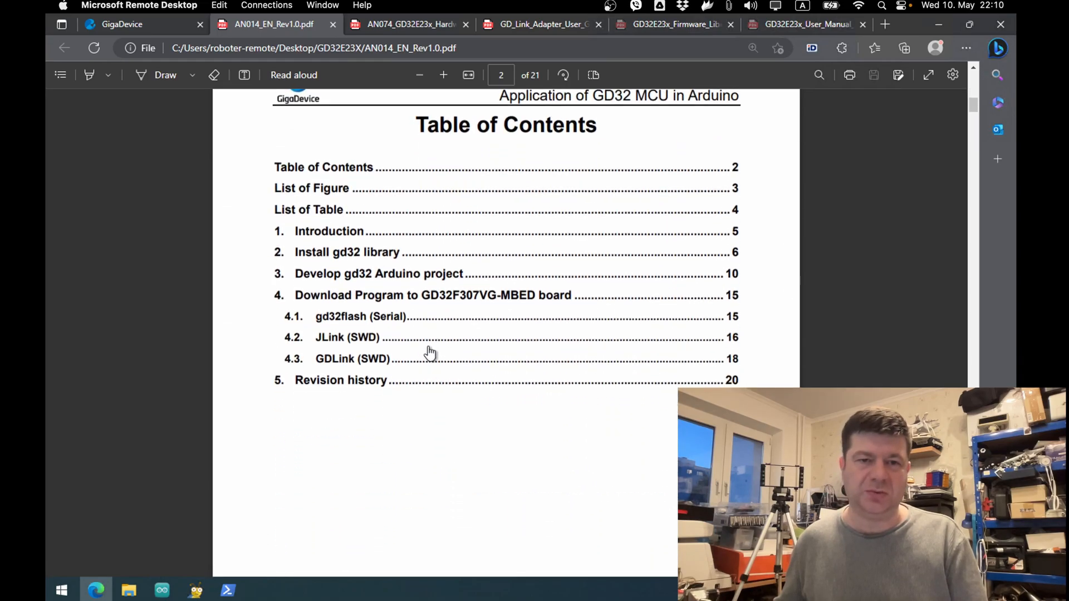
{"action": "scroll", "scroll_direction": "down", "scroll_amount": 3}
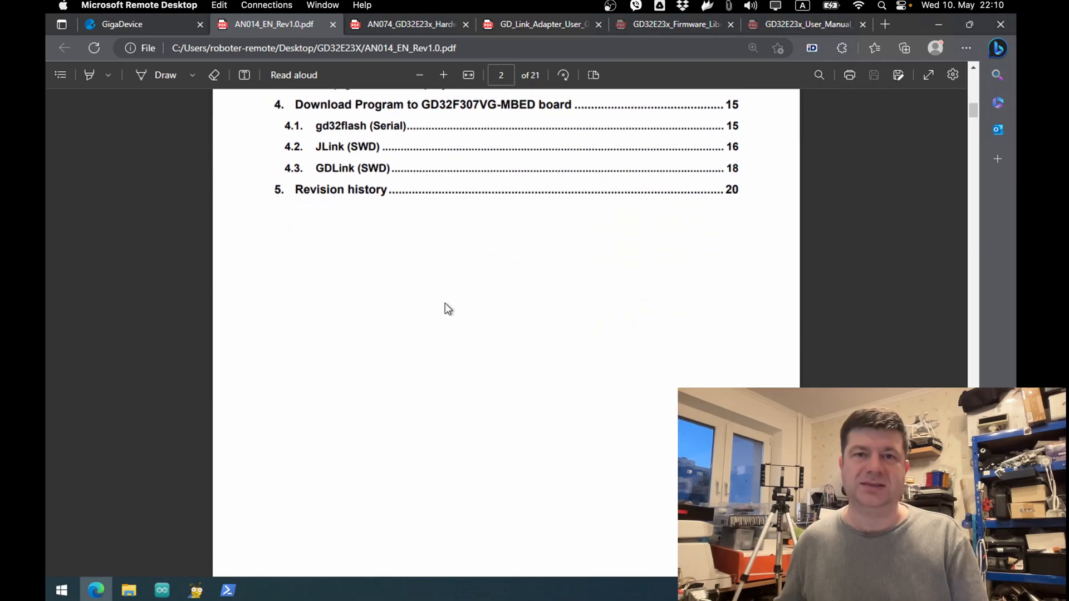
{"action": "scroll", "scroll_direction": "down", "scroll_amount": 3}
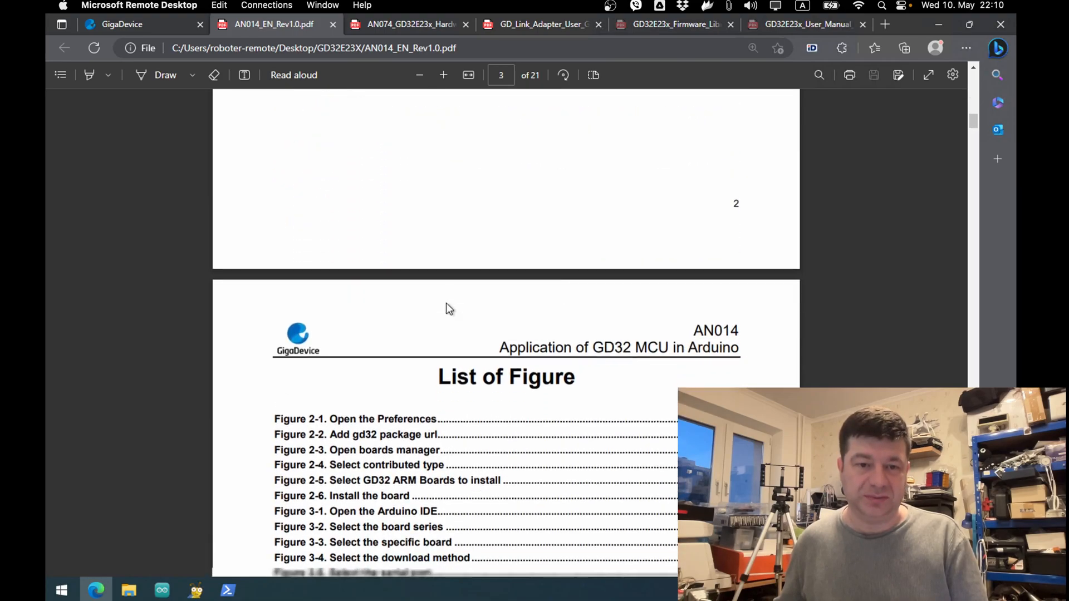
{"action": "scroll", "scroll_direction": "down", "scroll_amount": 3}
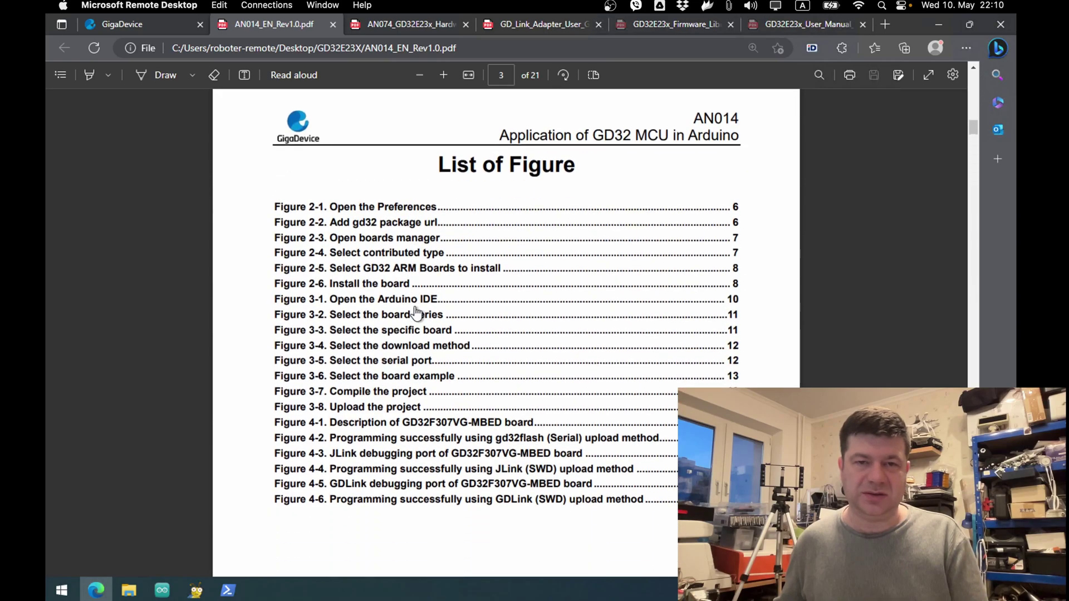
{"action": "left_click", "coordinate": [160, 590]}
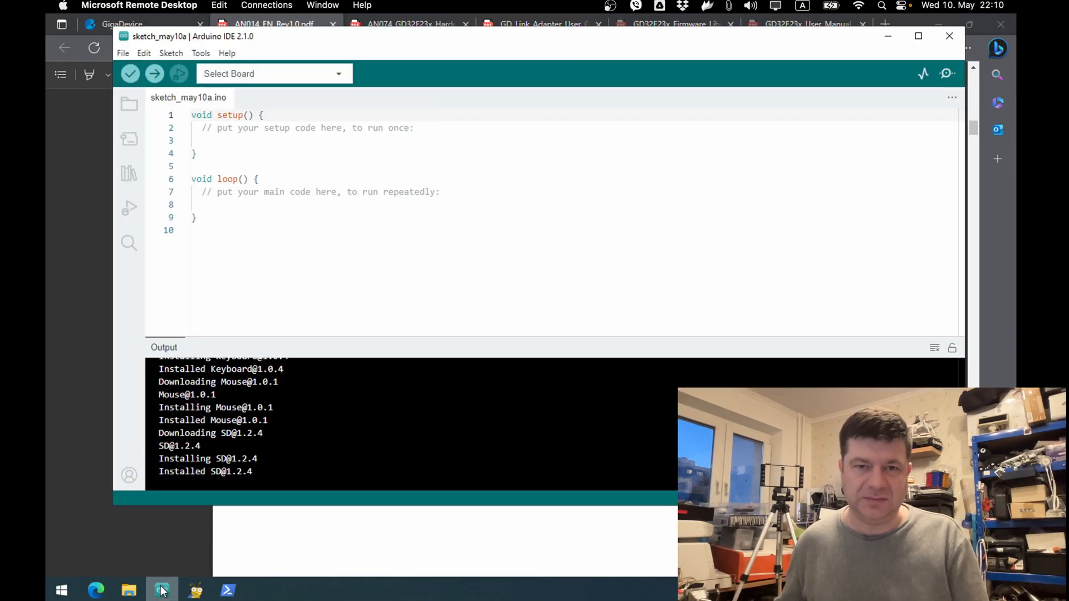
{"action": "left_click", "coordinate": [122, 52]}
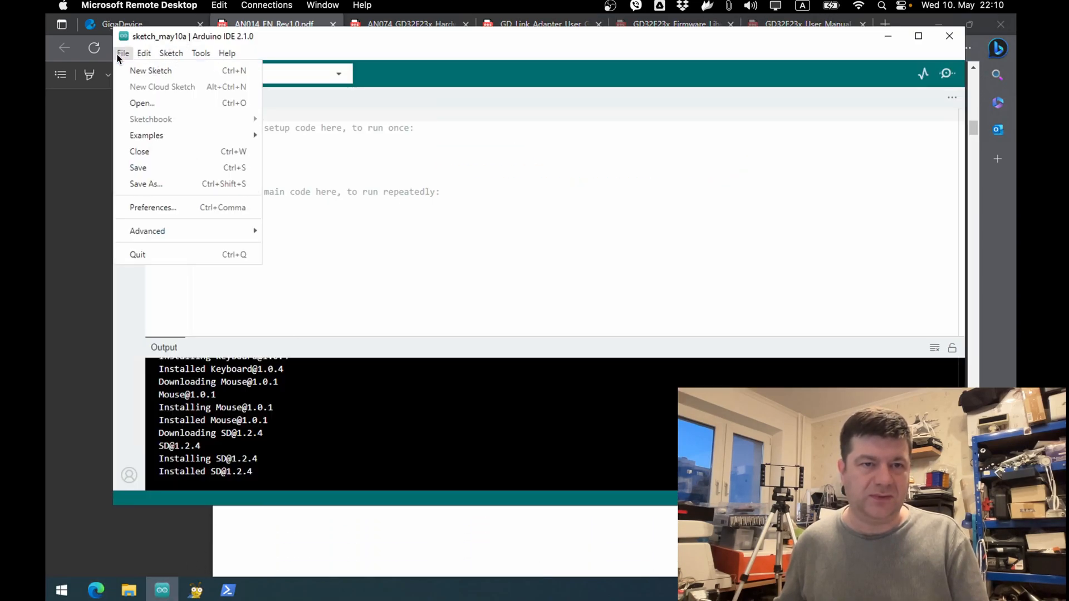
{"action": "left_click", "coordinate": [152, 207]}
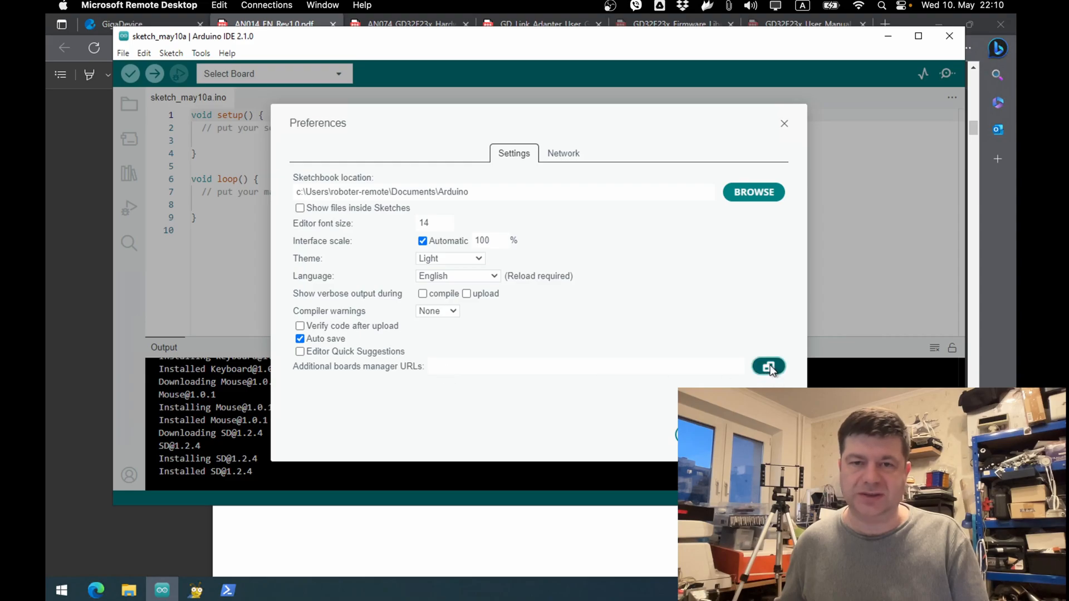
{"action": "left_click", "coordinate": [272, 25]}
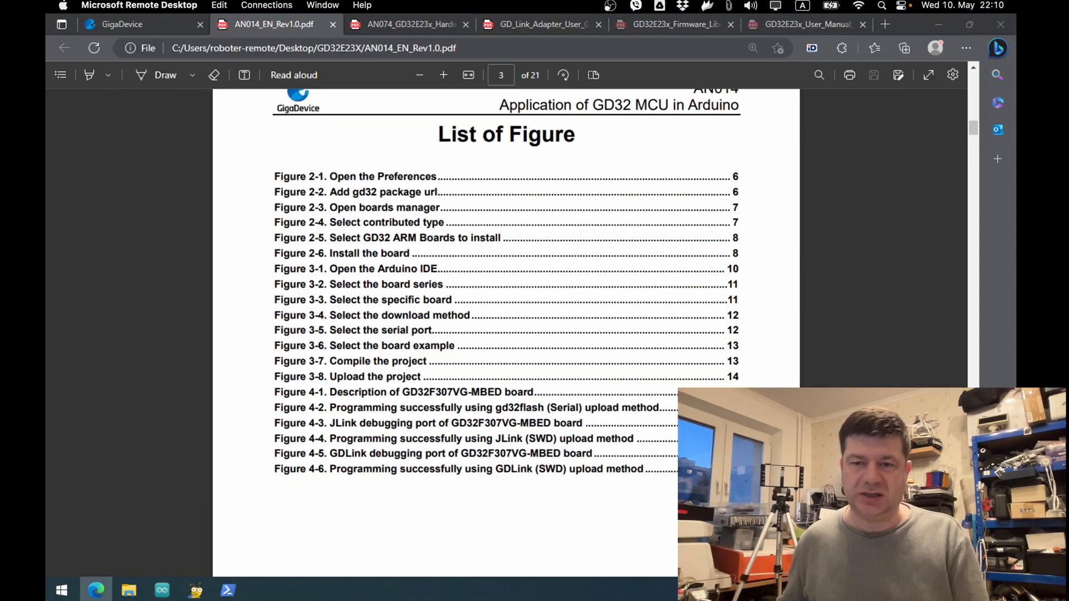
{"action": "scroll", "scroll_direction": "down", "scroll_amount": 3}
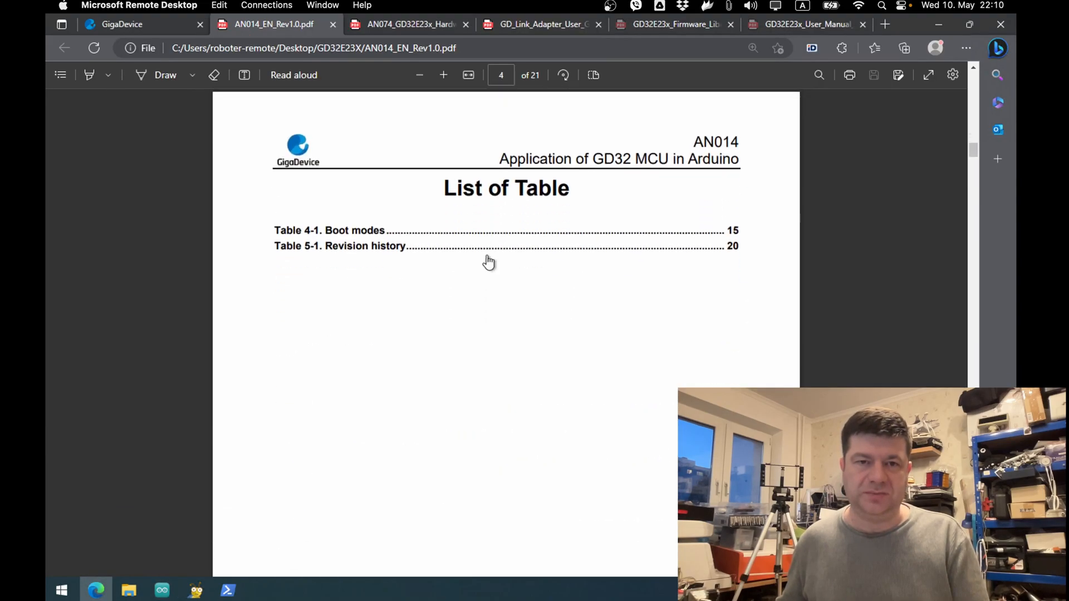
{"action": "scroll", "scroll_direction": "down", "scroll_amount": 3}
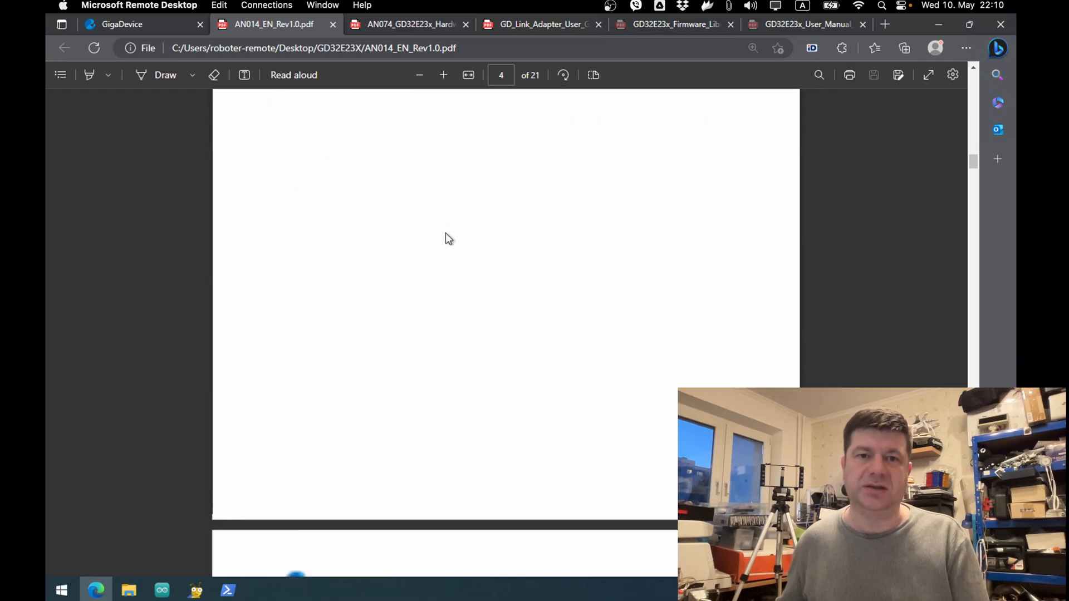
{"action": "scroll", "scroll_direction": "down", "scroll_amount": 3}
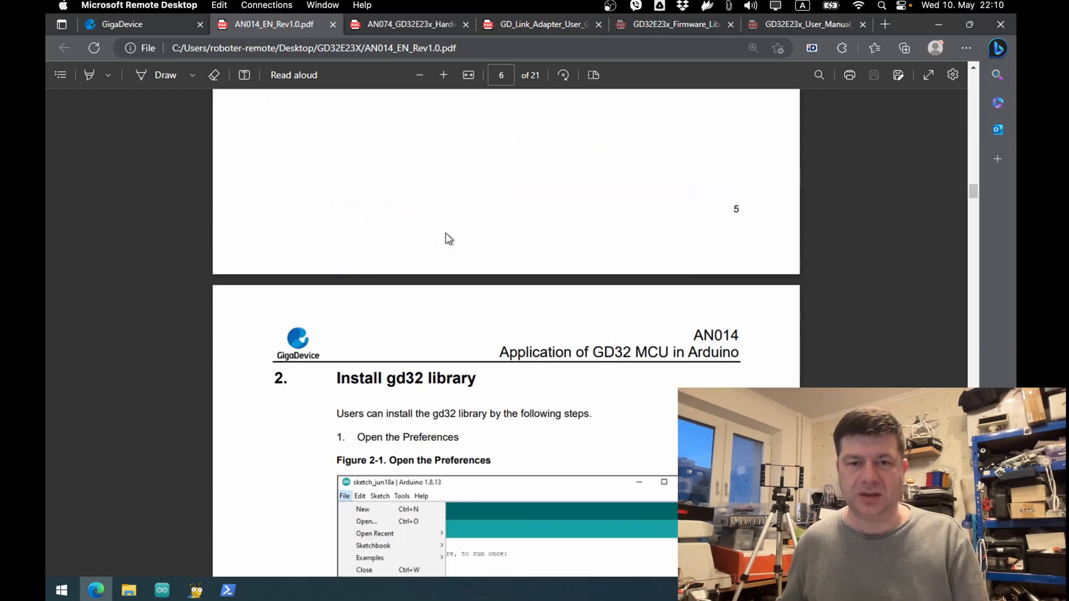
{"action": "scroll", "scroll_direction": "down", "scroll_amount": 3}
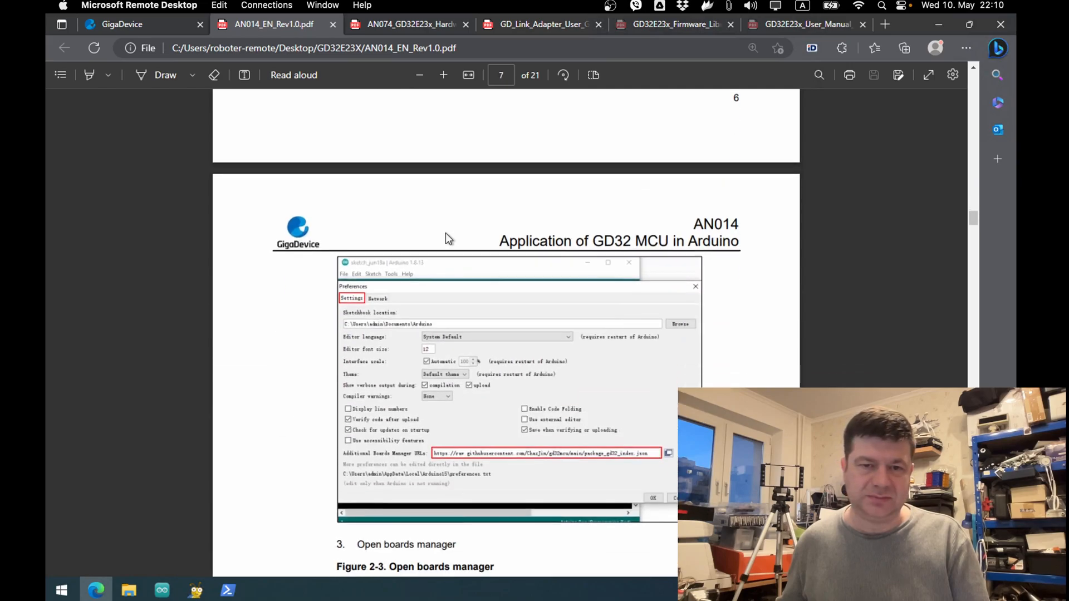
{"action": "scroll", "scroll_direction": "down", "scroll_amount": 3}
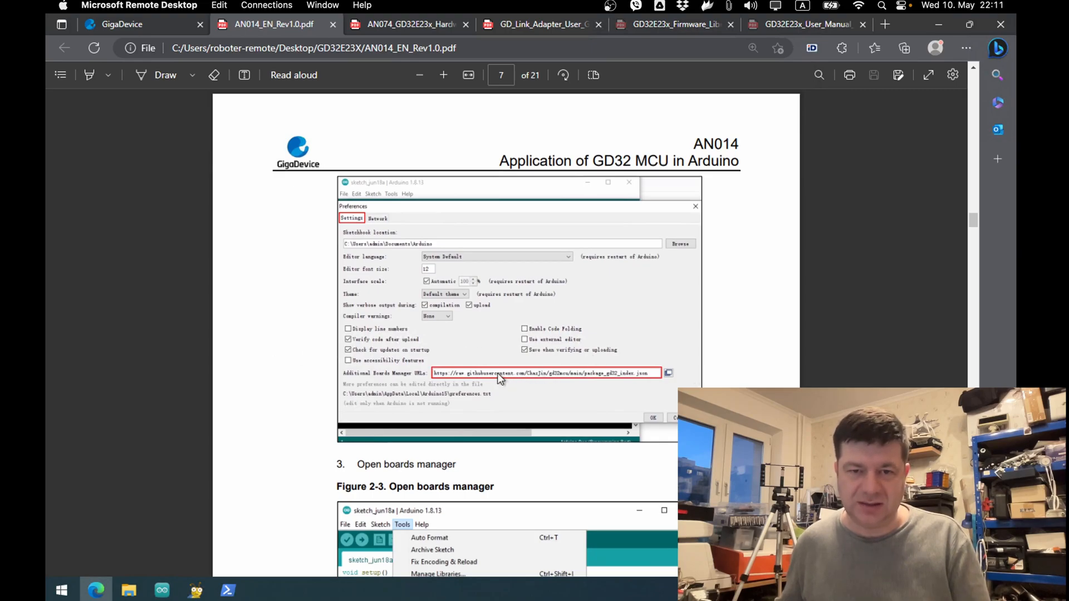
{"action": "mouse_move", "coordinate": [504, 376]}
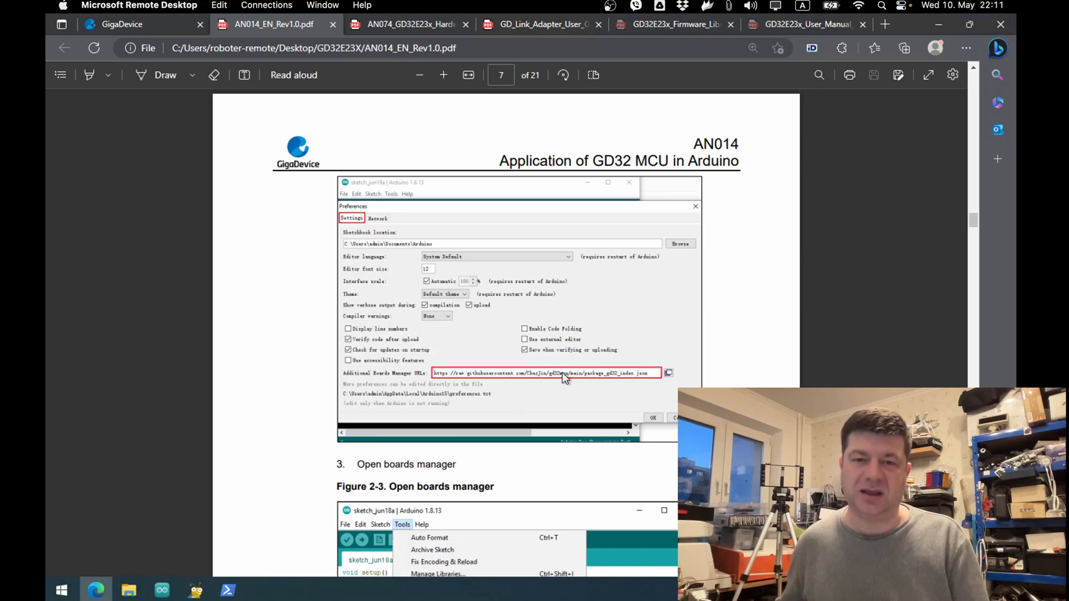
{"action": "mouse_move", "coordinate": [538, 358]}
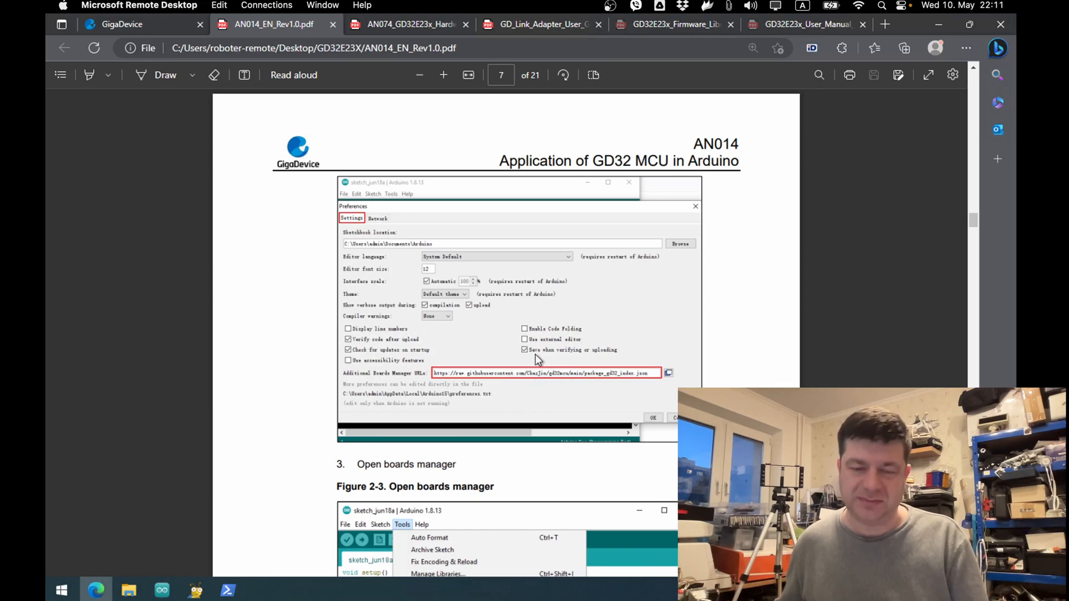
{"action": "scroll", "scroll_direction": "down", "scroll_amount": 3}
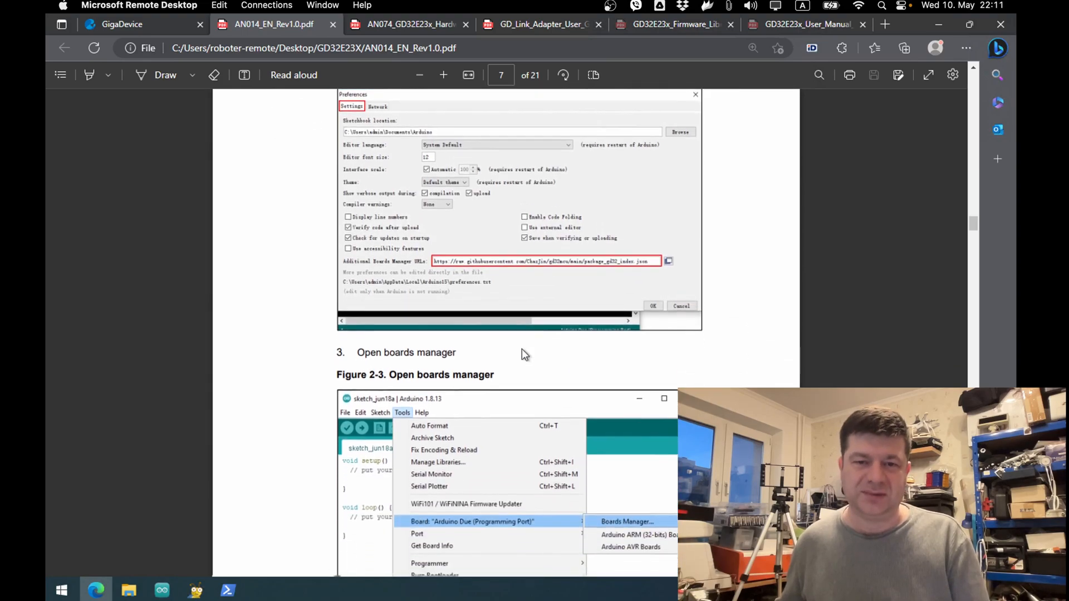
{"action": "scroll", "scroll_direction": "down", "scroll_amount": 3}
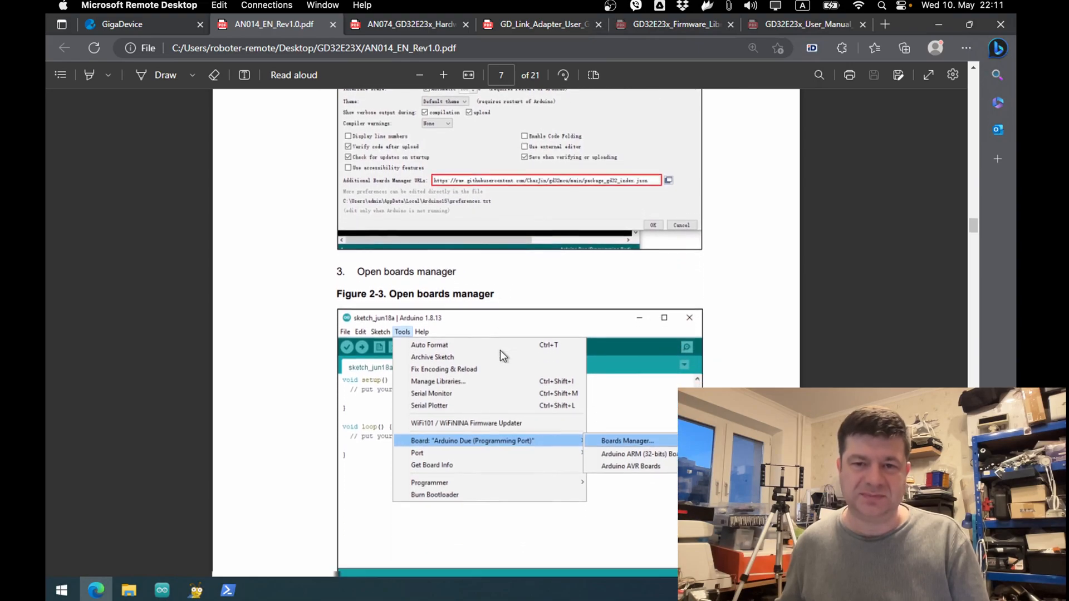
{"action": "scroll", "scroll_direction": "down", "scroll_amount": 3}
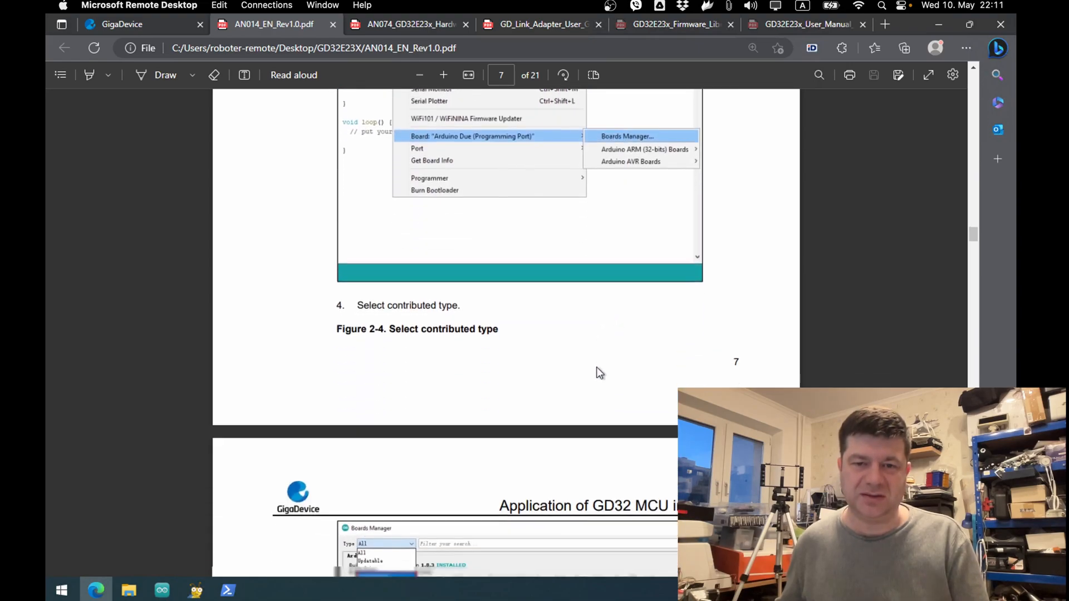
{"action": "scroll", "scroll_direction": "down", "scroll_amount": 3}
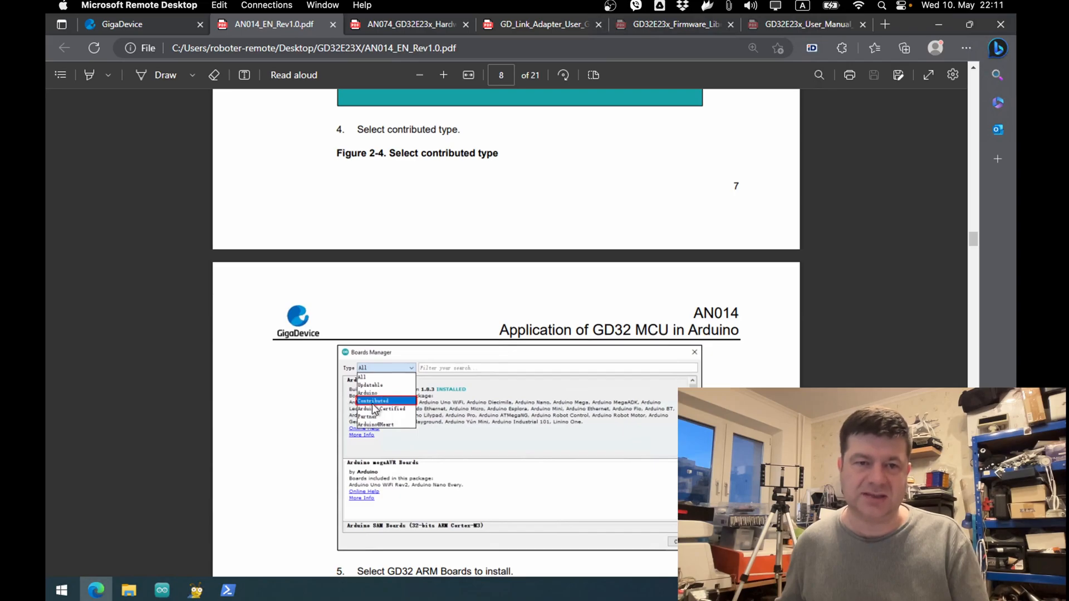
{"action": "scroll", "scroll_direction": "down", "scroll_amount": 3}
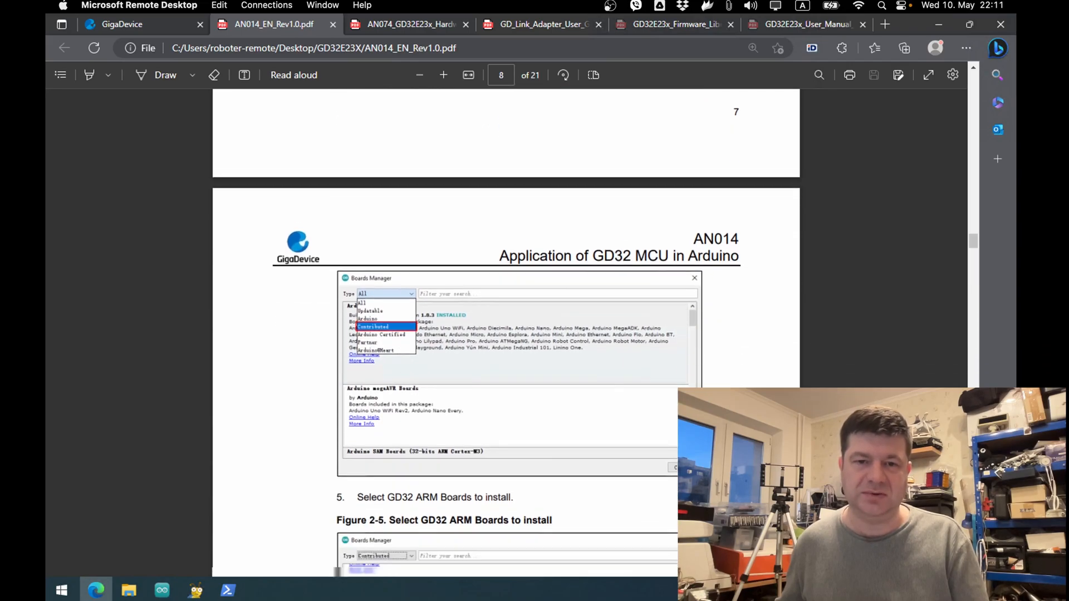
{"action": "scroll", "scroll_direction": "down", "scroll_amount": 3}
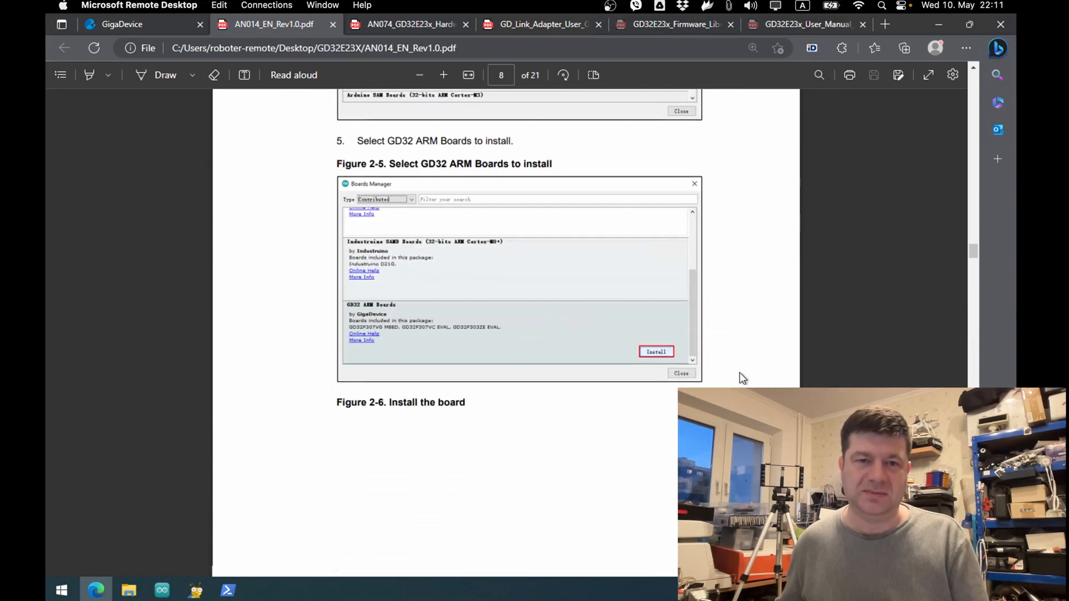
{"action": "scroll", "scroll_direction": "down", "scroll_amount": 3}
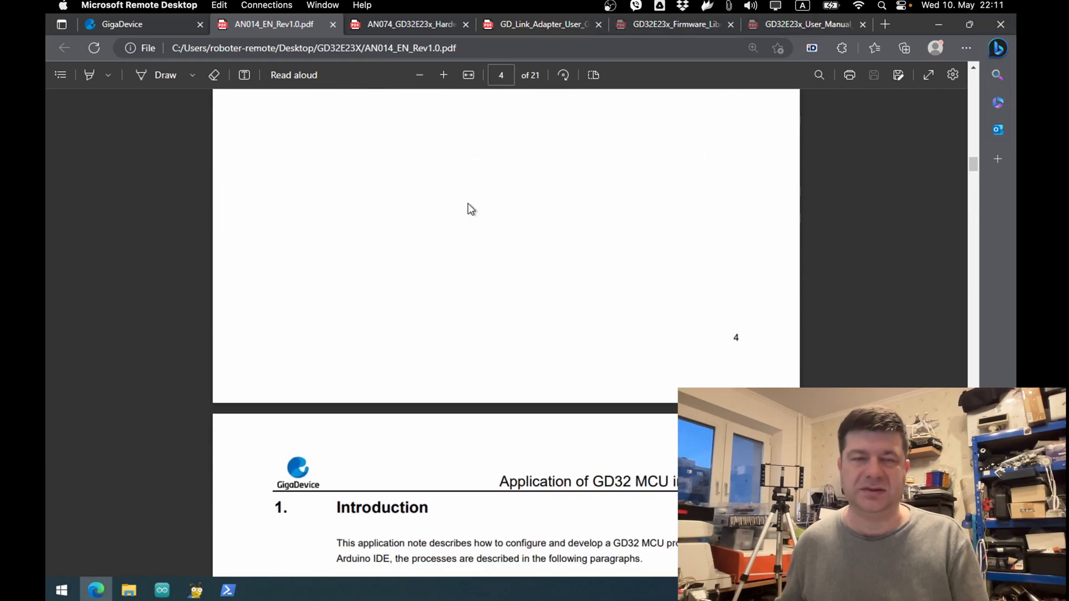
{"action": "scroll", "scroll_direction": "down", "scroll_amount": 3}
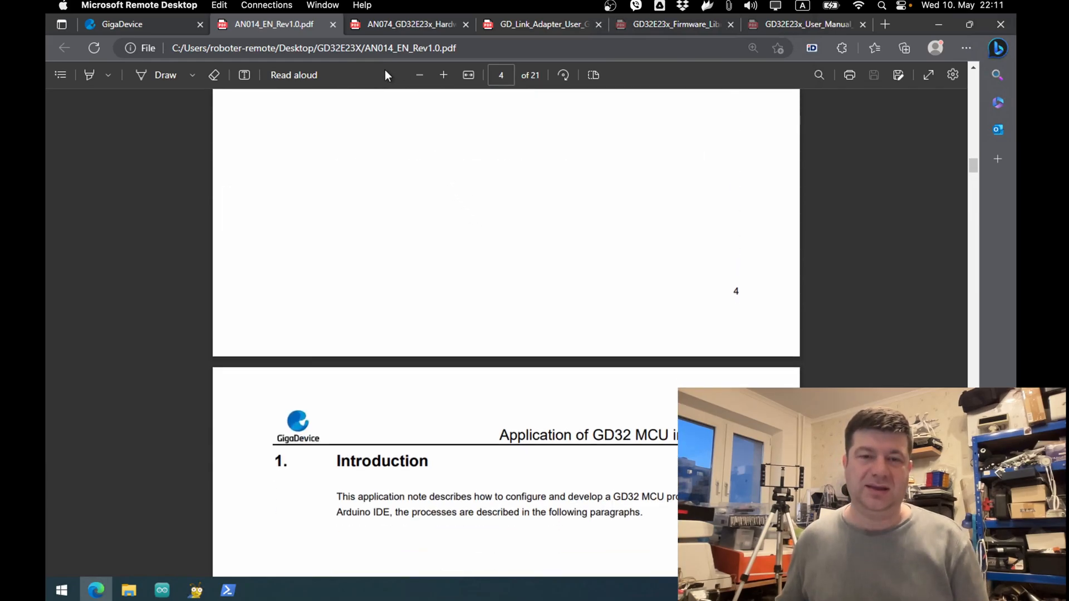
Step: Skim AN074's List of Figures and hardware power design pages, ending on the GD-Link Adapter guide
{"action": "left_click", "coordinate": [405, 24]}
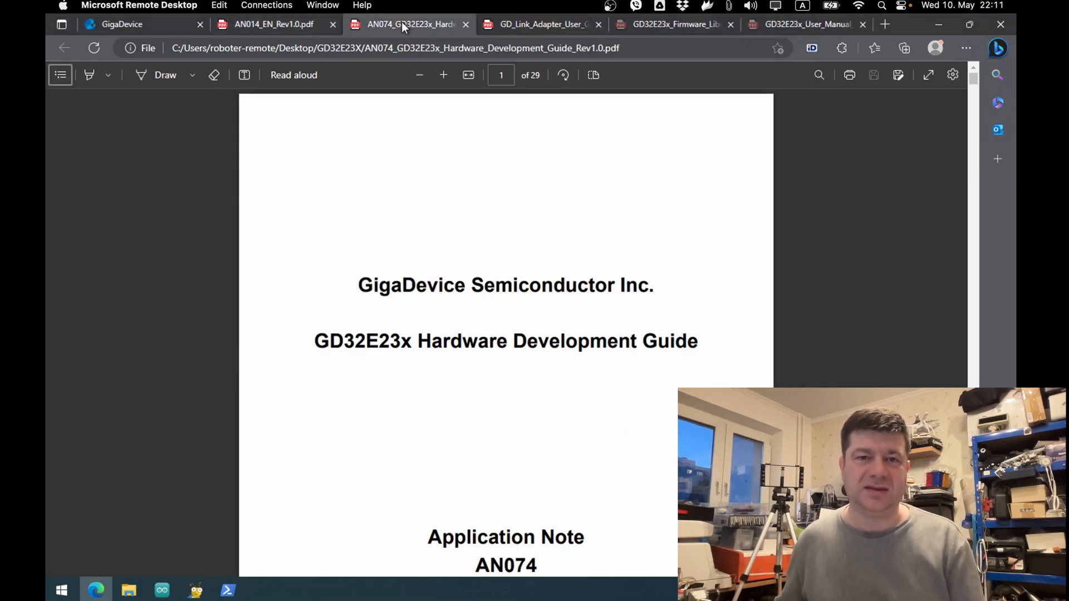
{"action": "scroll", "scroll_direction": "down", "scroll_amount": 3}
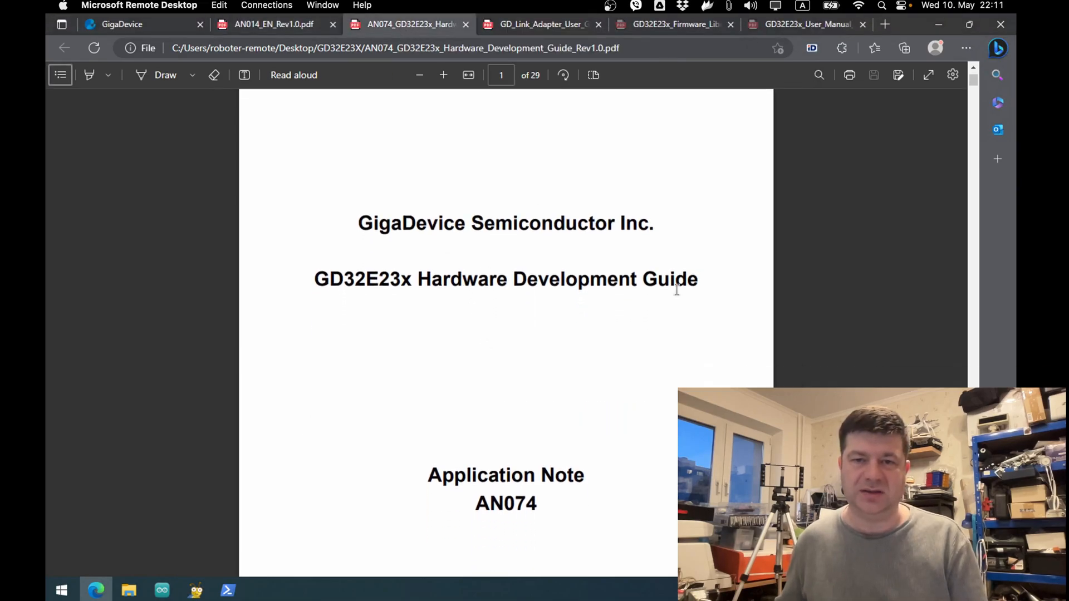
{"action": "scroll", "scroll_direction": "down", "scroll_amount": 3}
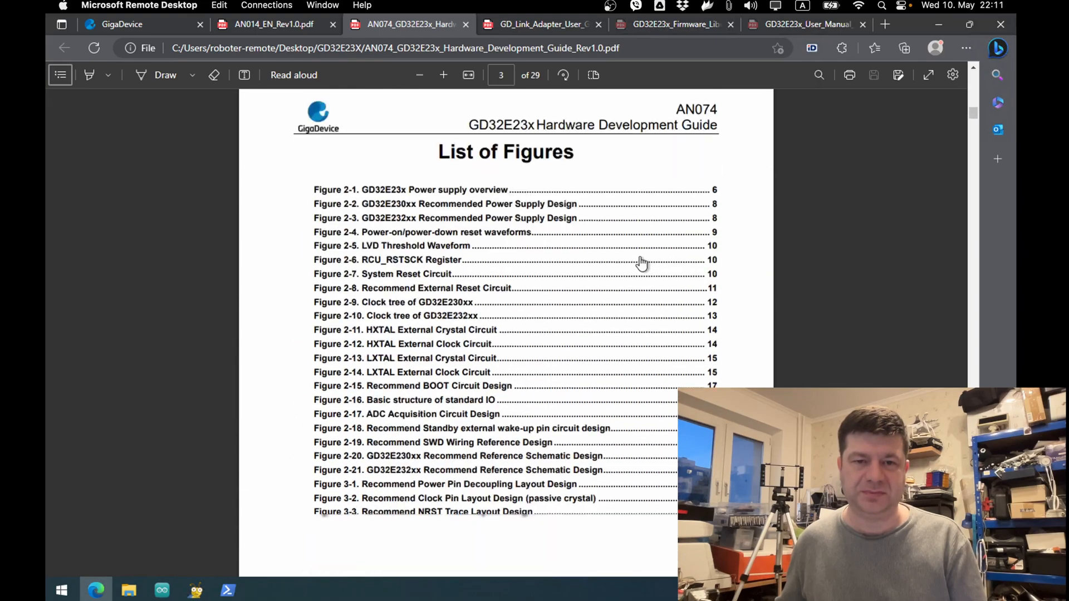
{"action": "scroll", "scroll_direction": "down", "scroll_amount": 3}
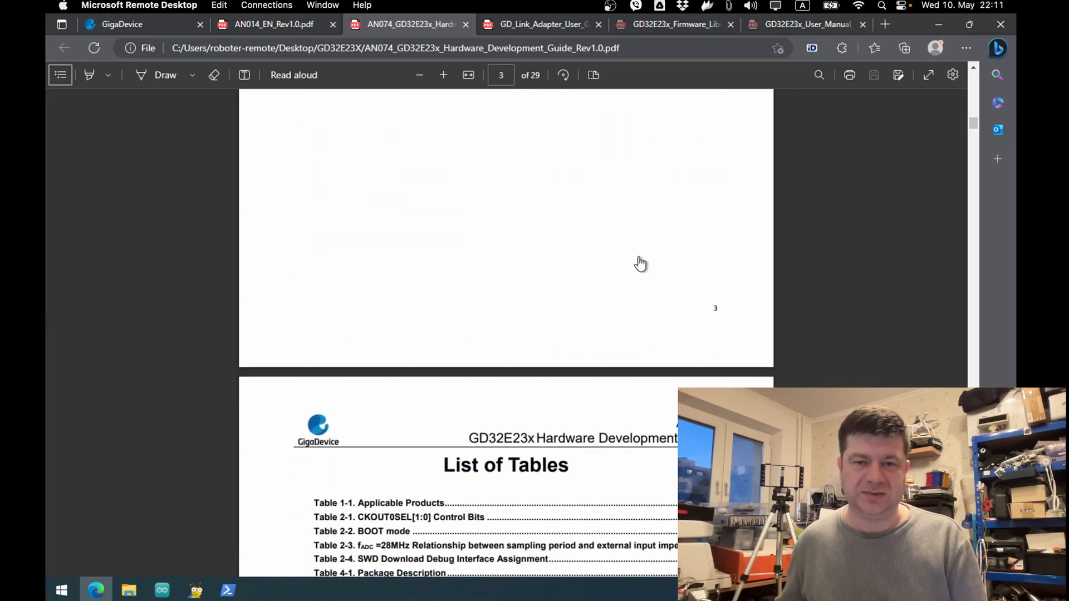
{"action": "scroll", "scroll_direction": "down", "scroll_amount": 3}
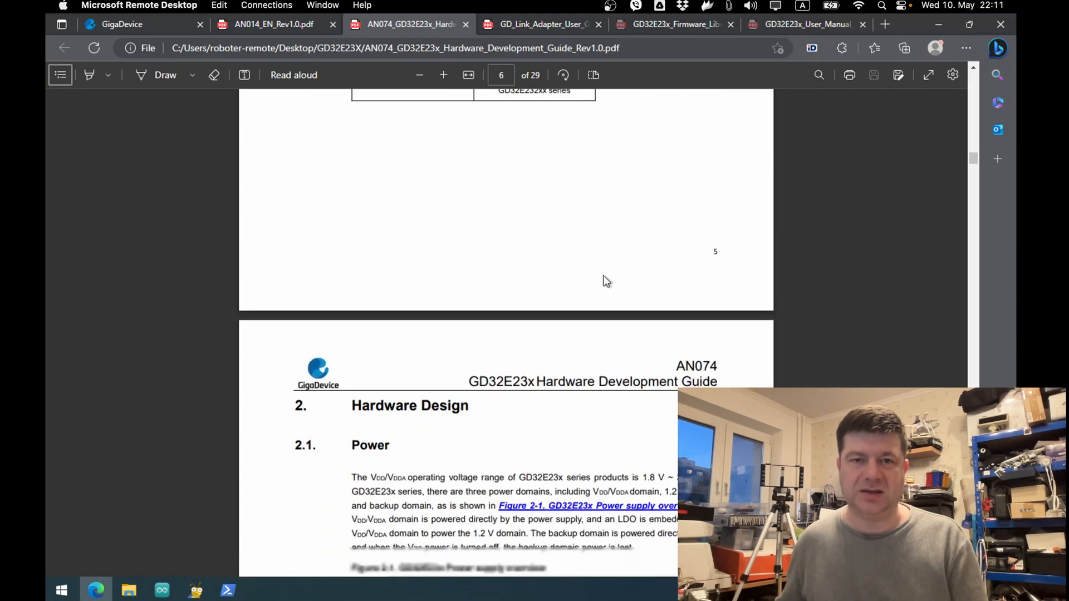
{"action": "scroll", "scroll_direction": "down", "scroll_amount": 3}
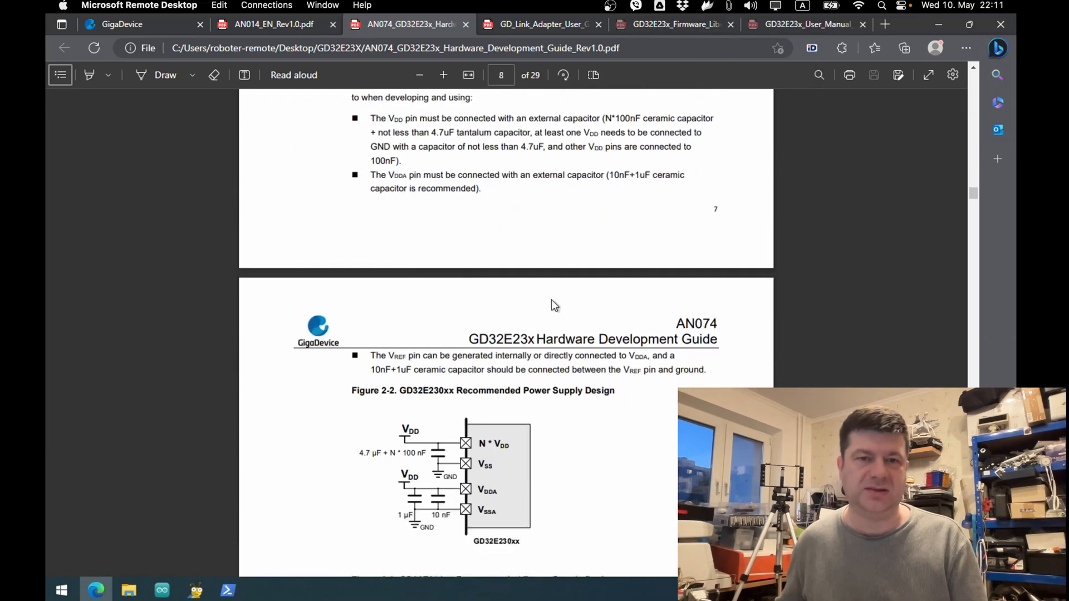
{"action": "scroll", "scroll_direction": "down", "scroll_amount": 3}
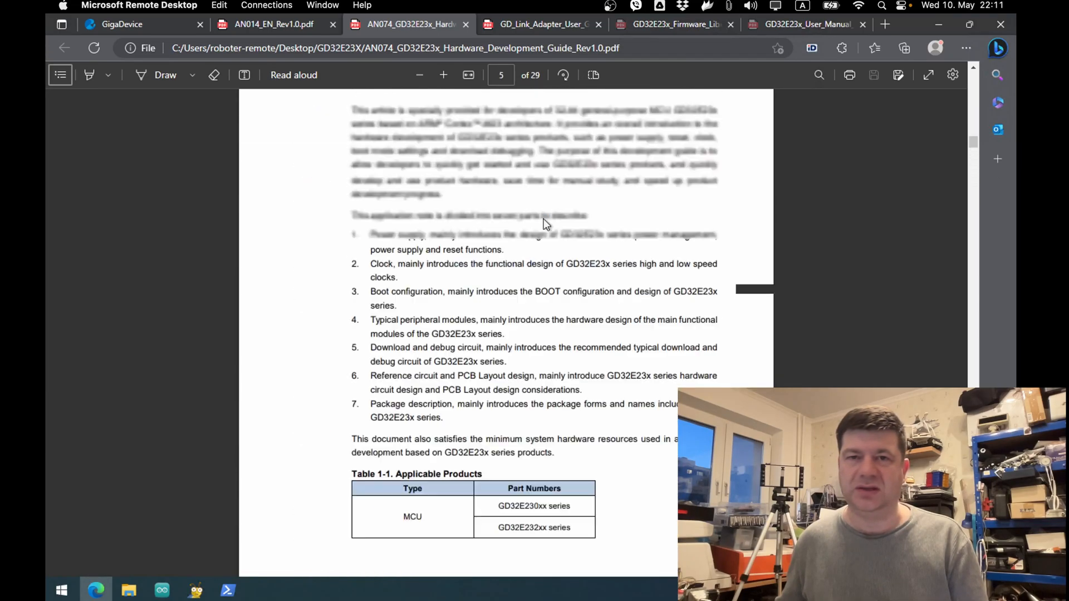
{"action": "left_click", "coordinate": [546, 24]}
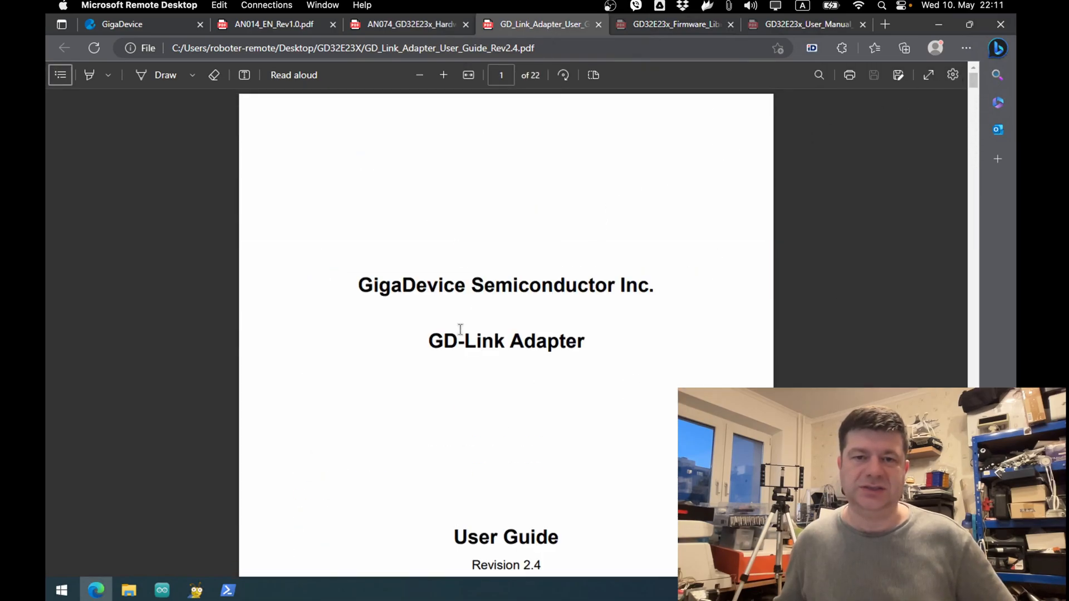
{"action": "scroll", "scroll_direction": "down", "scroll_amount": 3}
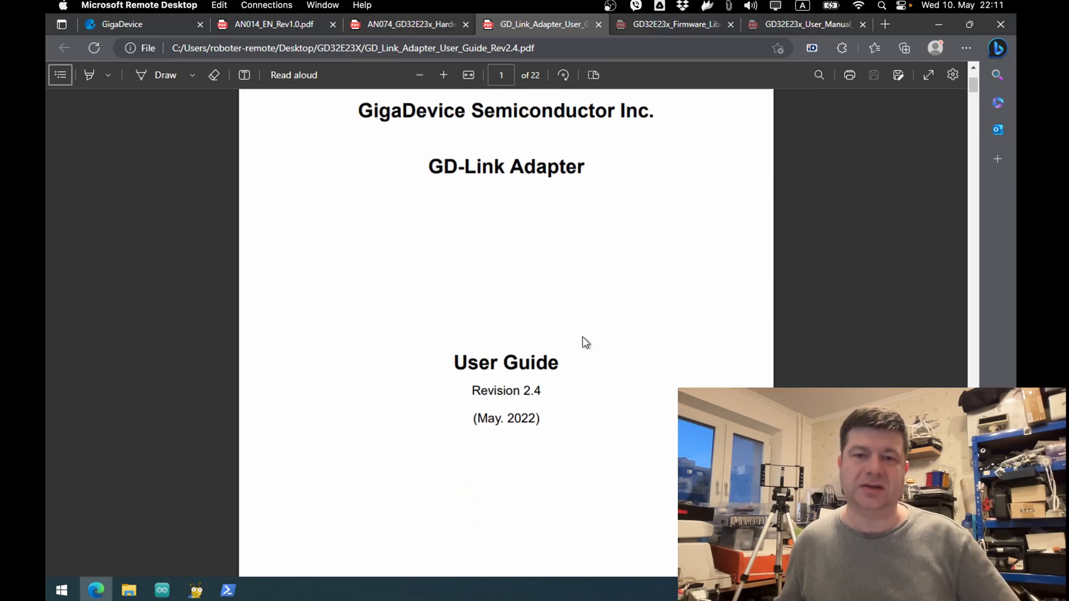
{"action": "scroll", "scroll_direction": "down", "scroll_amount": 3}
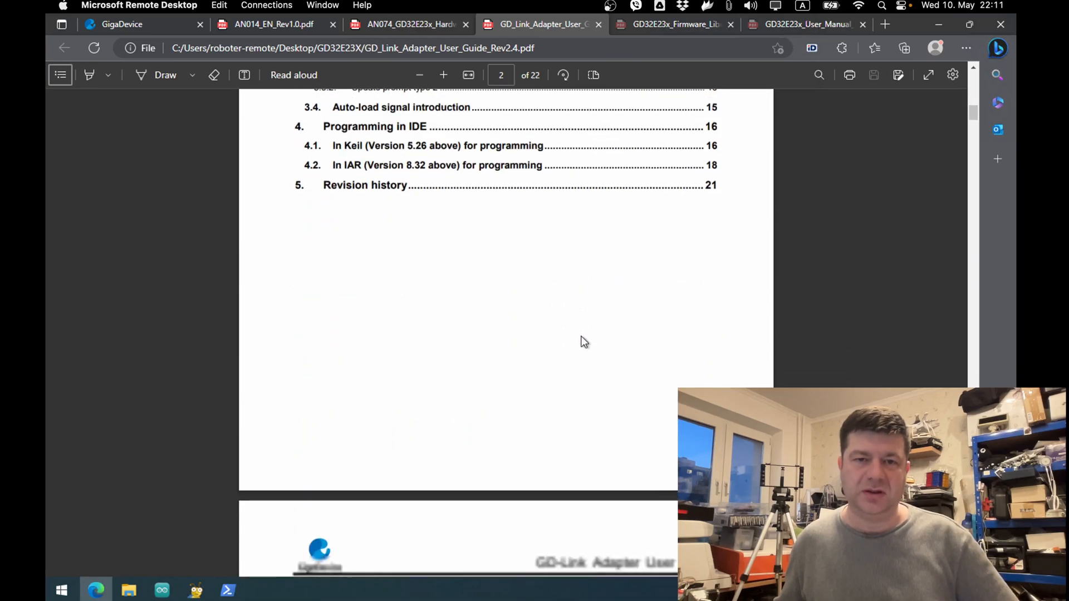
{"action": "scroll", "scroll_direction": "down", "scroll_amount": 3}
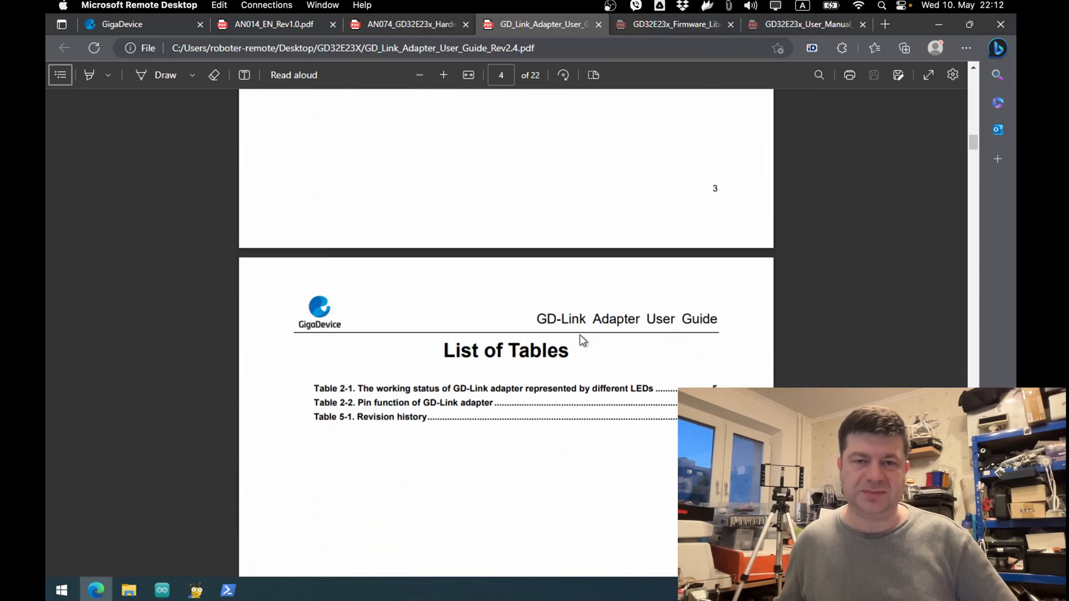
{"action": "scroll", "scroll_direction": "down", "scroll_amount": 3}
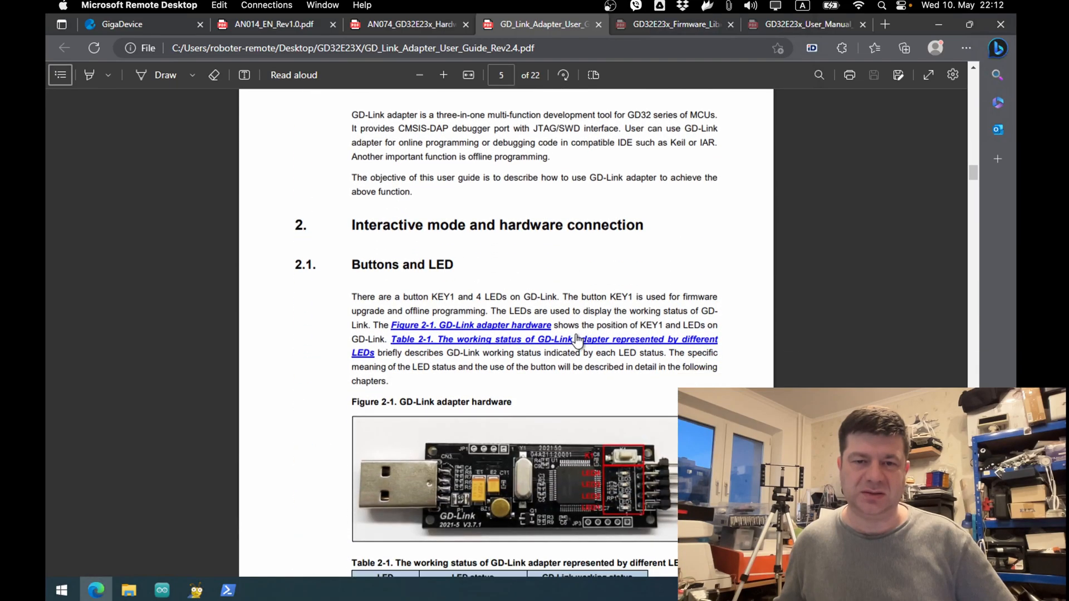
{"action": "scroll", "scroll_direction": "down", "scroll_amount": 3}
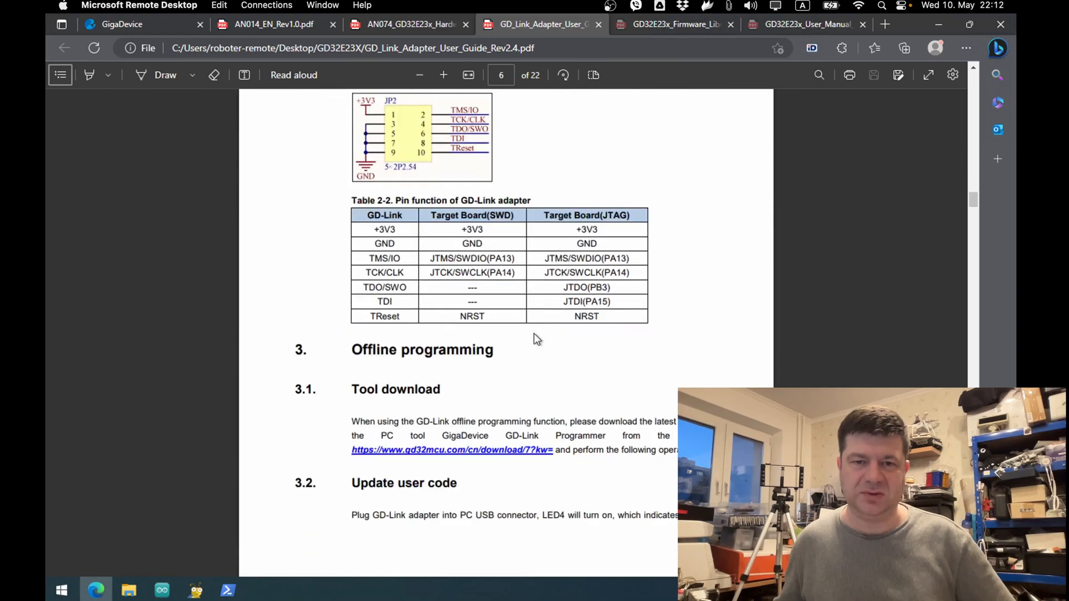
{"action": "scroll", "scroll_direction": "down", "scroll_amount": 3}
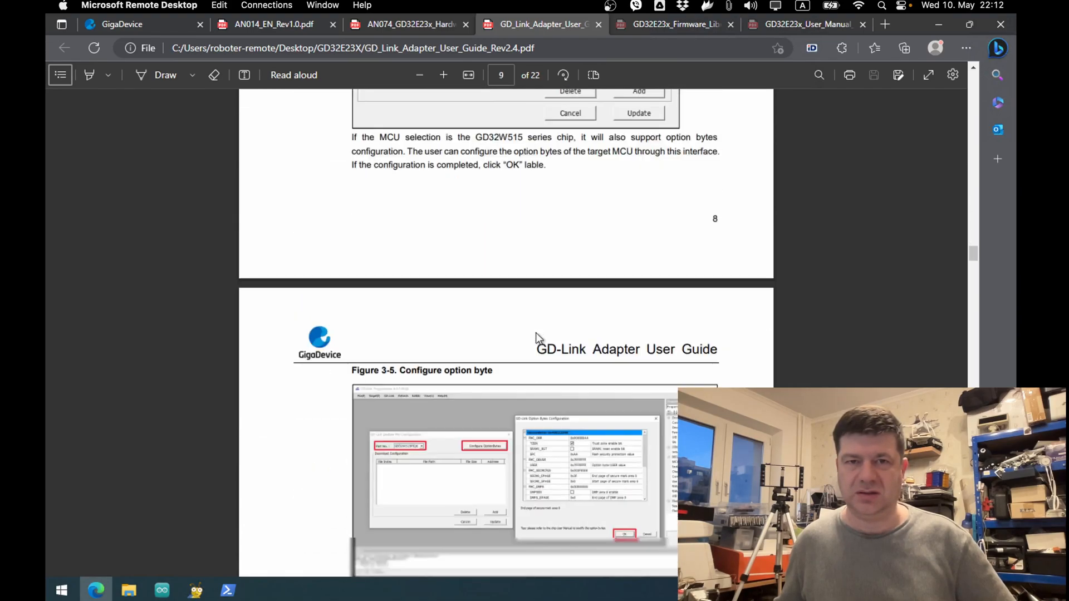
{"action": "scroll", "scroll_direction": "down", "scroll_amount": 3}
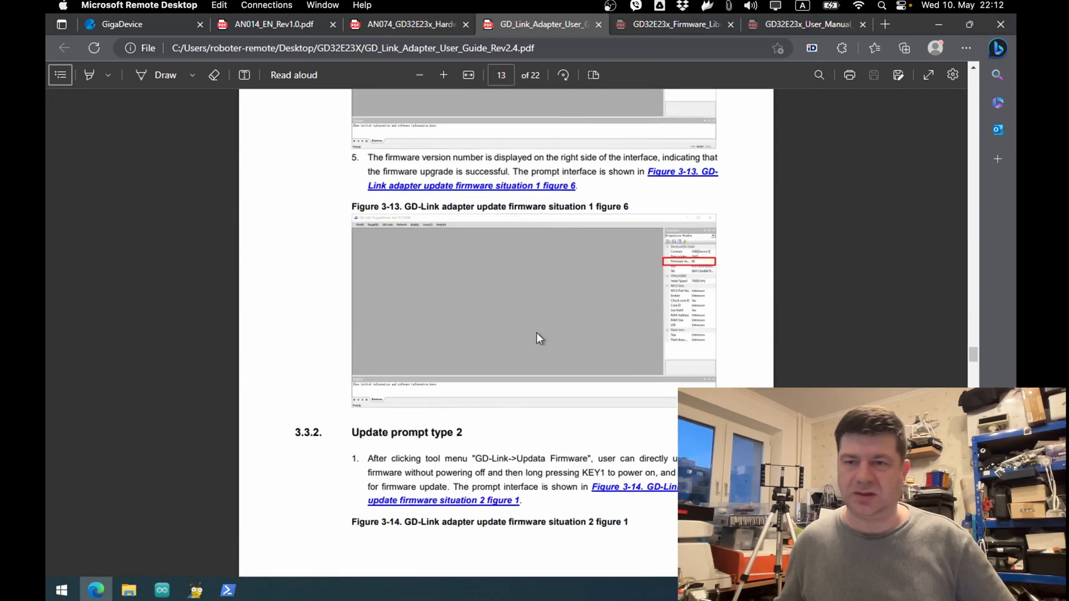
{"action": "scroll", "scroll_direction": "down", "scroll_amount": 3}
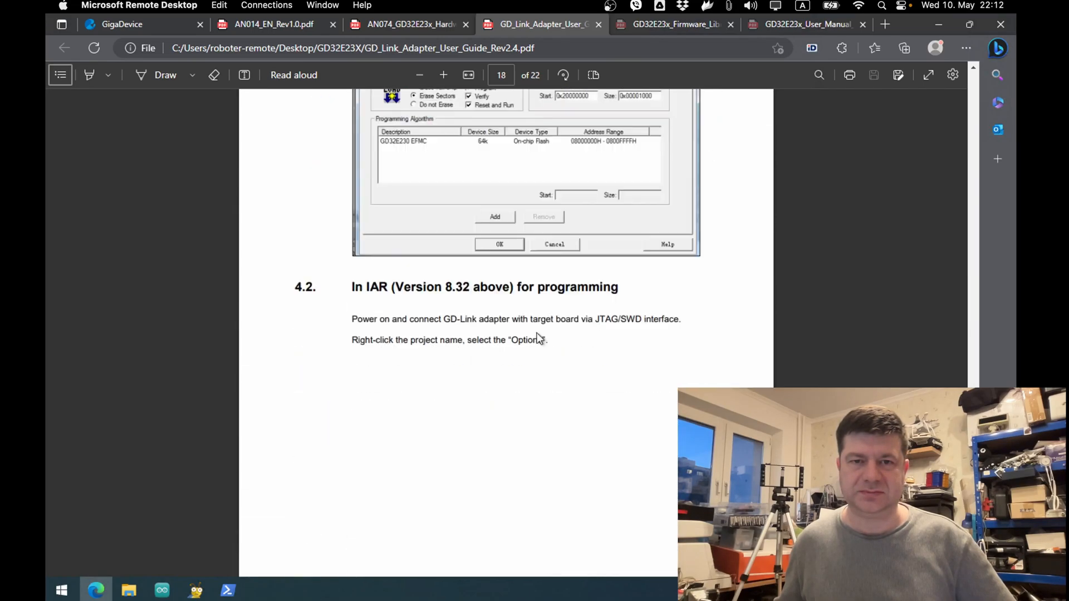
{"action": "scroll", "scroll_direction": "down", "scroll_amount": 3}
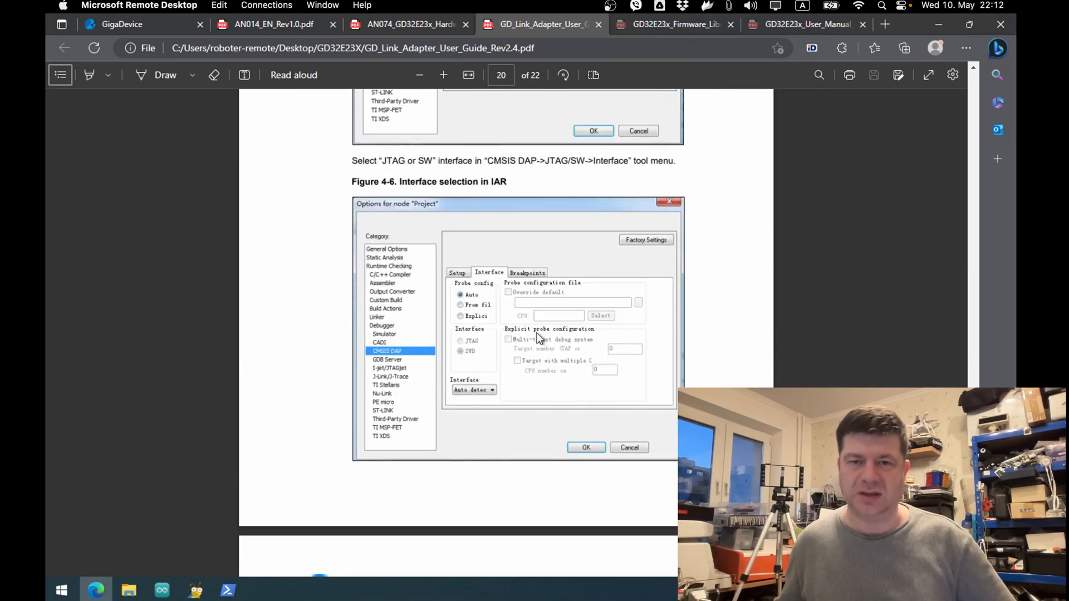
{"action": "scroll", "scroll_direction": "down", "scroll_amount": 3}
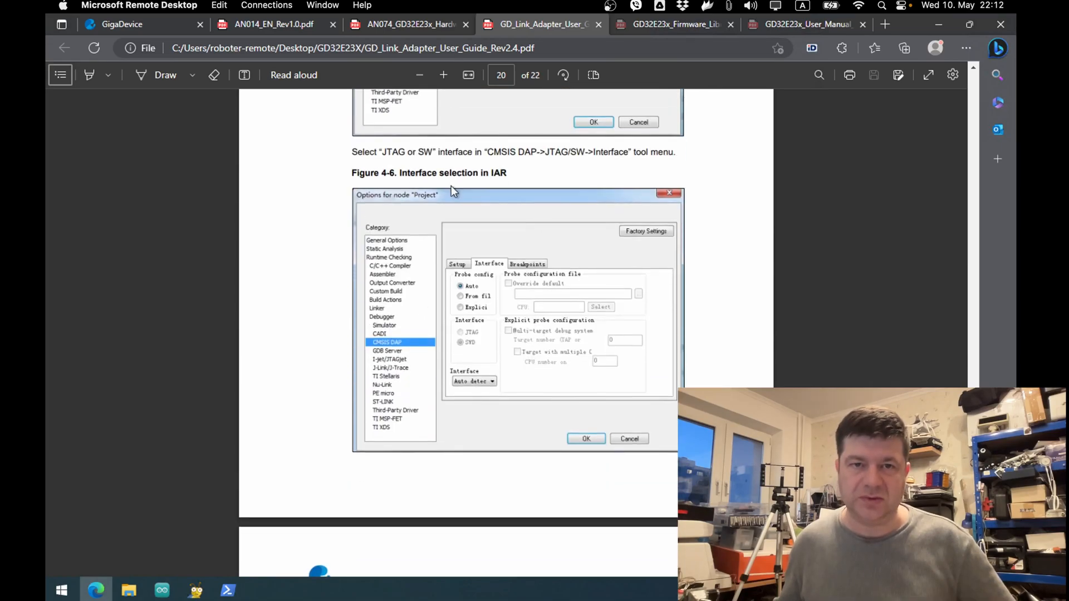
{"action": "double_click", "coordinate": [497, 173]}
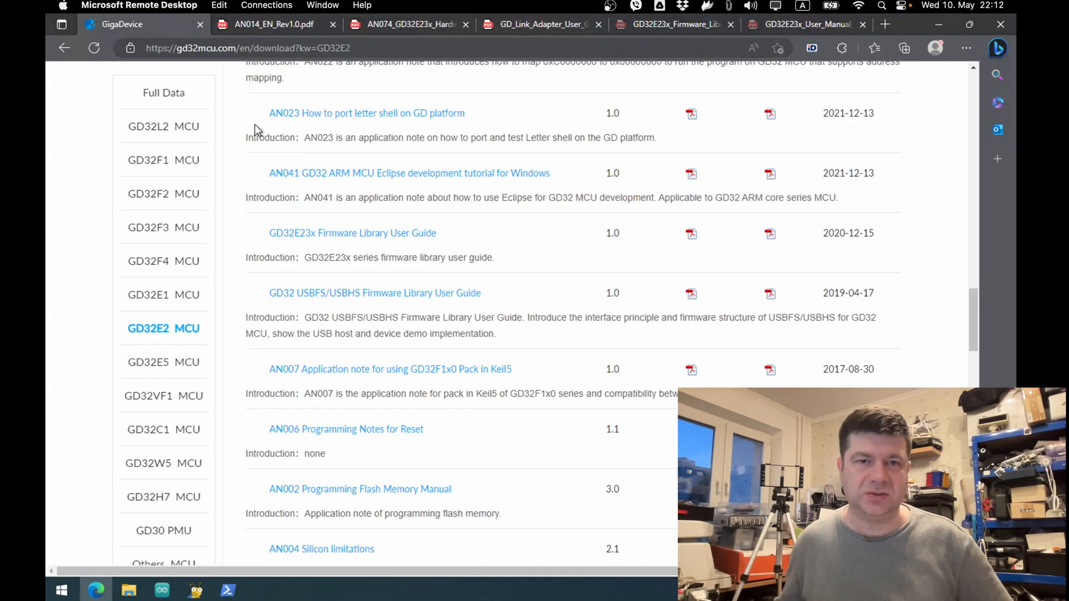
Step: Scroll the GD32E2 listing's Application Notes and Tool & Software, then bring up the Firmware Library User Guide
{"action": "scroll", "scroll_direction": "down", "scroll_amount": 3}
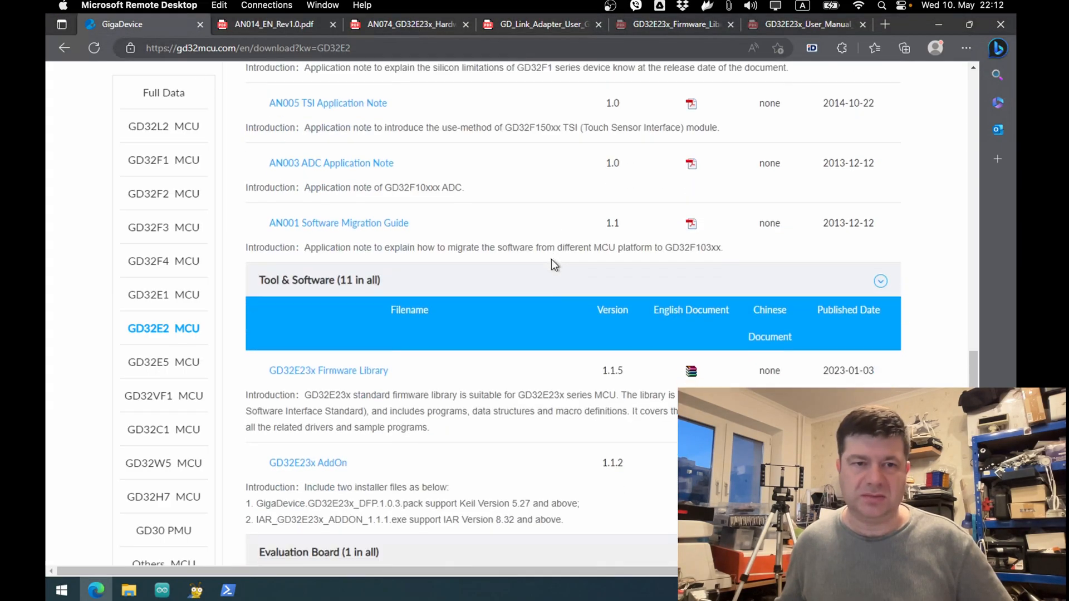
{"action": "scroll", "scroll_direction": "down", "scroll_amount": 3}
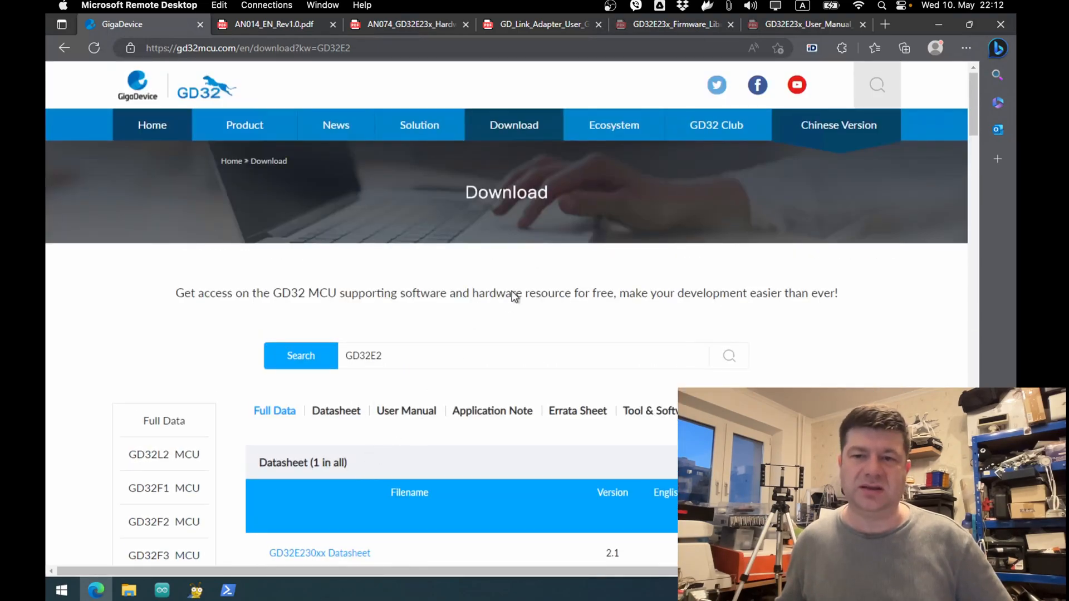
{"action": "scroll", "scroll_direction": "down", "scroll_amount": 3}
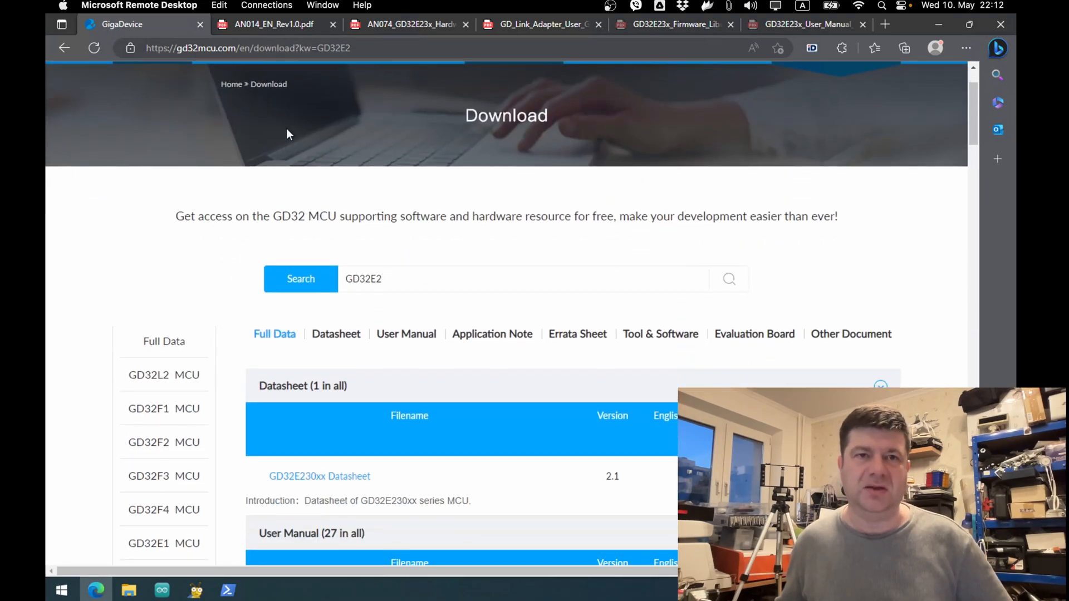
{"action": "left_click", "coordinate": [405, 24]}
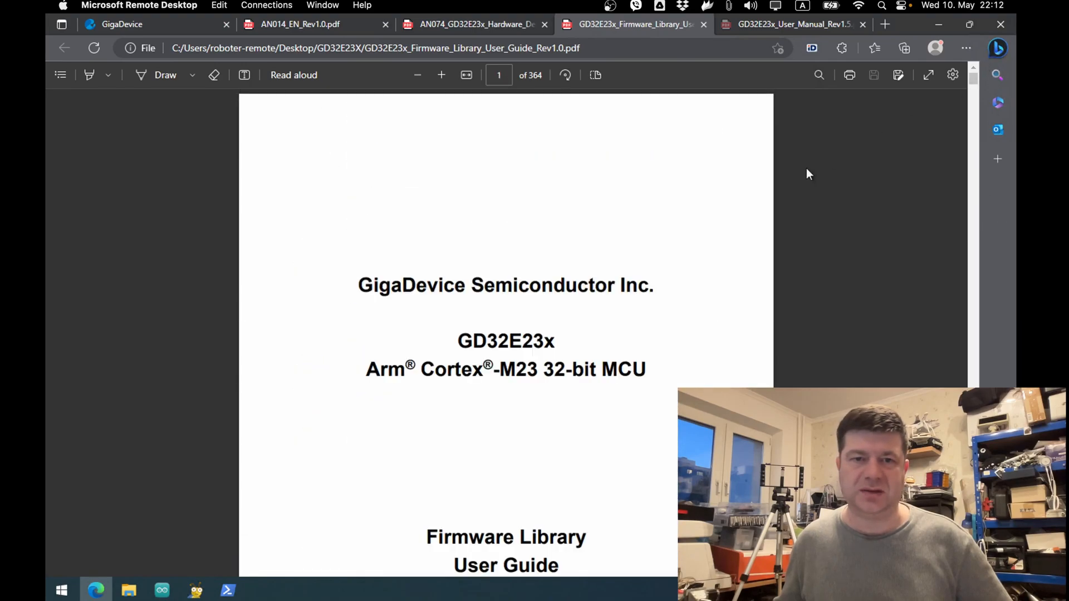
Step: Browse the Firmware Library guide's section 3.10 GPIO function tables around page 118
{"action": "scroll", "scroll_direction": "down", "scroll_amount": 3}
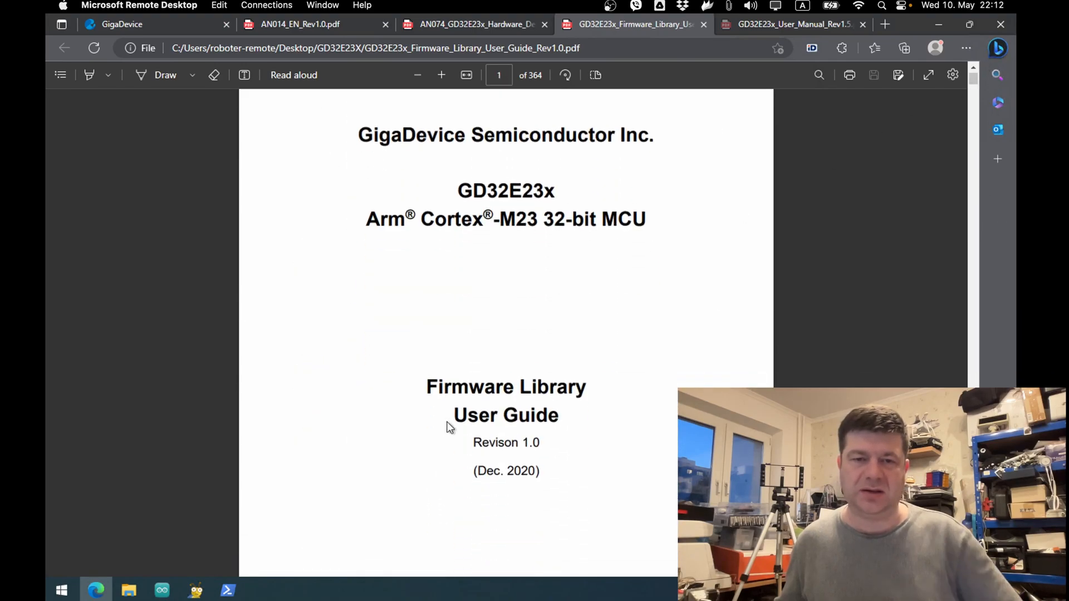
{"action": "scroll", "scroll_direction": "down", "scroll_amount": 3}
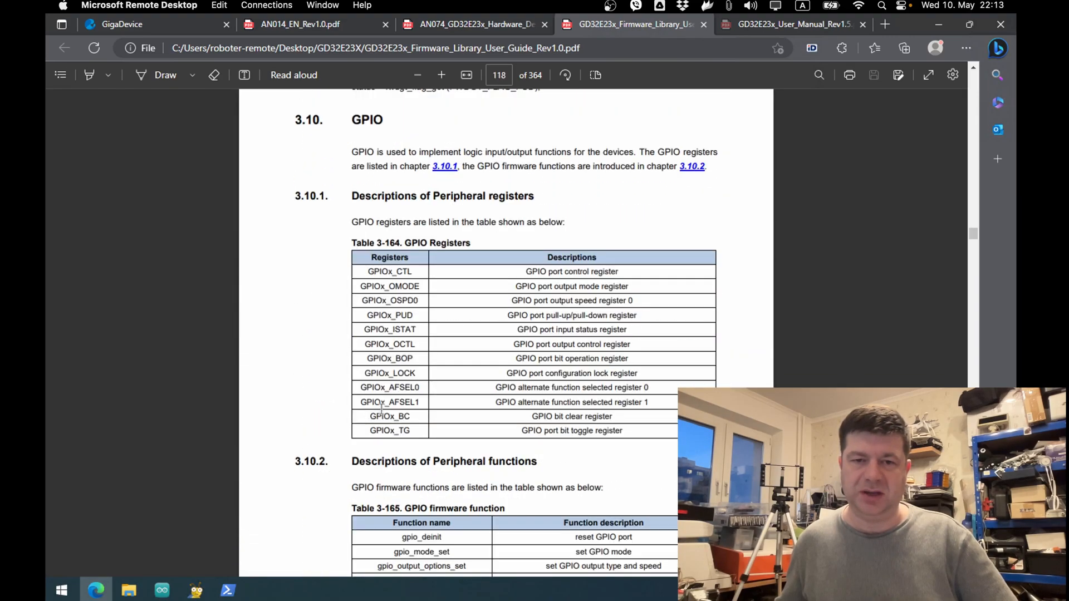
{"action": "mouse_move", "coordinate": [583, 412]}
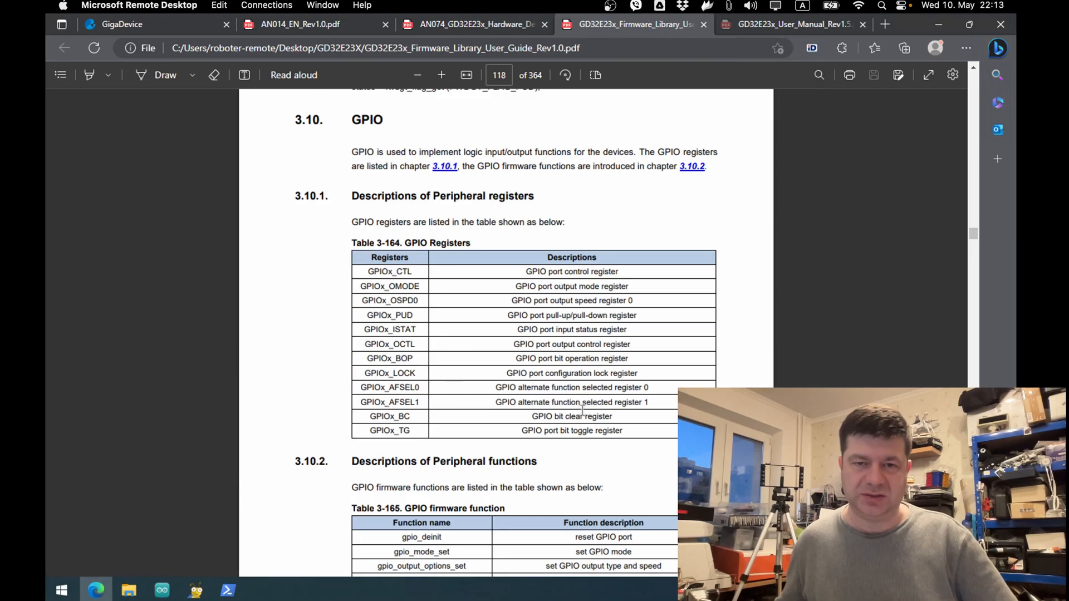
{"action": "mouse_move", "coordinate": [568, 169]}
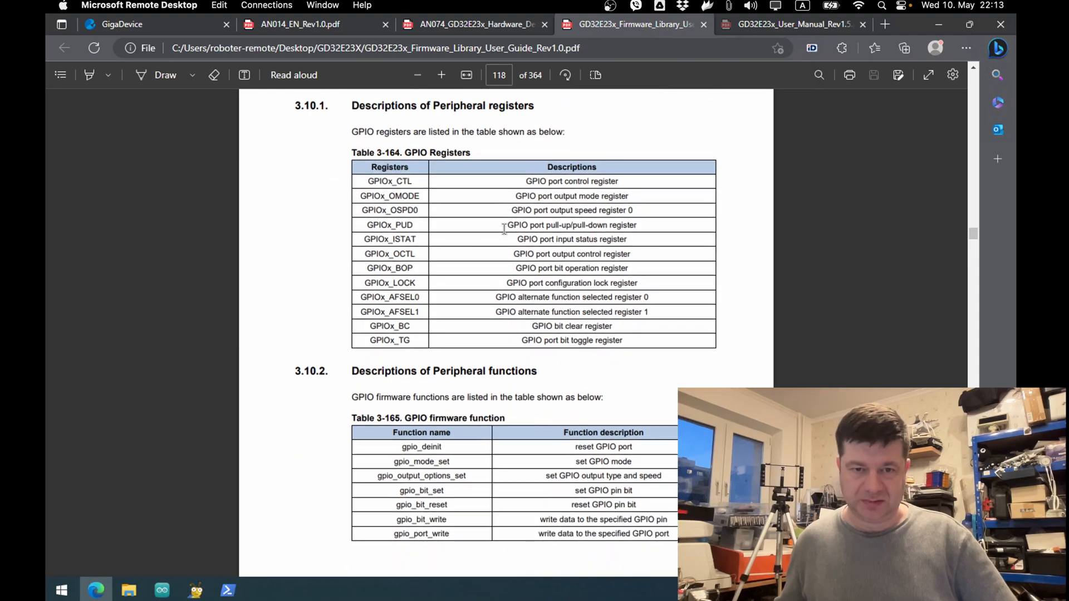
{"action": "scroll", "scroll_direction": "down", "scroll_amount": 3}
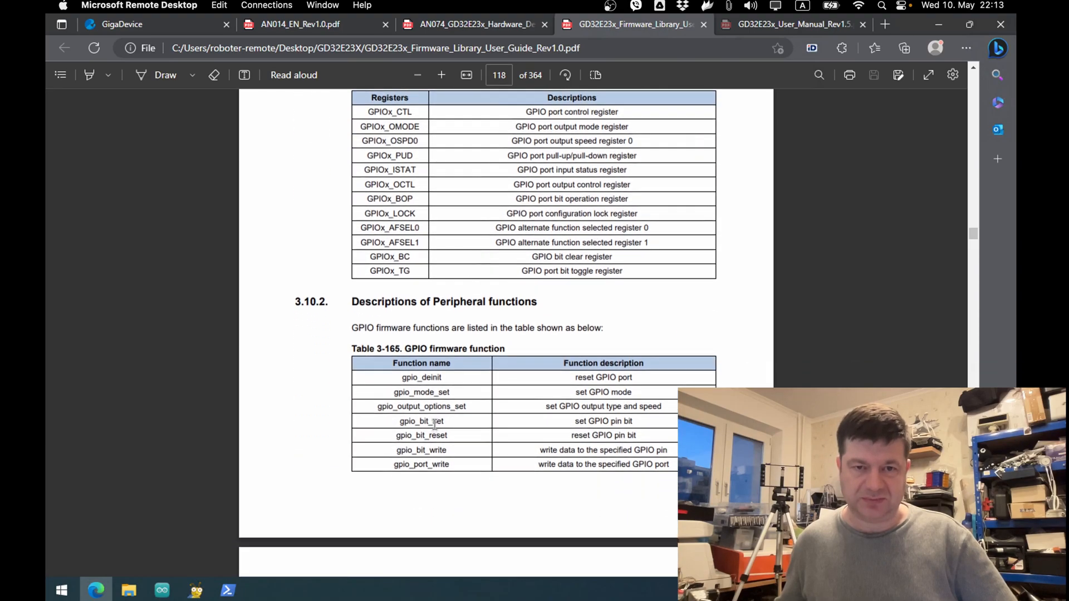
{"action": "scroll", "scroll_direction": "down", "scroll_amount": 3}
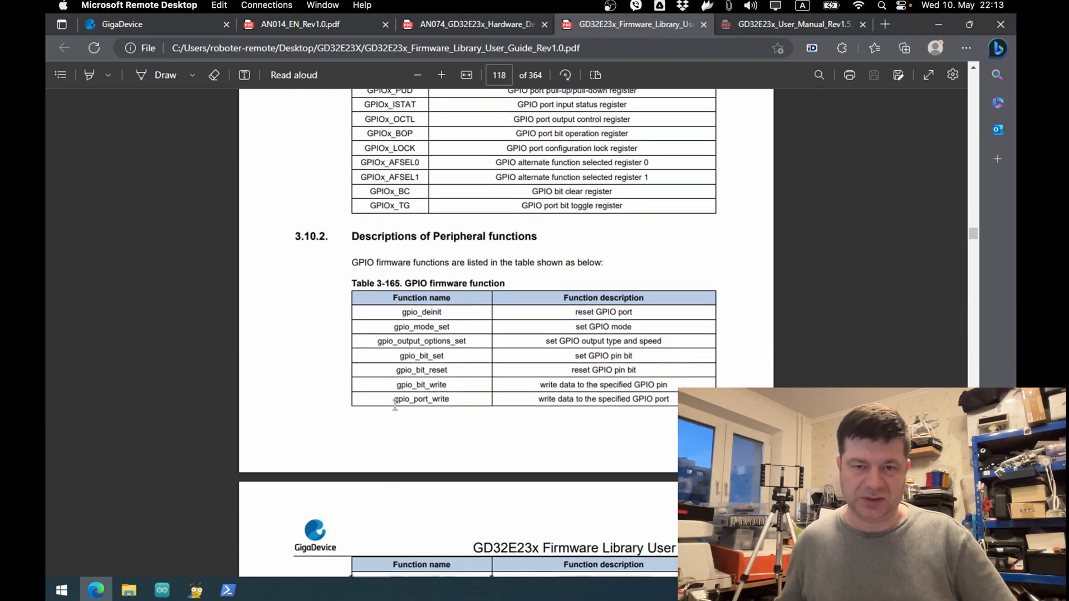
{"action": "scroll", "scroll_direction": "down", "scroll_amount": 3}
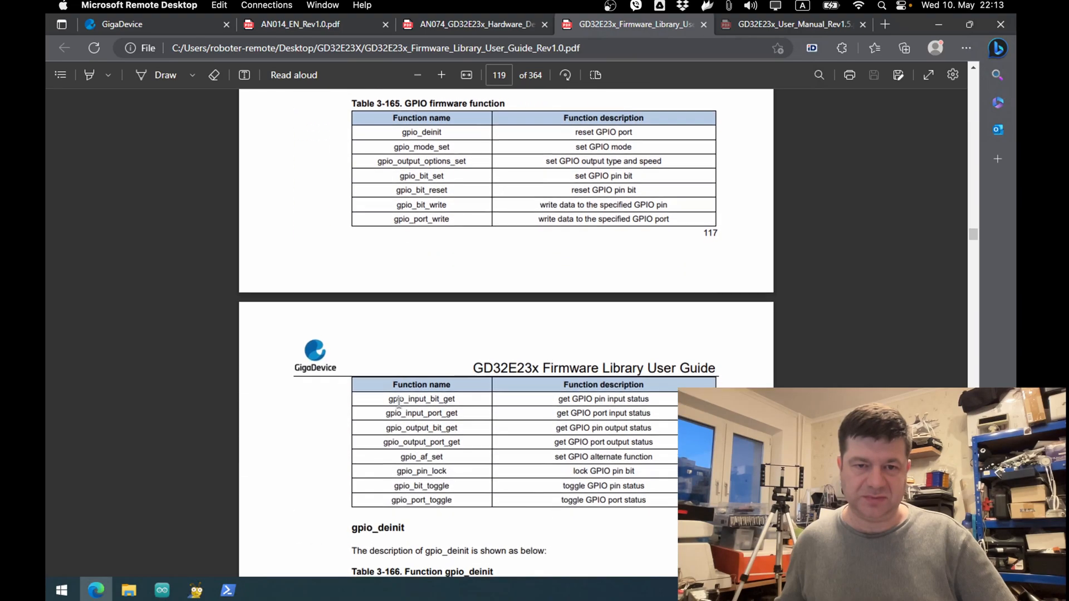
{"action": "scroll", "scroll_direction": "down", "scroll_amount": 3}
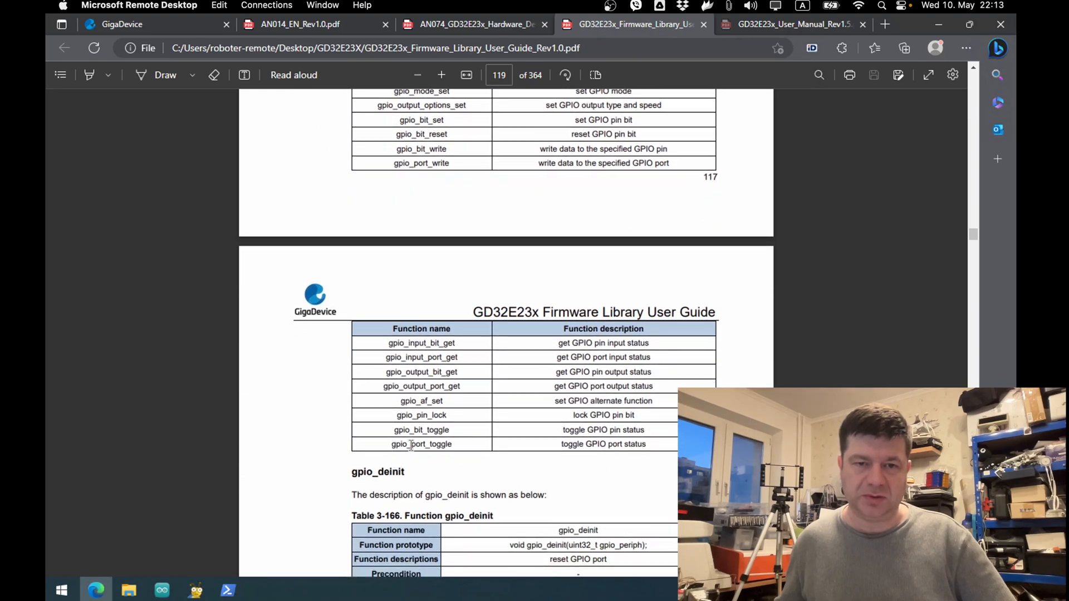
{"action": "double_click", "coordinate": [421, 444]}
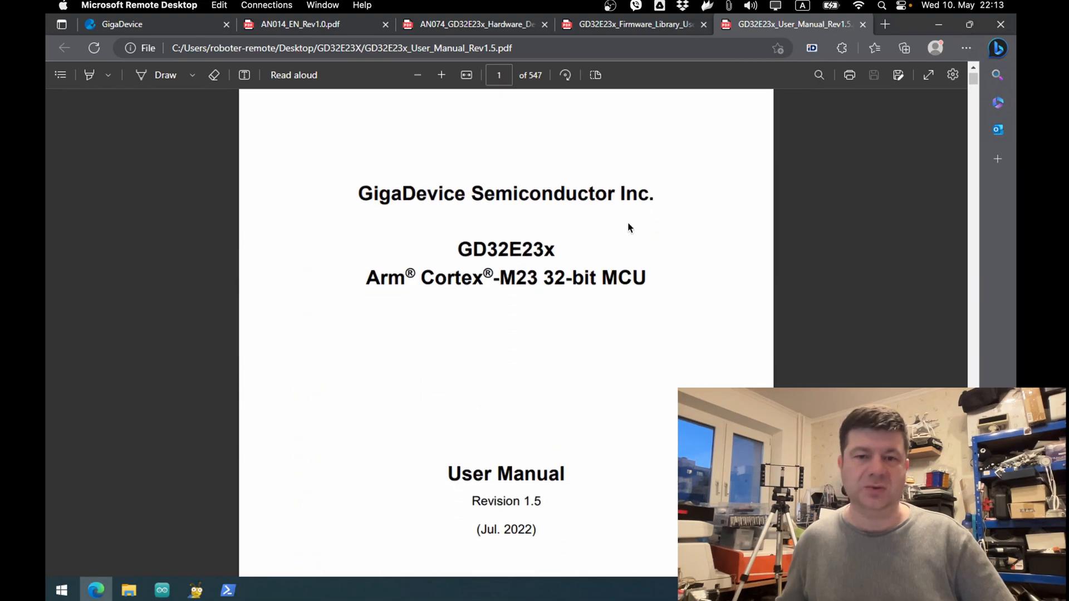
{"action": "scroll", "scroll_direction": "down", "scroll_amount": 3}
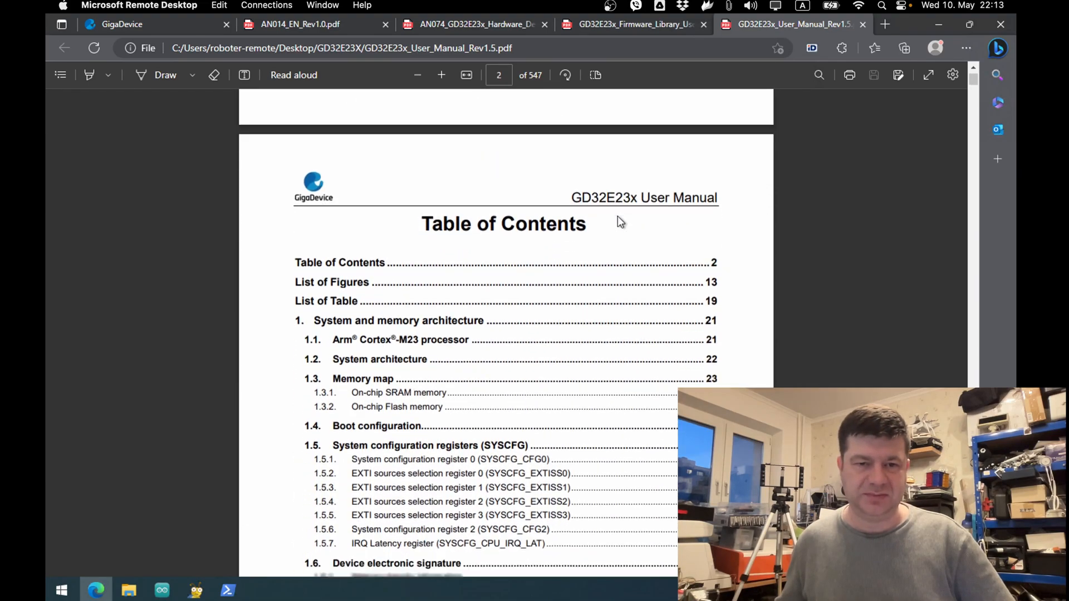
{"action": "scroll", "scroll_direction": "down", "scroll_amount": 3}
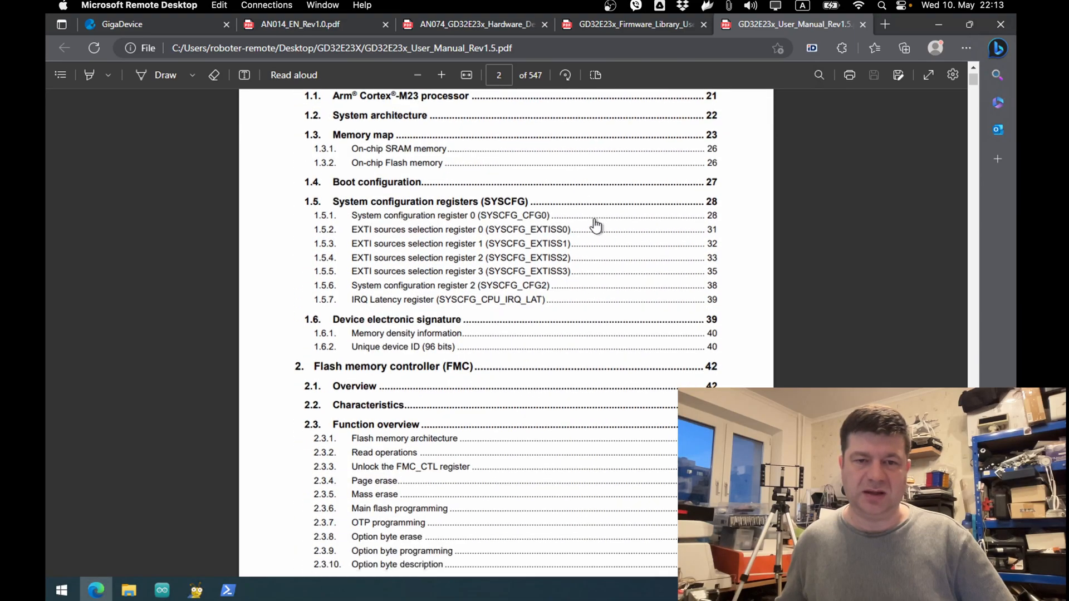
{"action": "scroll", "scroll_direction": "down", "scroll_amount": 3}
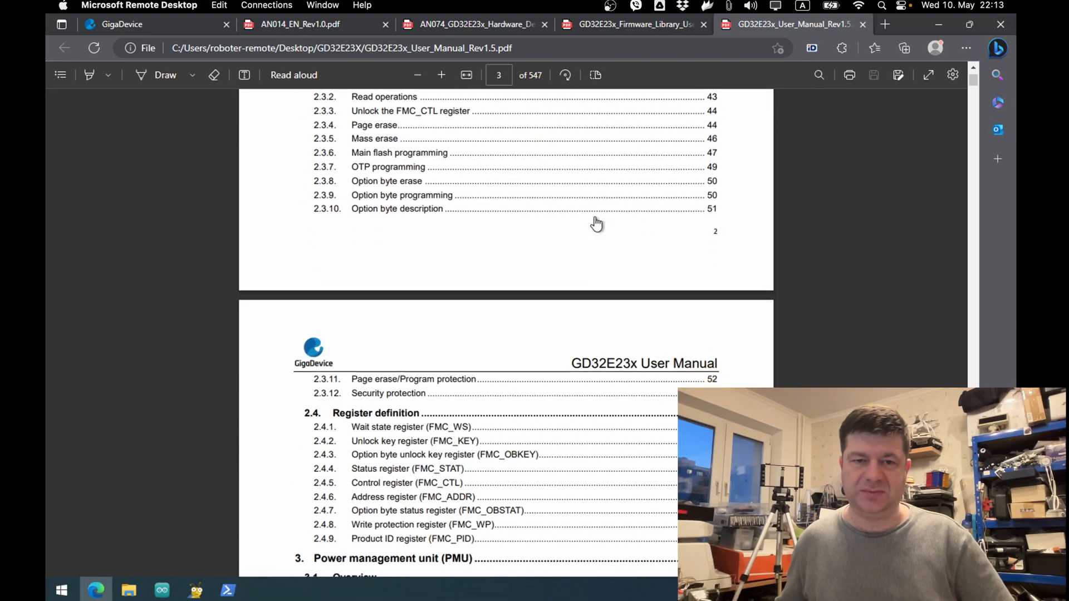
{"action": "scroll", "scroll_direction": "down", "scroll_amount": 3}
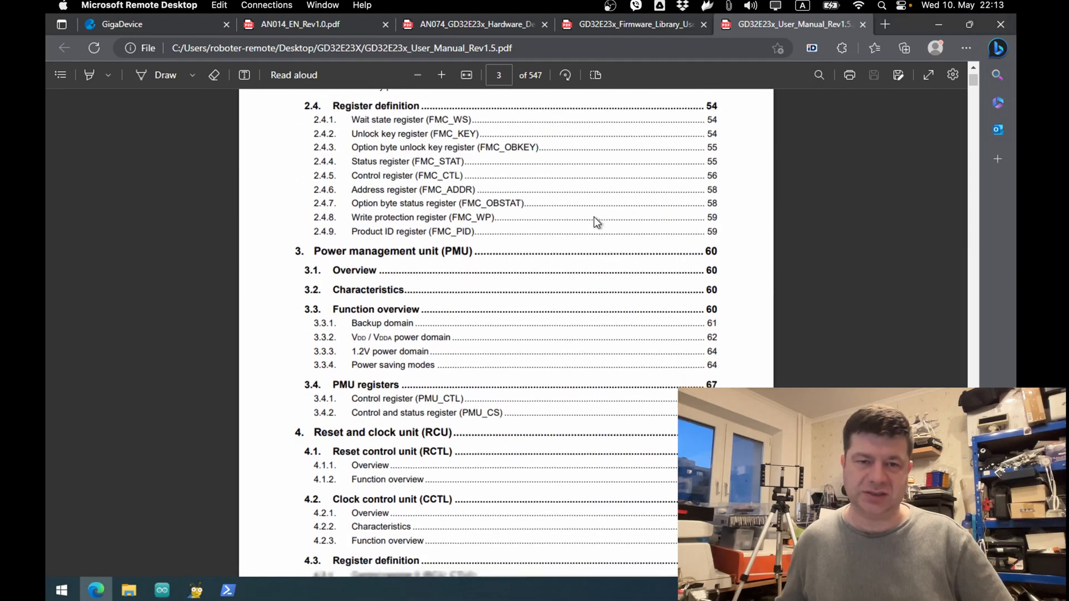
{"action": "scroll", "scroll_direction": "down", "scroll_amount": 3}
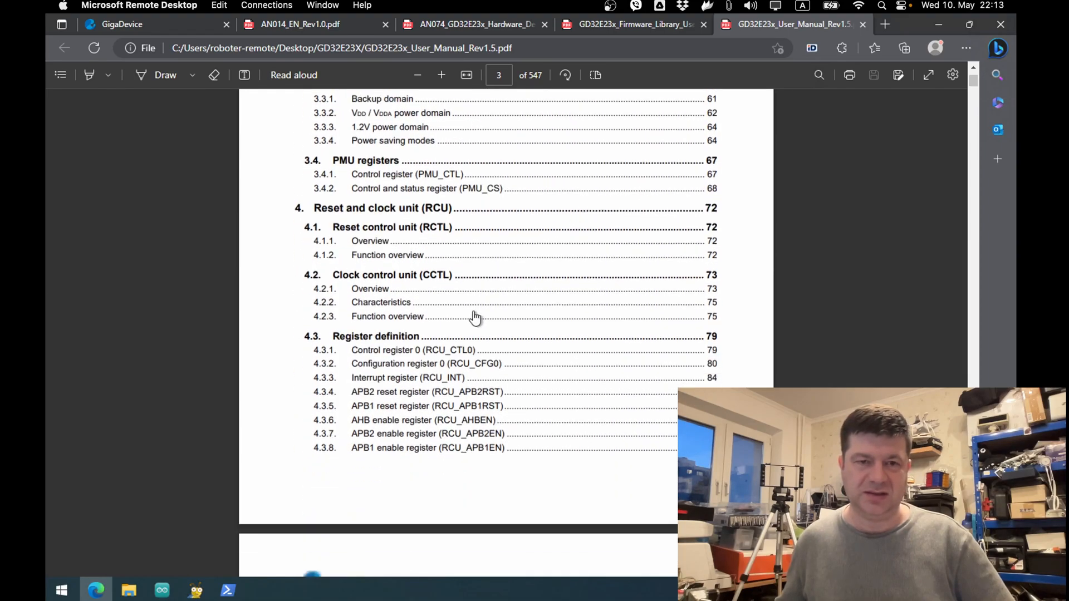
{"action": "scroll", "scroll_direction": "down", "scroll_amount": 3}
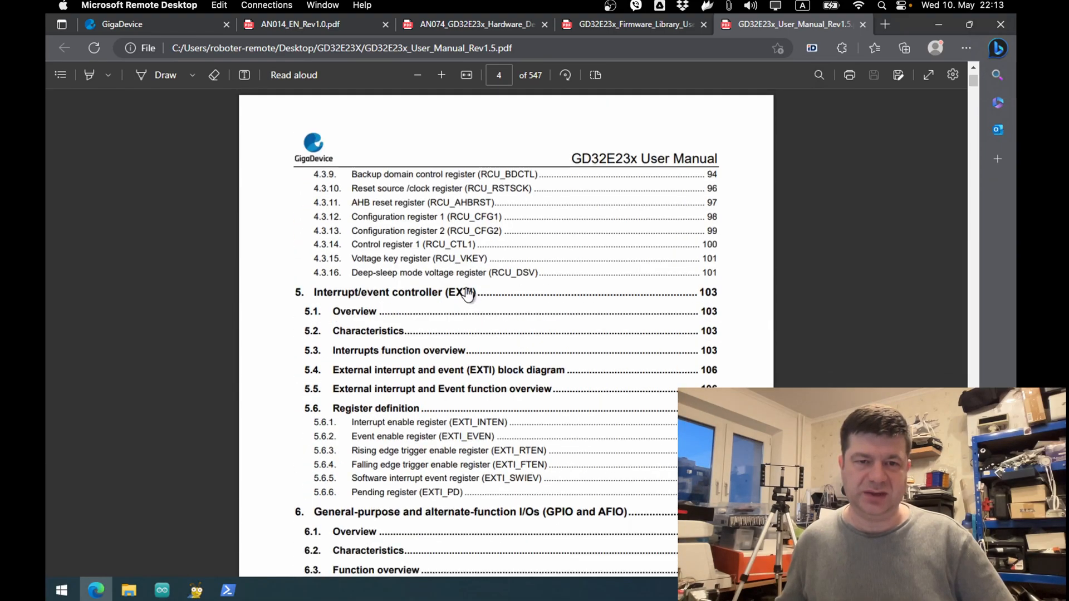
{"action": "scroll", "scroll_direction": "down", "scroll_amount": 3}
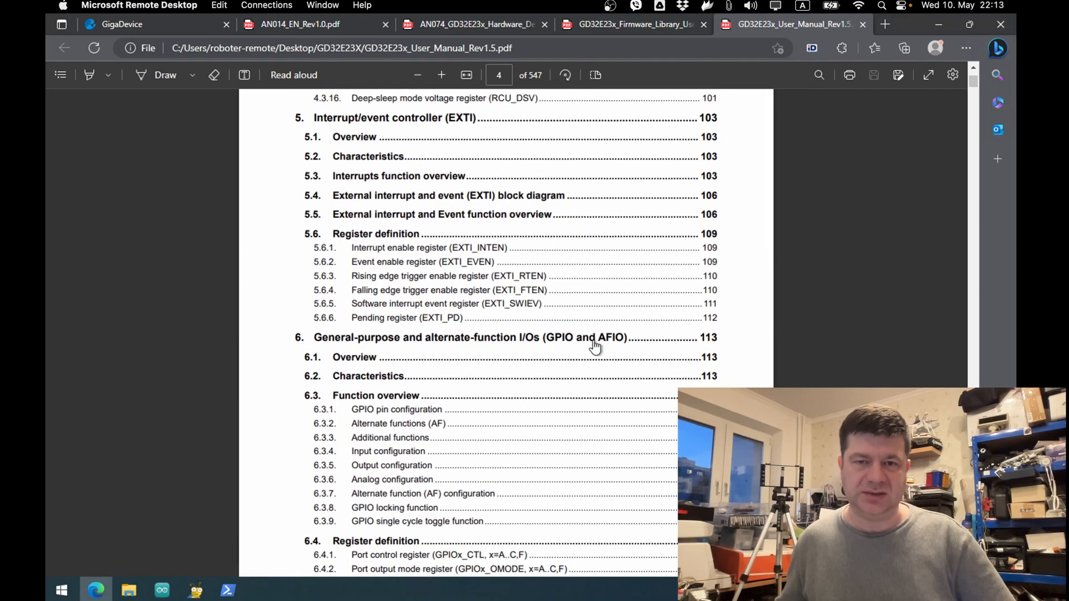
{"action": "mouse_move", "coordinate": [560, 344]}
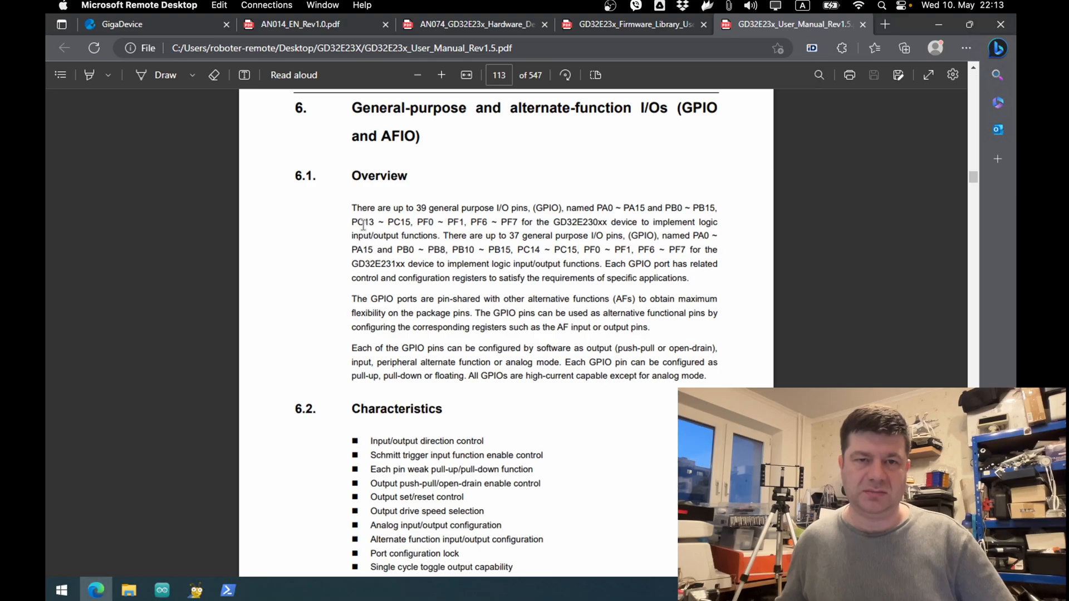
{"action": "scroll", "scroll_direction": "down", "scroll_amount": 3}
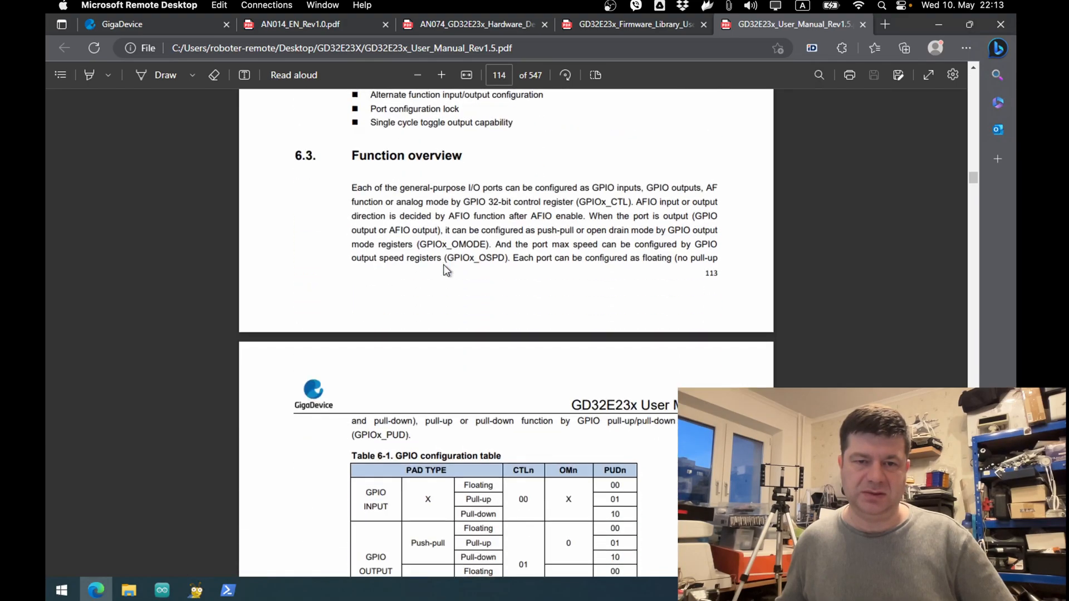
{"action": "scroll", "scroll_direction": "down", "scroll_amount": 3}
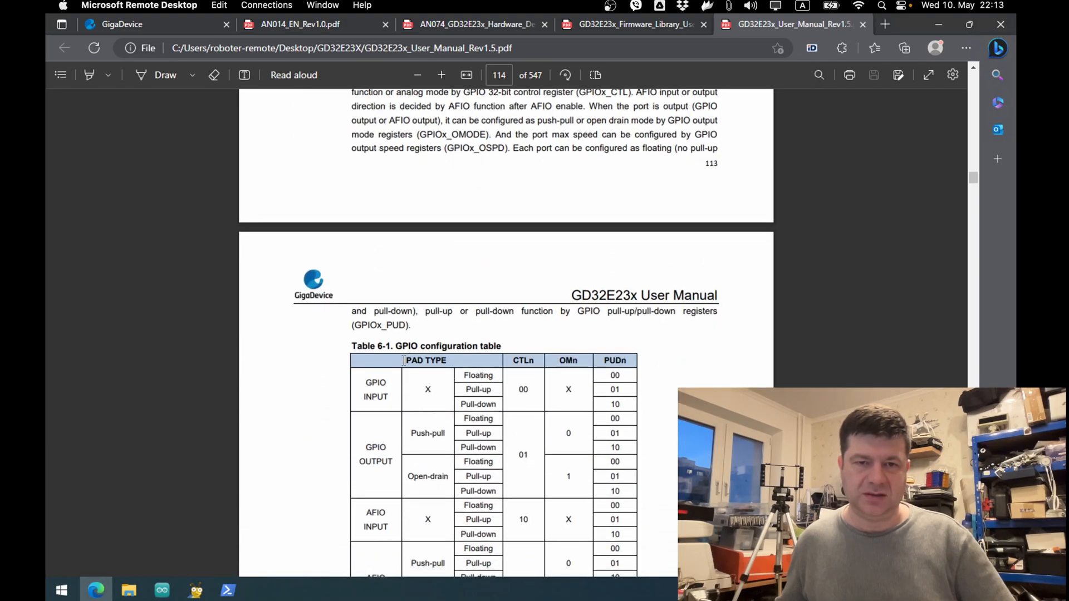
{"action": "scroll", "scroll_direction": "down", "scroll_amount": 3}
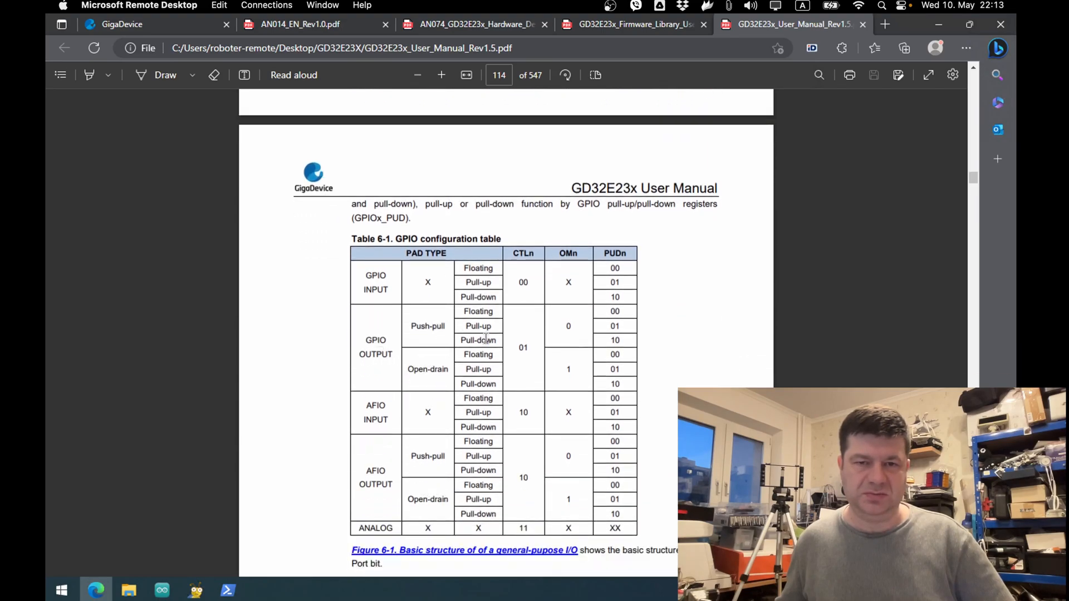
{"action": "scroll", "scroll_direction": "down", "scroll_amount": 3}
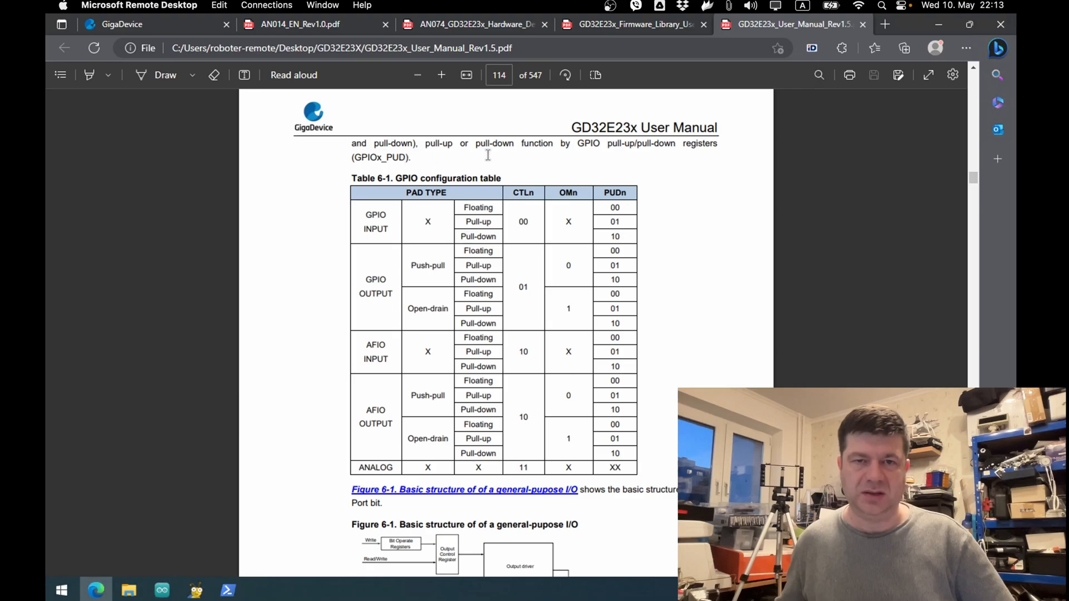
{"action": "double_click", "coordinate": [381, 158]}
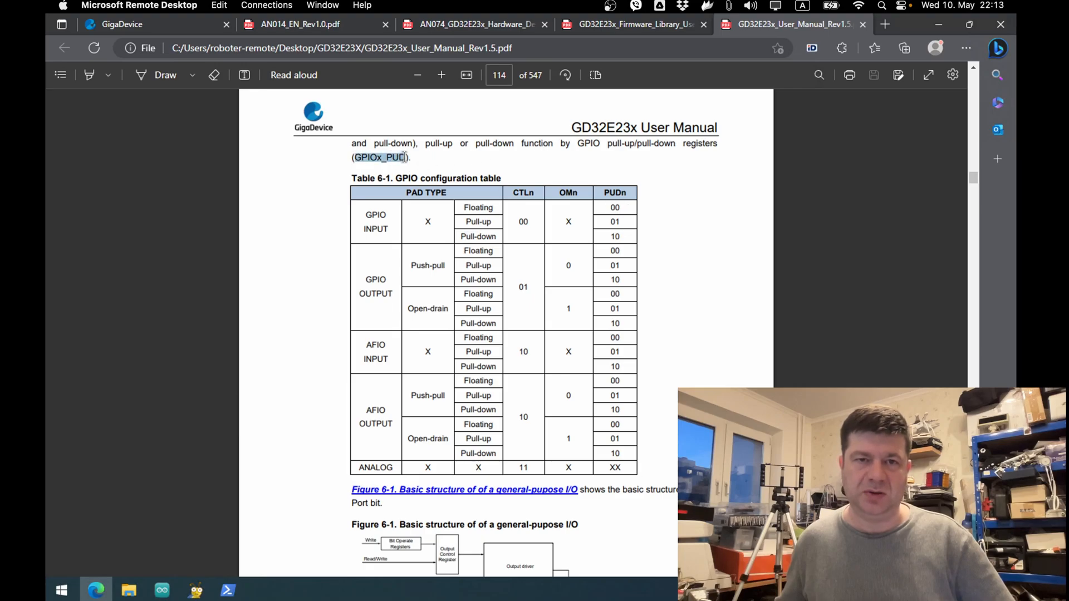
{"action": "scroll", "scroll_direction": "down", "scroll_amount": 3}
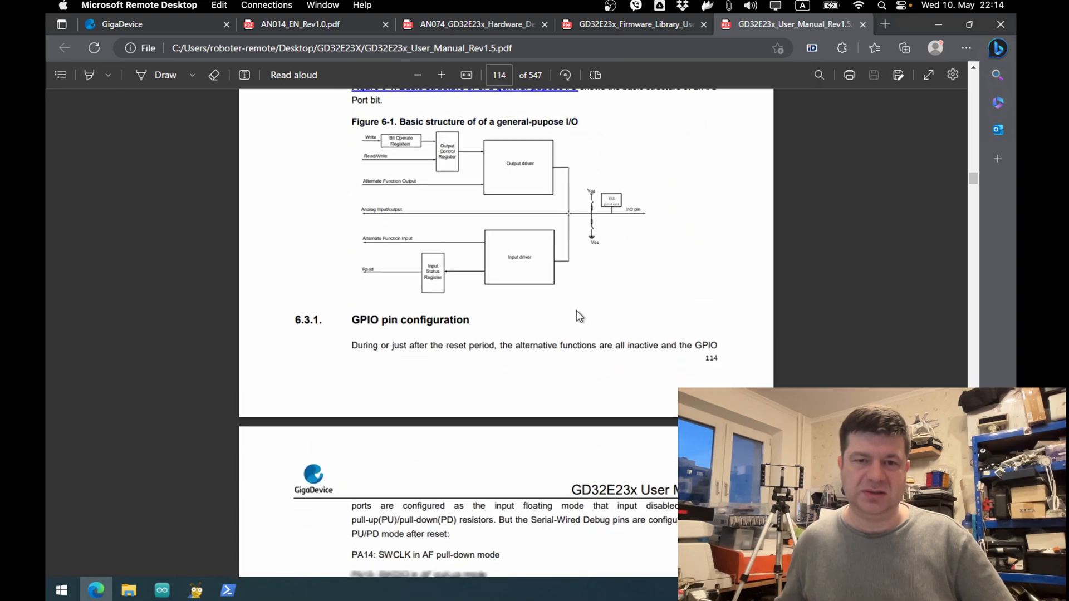
{"action": "scroll", "scroll_direction": "down", "scroll_amount": 3}
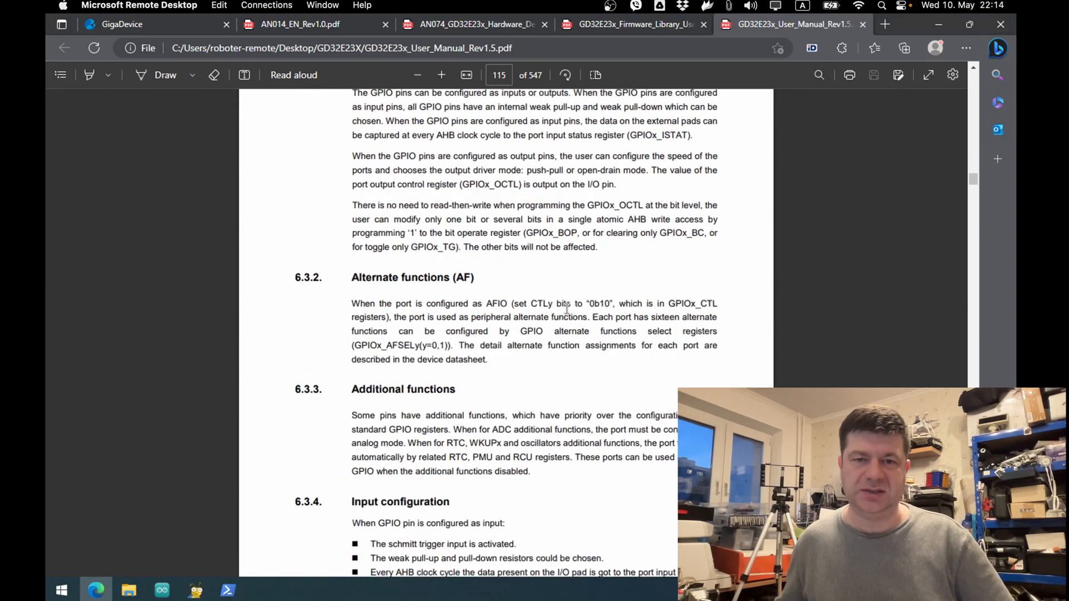
{"action": "scroll", "scroll_direction": "down", "scroll_amount": 3}
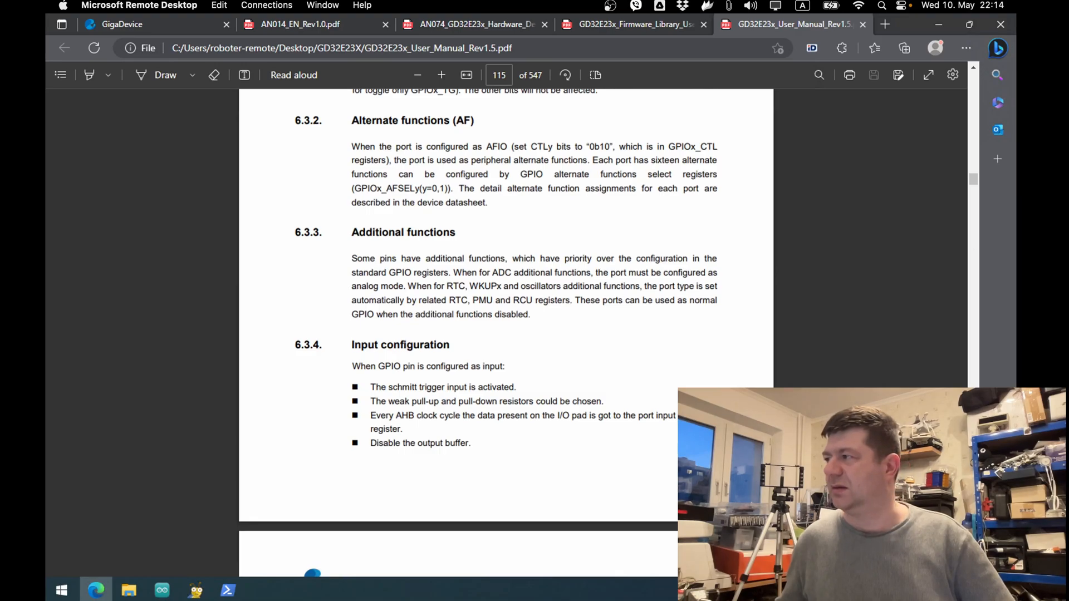
{"action": "left_click", "coordinate": [129, 590]}
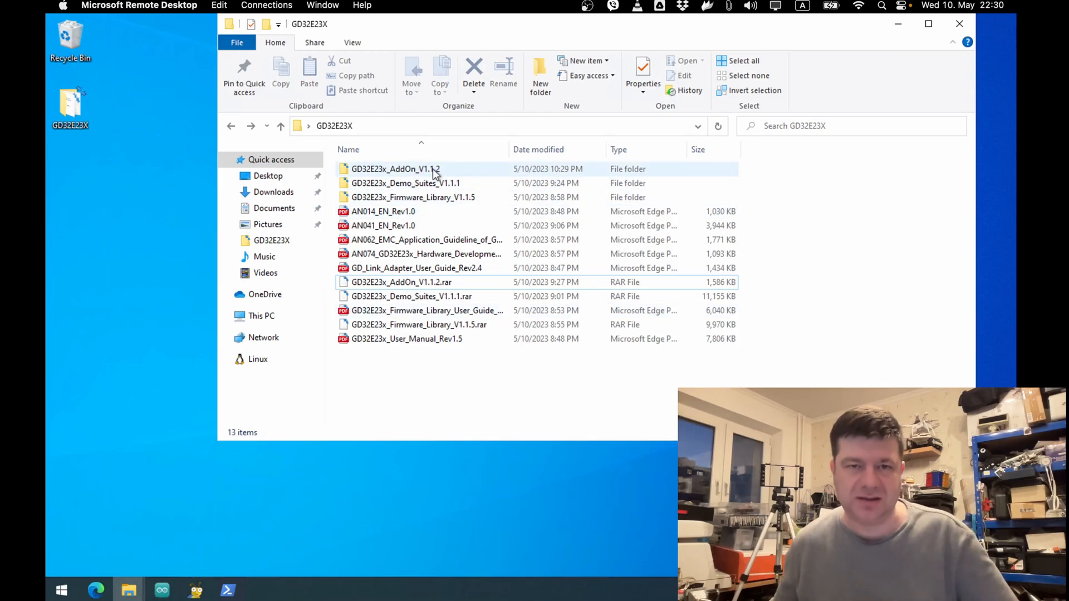
{"action": "left_click", "coordinate": [406, 169]}
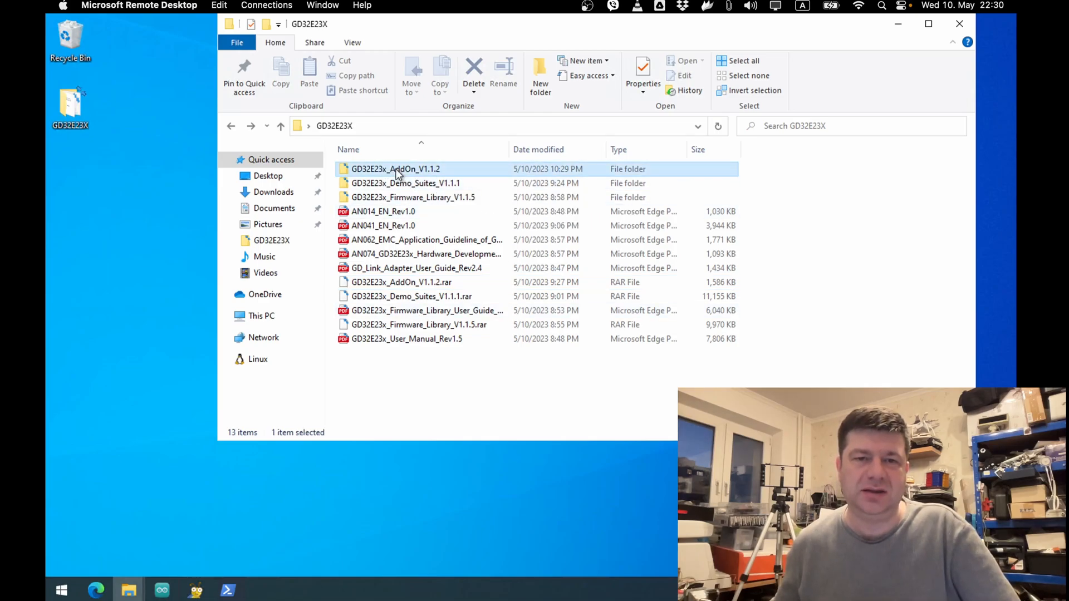
{"action": "double_click", "coordinate": [395, 169]}
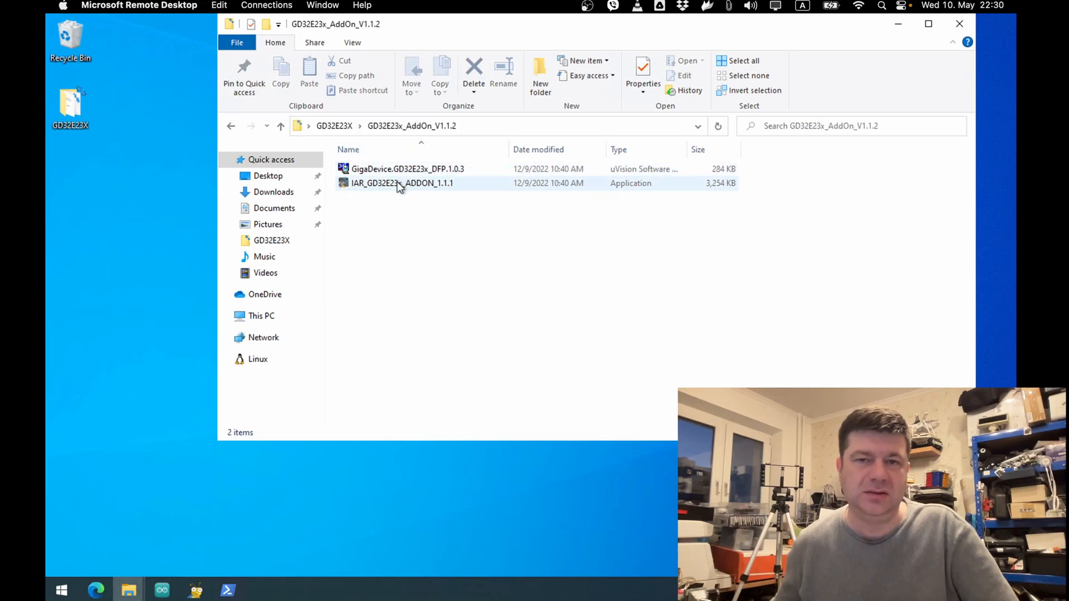
{"action": "left_click", "coordinate": [281, 124]}
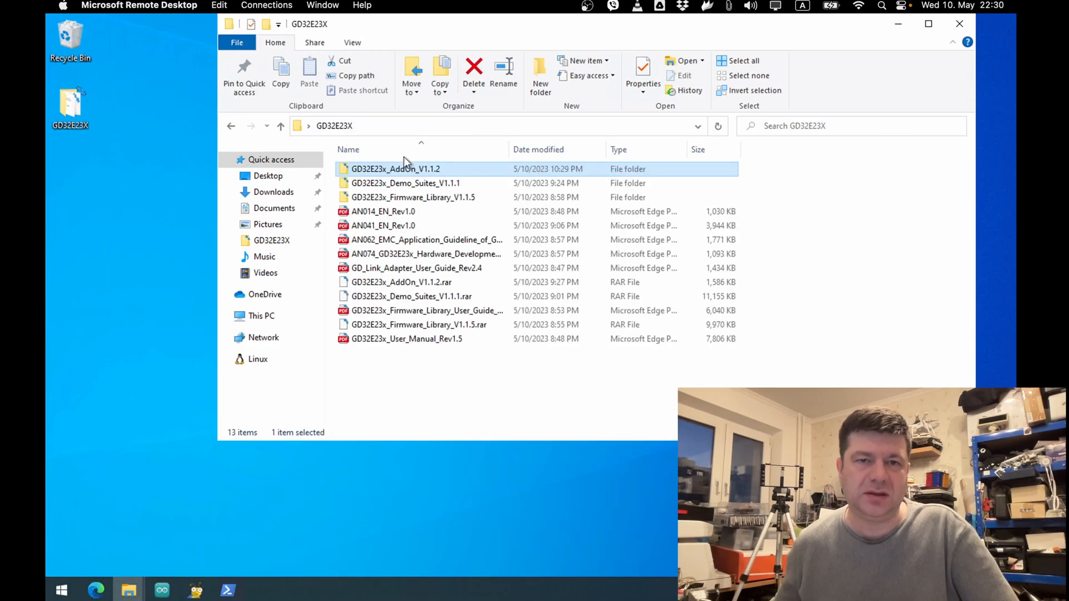
{"action": "left_click", "coordinate": [405, 182]}
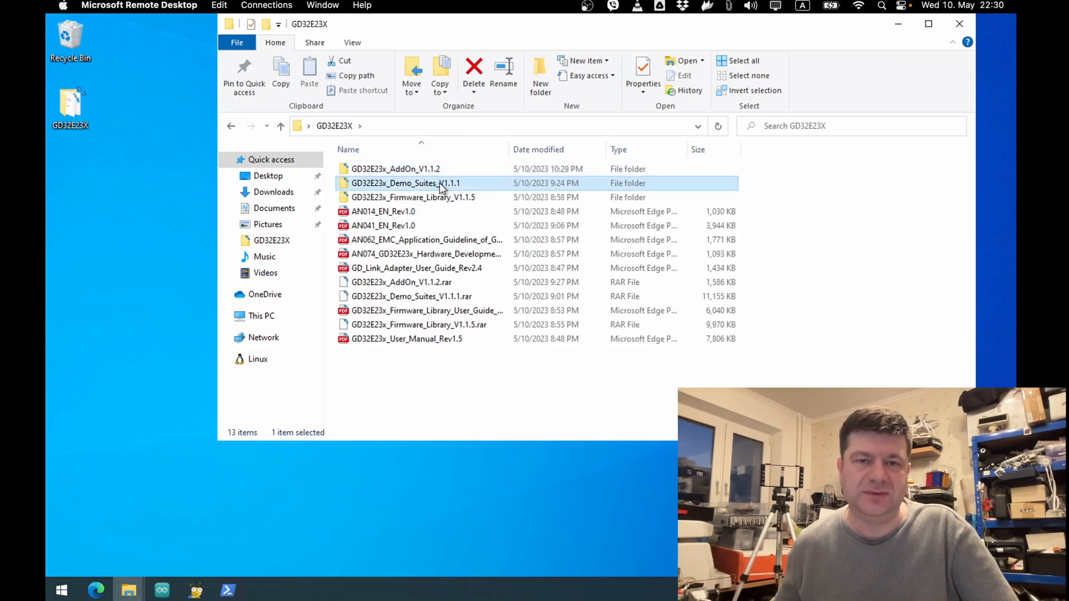
{"action": "double_click", "coordinate": [399, 183]}
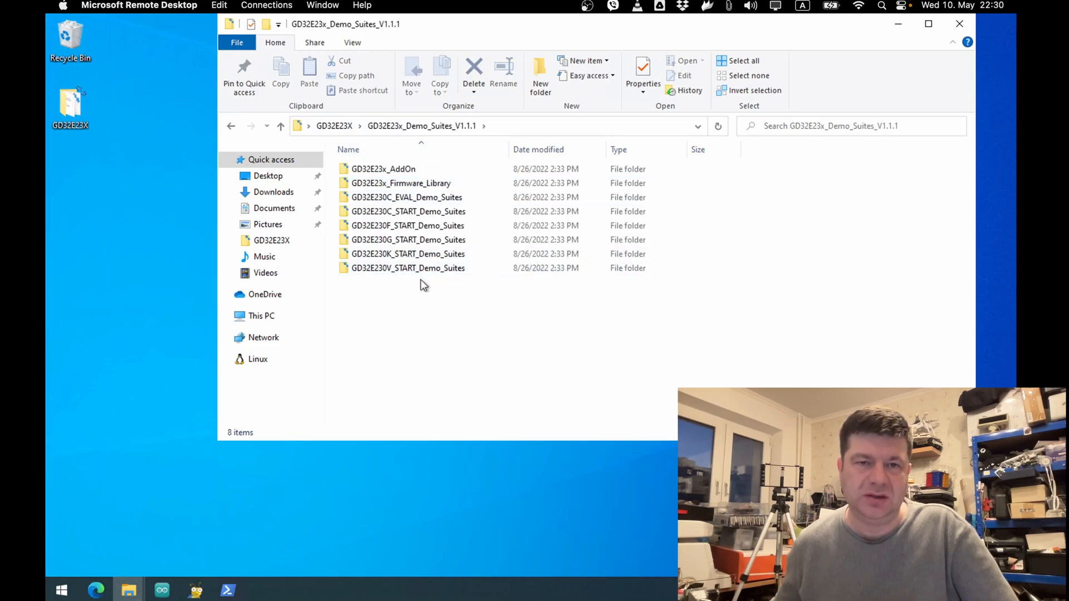
{"action": "left_click", "coordinate": [407, 268]}
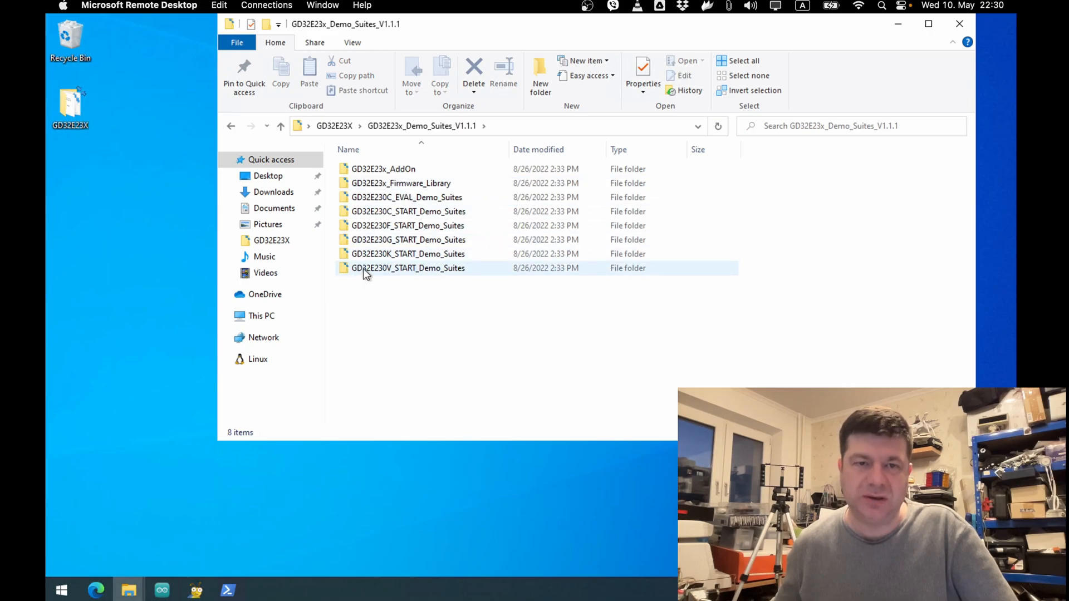
{"action": "mouse_move", "coordinate": [396, 267]}
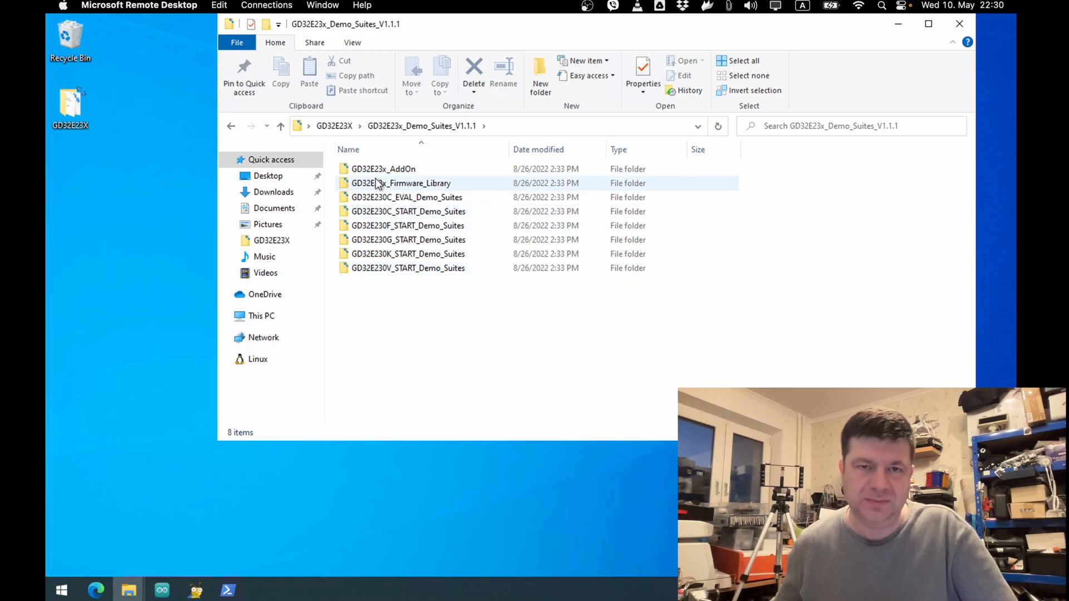
{"action": "double_click", "coordinate": [383, 170]}
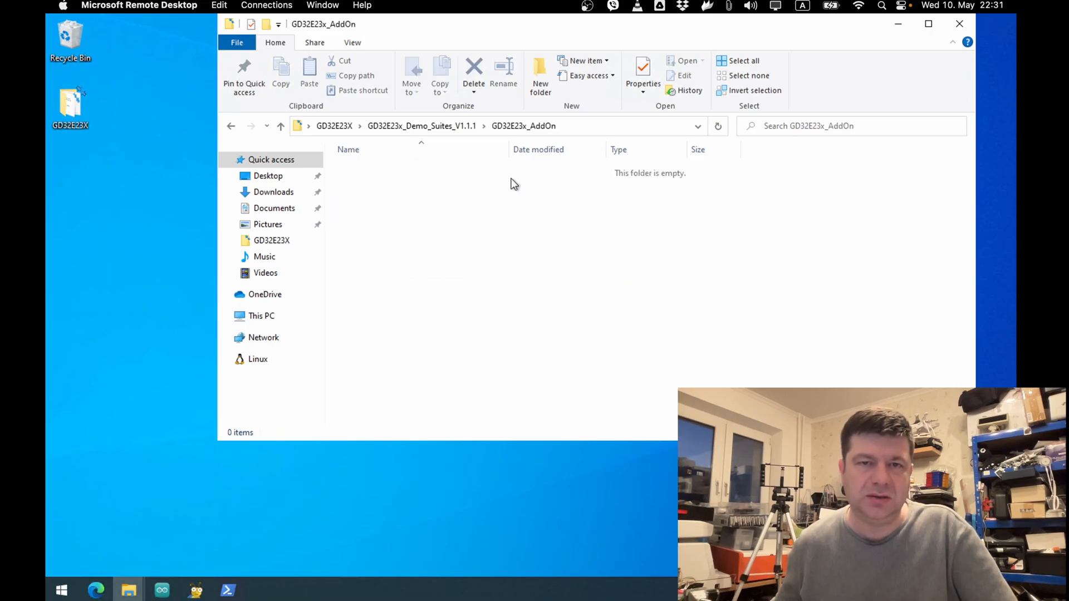
{"action": "left_click", "coordinate": [281, 125]}
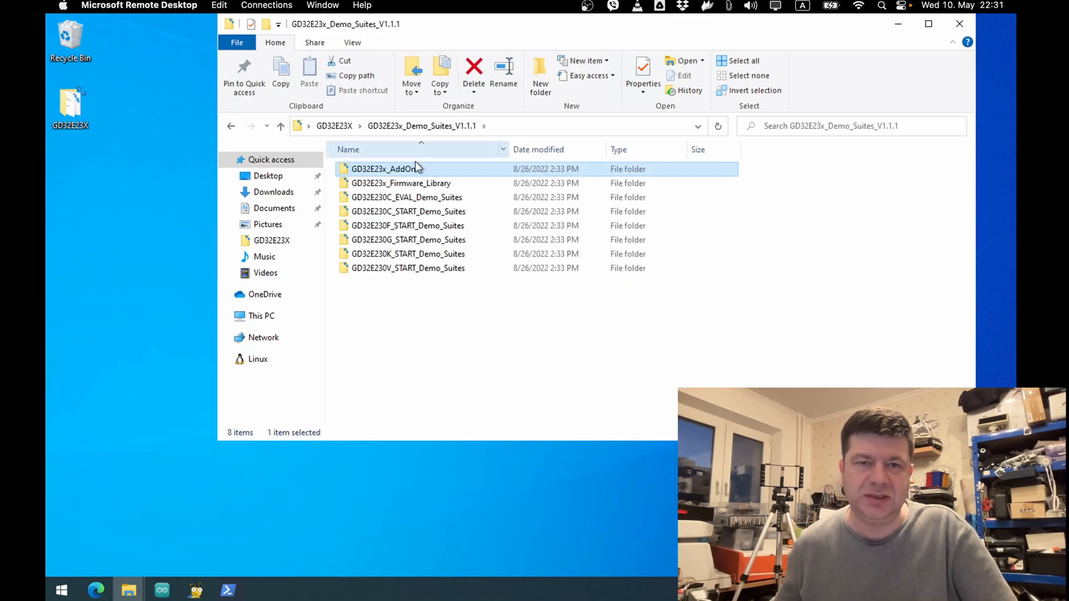
{"action": "left_click", "coordinate": [281, 126]}
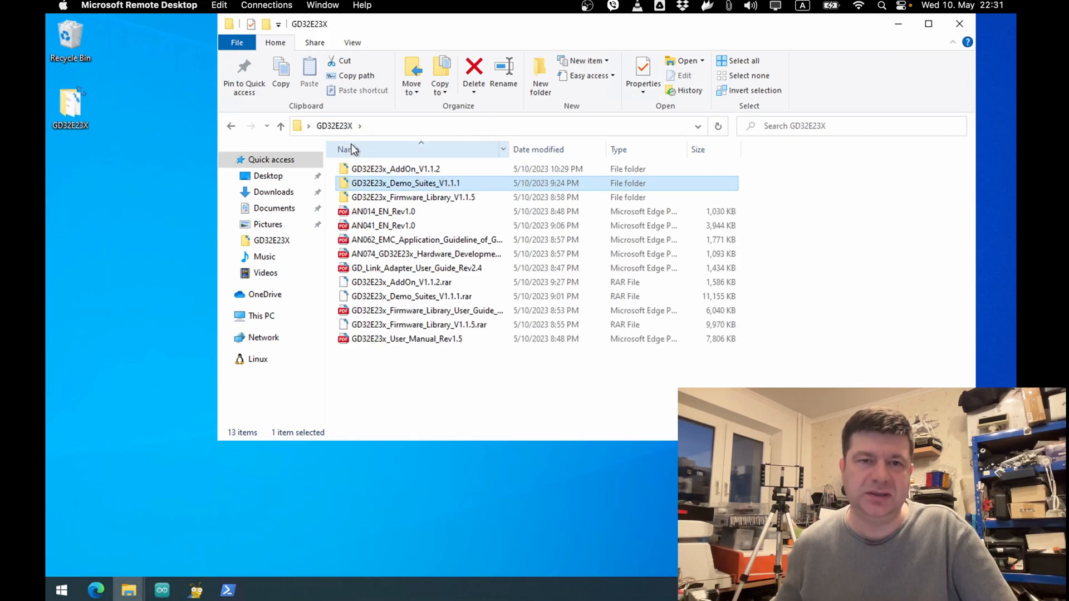
Step: Navigate into GD32E23x_Firmware_Library_V1.1.5 > Examples > GPIO > Running_led
{"action": "double_click", "coordinate": [415, 197]}
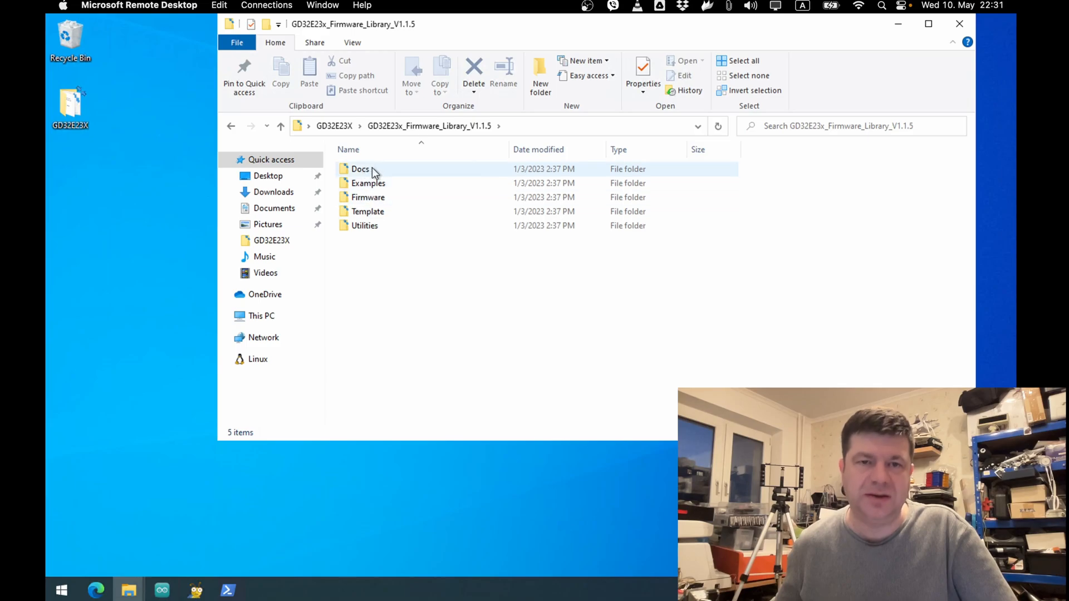
{"action": "mouse_move", "coordinate": [375, 188]}
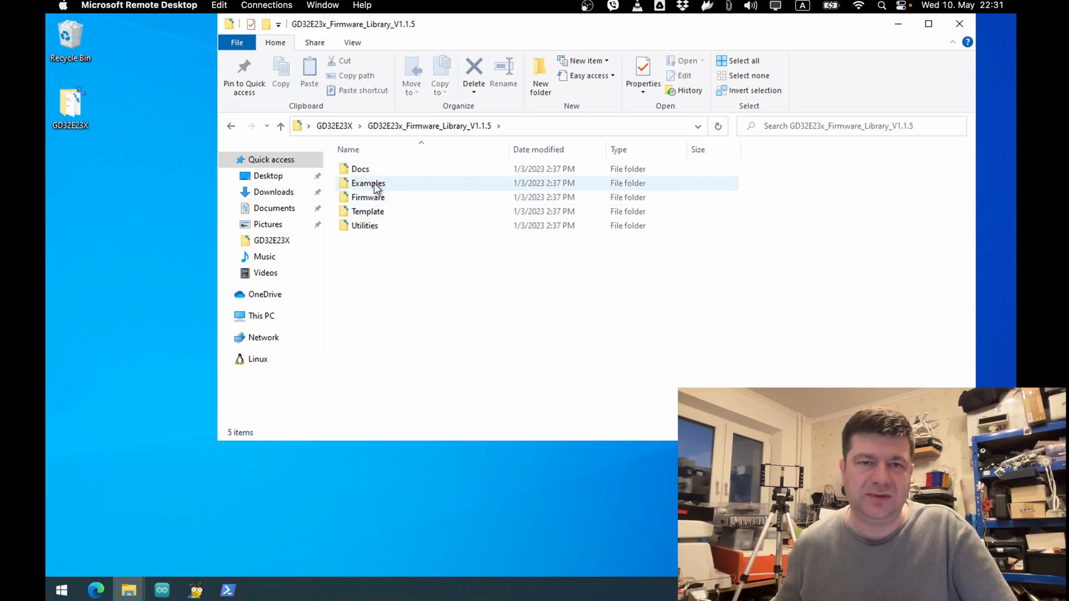
{"action": "double_click", "coordinate": [367, 182]}
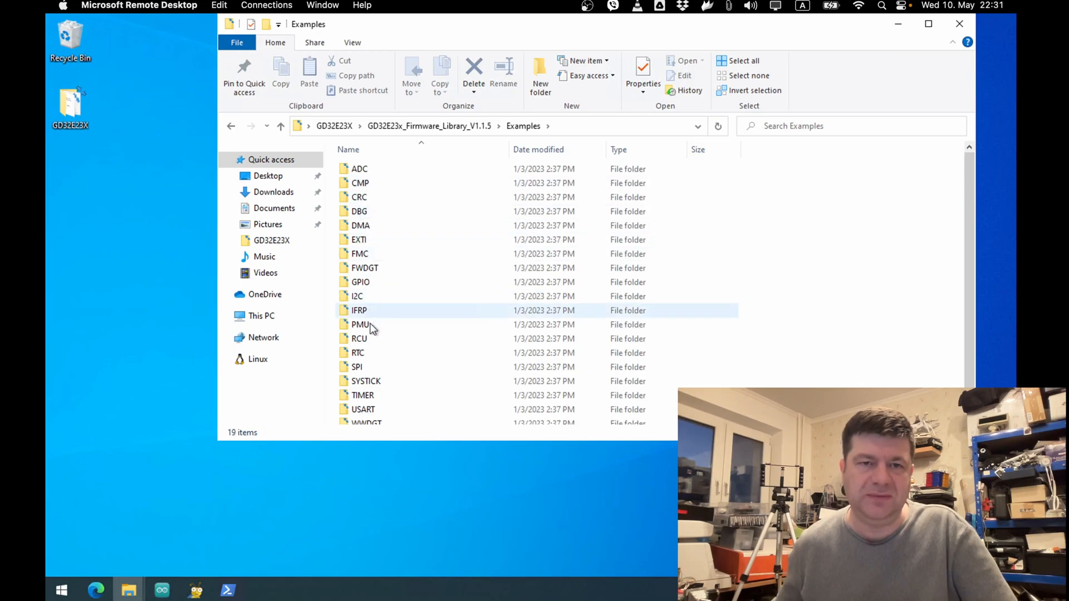
{"action": "left_click", "coordinate": [360, 282]}
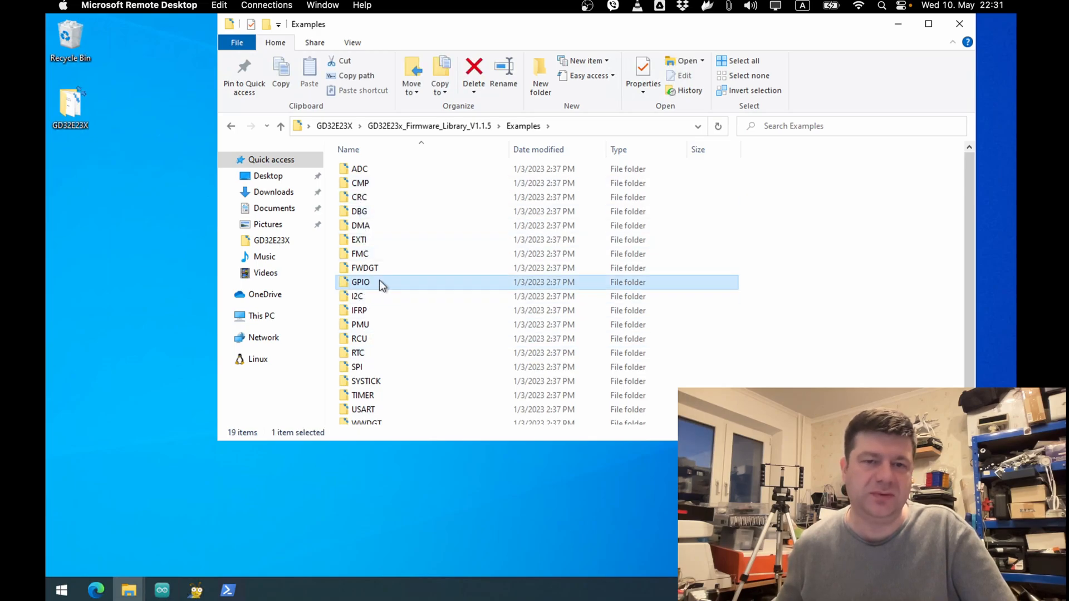
{"action": "double_click", "coordinate": [360, 282]}
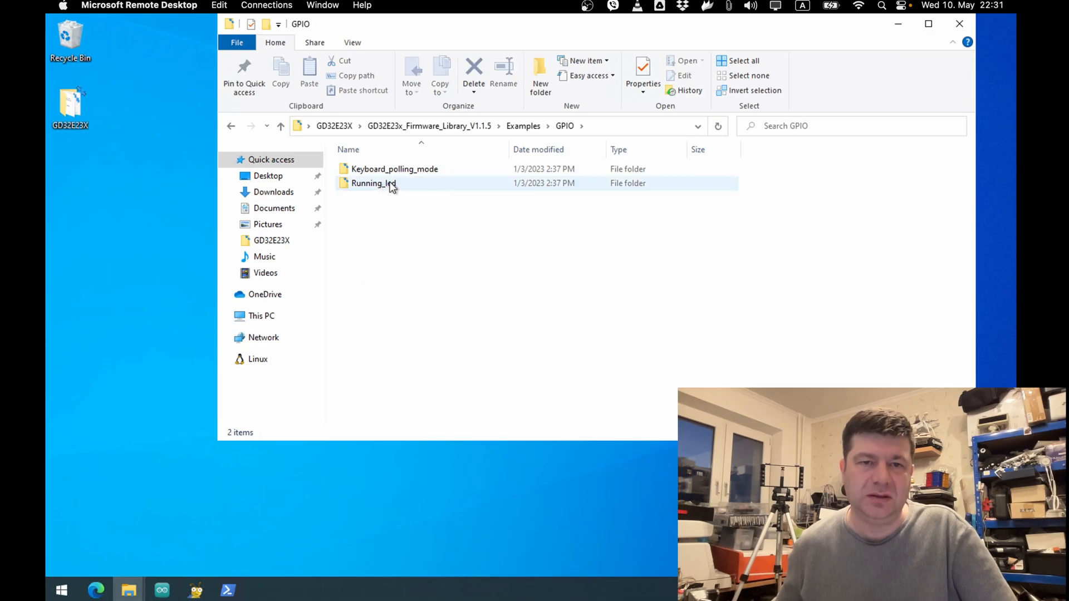
{"action": "double_click", "coordinate": [372, 183]}
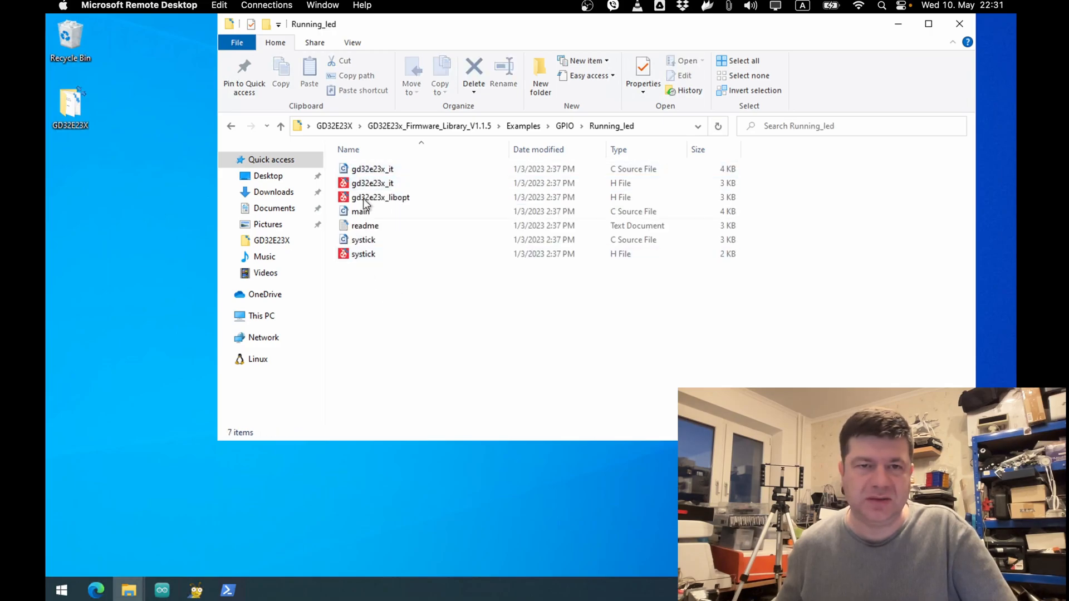
Step: Bring up the context menu for the Running_led example's main.c
{"action": "left_click", "coordinate": [359, 211]}
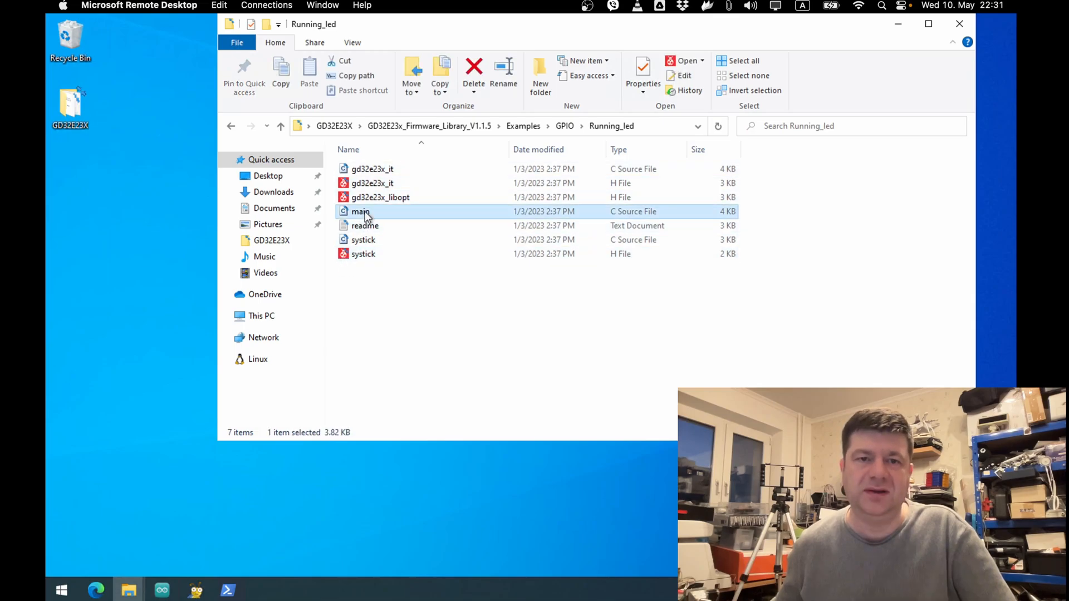
{"action": "right_click", "coordinate": [360, 212]}
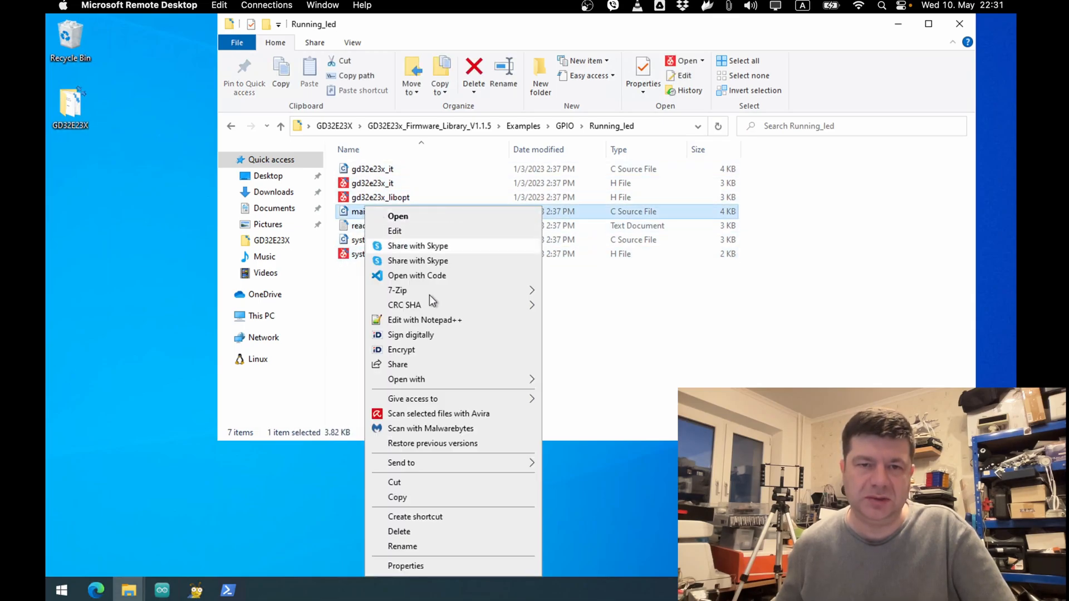
Step: Edit main.c in Notepad++, scroll to the LED while loop and highlight every GPIO_PIN_15 use
{"action": "left_click", "coordinate": [424, 321]}
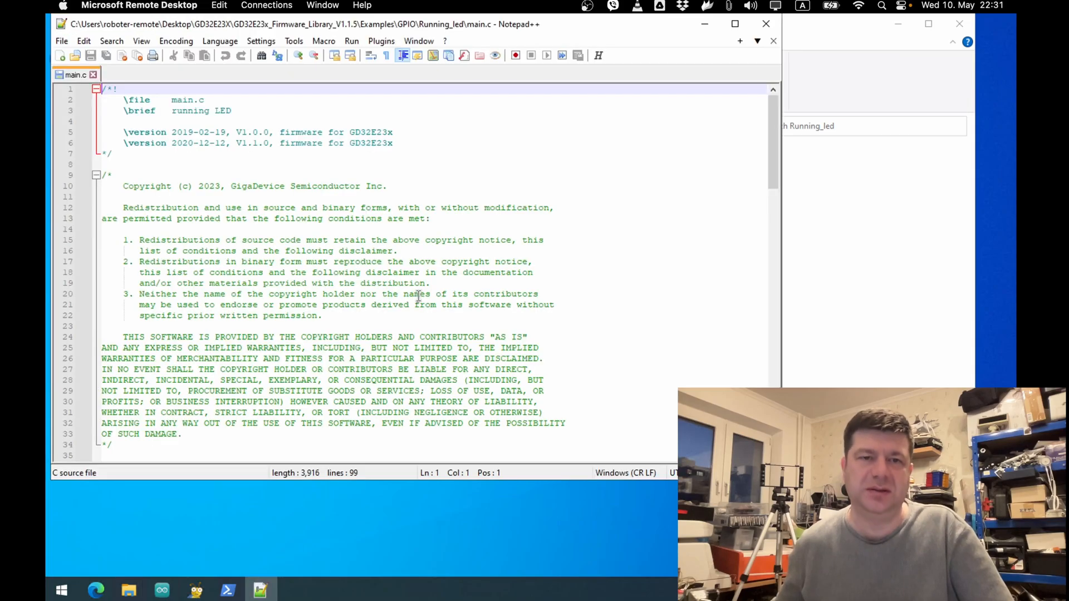
{"action": "scroll", "scroll_direction": "down", "scroll_amount": 3}
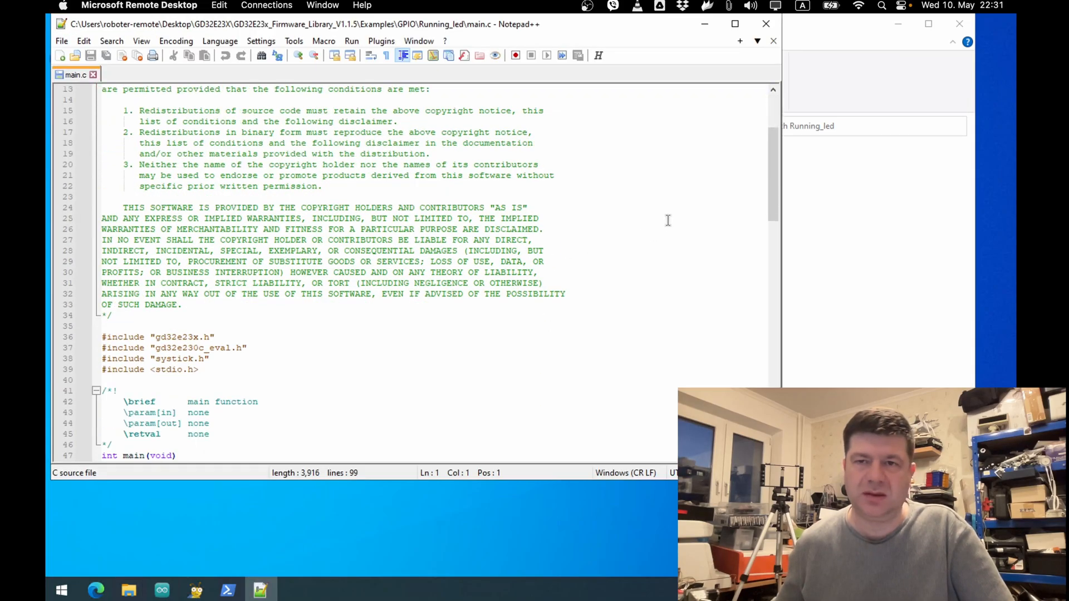
{"action": "scroll", "scroll_direction": "down", "scroll_amount": 3}
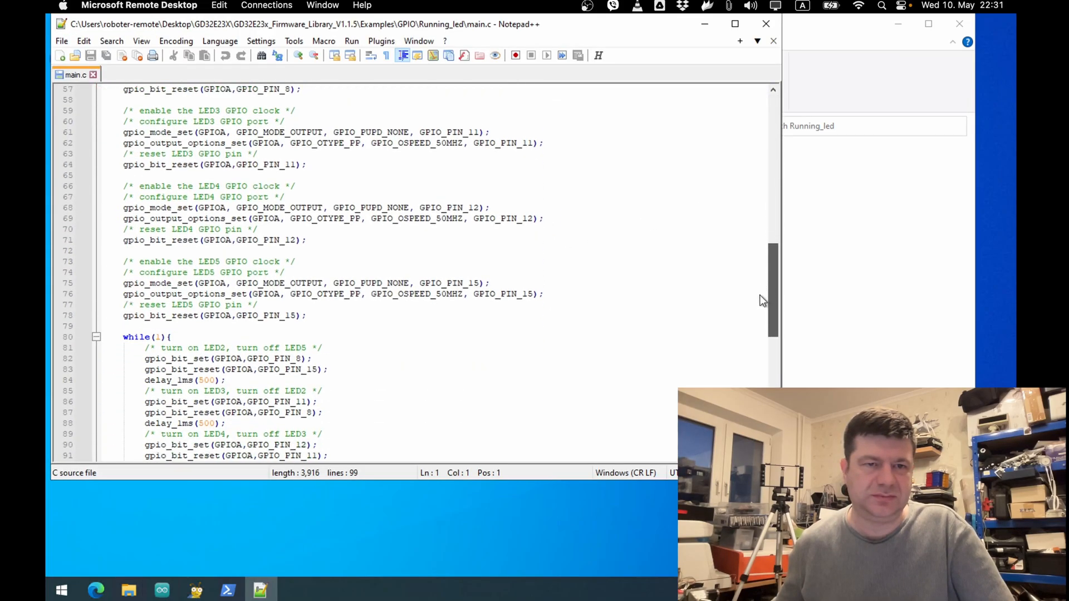
{"action": "left_click", "coordinate": [147, 241]}
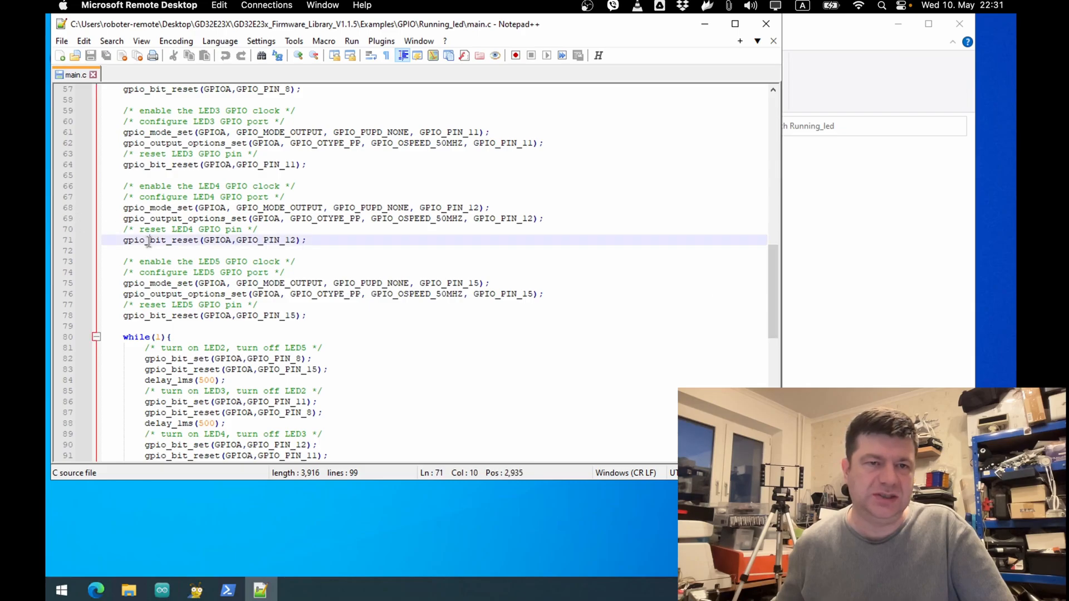
{"action": "double_click", "coordinate": [159, 241]}
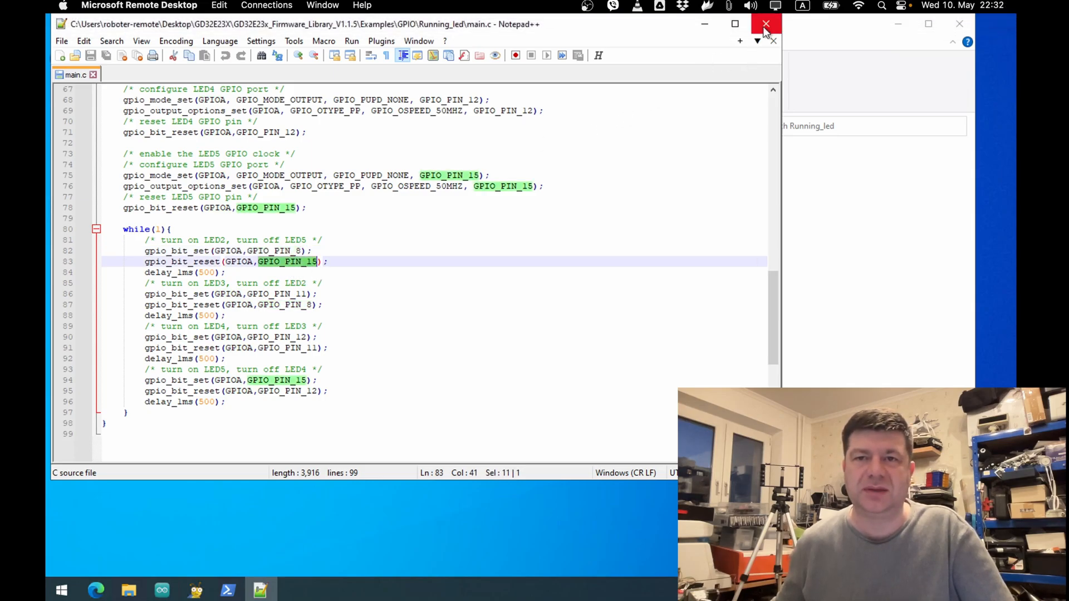
Step: Navigate back up from Running_led to the firmware library's top folder
{"action": "left_click", "coordinate": [765, 25]}
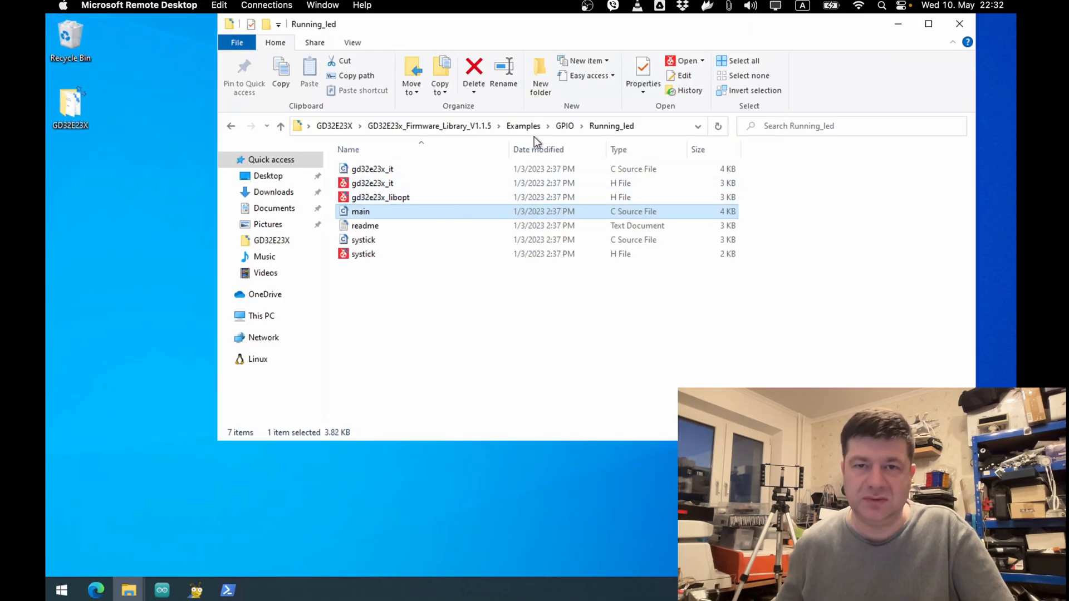
{"action": "left_click", "coordinate": [523, 126]}
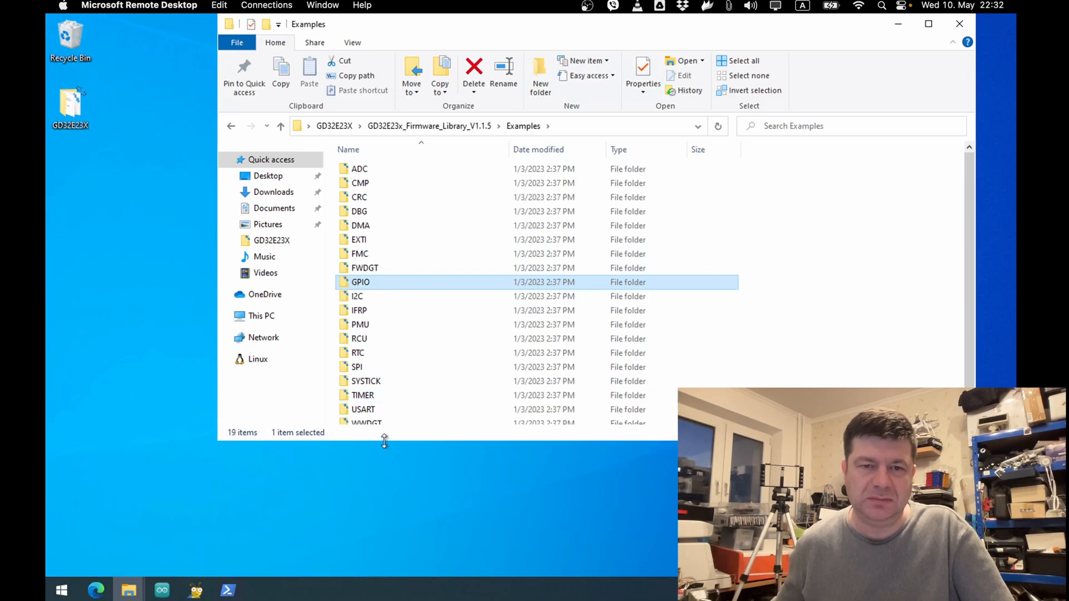
{"action": "left_click", "coordinate": [362, 410]}
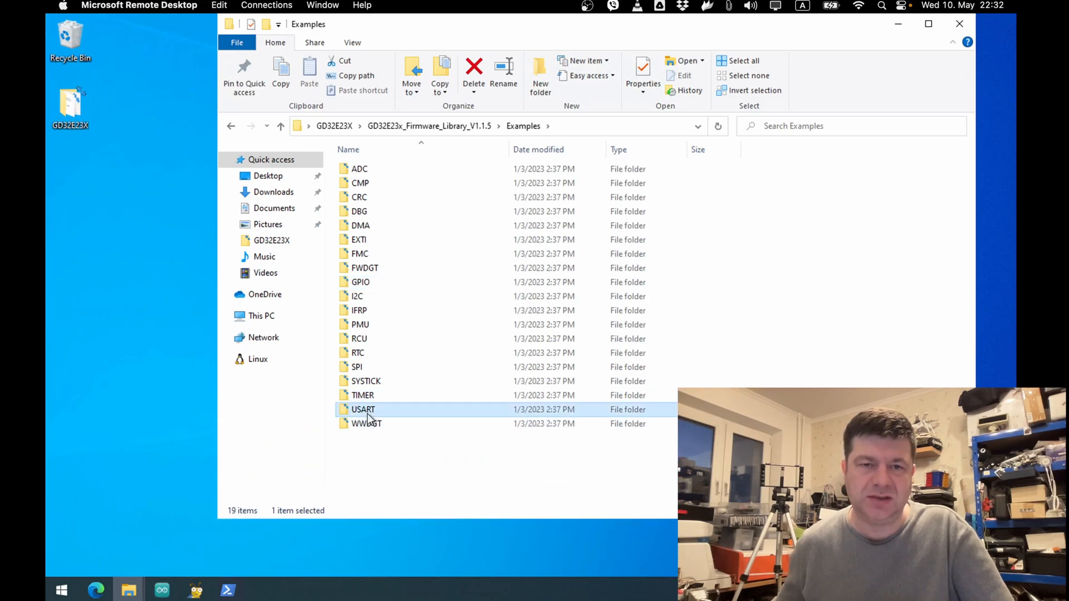
{"action": "double_click", "coordinate": [363, 409]}
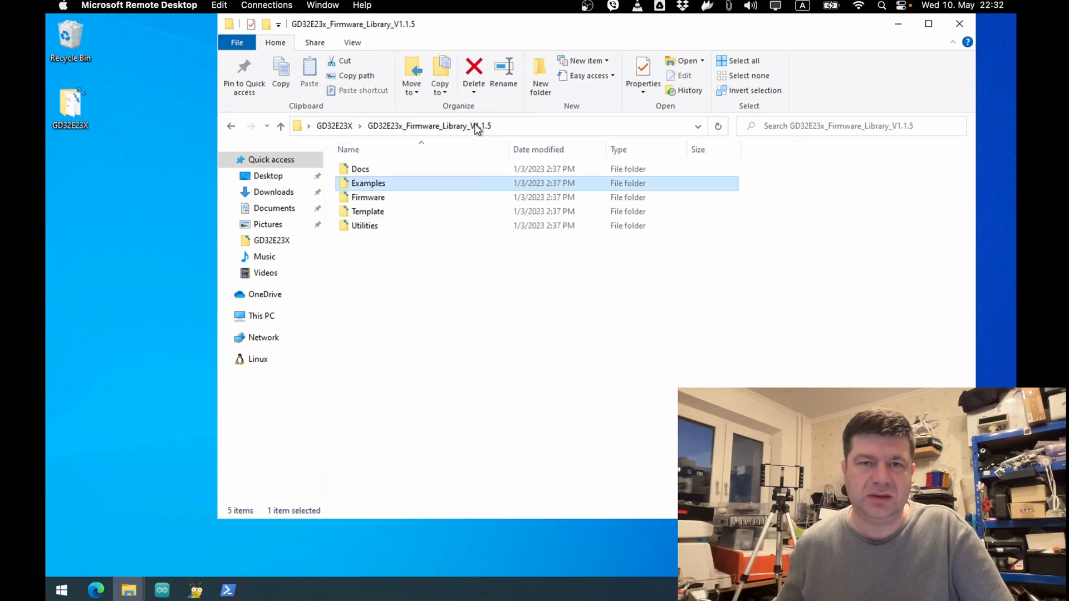
{"action": "mouse_move", "coordinate": [378, 198]}
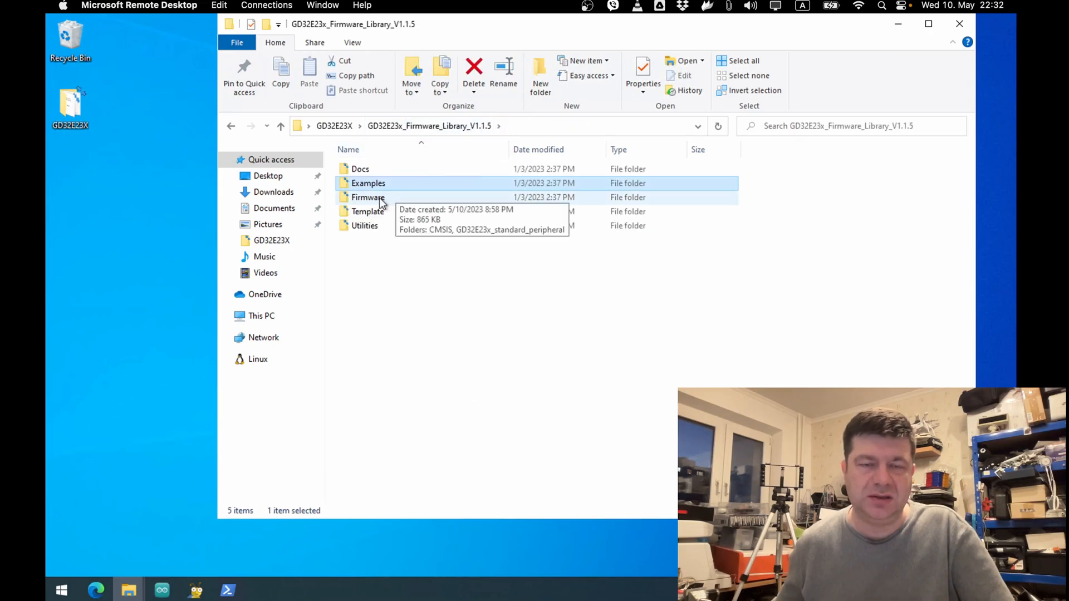
Step: Descend into Firmware > Template > Keil_project
{"action": "double_click", "coordinate": [368, 197]}
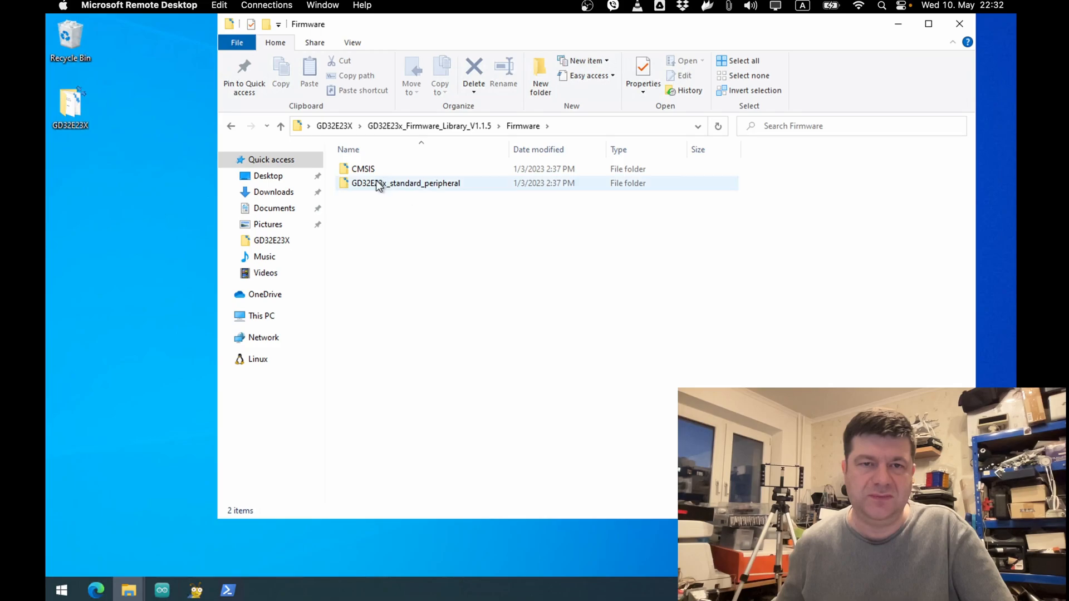
{"action": "double_click", "coordinate": [408, 182]}
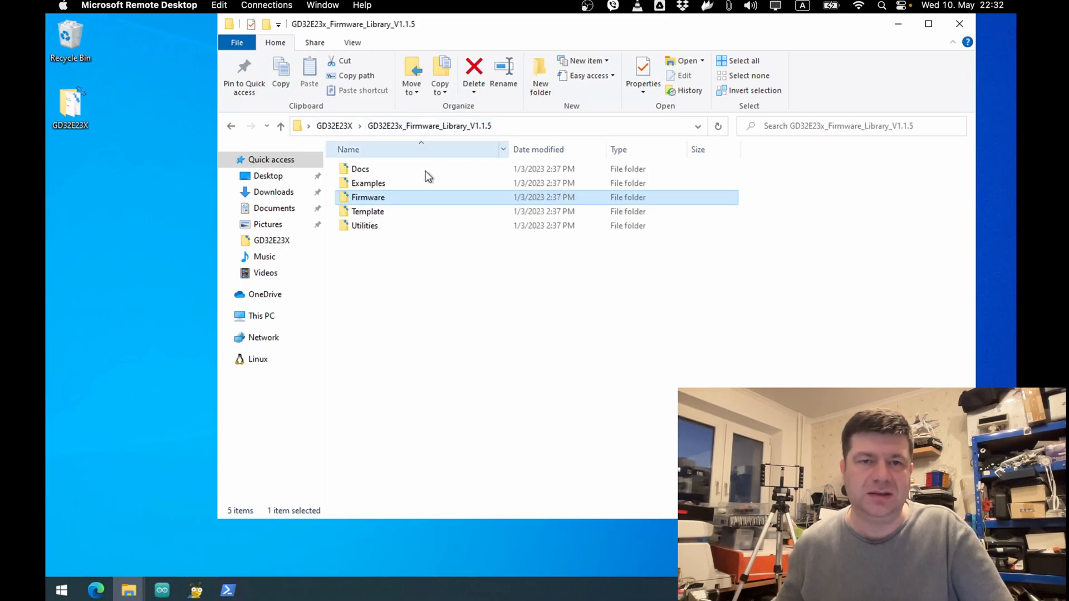
{"action": "double_click", "coordinate": [368, 211]}
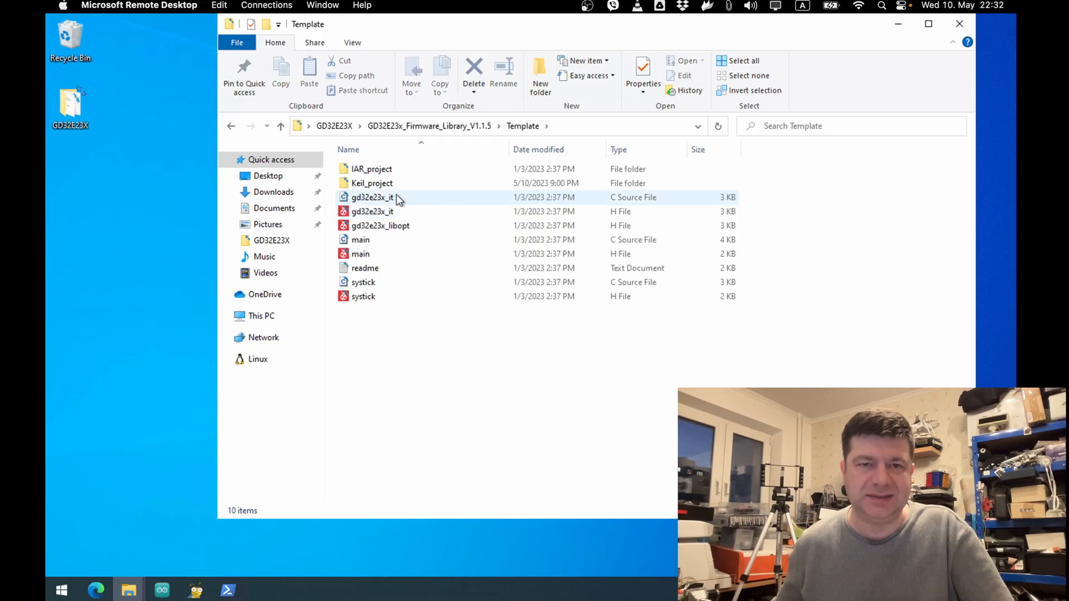
{"action": "double_click", "coordinate": [372, 182]}
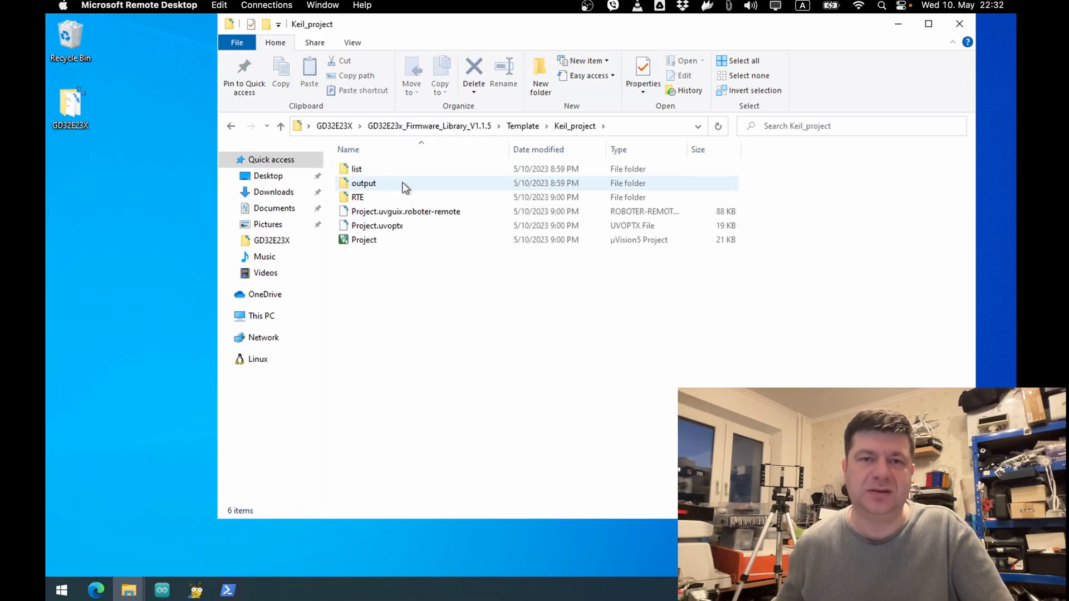
Step: Launch Project.uvprojx in Keil uVision and dismiss its Missing Software Packs prompt
{"action": "double_click", "coordinate": [363, 240]}
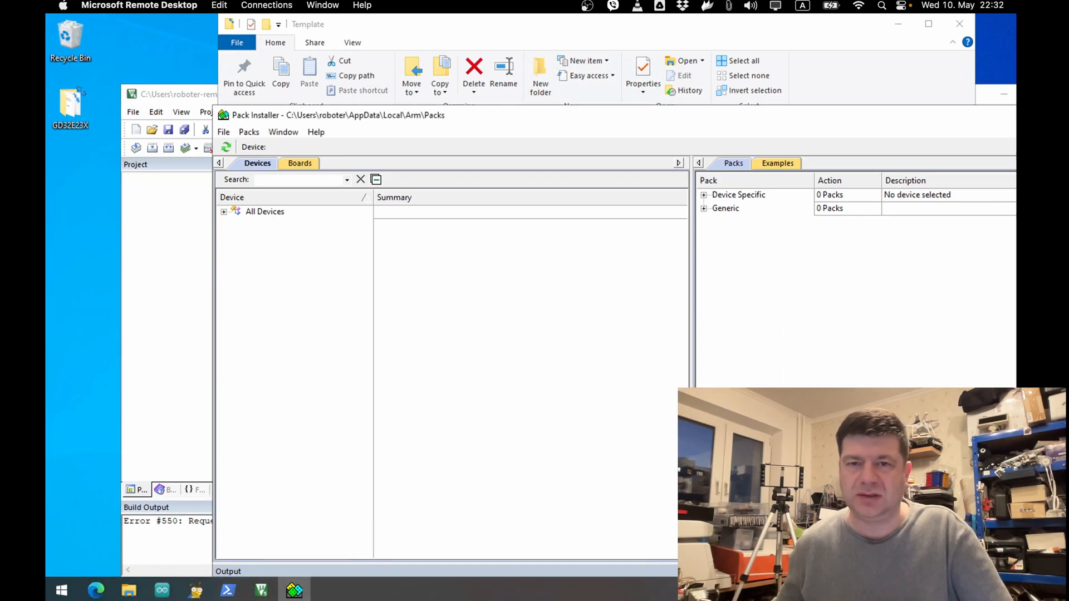
{"action": "mouse_move", "coordinate": [403, 121]}
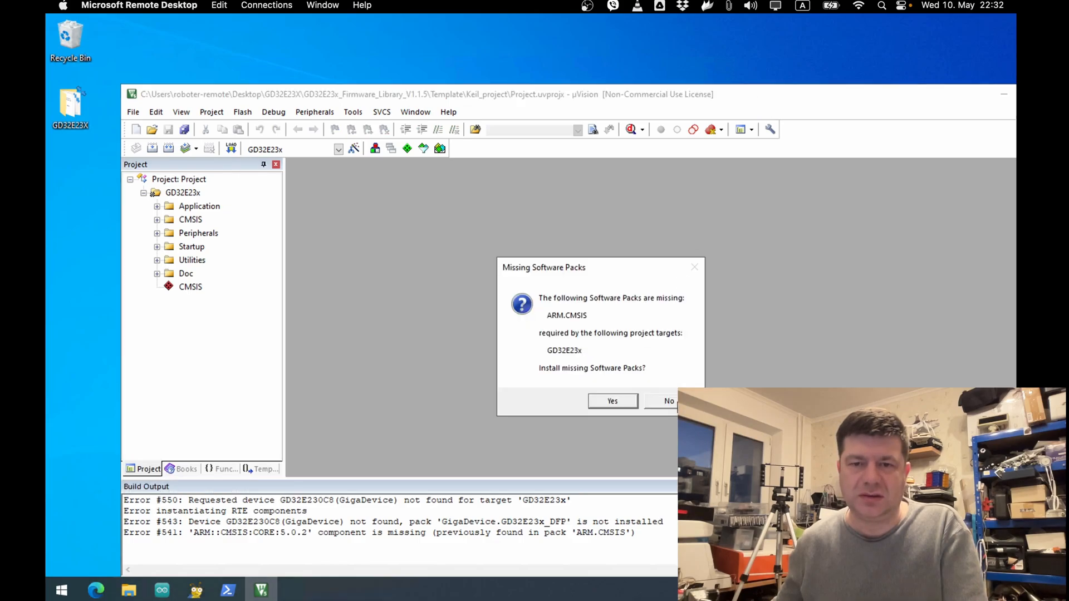
{"action": "left_click", "coordinate": [668, 400]}
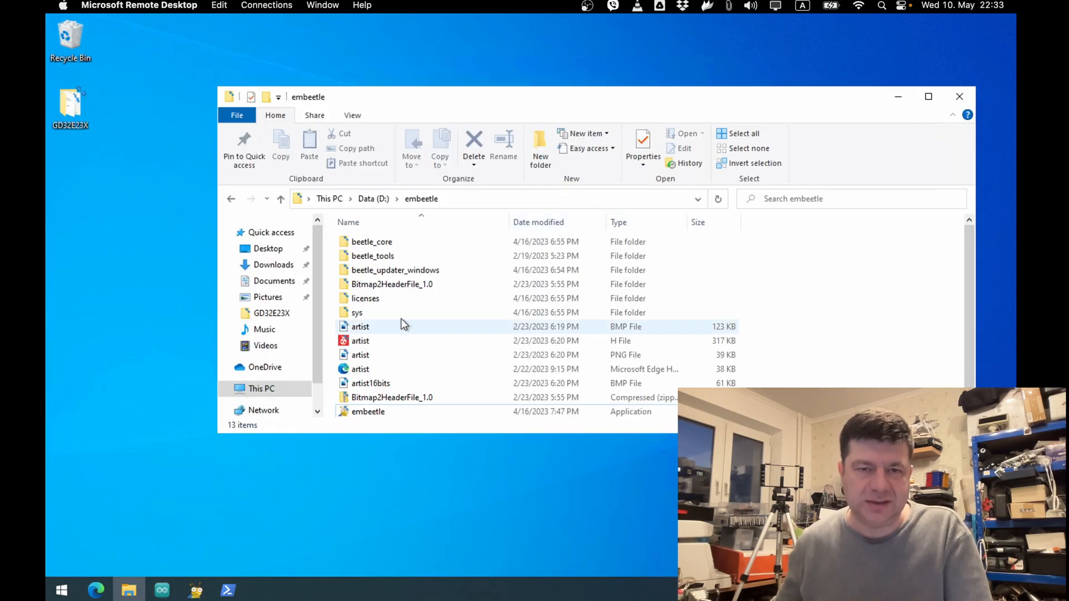
Step: Launch embeetle.exe from D:\embeetle and choose CREATE Generate project in Embeetle Home
{"action": "left_click", "coordinate": [368, 412]}
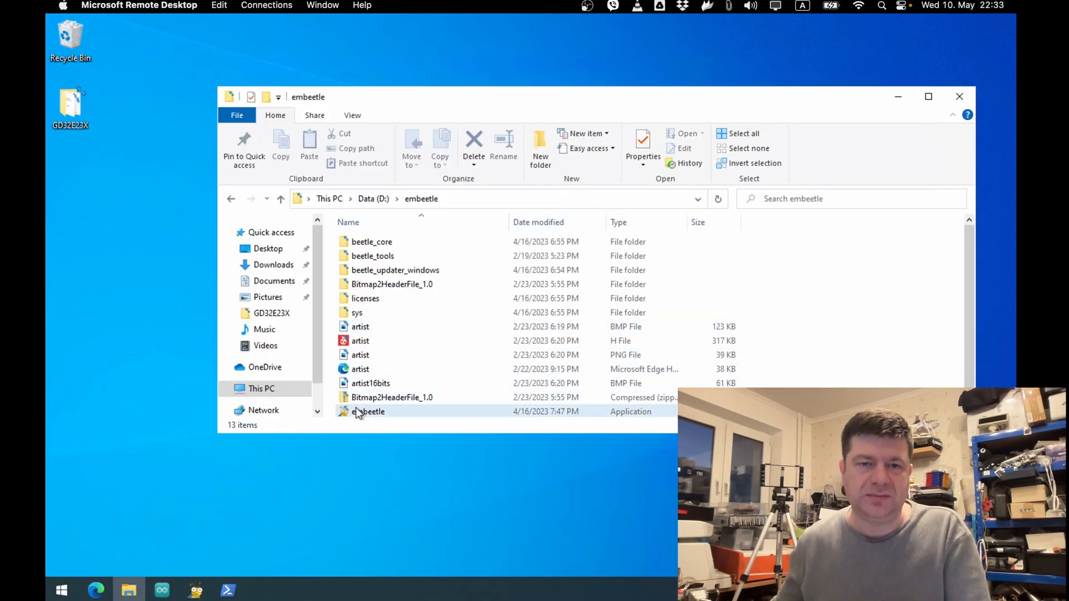
{"action": "double_click", "coordinate": [367, 412]}
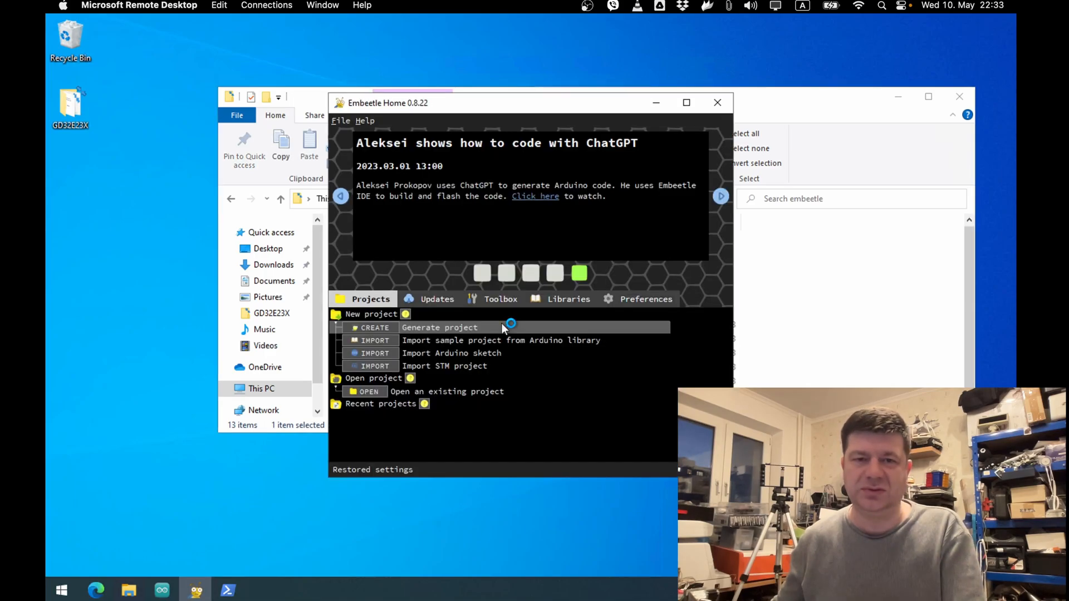
{"action": "mouse_move", "coordinate": [503, 231]}
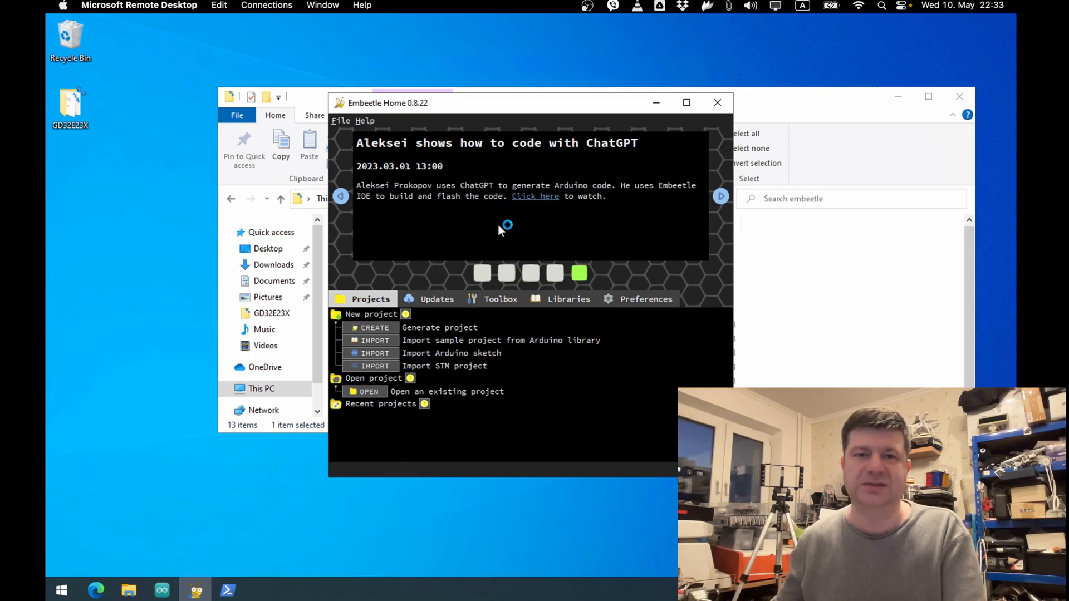
{"action": "mouse_move", "coordinate": [376, 353]}
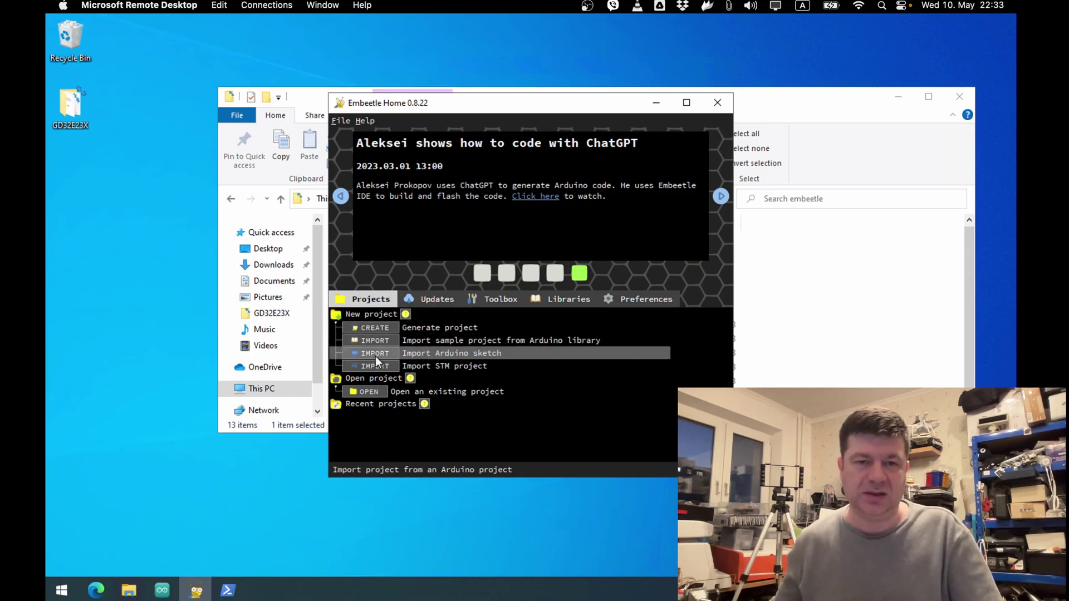
{"action": "left_click", "coordinate": [374, 327]}
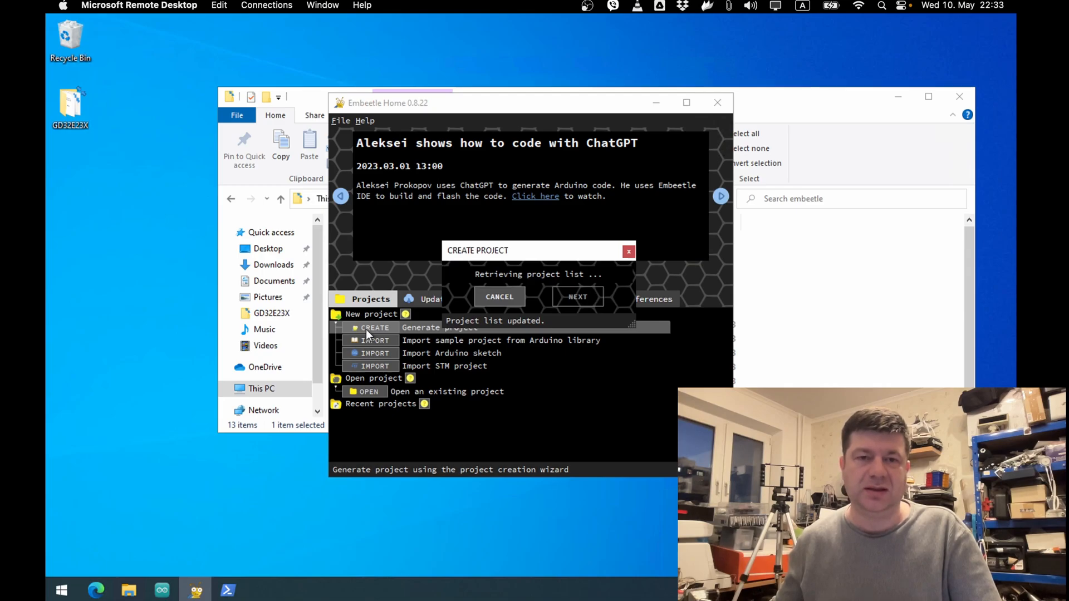
Step: Filter the wizard to vendor giga and show details for the gd32e232k-start project
{"action": "left_click", "coordinate": [577, 296]}
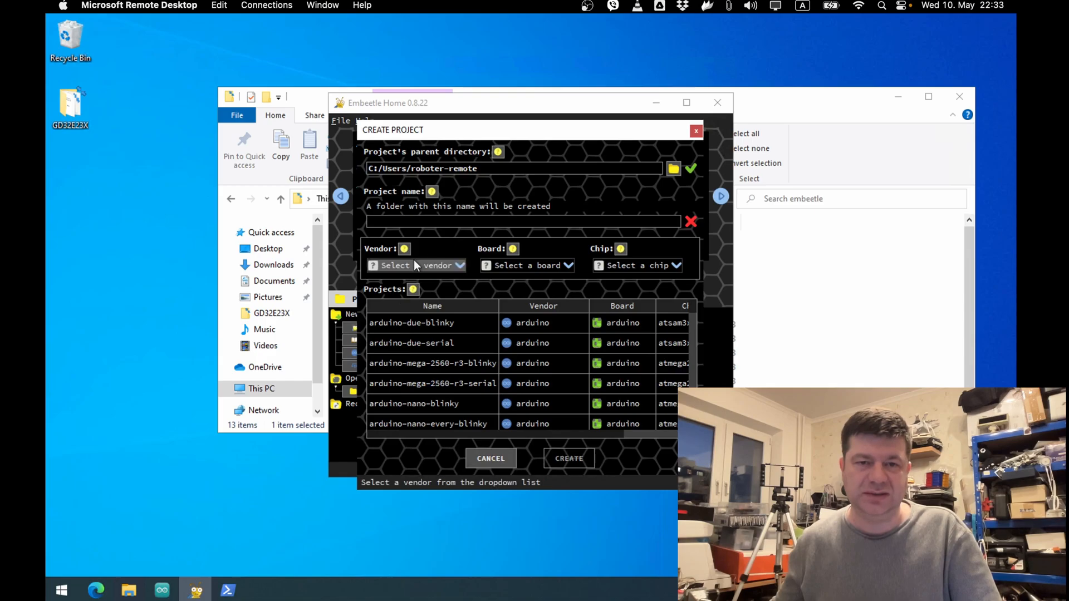
{"action": "left_click", "coordinate": [416, 265]}
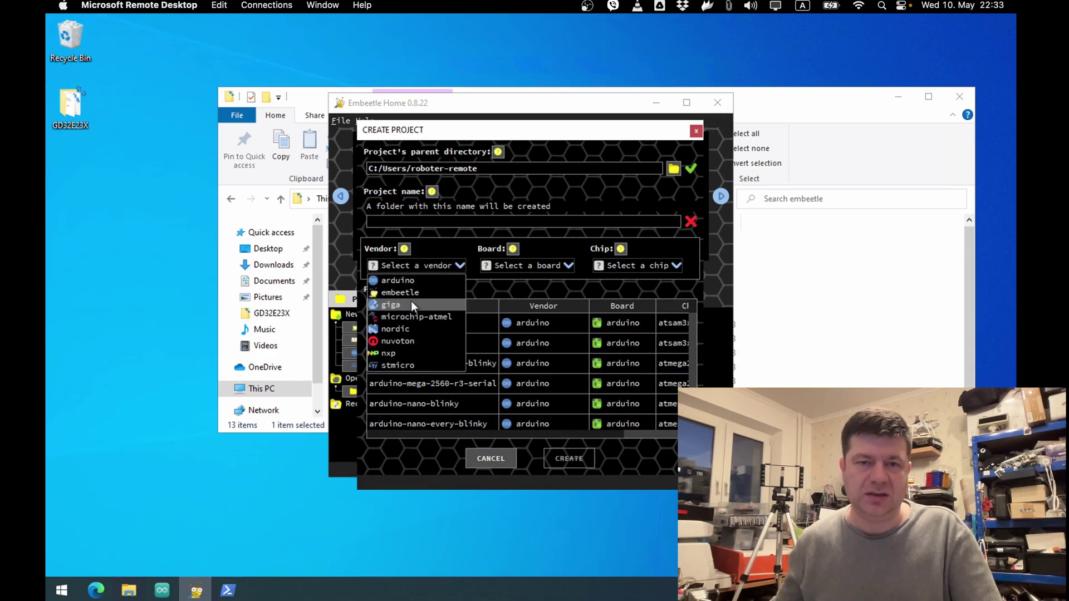
{"action": "left_click", "coordinate": [389, 304]}
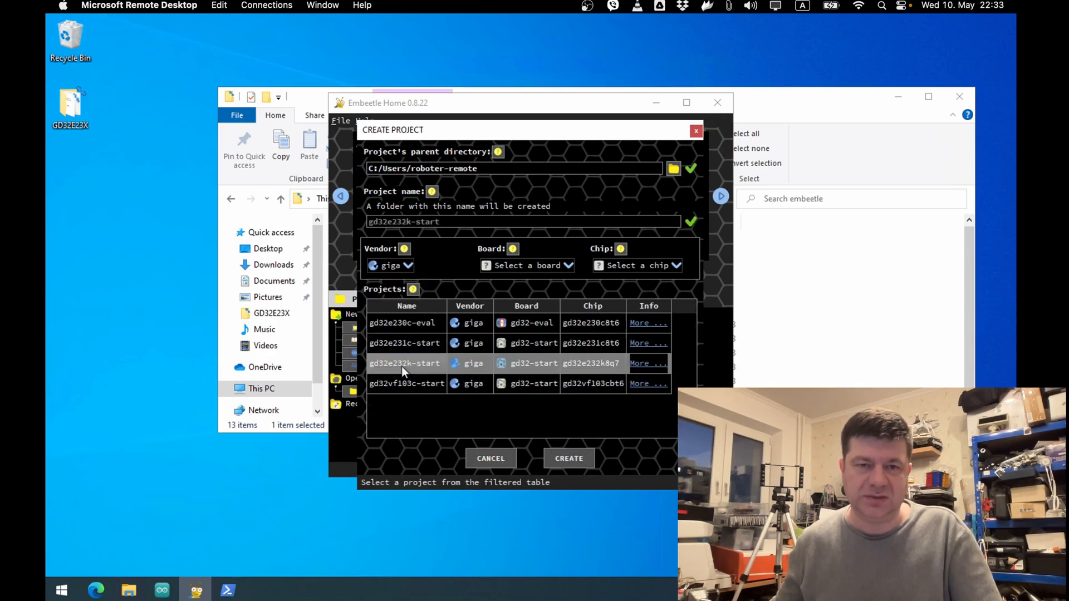
{"action": "mouse_move", "coordinate": [412, 371]}
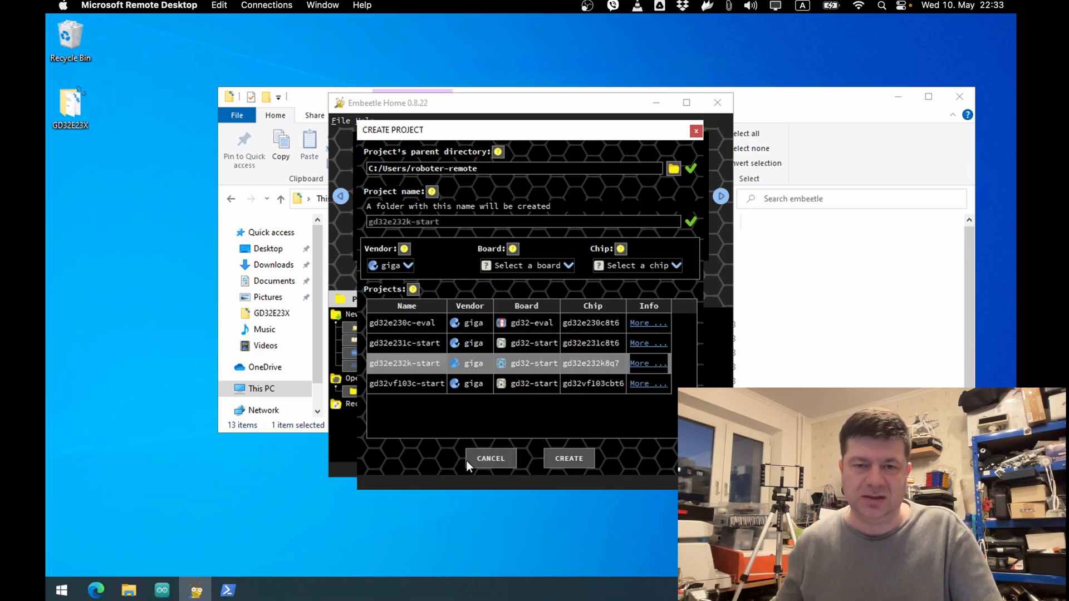
{"action": "left_click", "coordinate": [648, 363]}
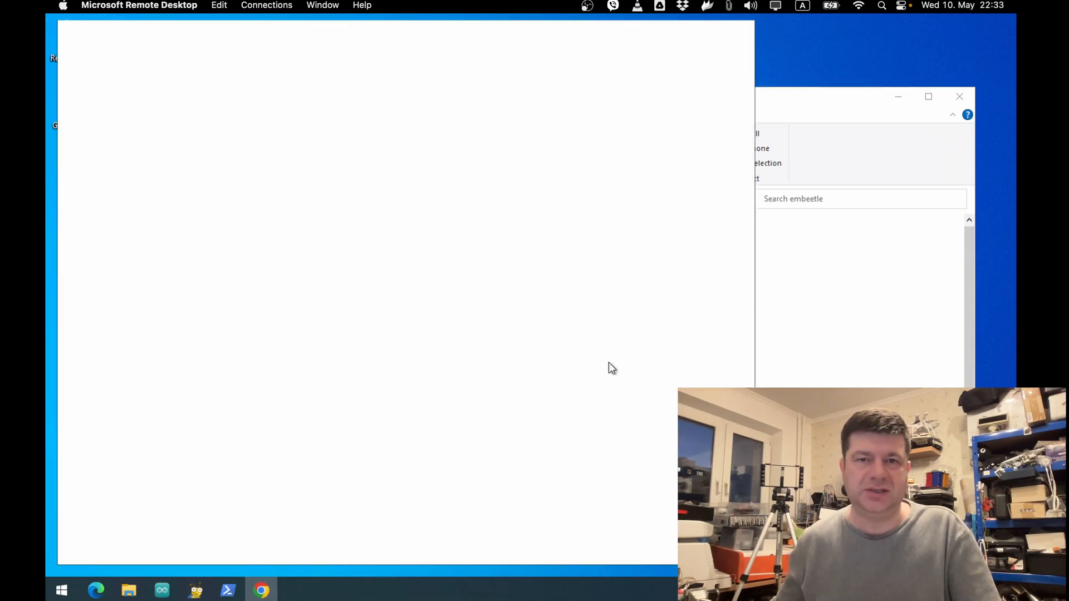
{"action": "mouse_move", "coordinate": [168, 532]}
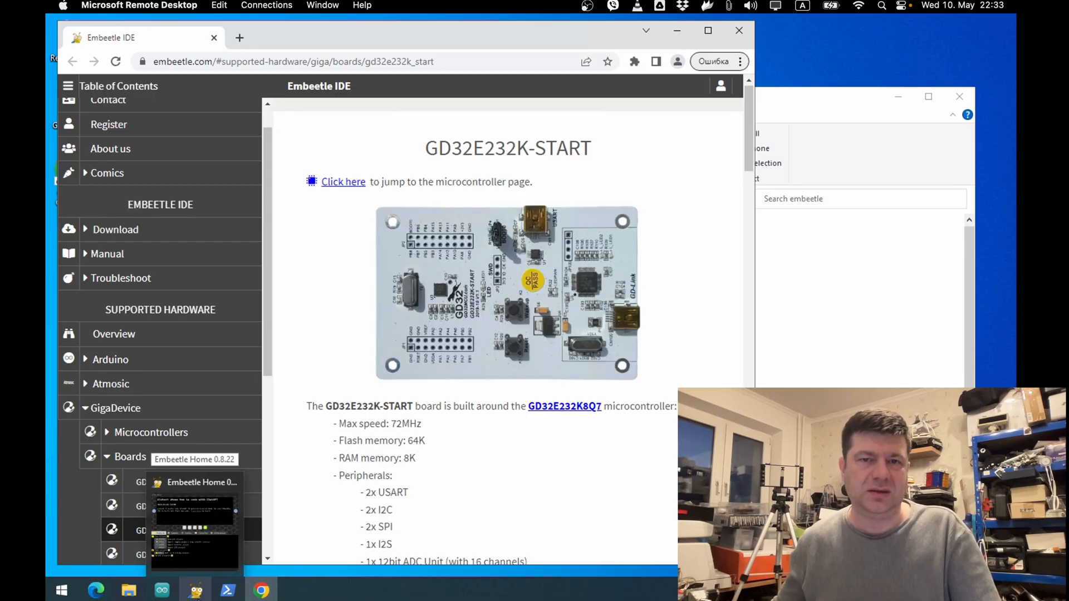
Step: Scroll the GD32E232K-START board page through specs, build/flash steps and the pinout diagram
{"action": "scroll", "scroll_direction": "down", "scroll_amount": 3}
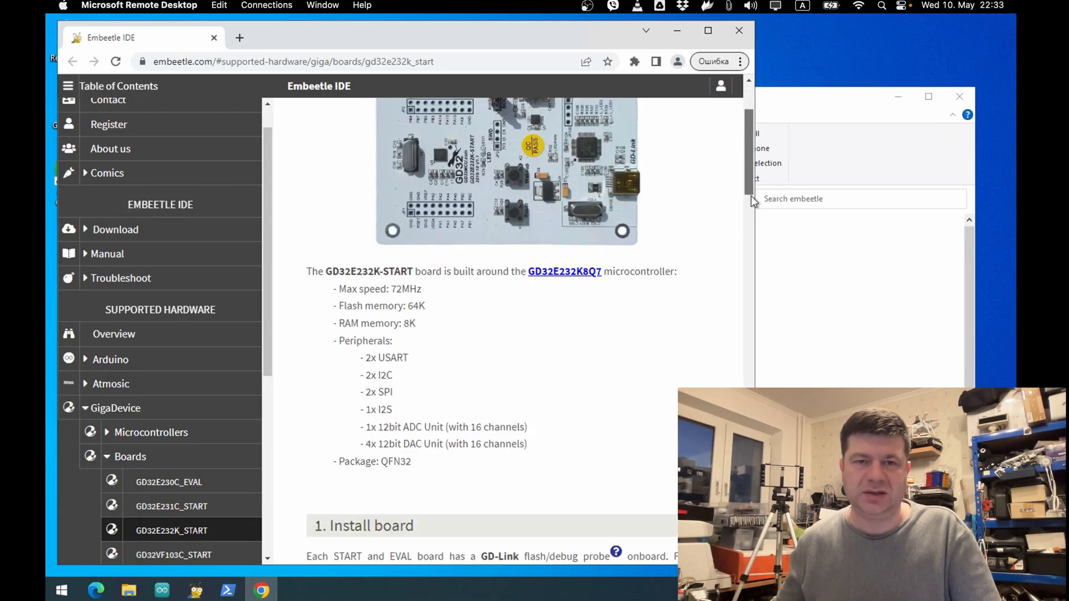
{"action": "scroll", "scroll_direction": "down", "scroll_amount": 3}
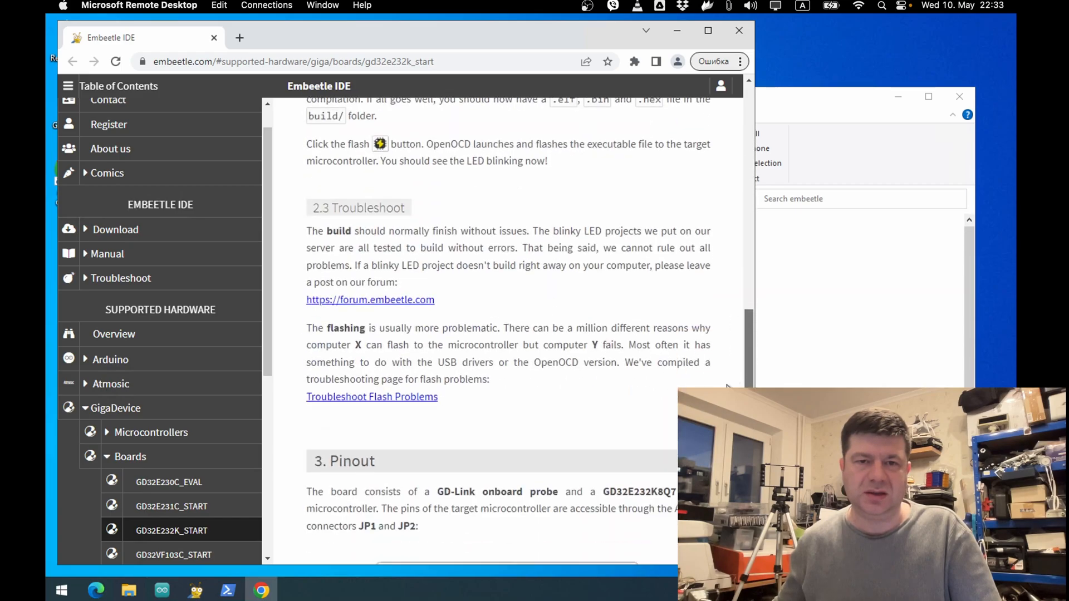
{"action": "scroll", "scroll_direction": "down", "scroll_amount": 3}
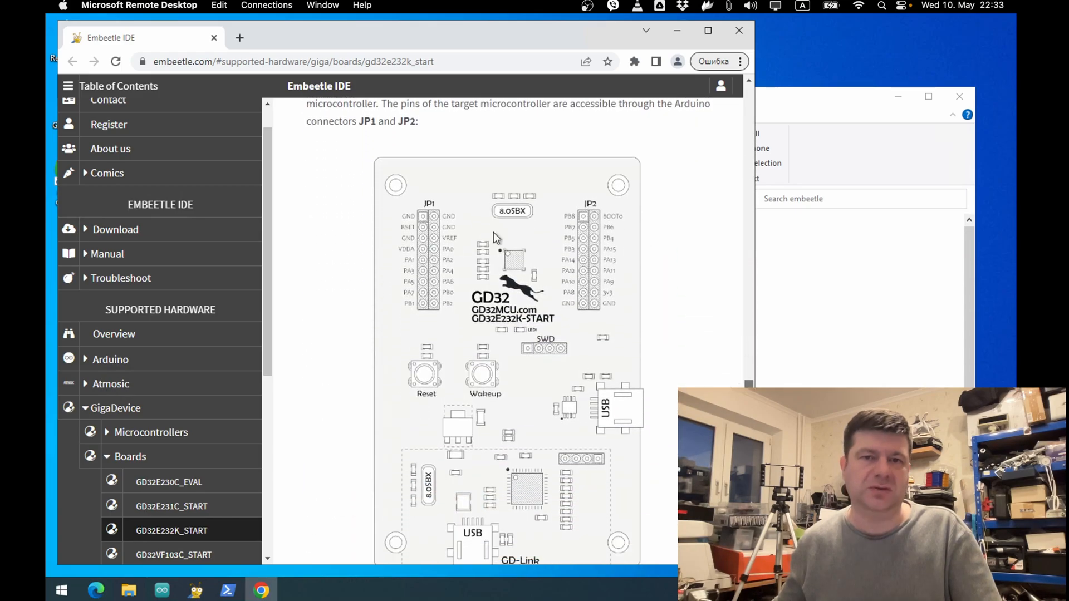
{"action": "scroll", "scroll_direction": "down", "scroll_amount": 3}
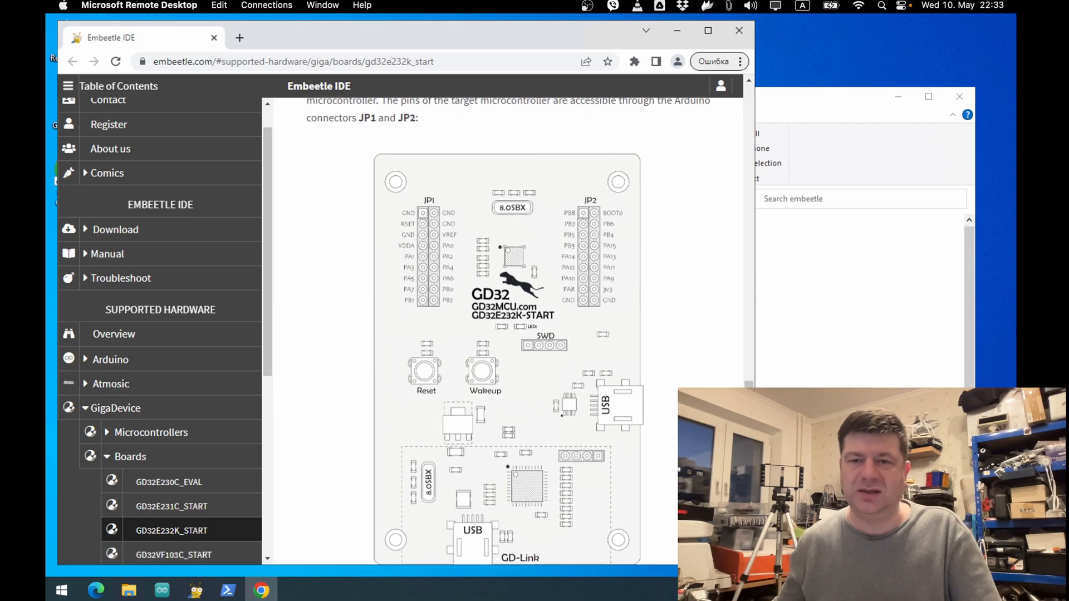
{"action": "scroll", "scroll_direction": "down", "scroll_amount": 3}
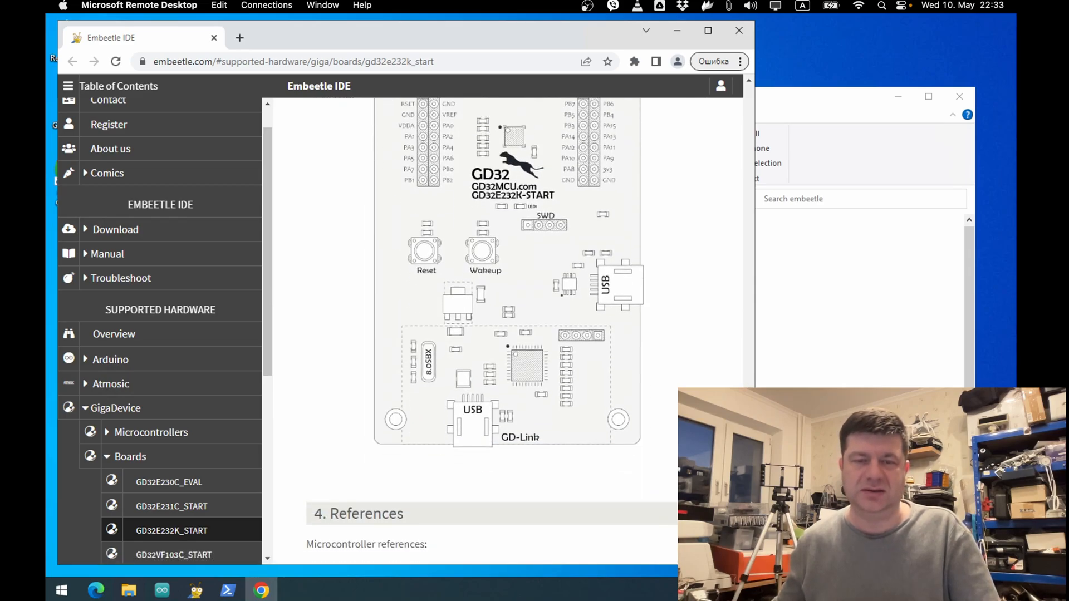
{"action": "scroll", "scroll_direction": "down", "scroll_amount": 3}
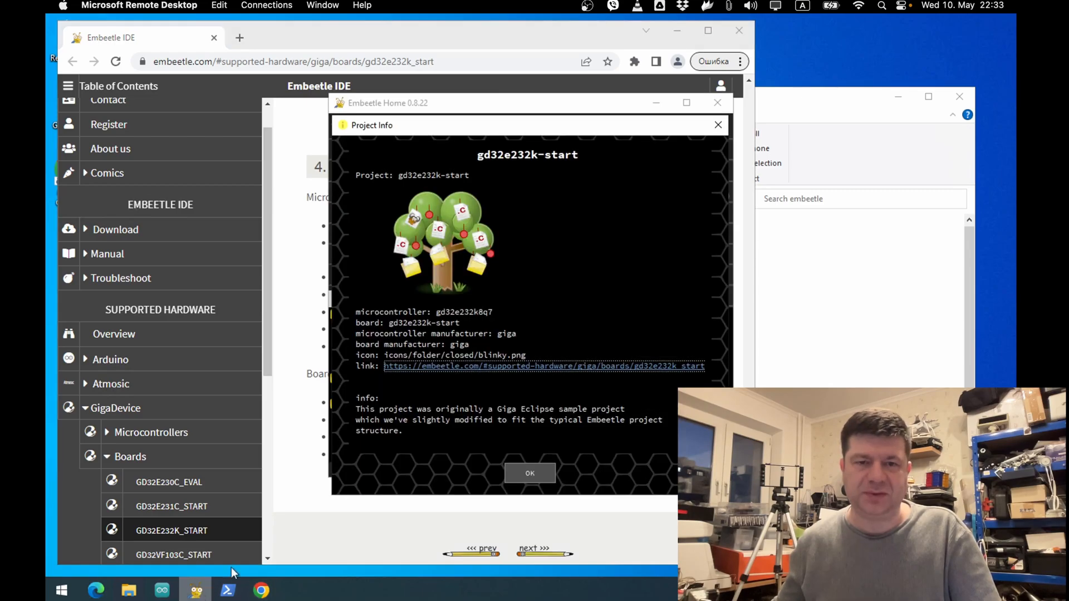
Step: Close the project info, create the gd32e232k-start project and pick it under Recent projects
{"action": "left_click", "coordinate": [530, 472]}
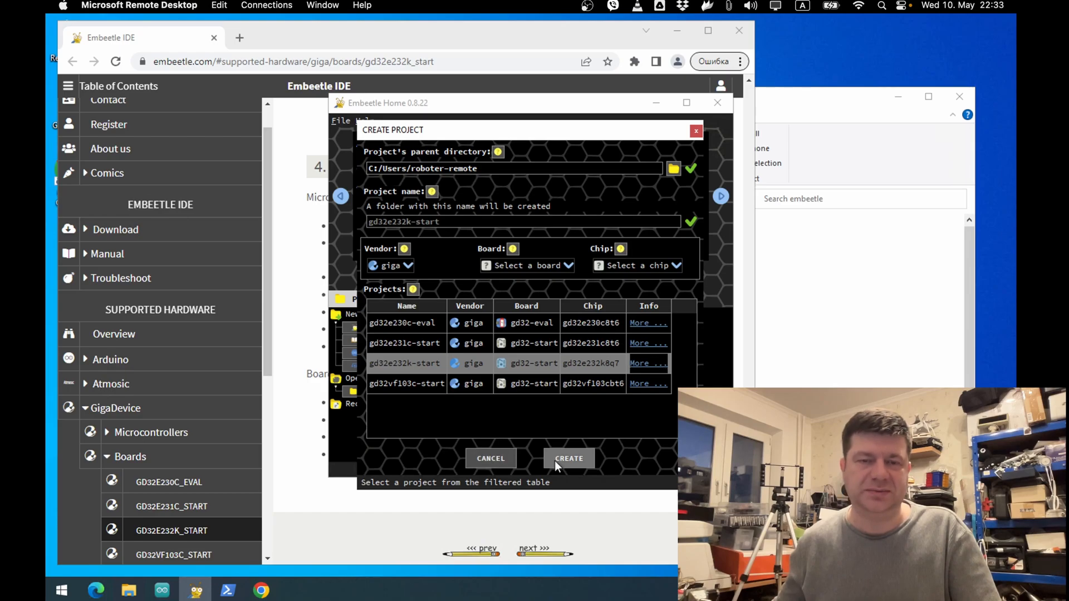
{"action": "left_click", "coordinate": [568, 458]}
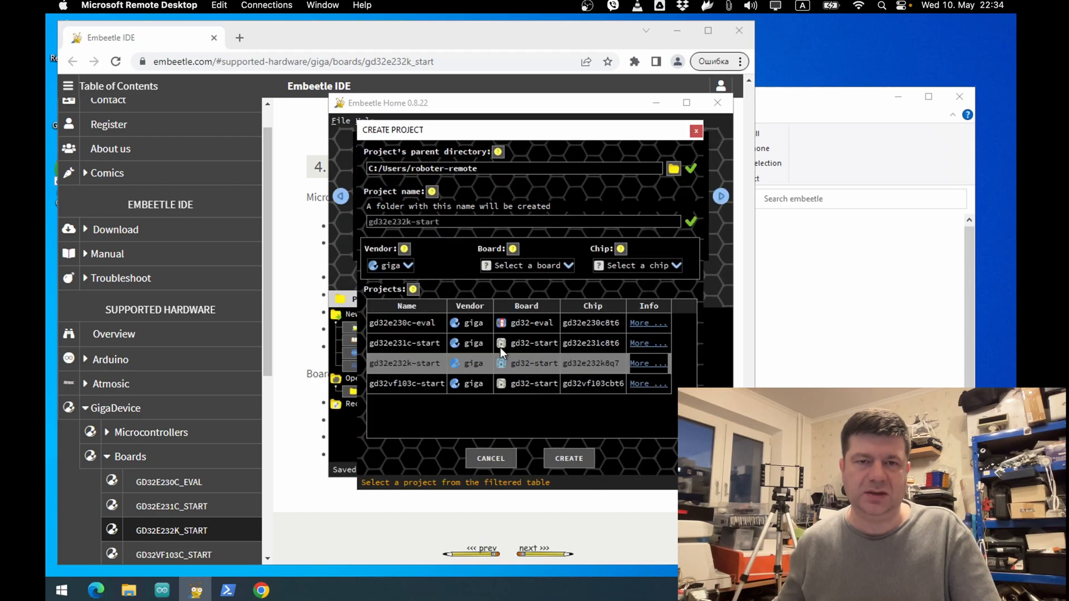
{"action": "left_click", "coordinate": [491, 459]}
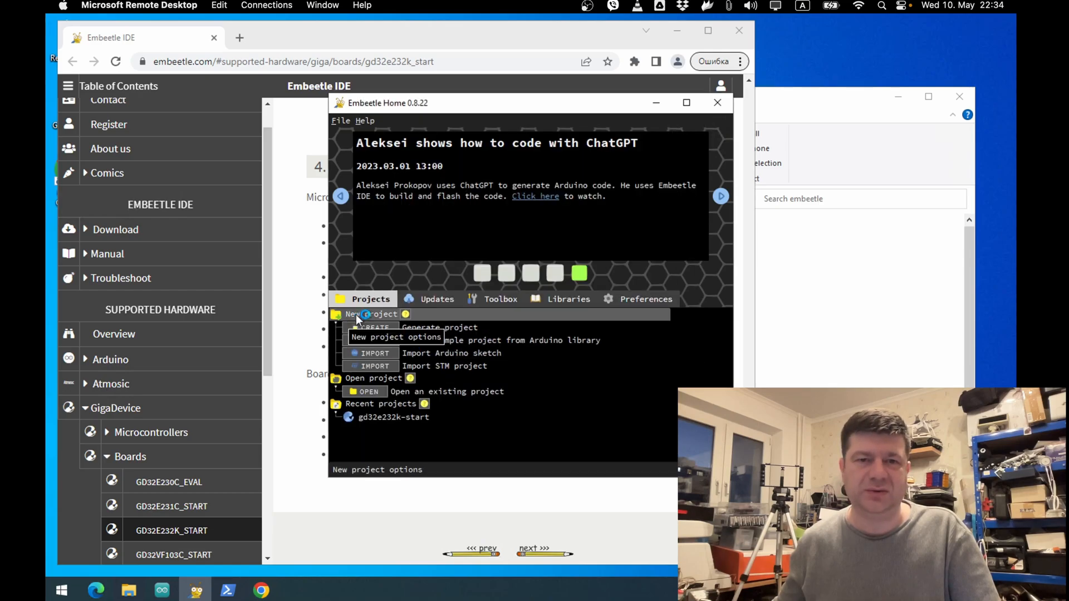
{"action": "mouse_move", "coordinate": [352, 378]}
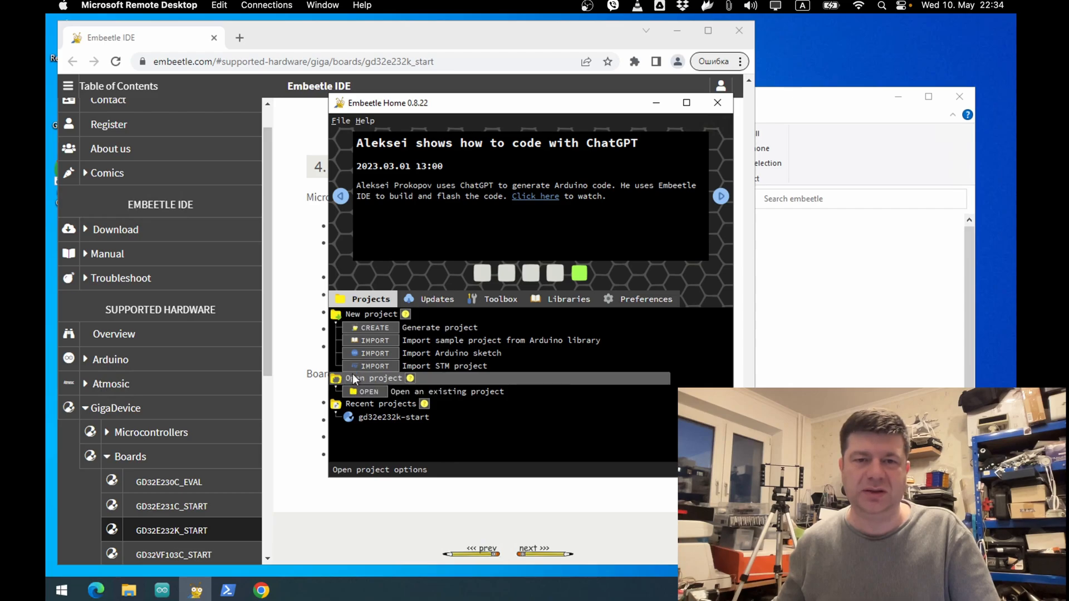
{"action": "mouse_move", "coordinate": [349, 378]}
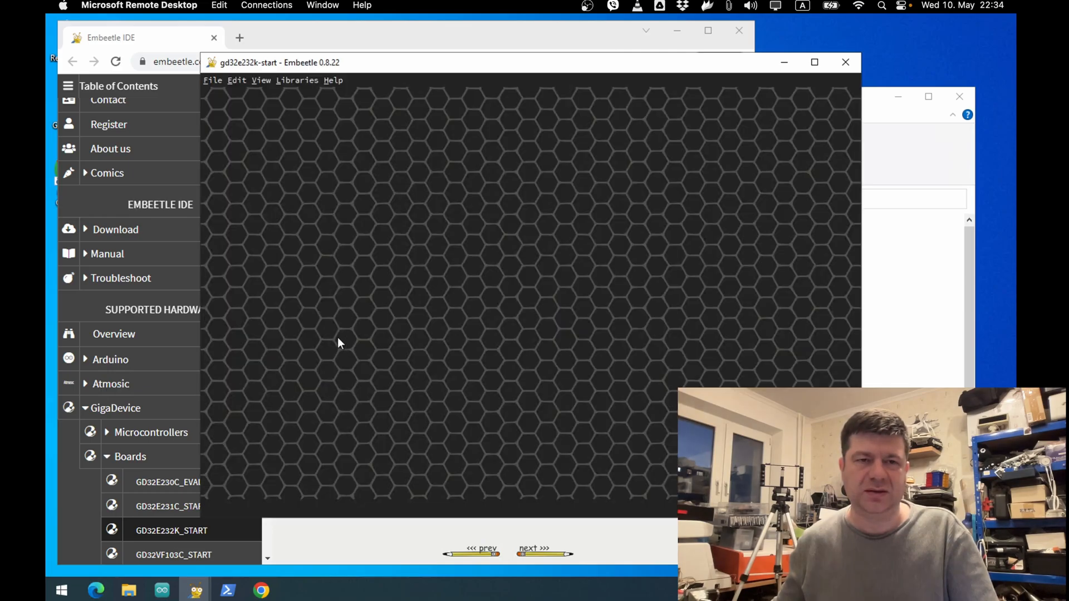
Step: Maximize the project window and look through the LED blink loop in main.c
{"action": "left_click", "coordinate": [814, 62]}
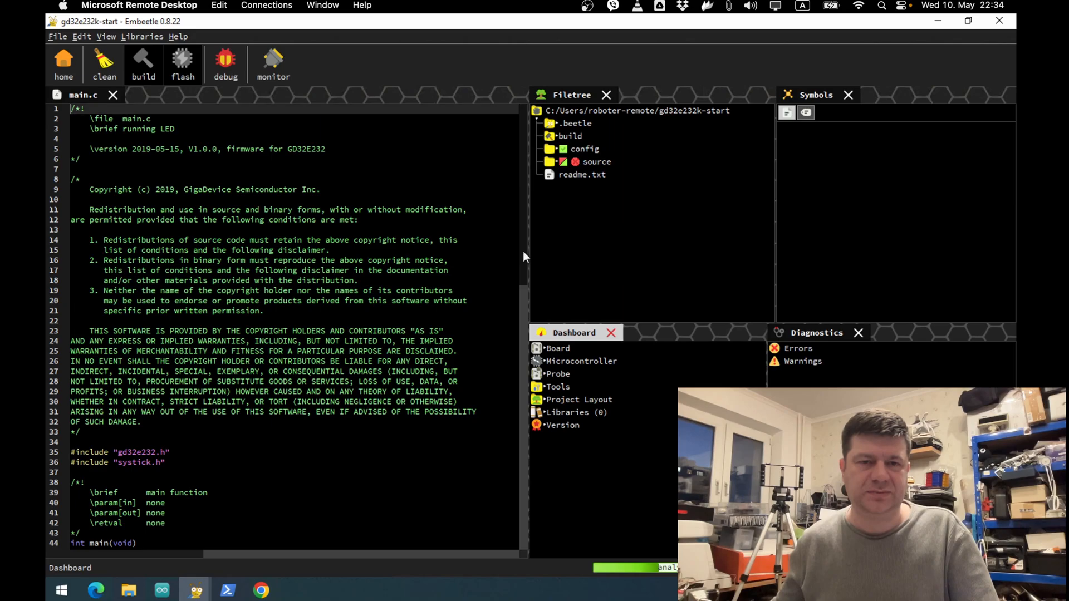
{"action": "scroll", "scroll_direction": "down", "scroll_amount": 3}
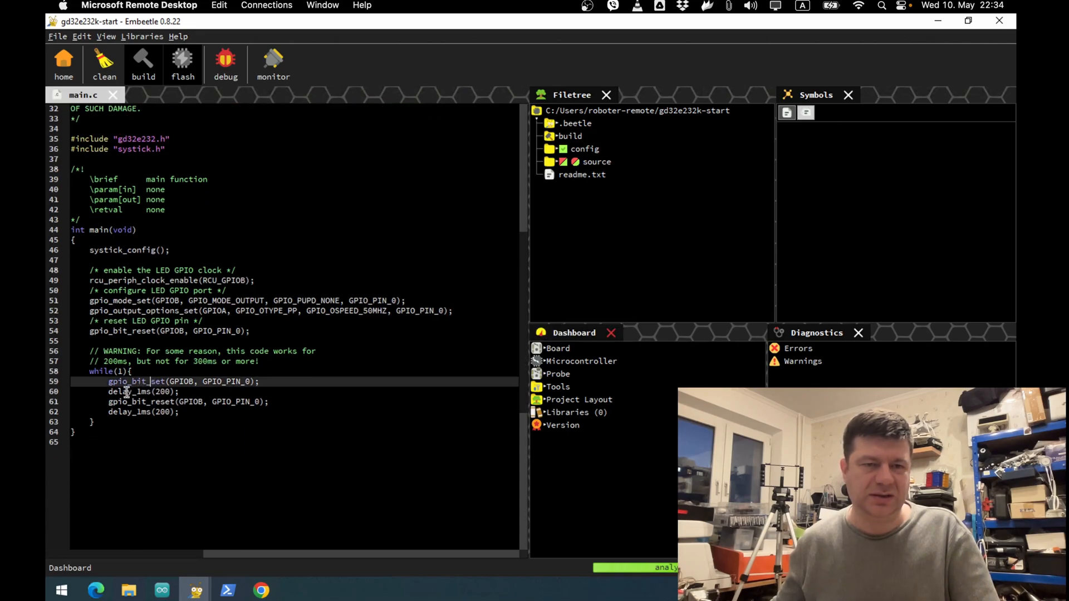
{"action": "double_click", "coordinate": [140, 401]}
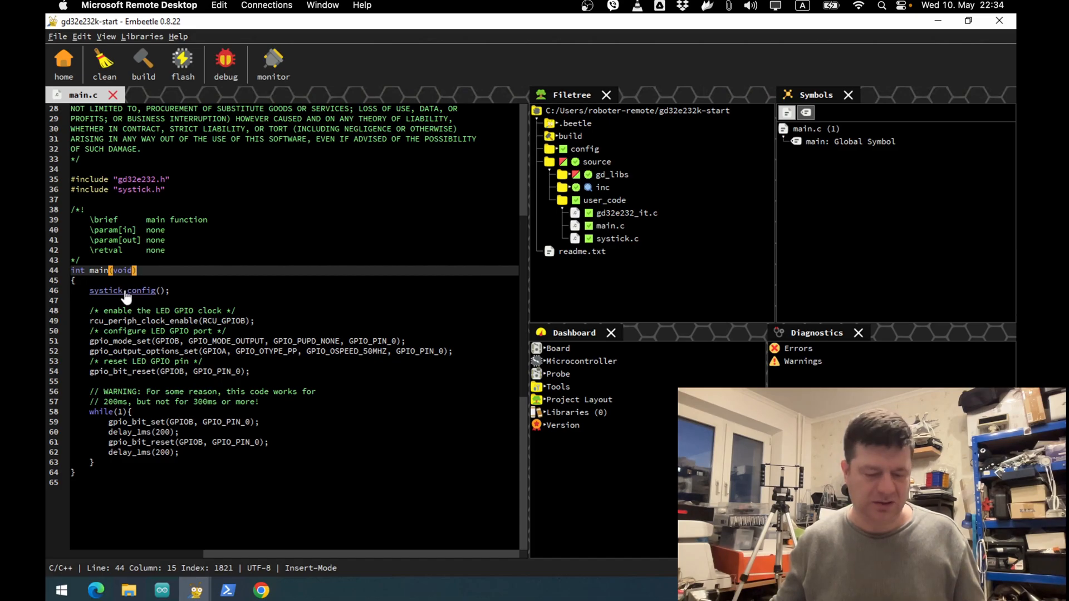
Step: Jump to systick_config's definition in systick.c and scroll through it
{"action": "left_click", "coordinate": [117, 289]}
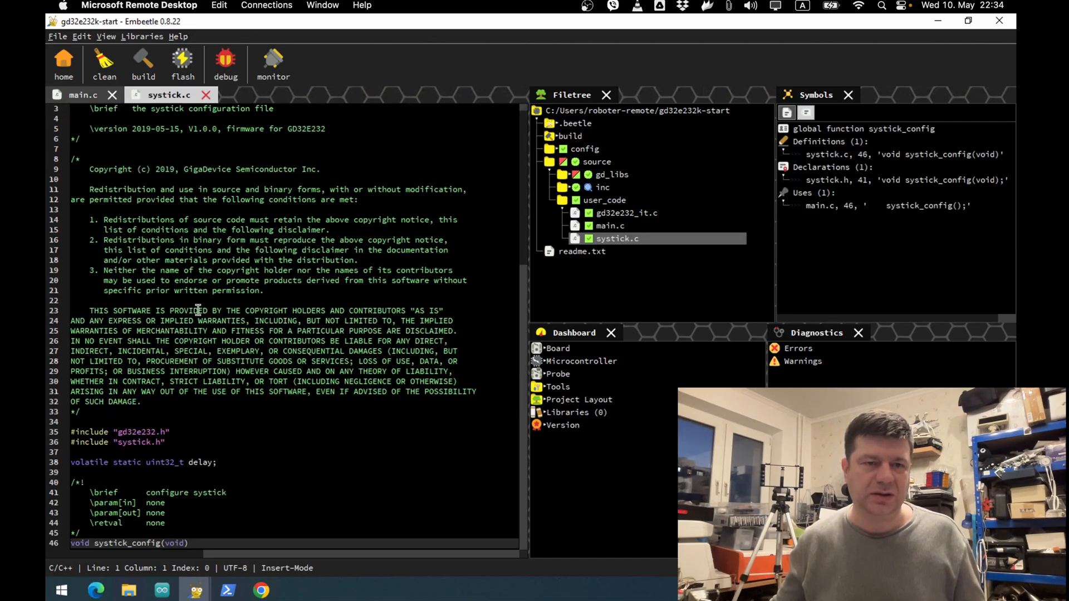
{"action": "scroll", "scroll_direction": "down", "scroll_amount": 3}
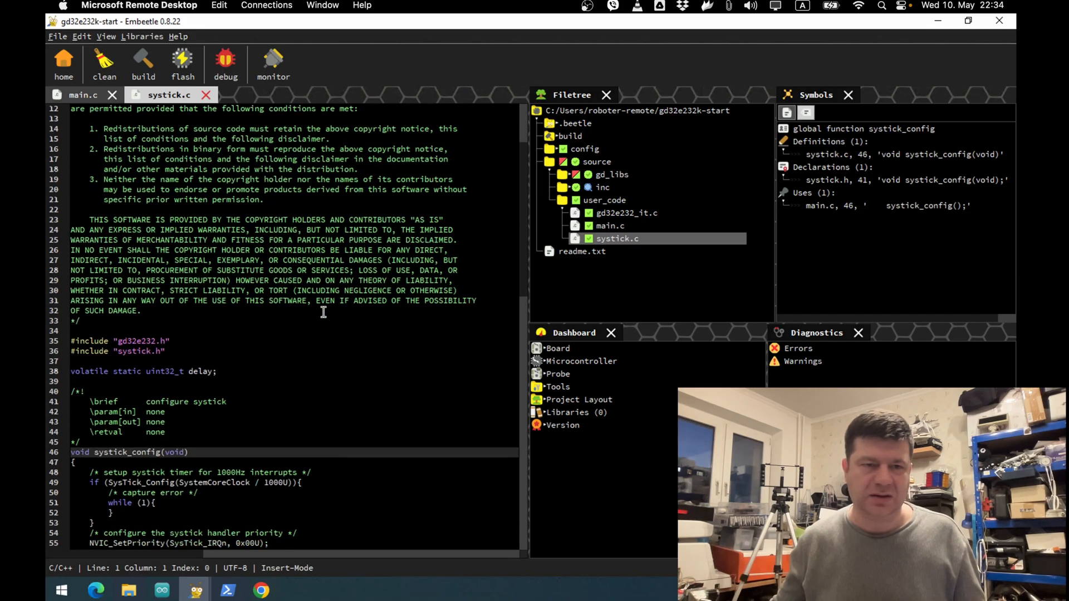
{"action": "scroll", "scroll_direction": "down", "scroll_amount": 3}
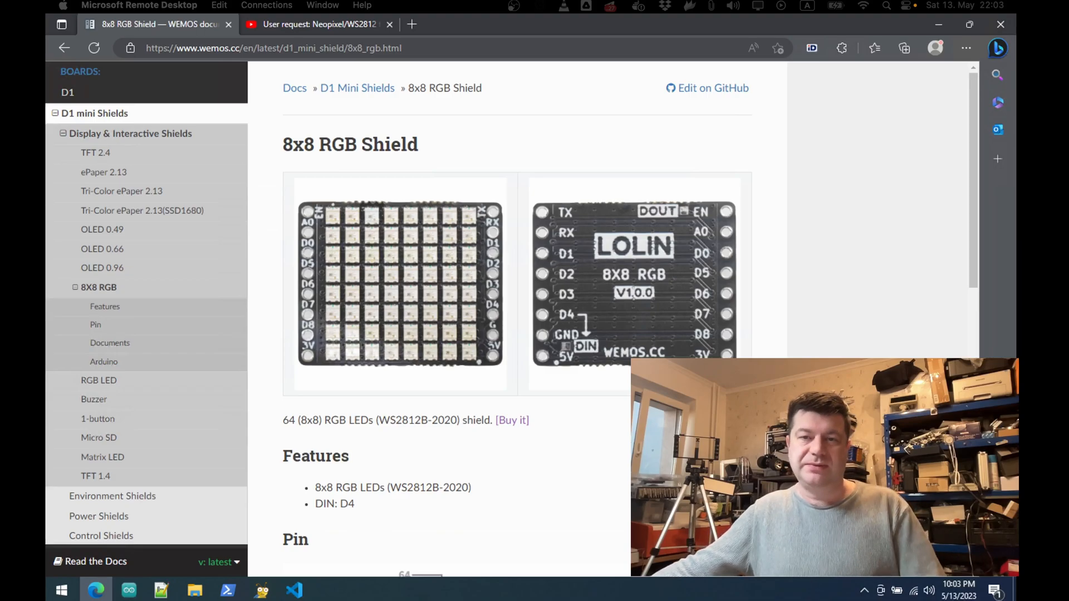
{"action": "mouse_move", "coordinate": [420, 276]}
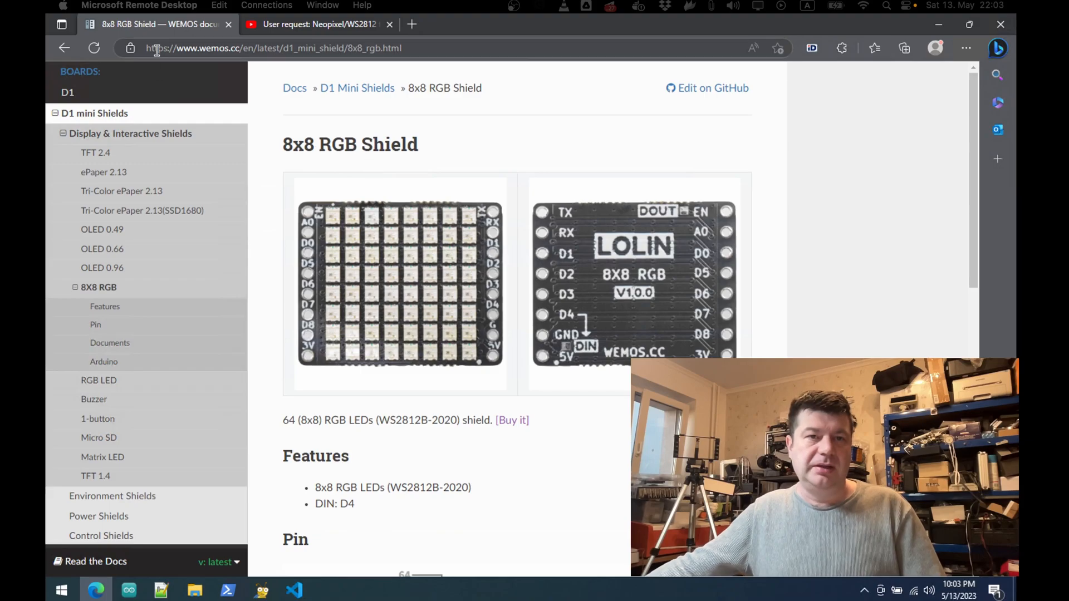
{"action": "mouse_move", "coordinate": [451, 299]}
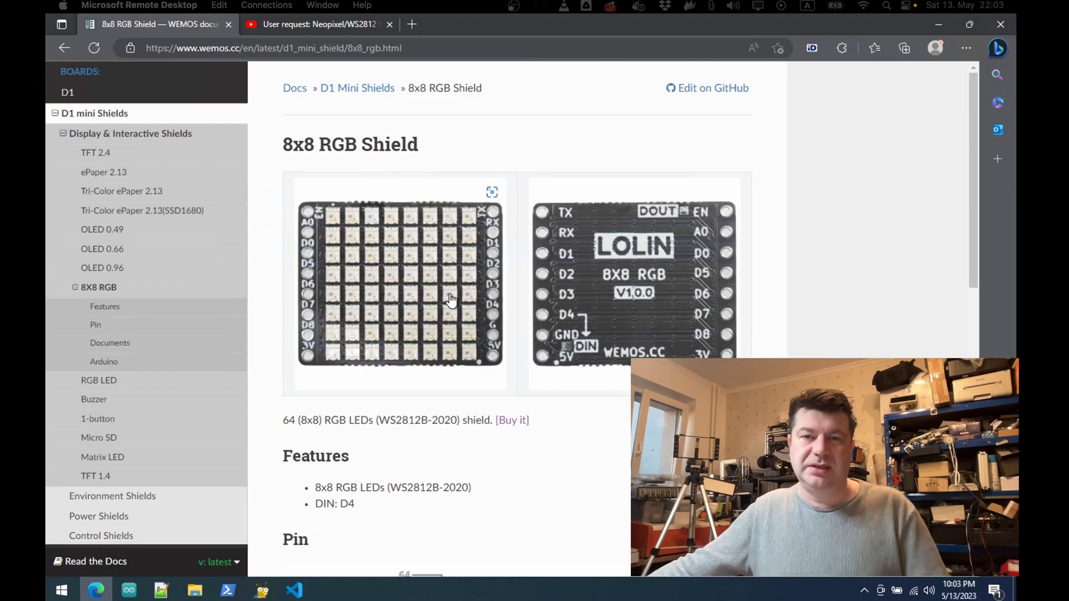
Step: Scroll the WEMOS 8x8 RGB Shield docs through pin diagram, documents and Arduino sections, then switch tabs
{"action": "scroll", "scroll_direction": "down", "scroll_amount": 3}
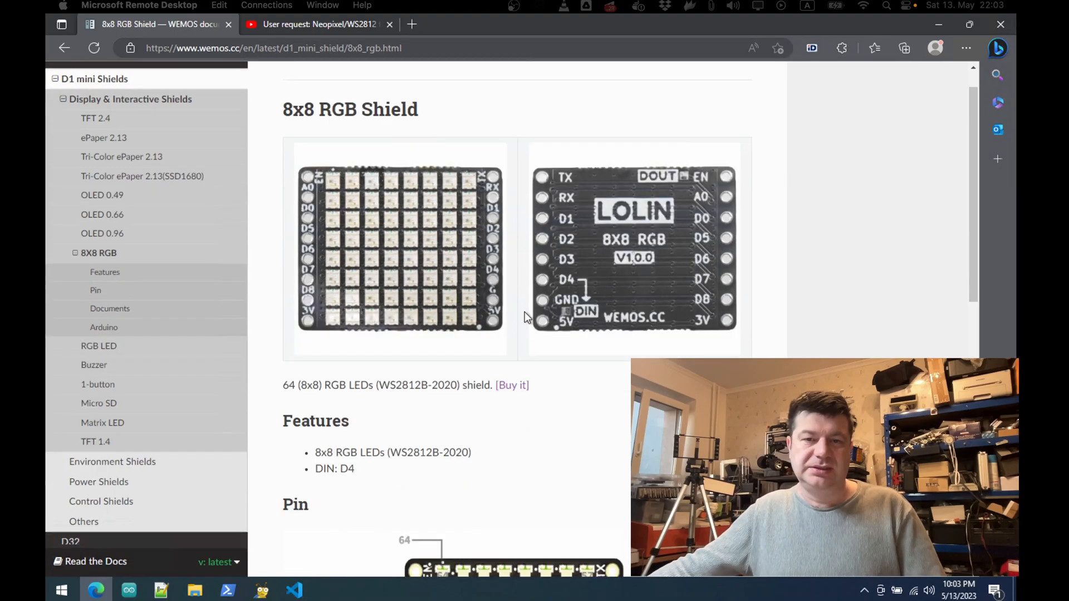
{"action": "scroll", "scroll_direction": "down", "scroll_amount": 3}
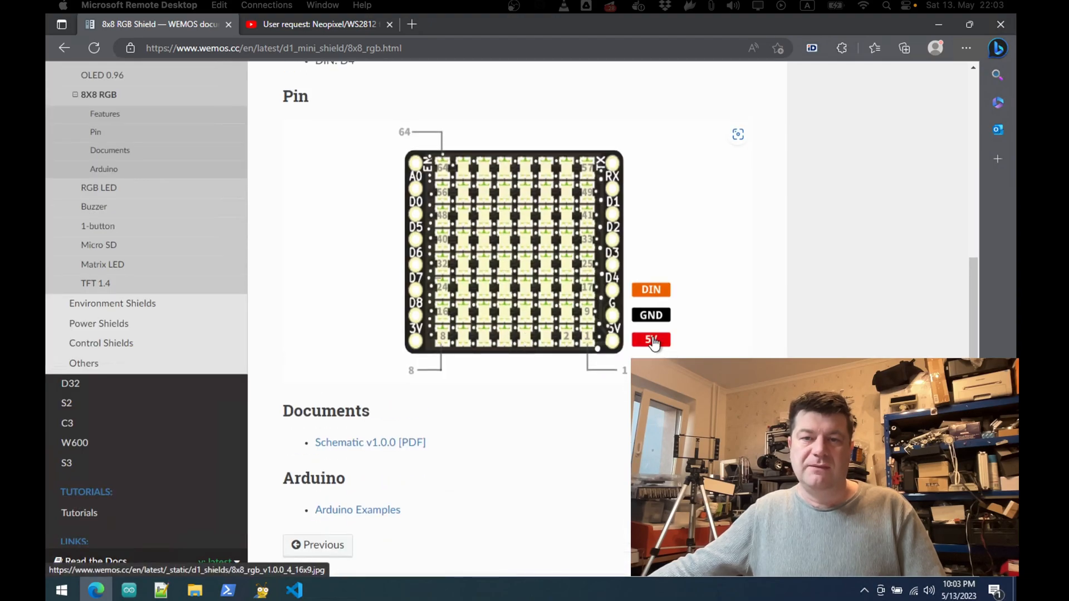
{"action": "mouse_move", "coordinate": [653, 312]}
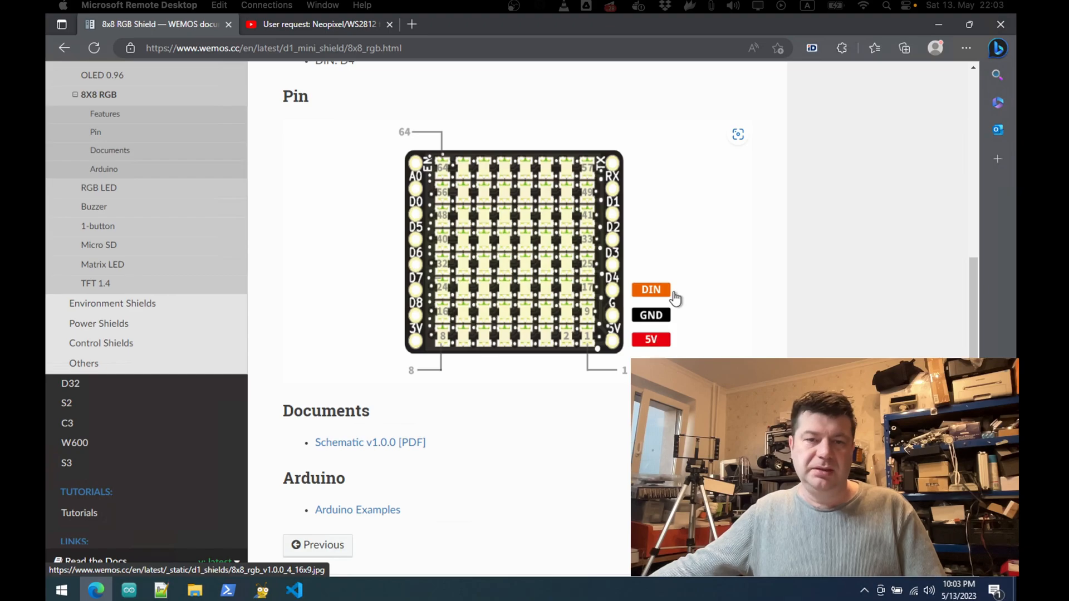
{"action": "scroll", "scroll_direction": "down", "scroll_amount": 3}
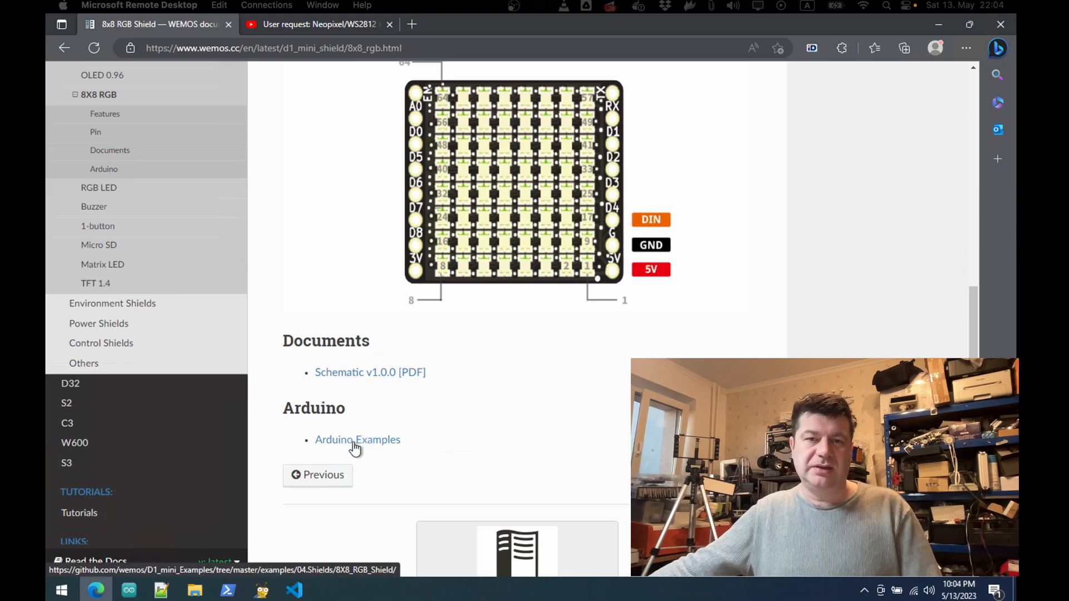
{"action": "mouse_move", "coordinate": [398, 400]}
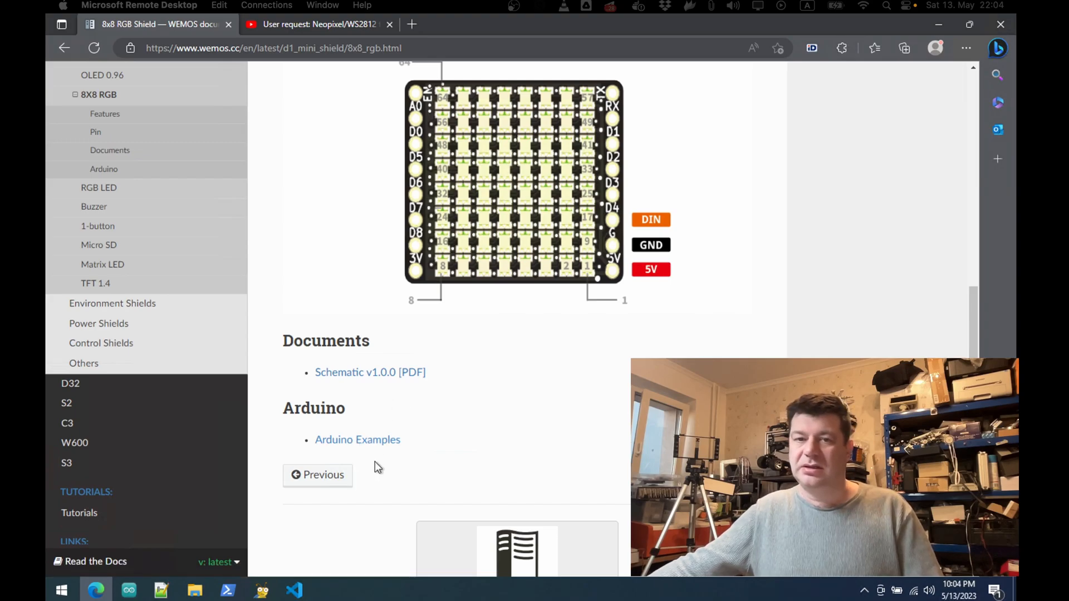
{"action": "mouse_move", "coordinate": [339, 466]}
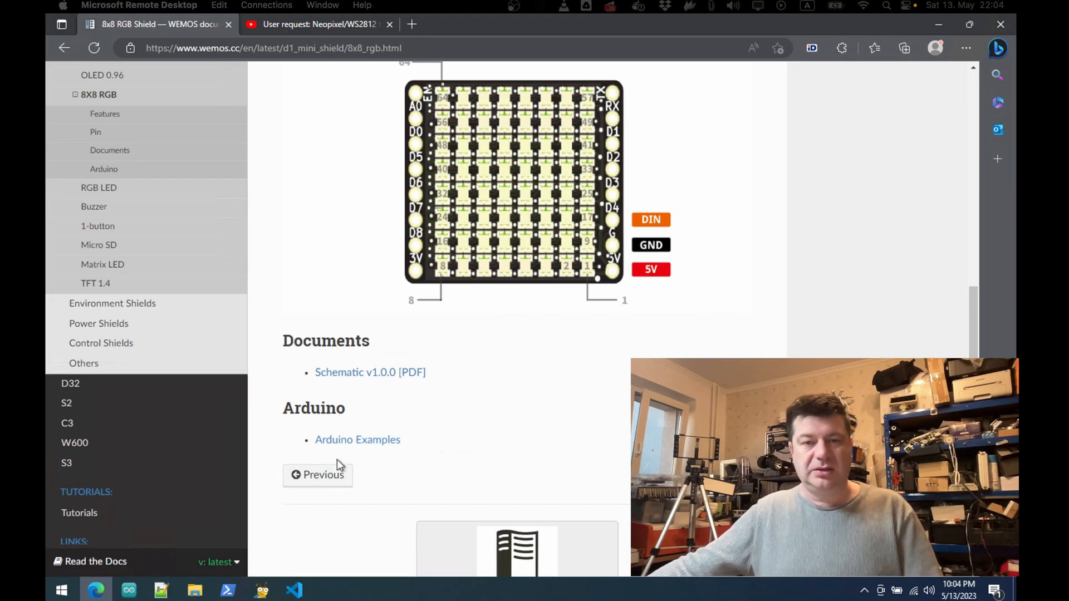
{"action": "mouse_move", "coordinate": [361, 448]}
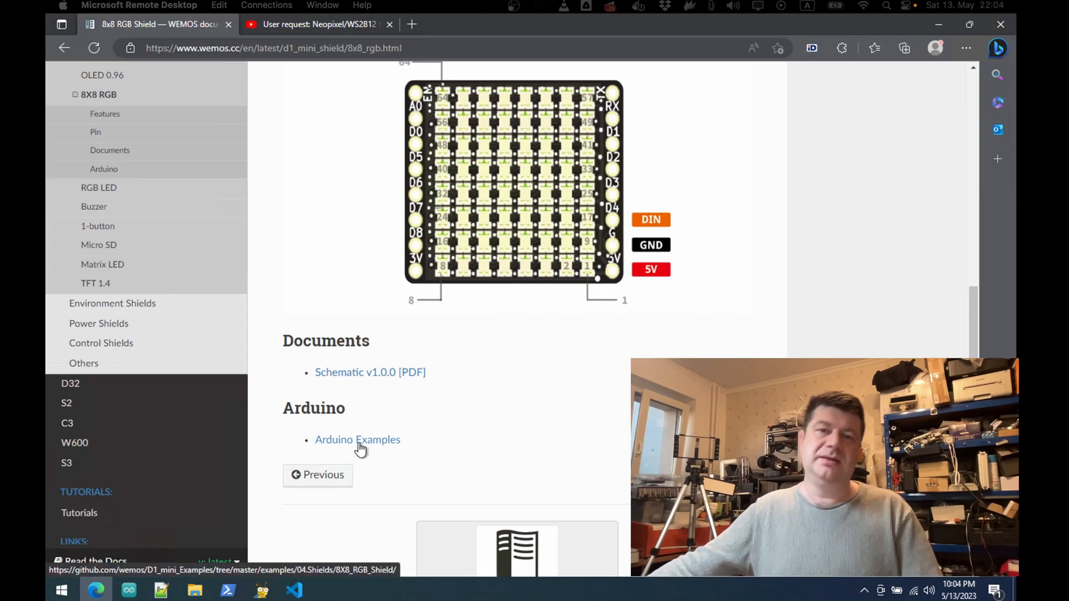
{"action": "mouse_move", "coordinate": [369, 397]}
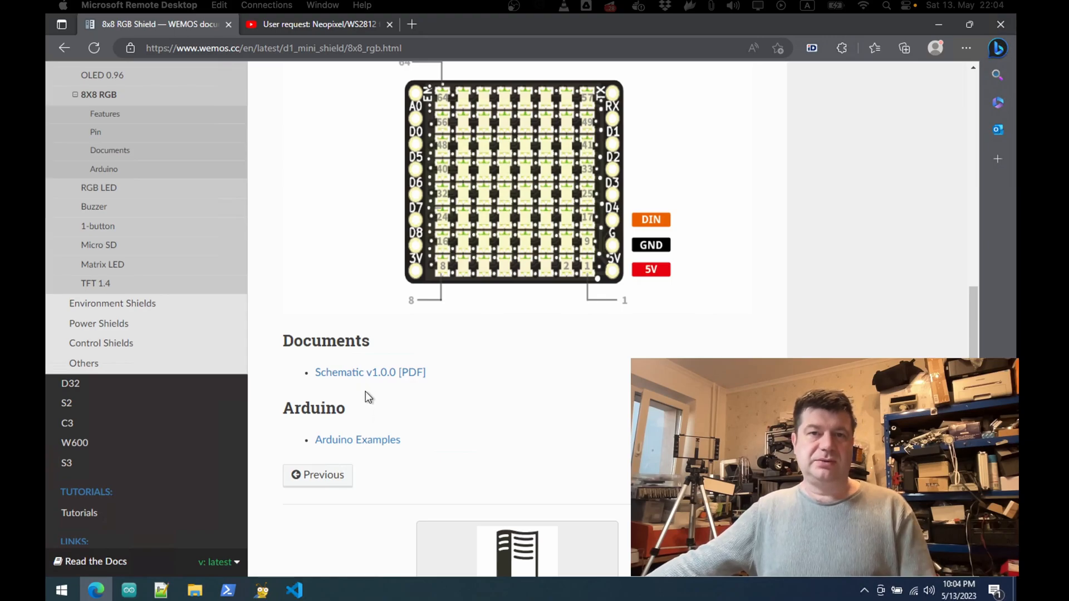
{"action": "mouse_move", "coordinate": [379, 296]}
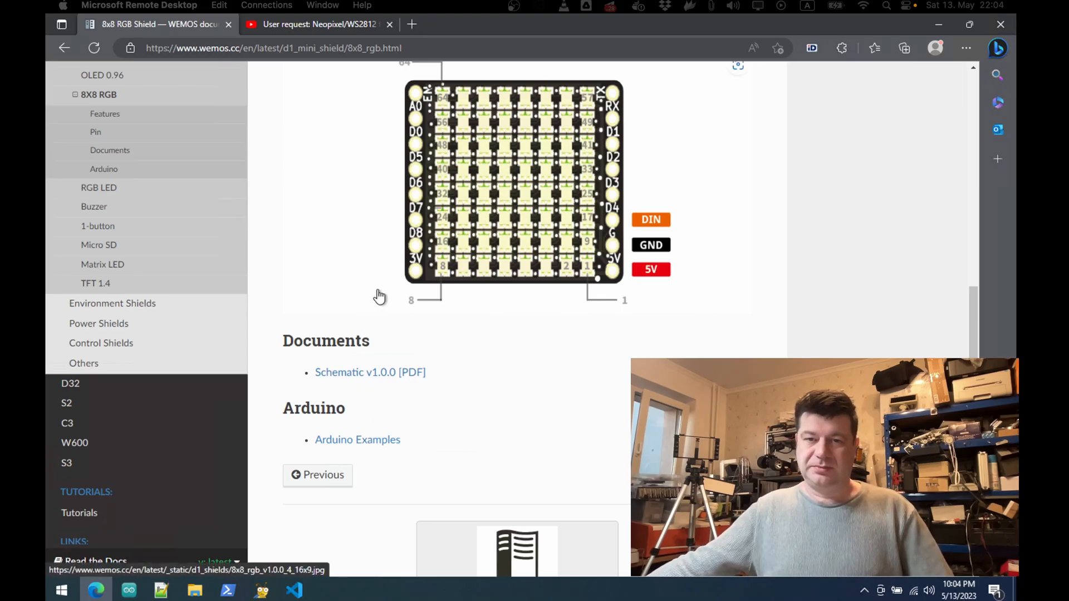
{"action": "left_click", "coordinate": [322, 24]}
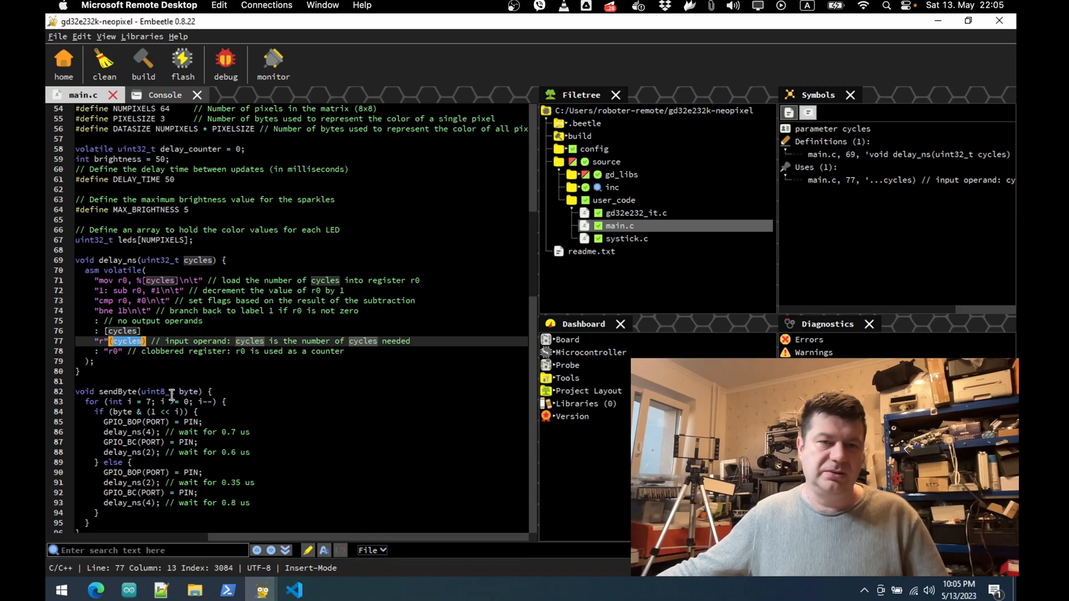
Step: Select the whole delay_ns function and read down through sendColor and the timer delay code
{"action": "left_click_drag", "start_coordinate": [75, 241], "coordinate": [77, 371]}
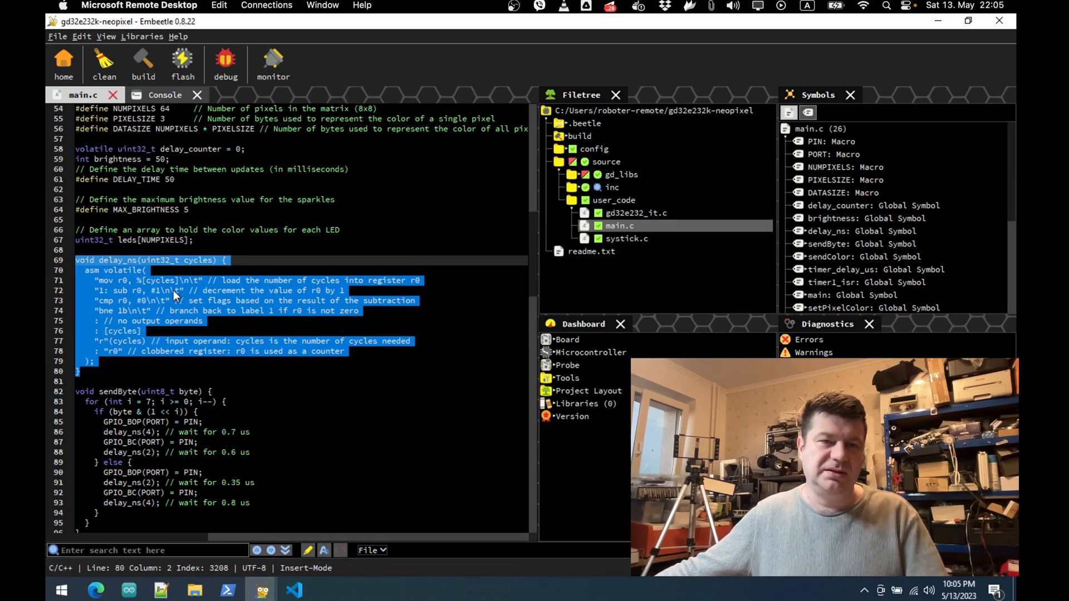
{"action": "scroll", "scroll_direction": "down", "scroll_amount": 3}
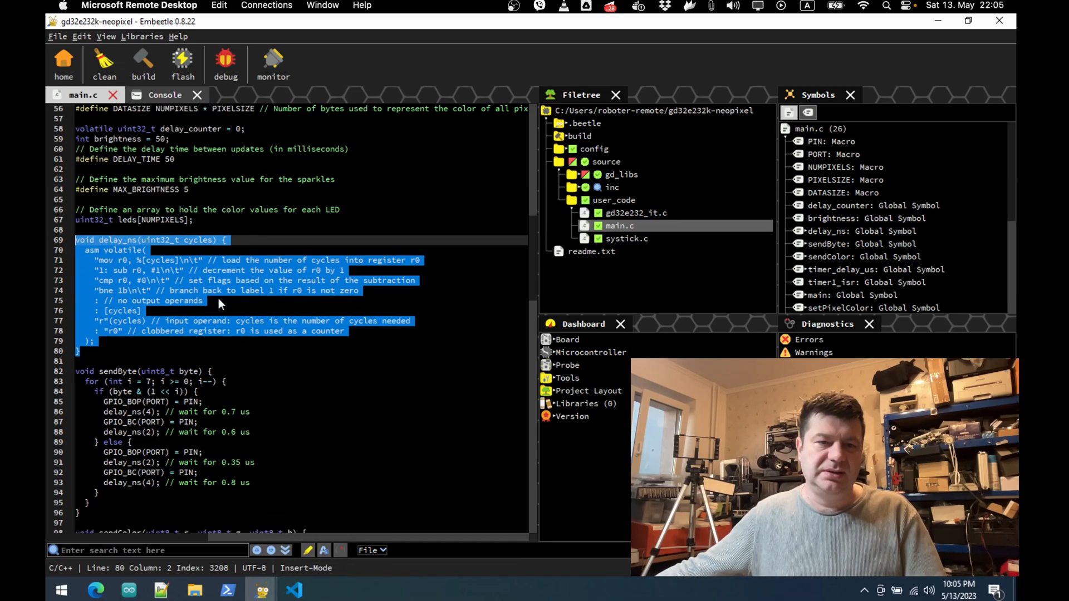
{"action": "scroll", "scroll_direction": "down", "scroll_amount": 3}
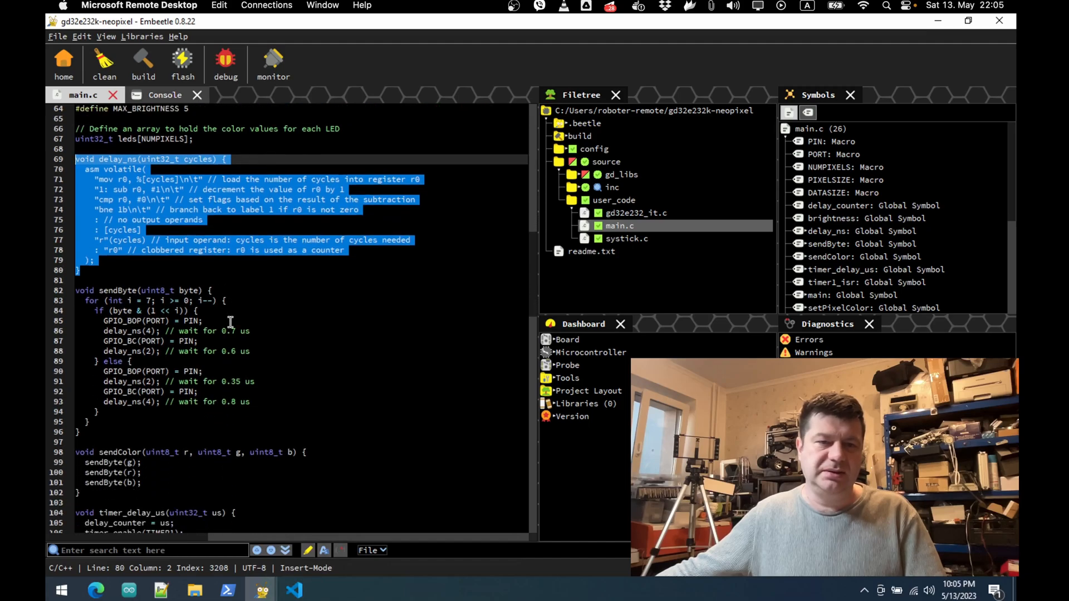
{"action": "scroll", "scroll_direction": "down", "scroll_amount": 3}
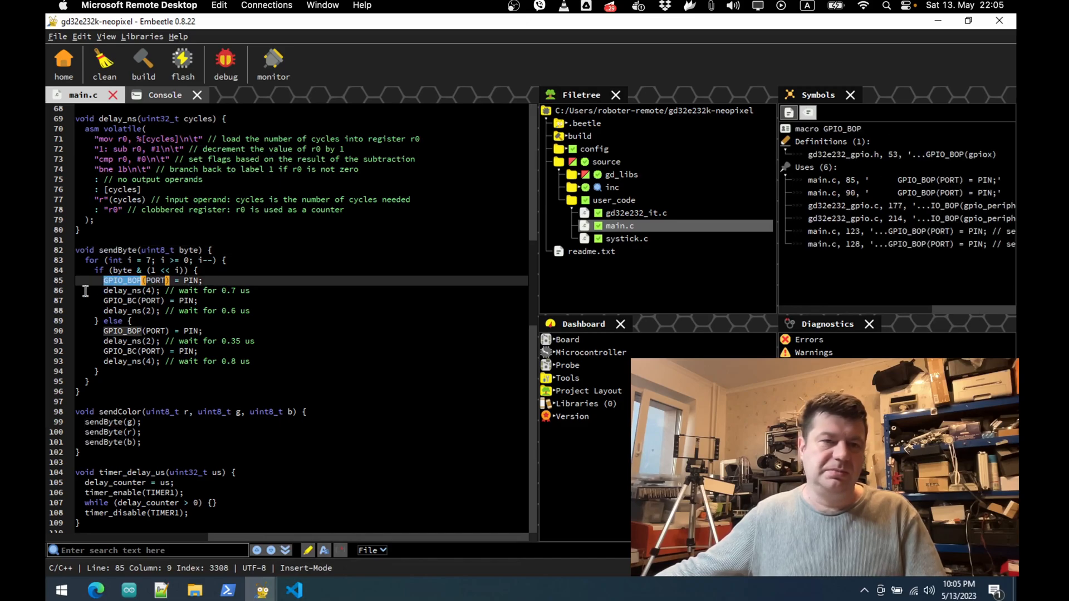
Step: Look up the GPIO_BOP macro's symbol info, then review show() and setPixelColor down to the main sparkle loop
{"action": "left_click", "coordinate": [127, 300]}
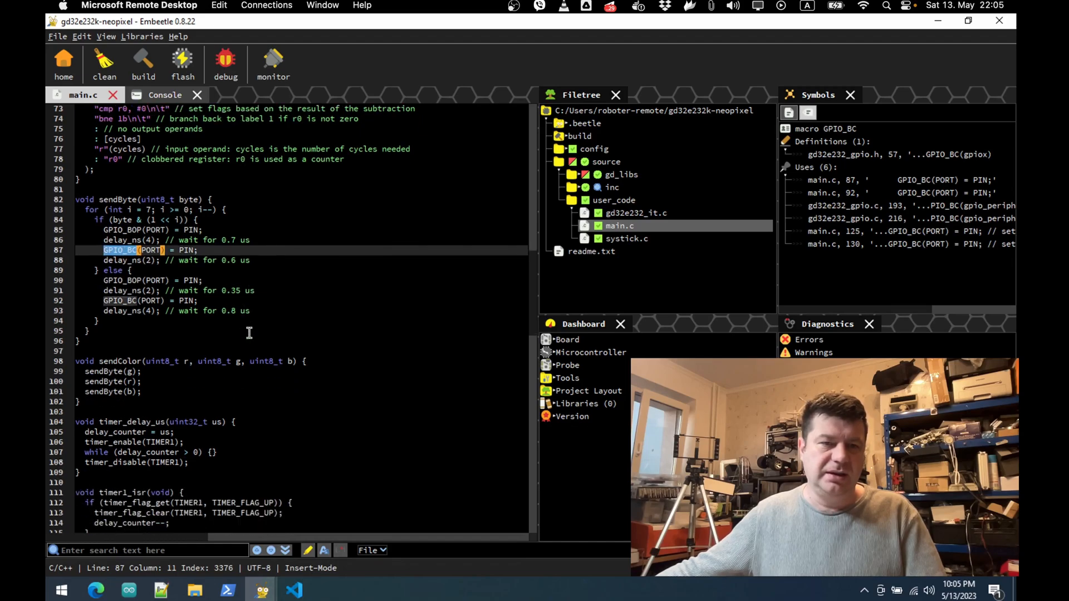
{"action": "scroll", "scroll_direction": "down", "scroll_amount": 3}
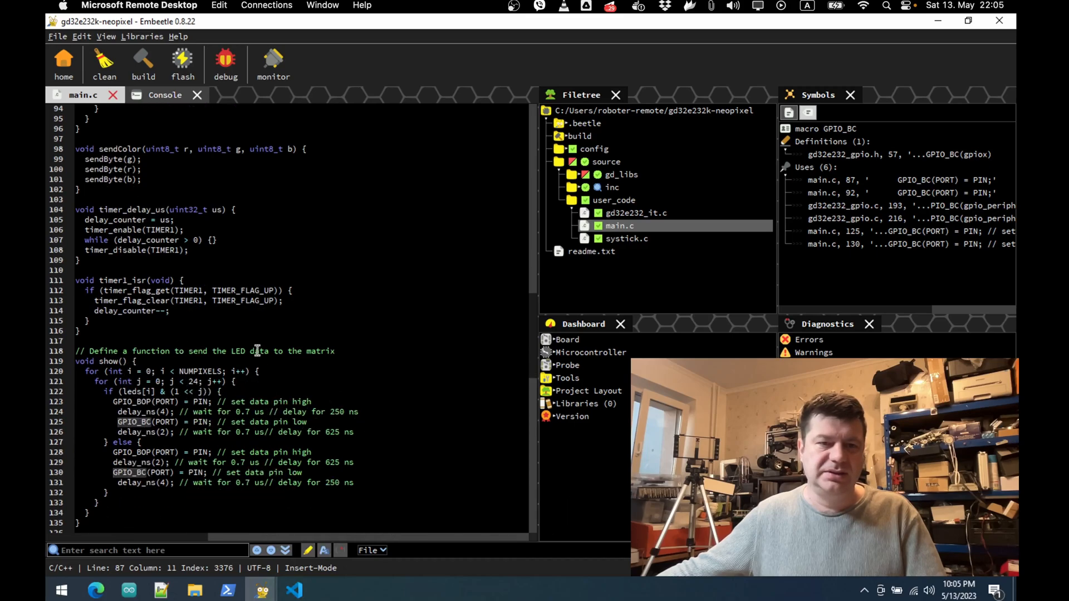
{"action": "scroll", "scroll_direction": "down", "scroll_amount": 3}
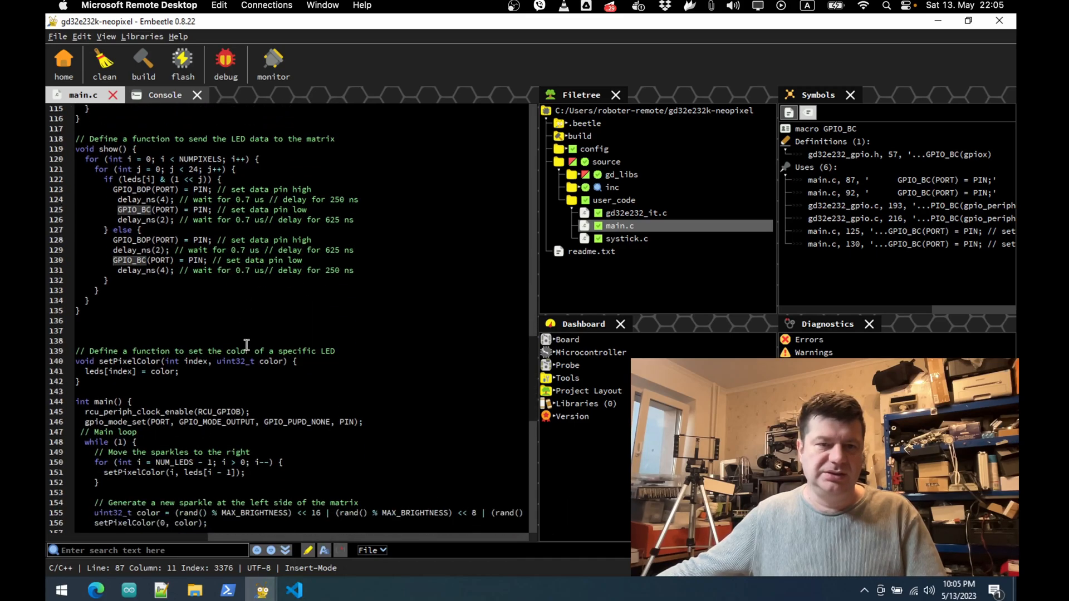
{"action": "scroll", "scroll_direction": "down", "scroll_amount": 3}
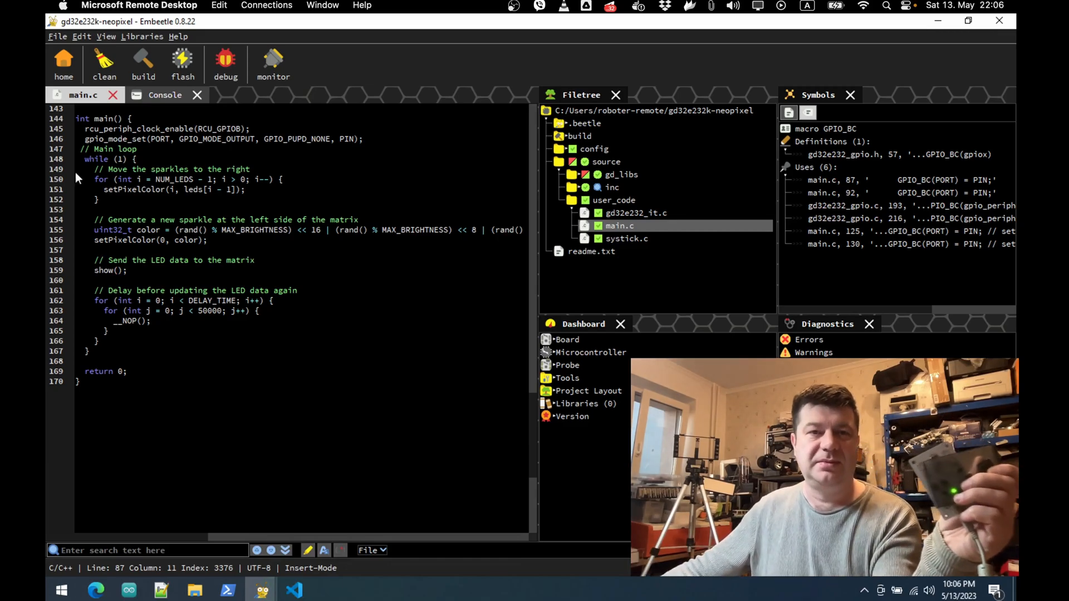
Step: Flash the neopixel firmware to the board until the console reports flash succeeded and verified OK
{"action": "left_click", "coordinate": [183, 62]}
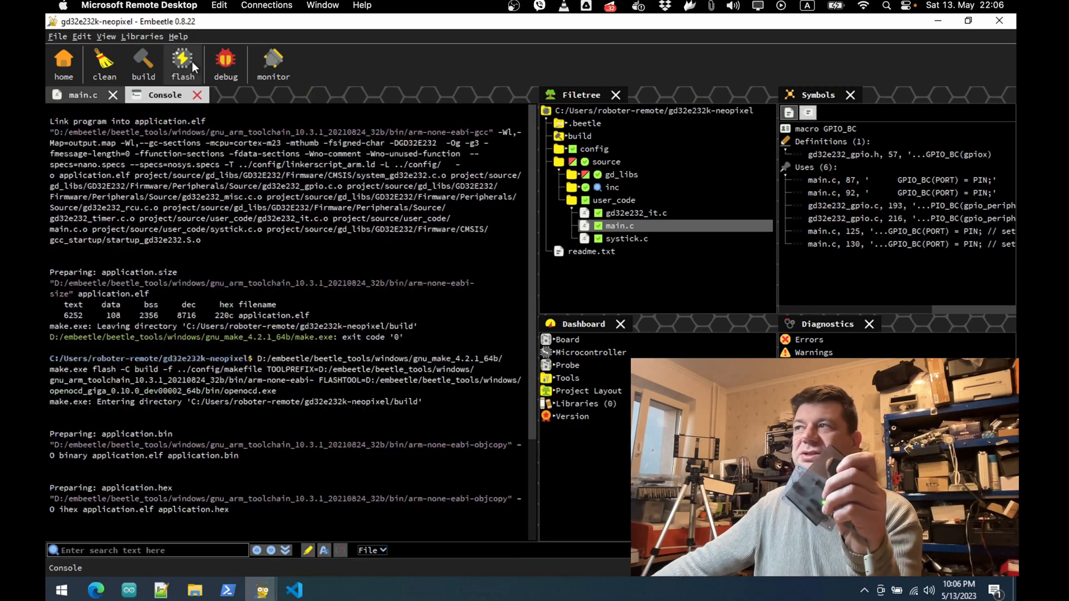
{"action": "left_click", "coordinate": [183, 60]}
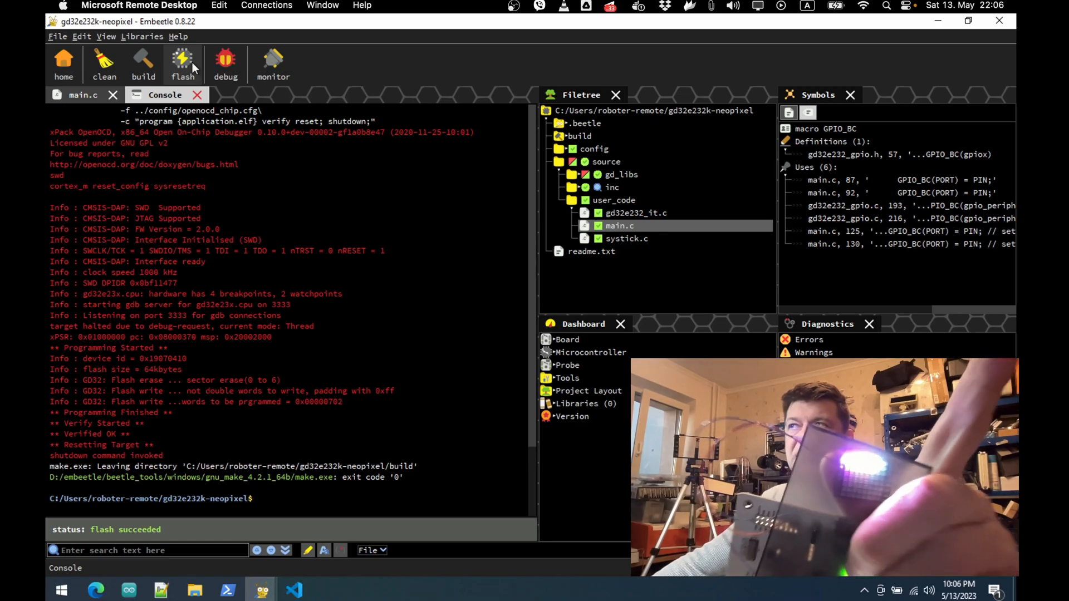
{"action": "mouse_move", "coordinate": [182, 61]}
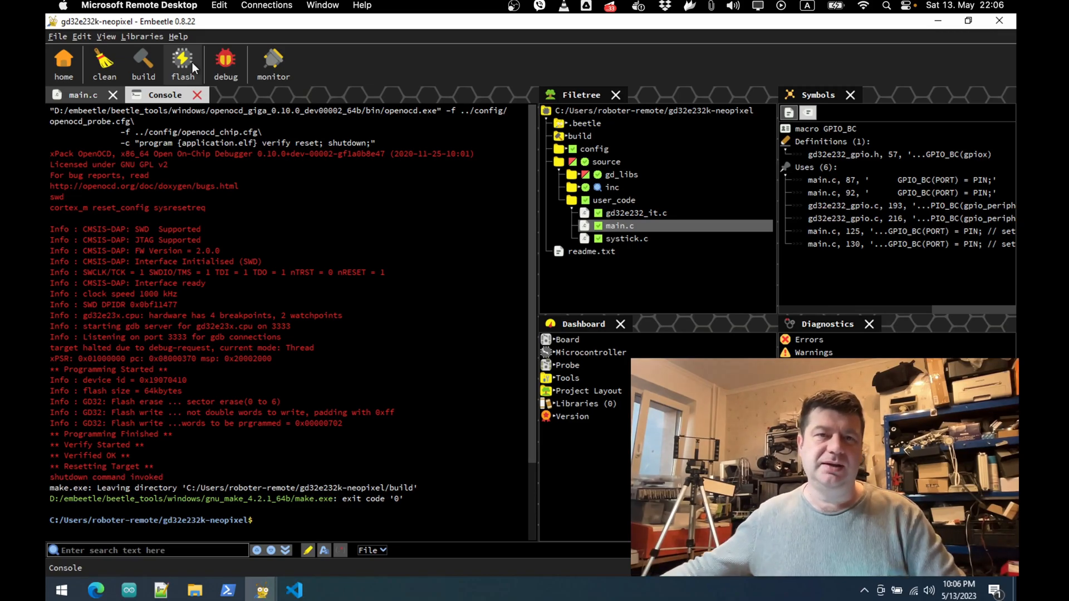
{"action": "mouse_move", "coordinate": [183, 61]}
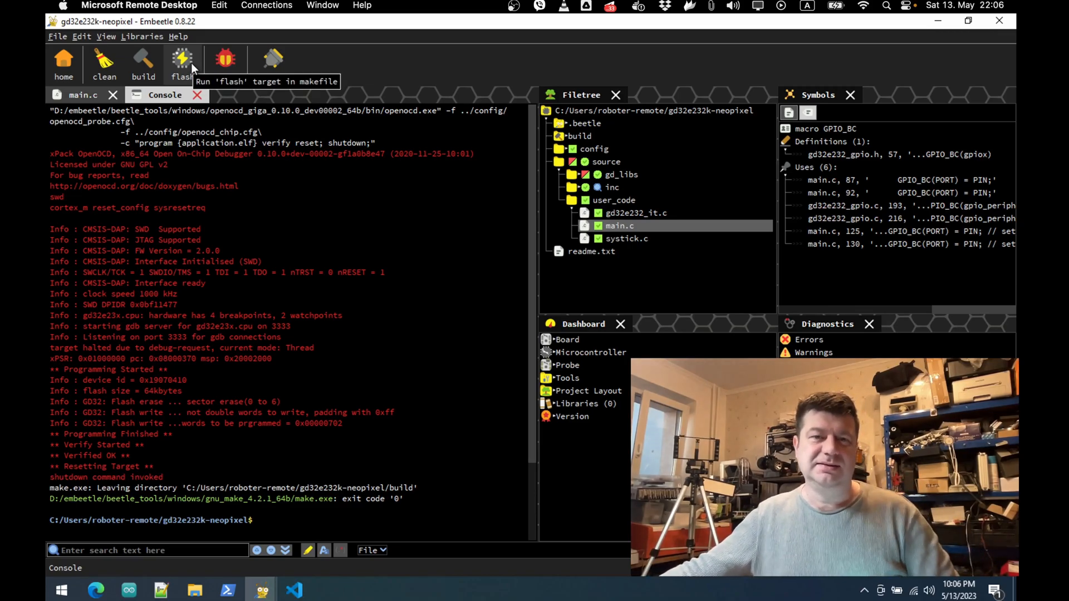